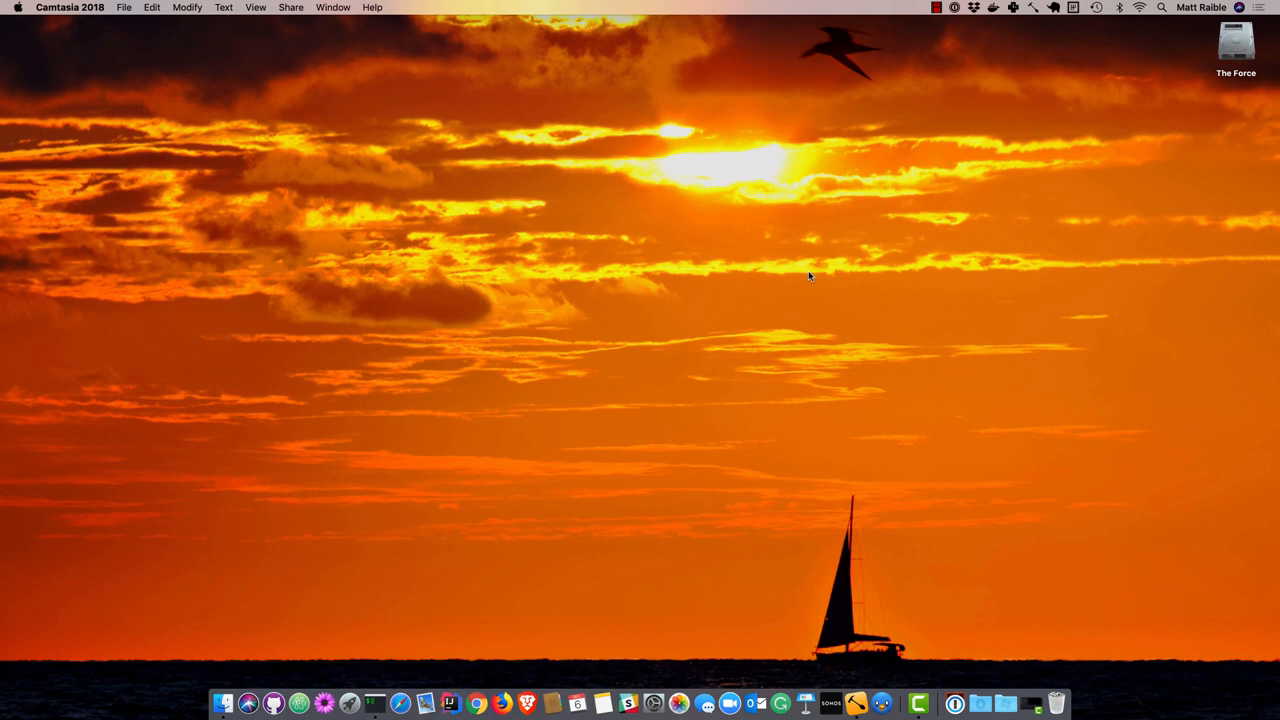
pyautogui.moveTo(472, 676)
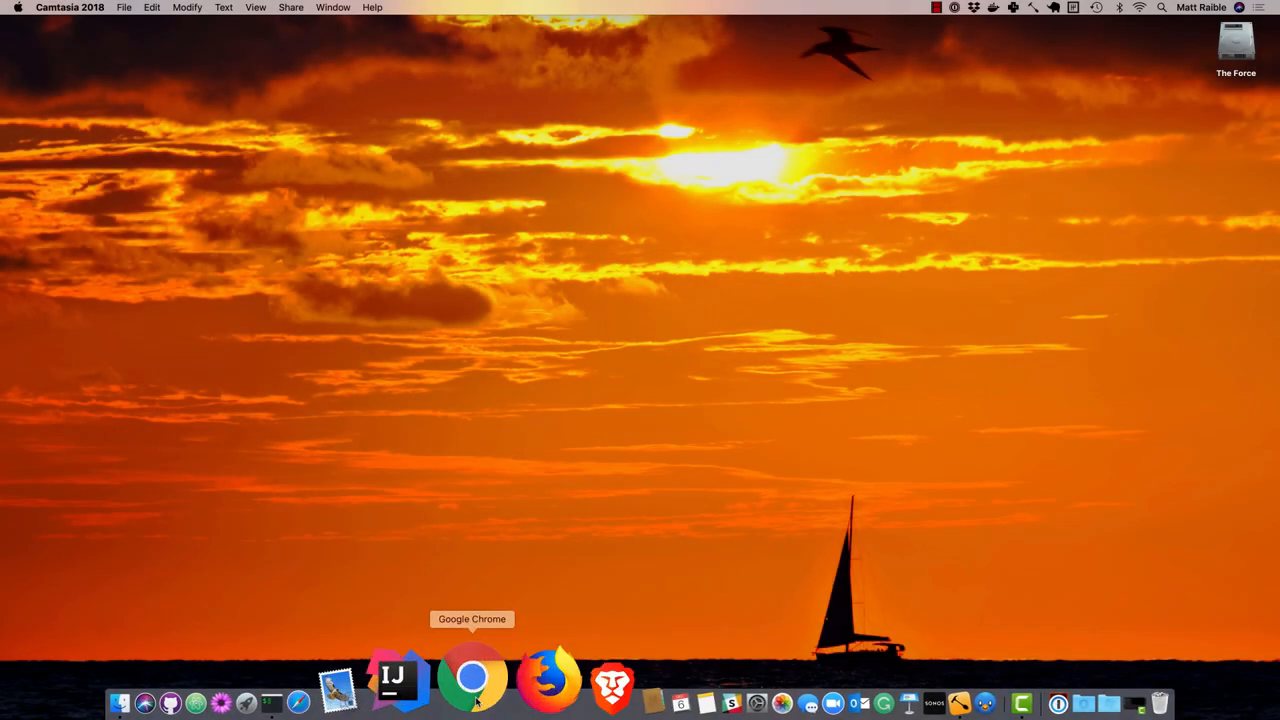
# Open demo.adoc on the okta branch of the spring-boot-vue-example repository in Chrome.
pyautogui.click(472, 675)
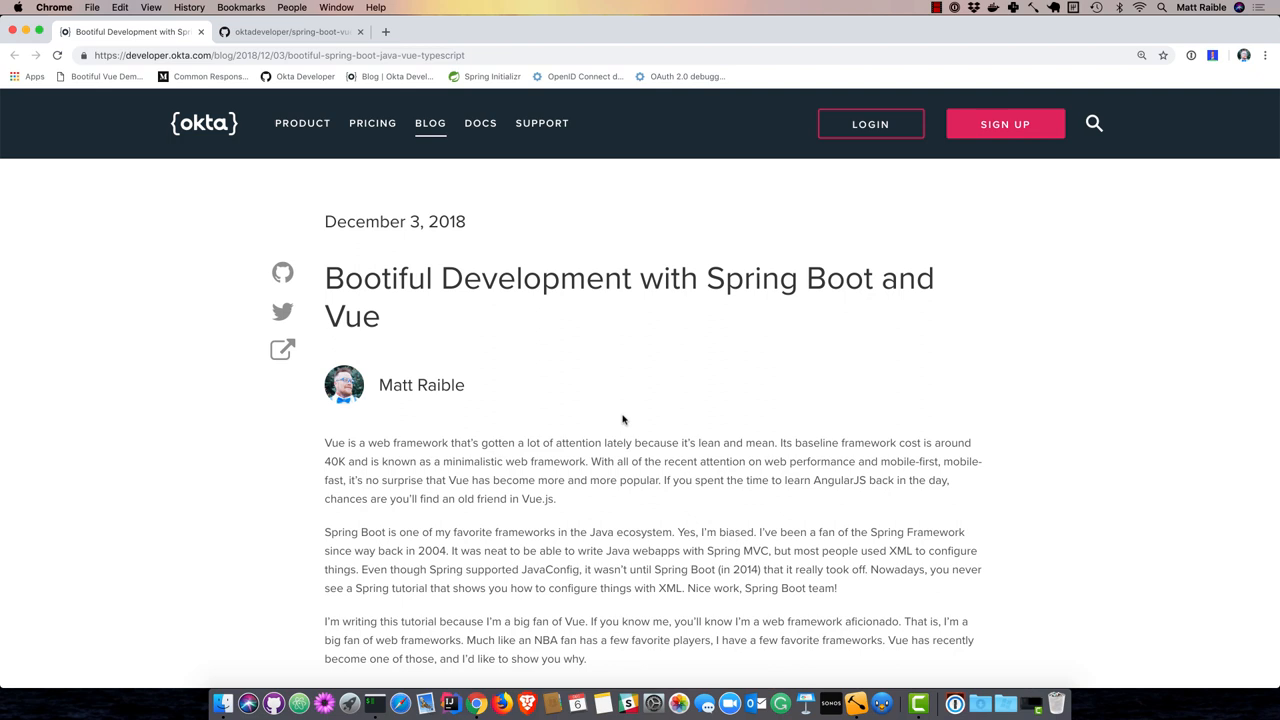
pyautogui.click(290, 31)
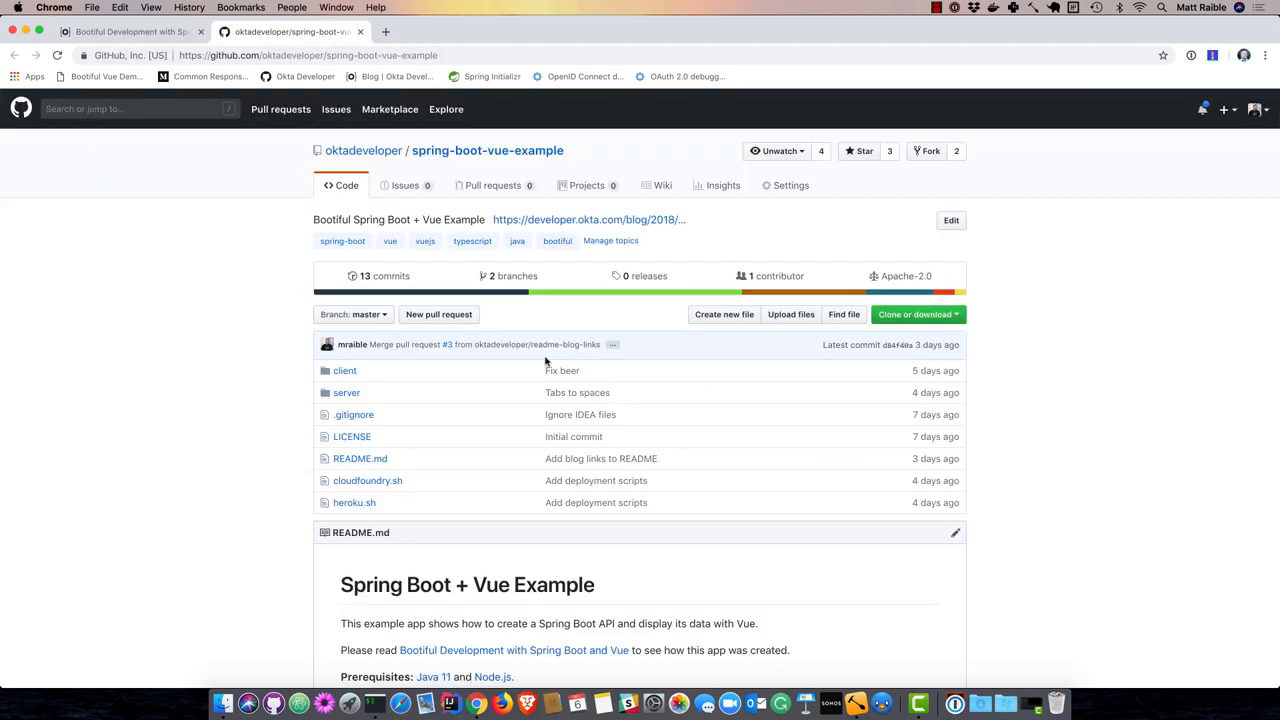
pyautogui.moveTo(363, 150)
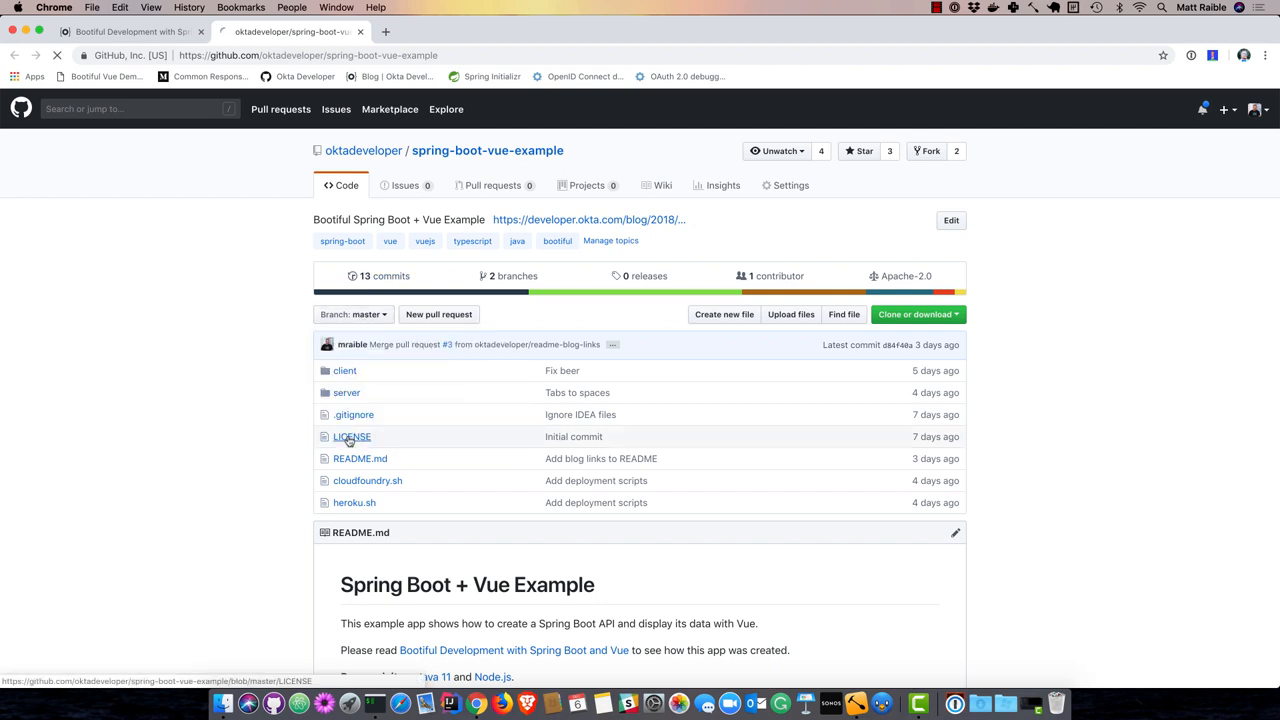
pyautogui.click(350, 314)
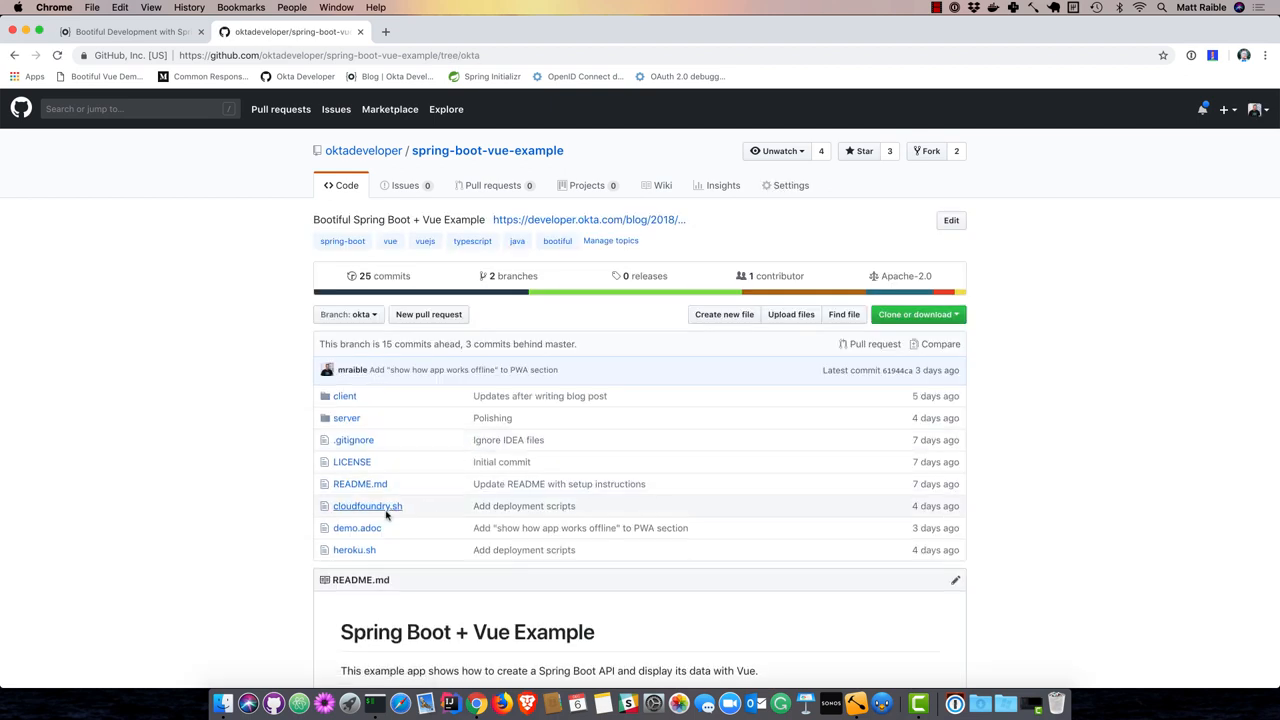
pyautogui.click(357, 527)
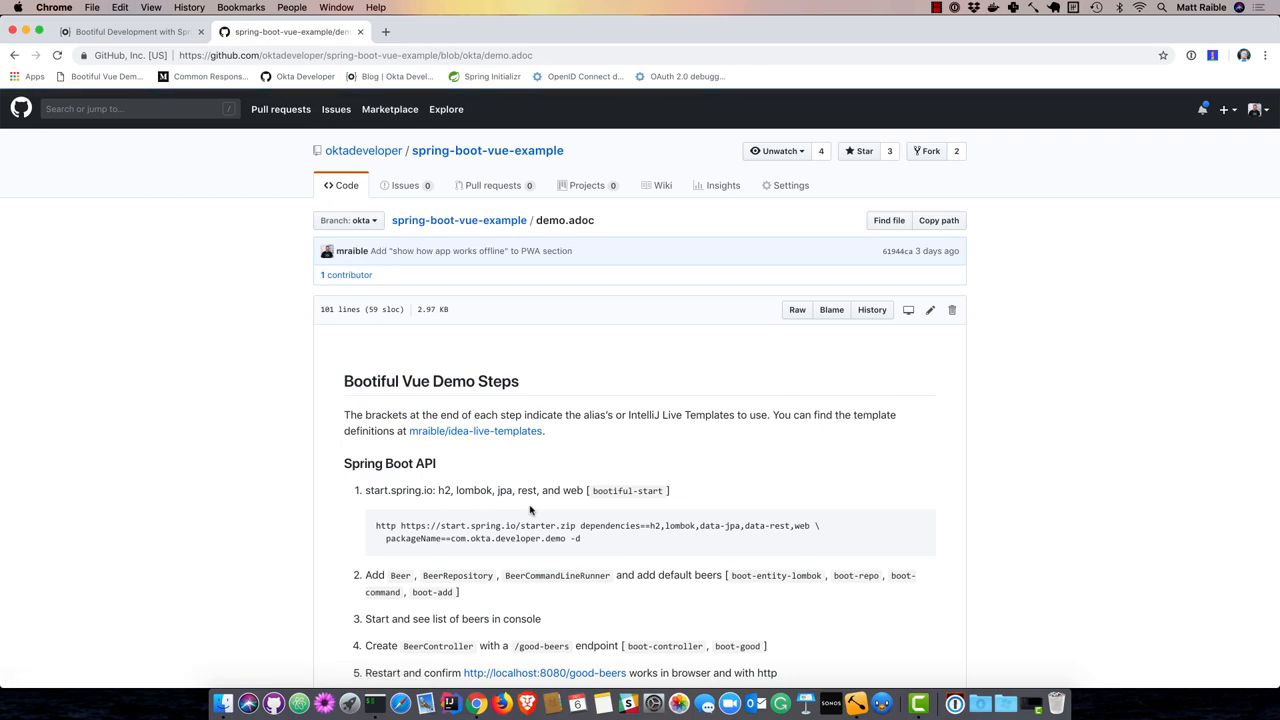
# Scroll through demo.adoc and switch to its Raw view.
pyautogui.scroll(-3)
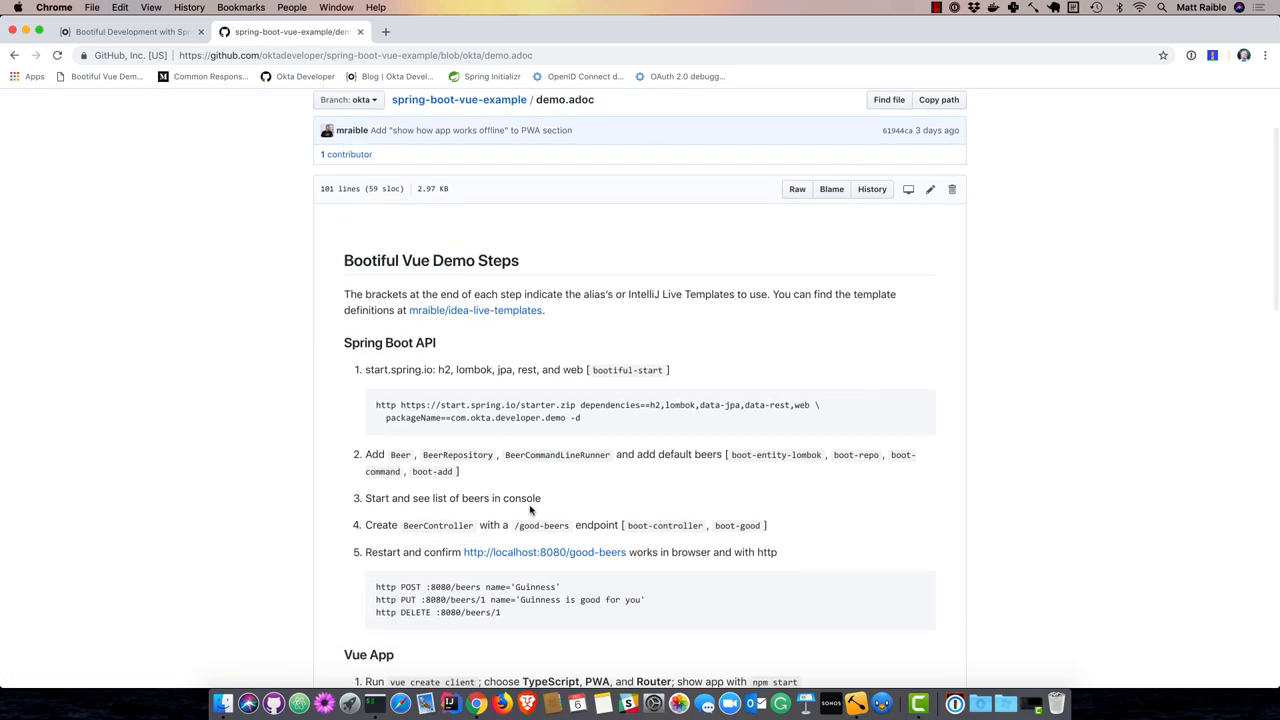
pyautogui.scroll(-3)
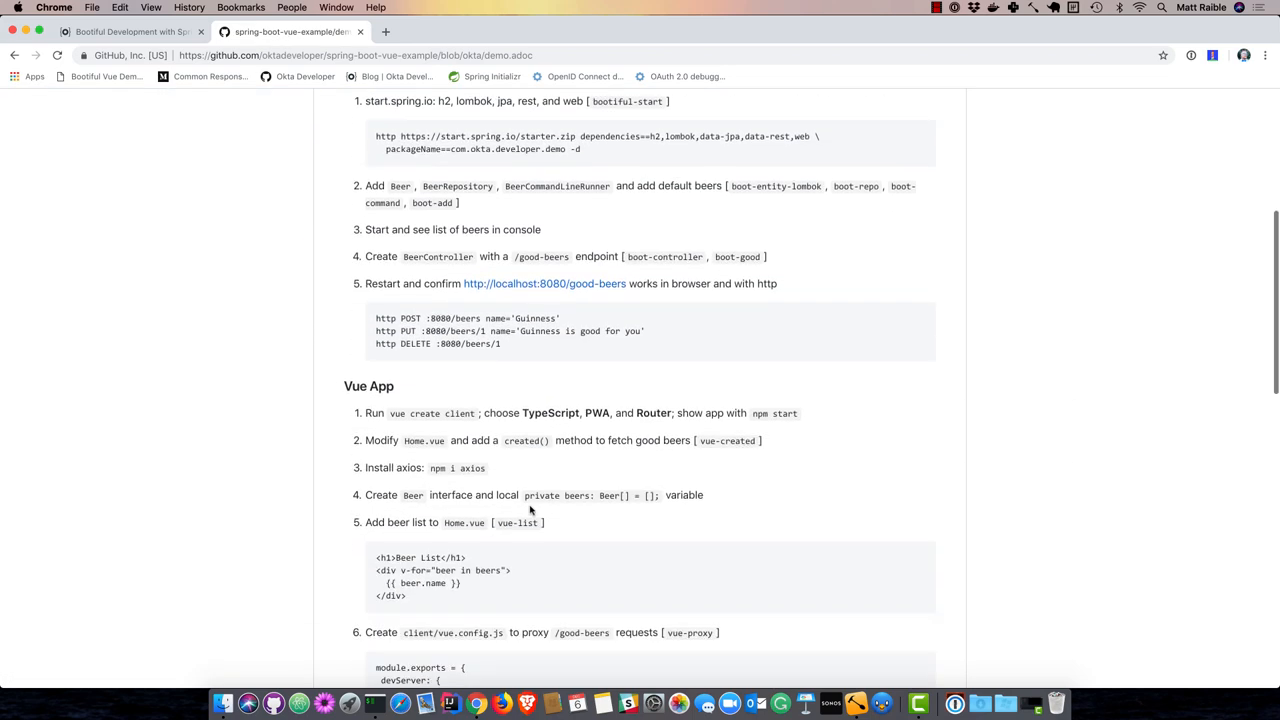
pyautogui.scroll(3)
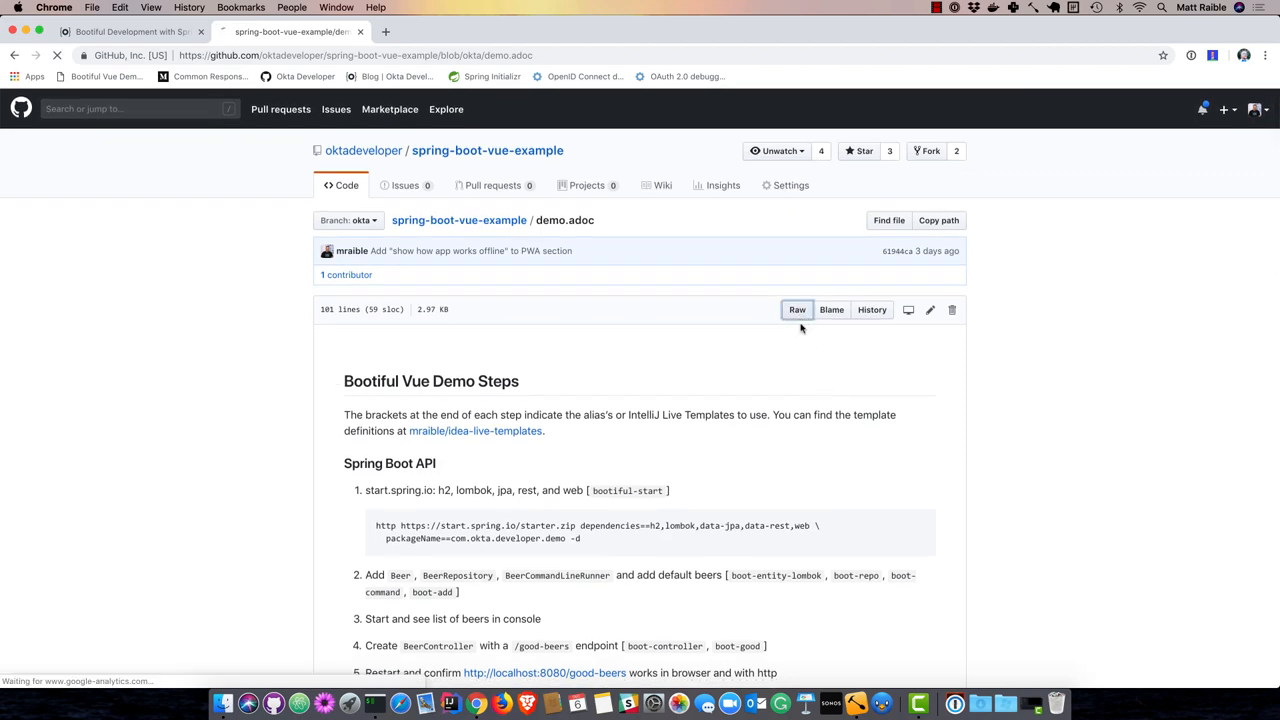
pyautogui.click(797, 309)
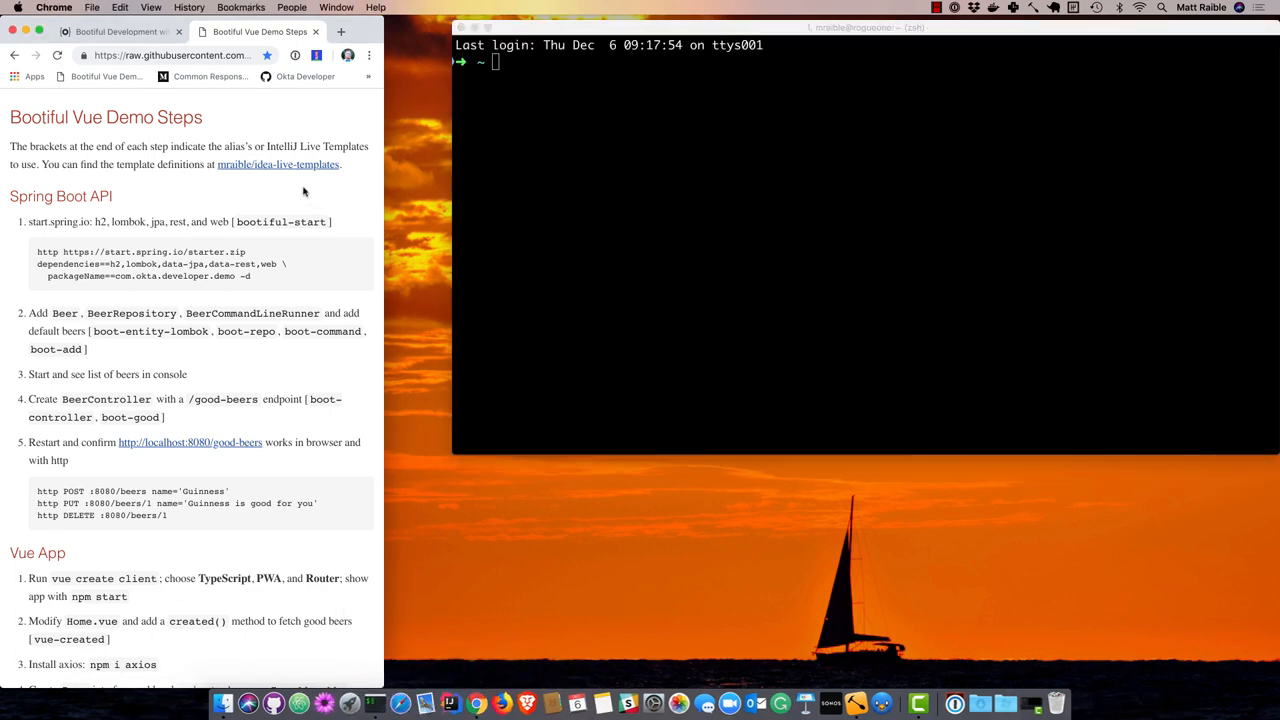
pyautogui.moveTo(298, 219)
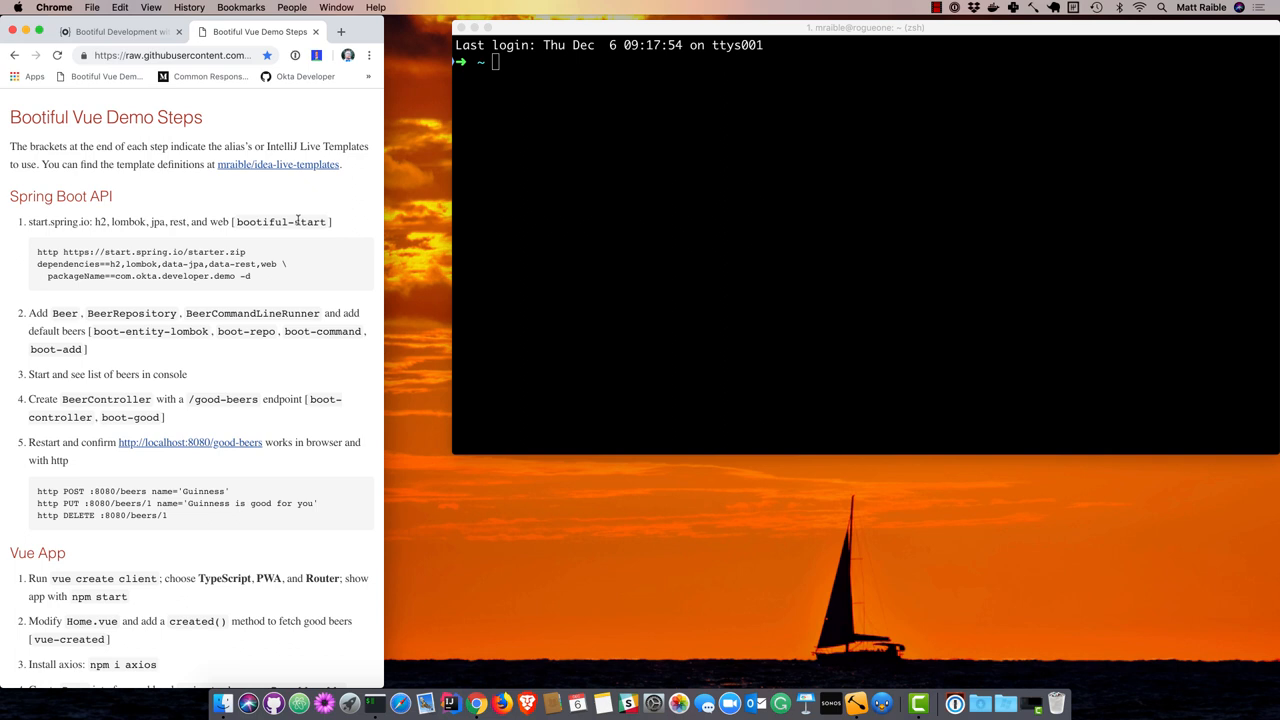
pyautogui.doubleClick(188, 331)
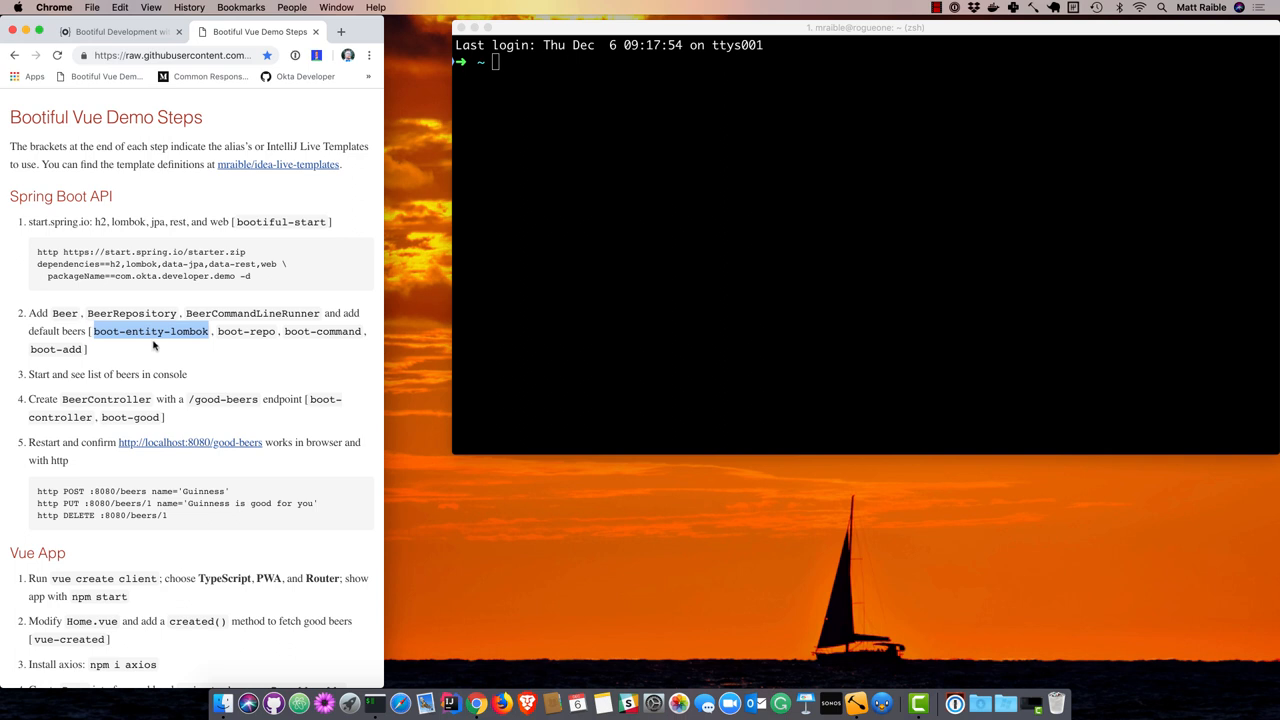
pyautogui.moveTo(158, 314)
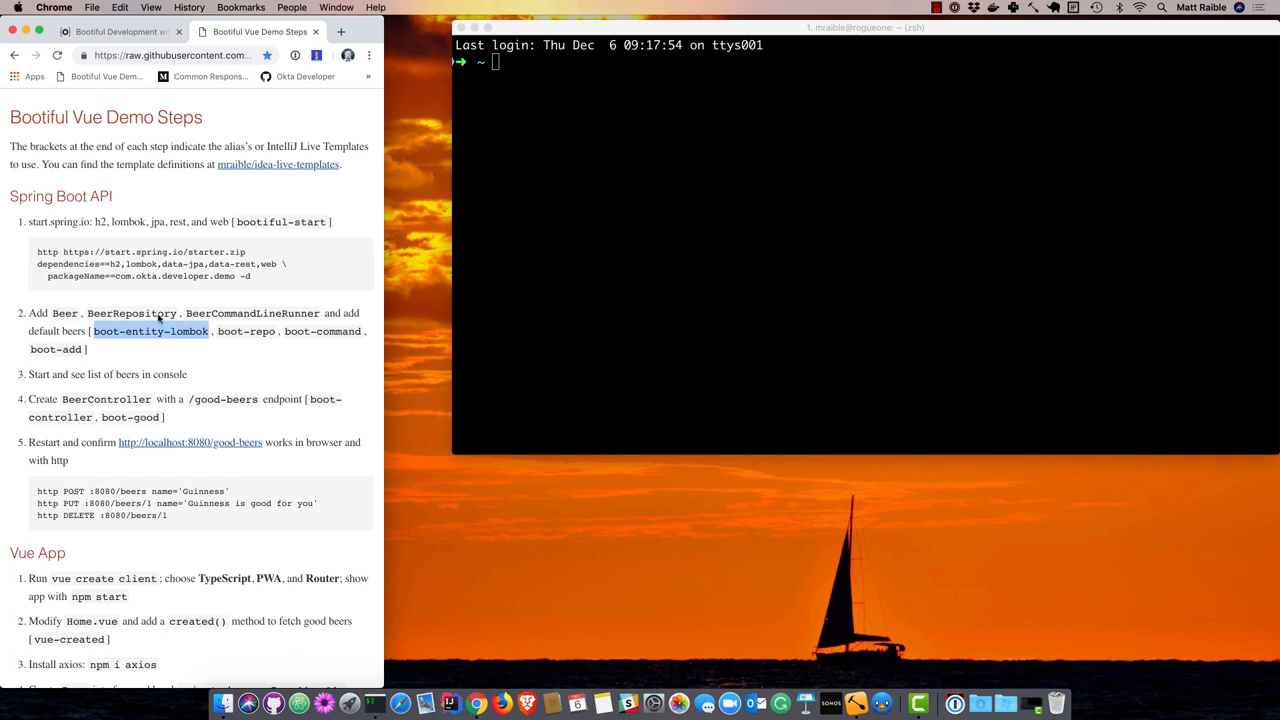
pyautogui.click(278, 164)
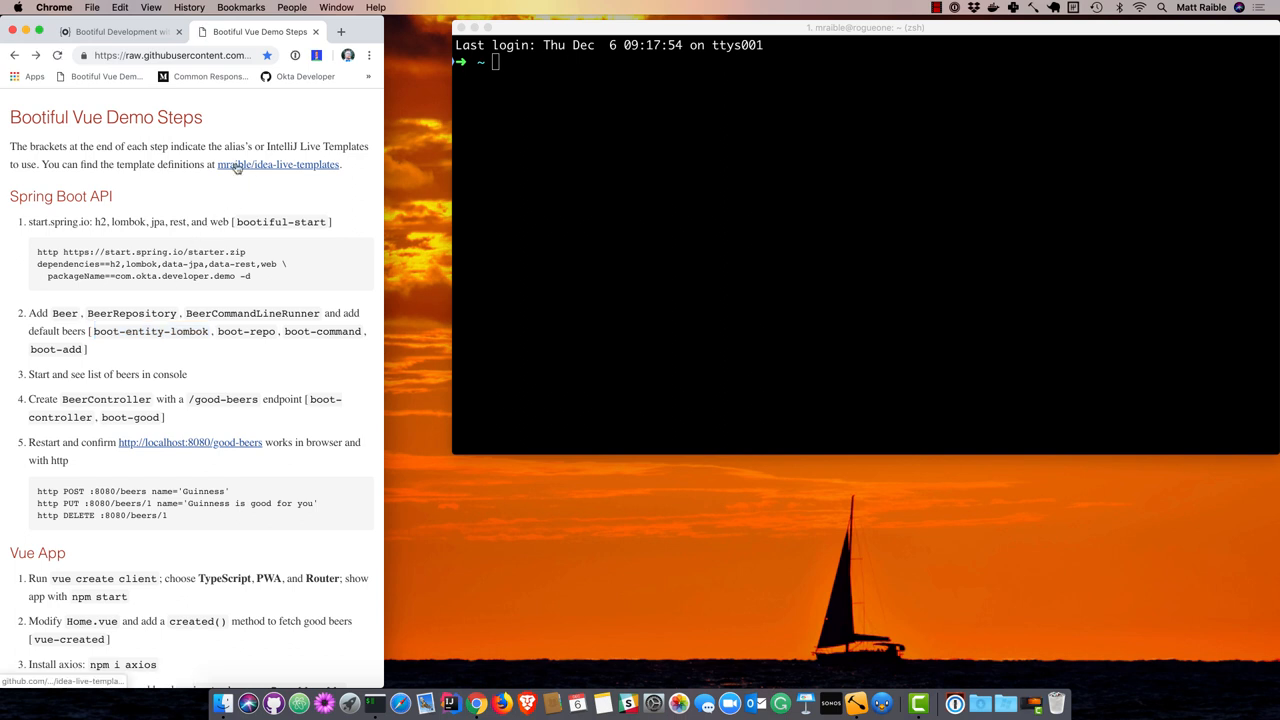
pyautogui.click(278, 164)
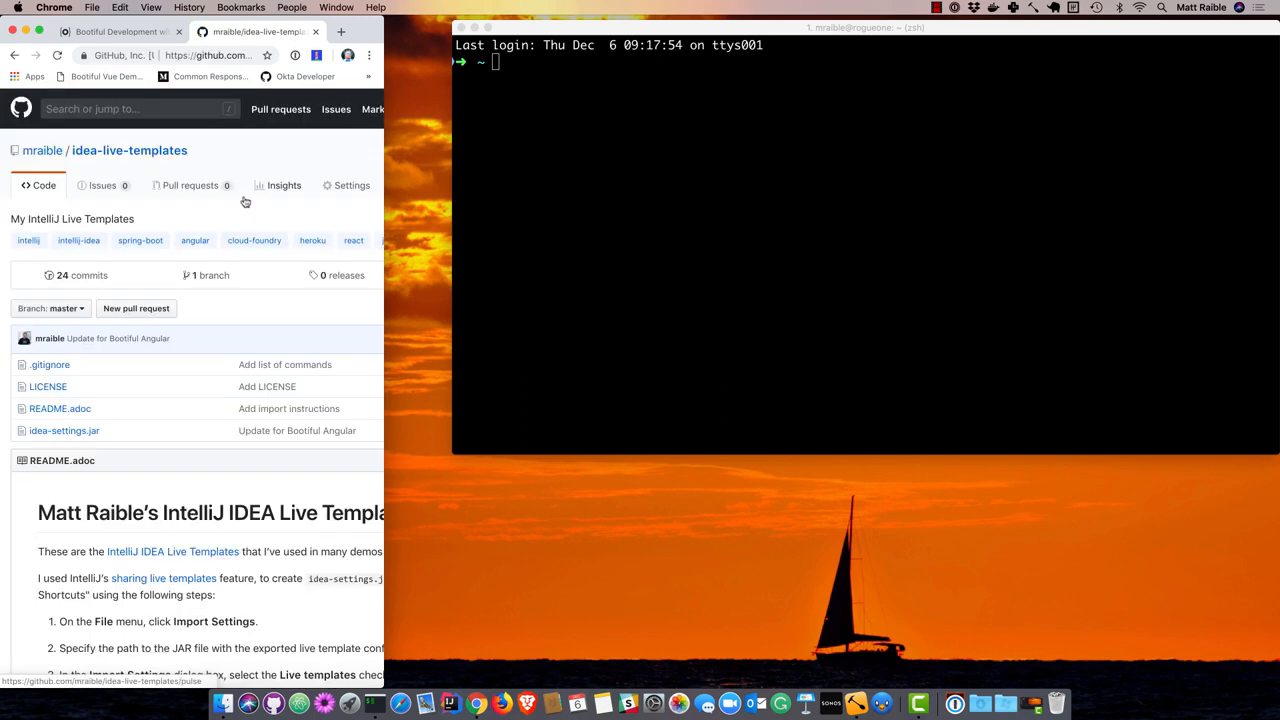
pyautogui.scroll(-3)
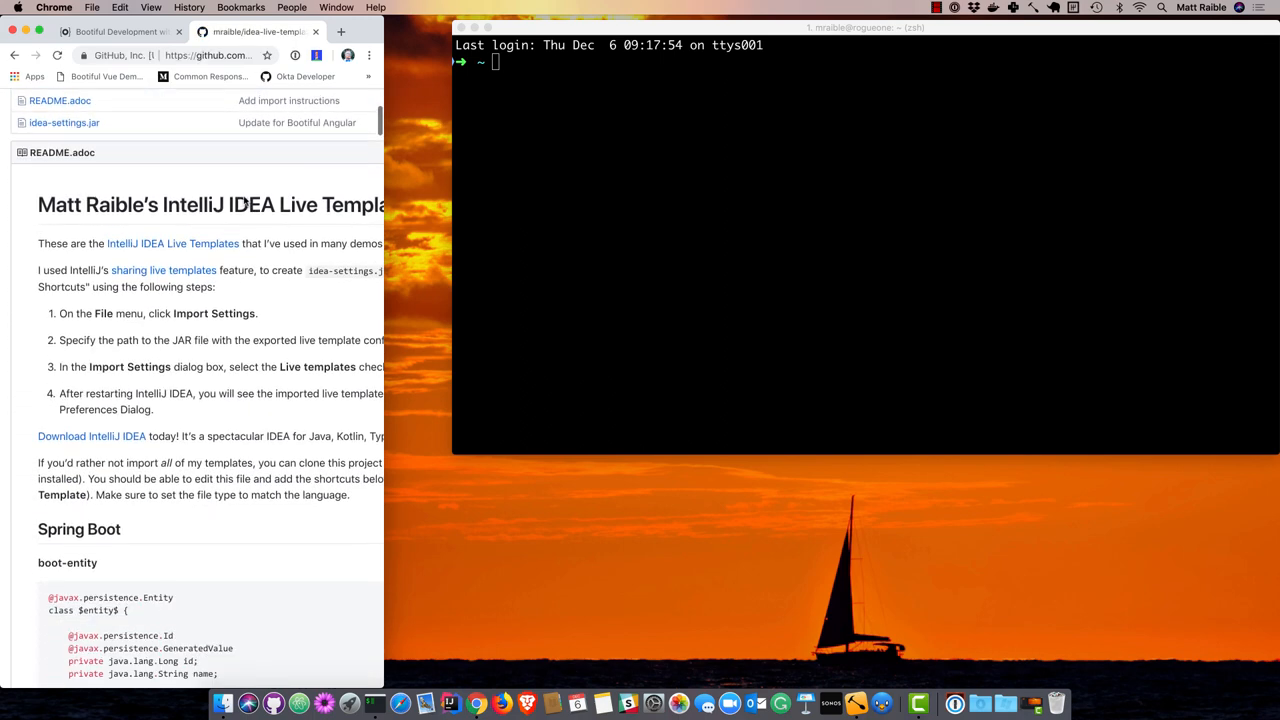
pyautogui.scroll(-3)
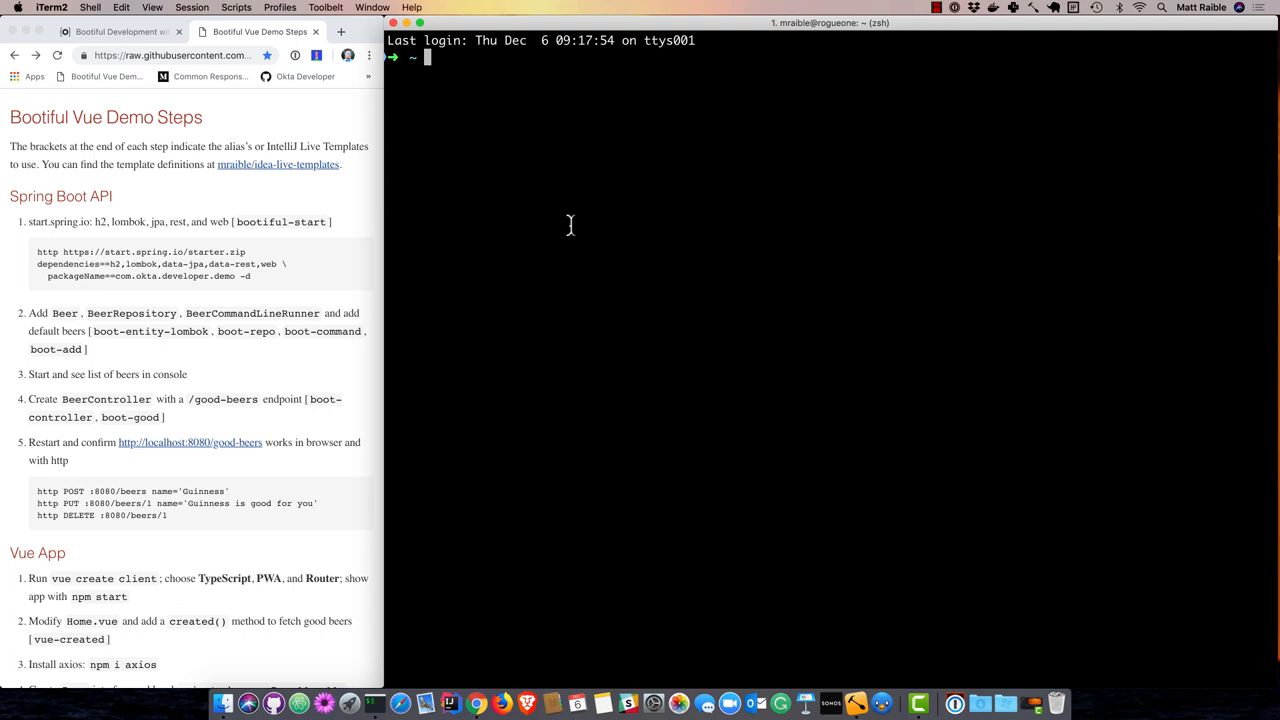
# Run the bootiful-start alias to download demo.zip and mkdir the project directory.
pyautogui.write('bootiful-start')
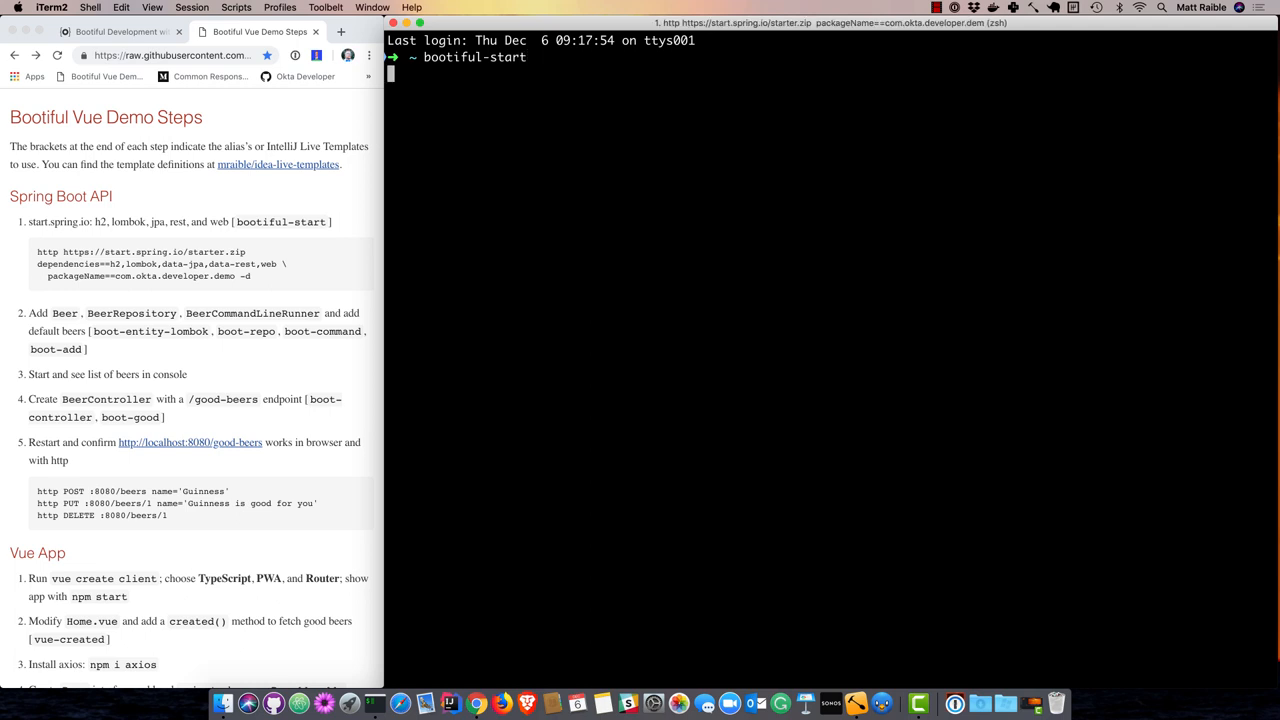
pyautogui.press('Return')
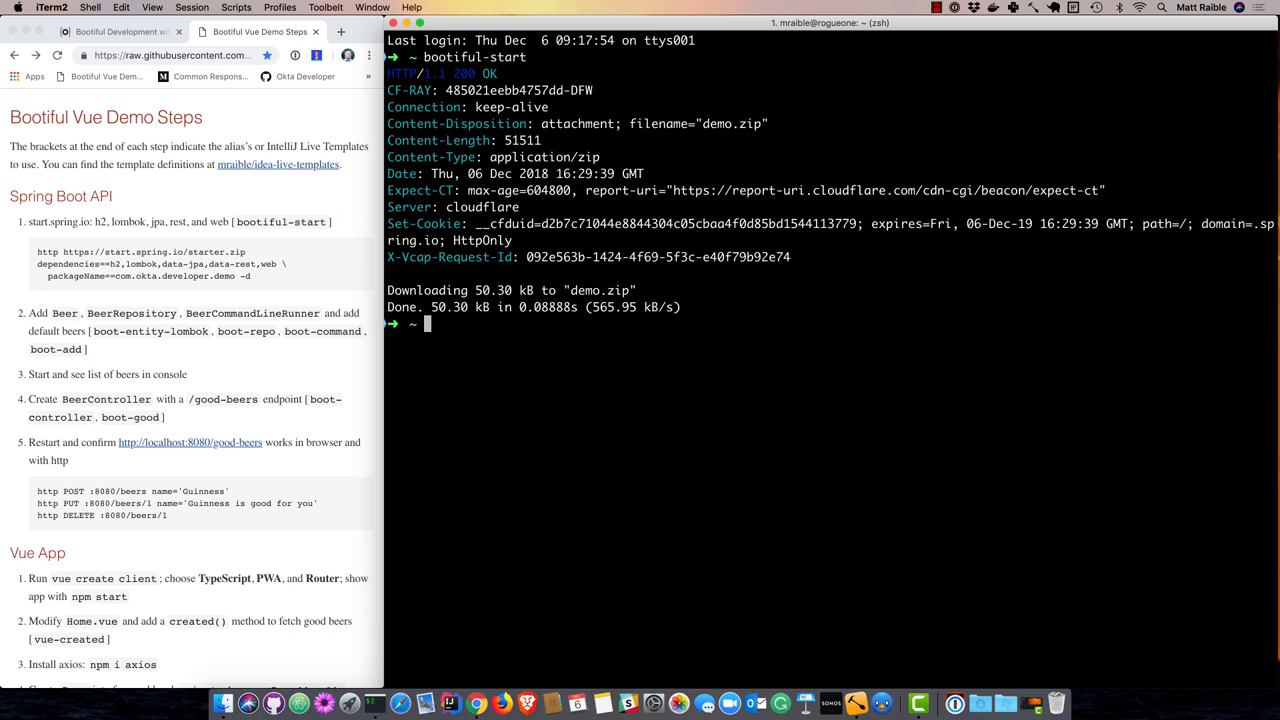
pyautogui.write('mkdir spring')
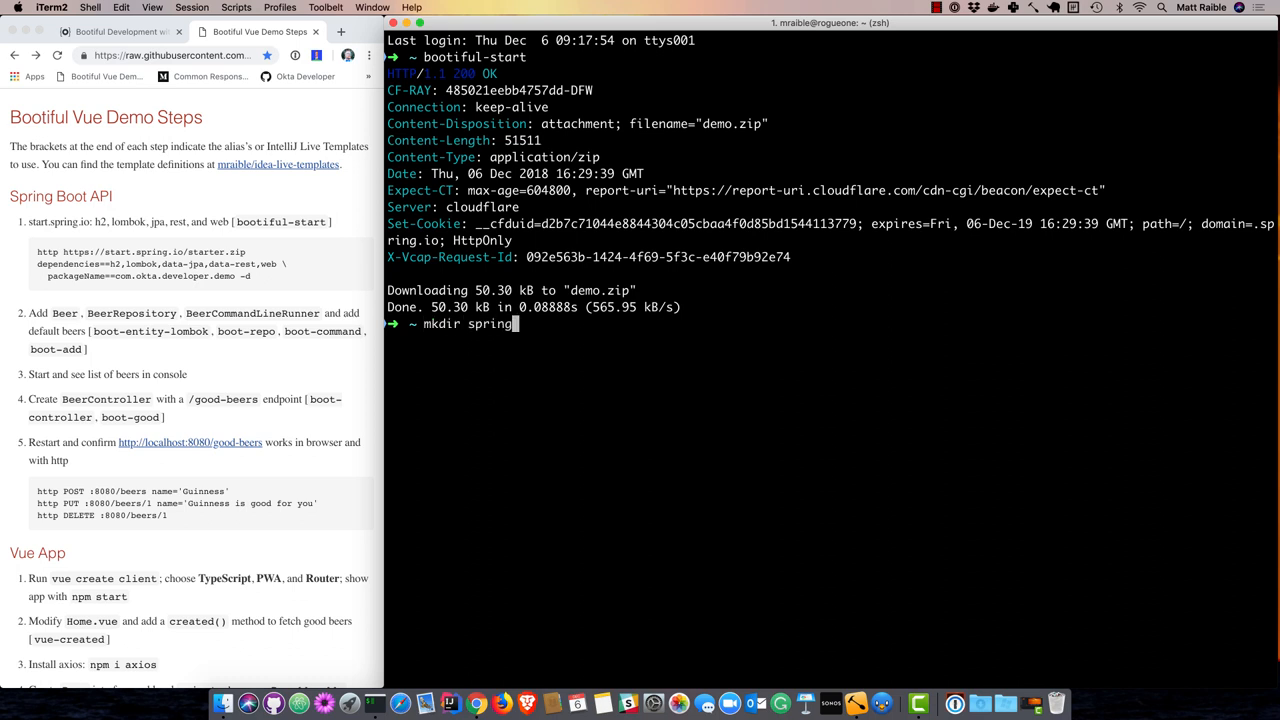
pyautogui.press('Return')
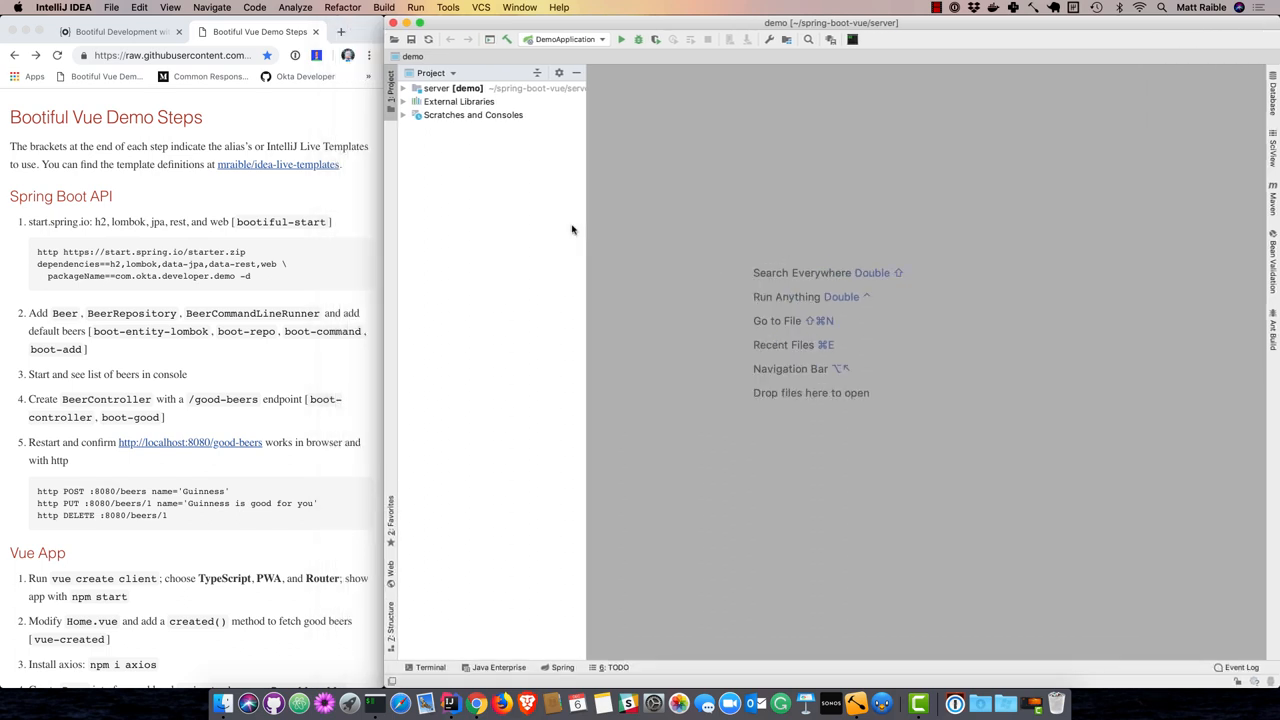
# Search for DemoApp with Go to File and open DemoApplication.java.
pyautogui.click(617, 667)
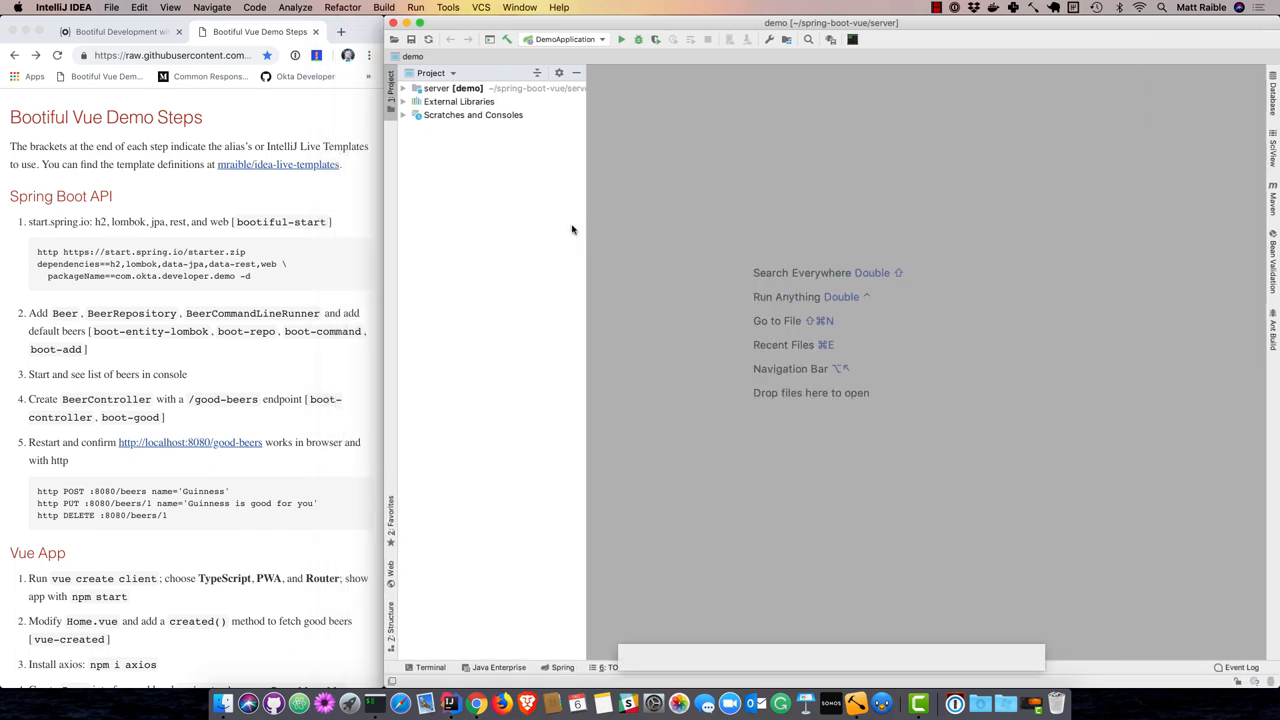
pyautogui.write('DemoApp')
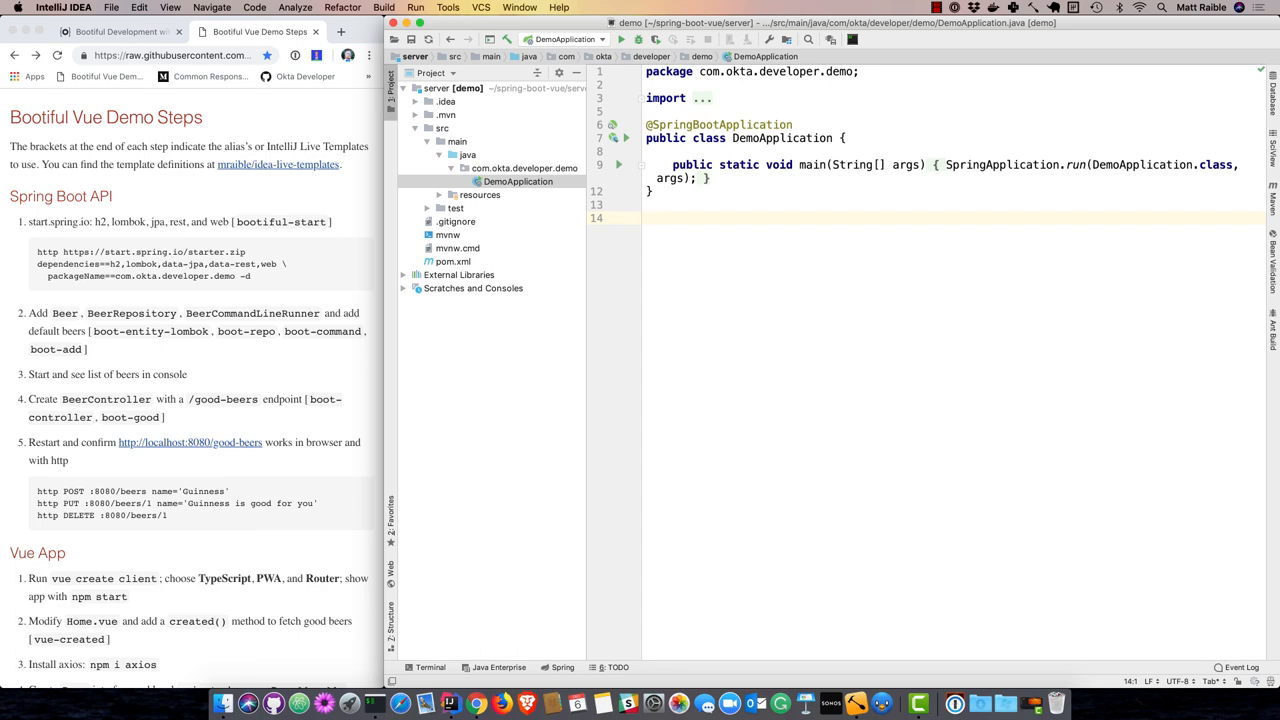
# Expand the boot-entity-lombok template and name the entity class Beer.
pyautogui.write('boot-en')
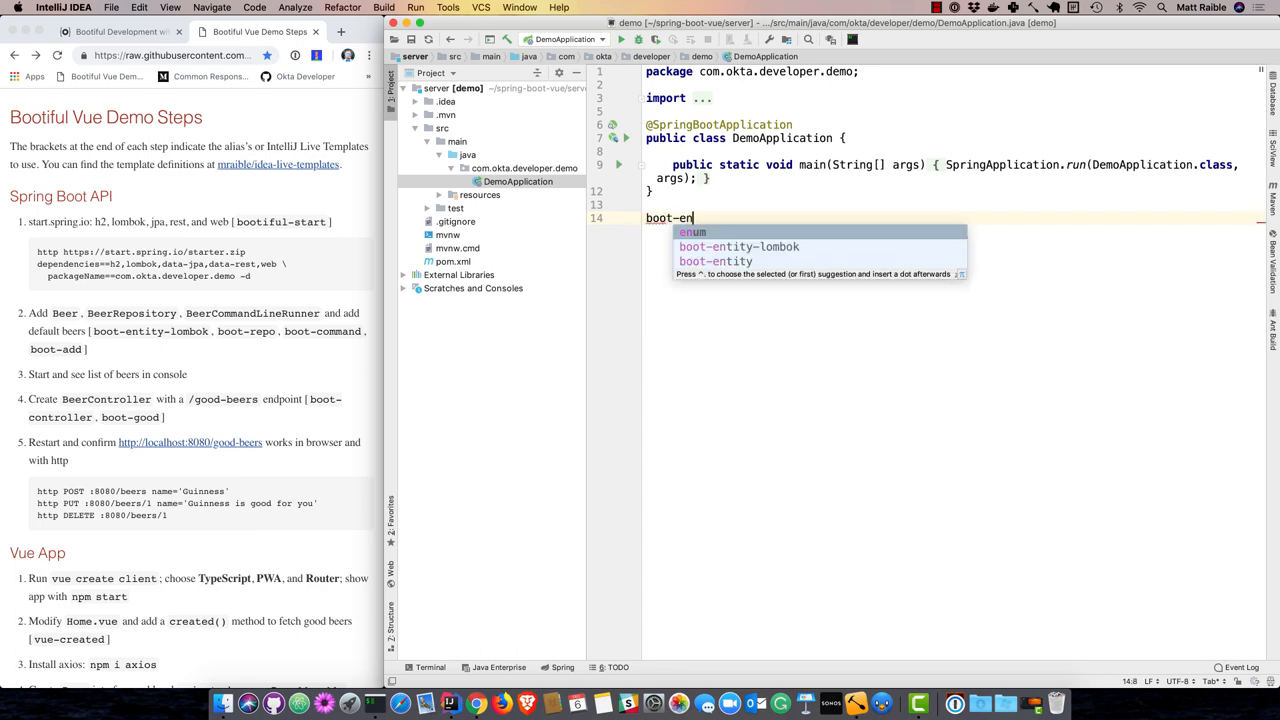
pyautogui.click(738, 246)
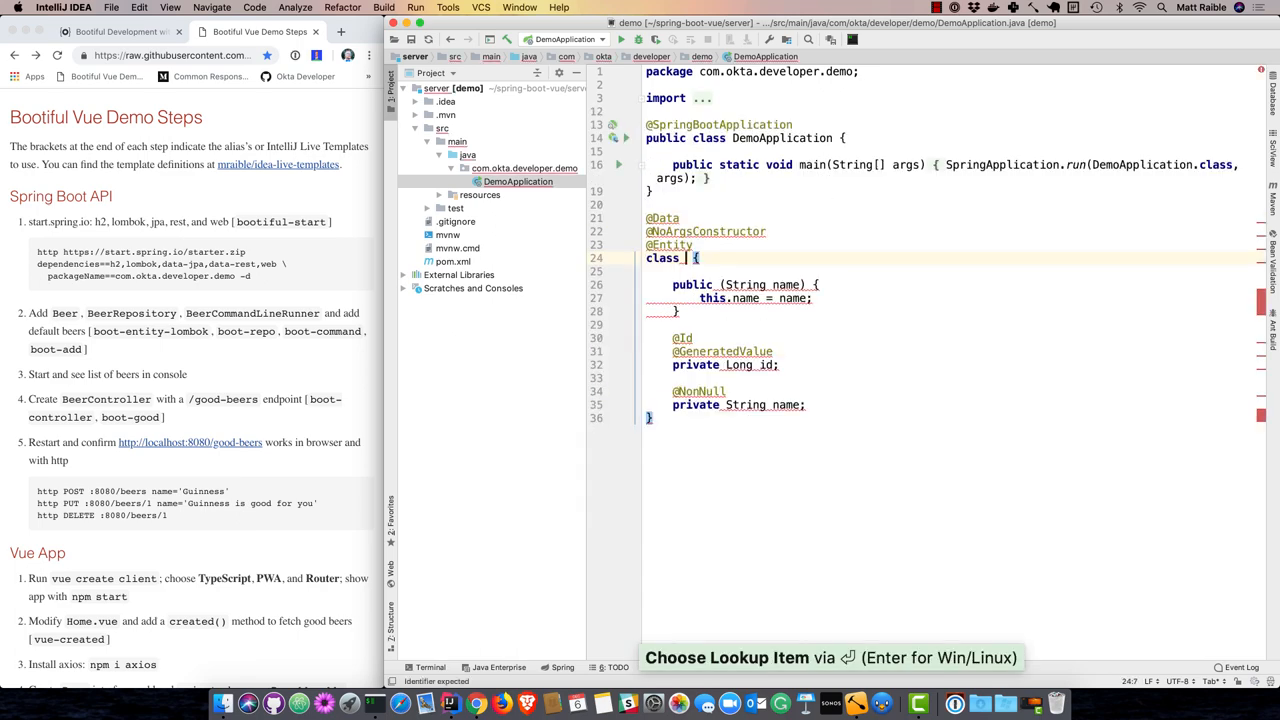
pyautogui.write('Beer')
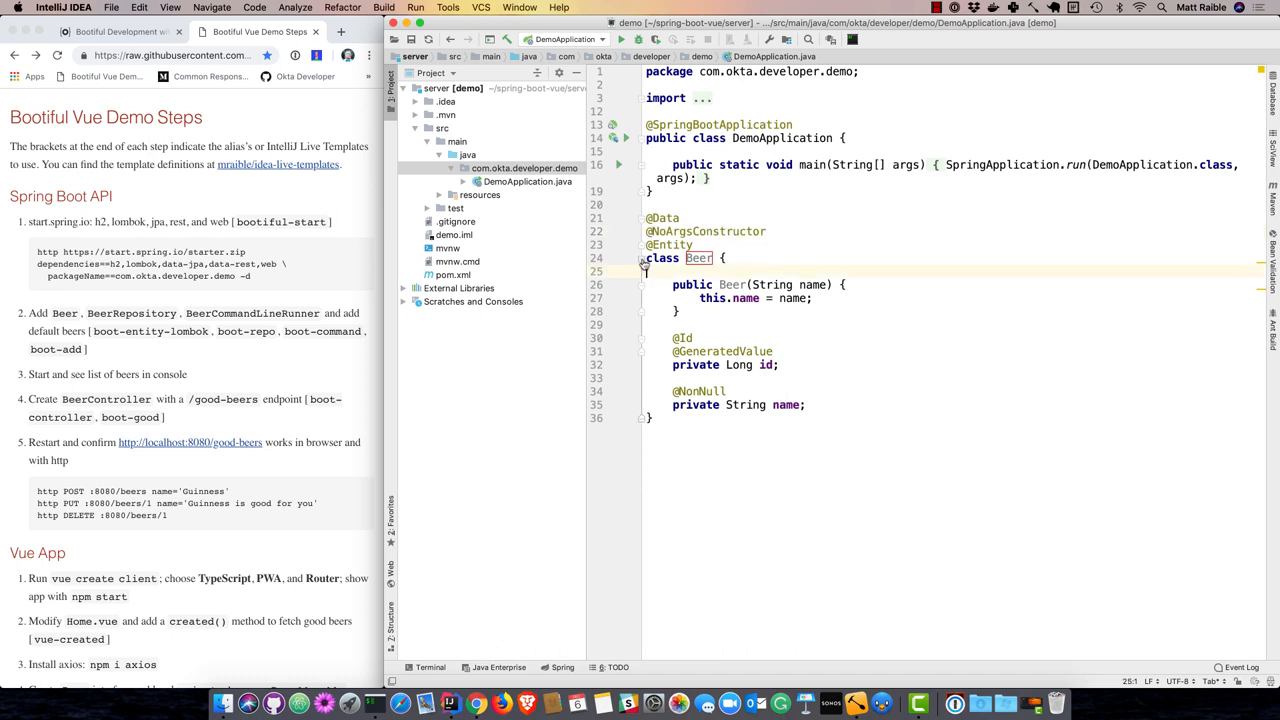
# Fold the Beer class, expand boot-repo into BeerRepository, and save all files.
pyautogui.click(641, 258)
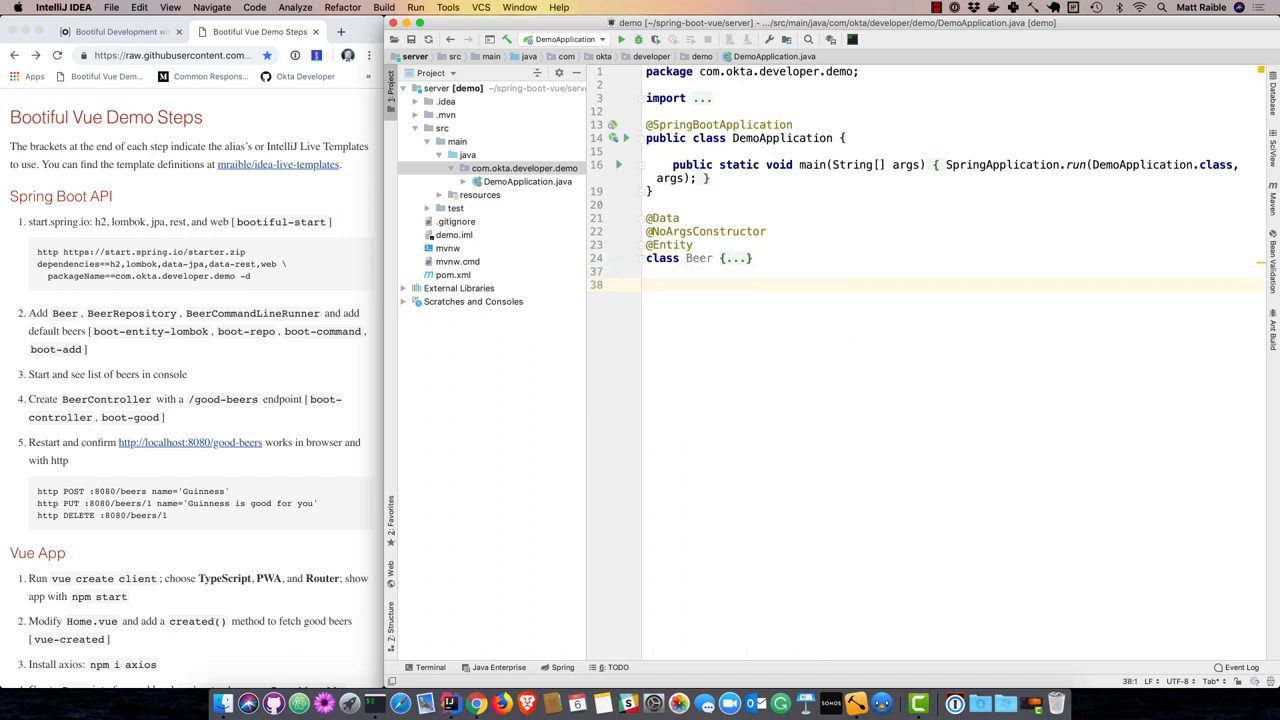
pyautogui.write('boot-repo')
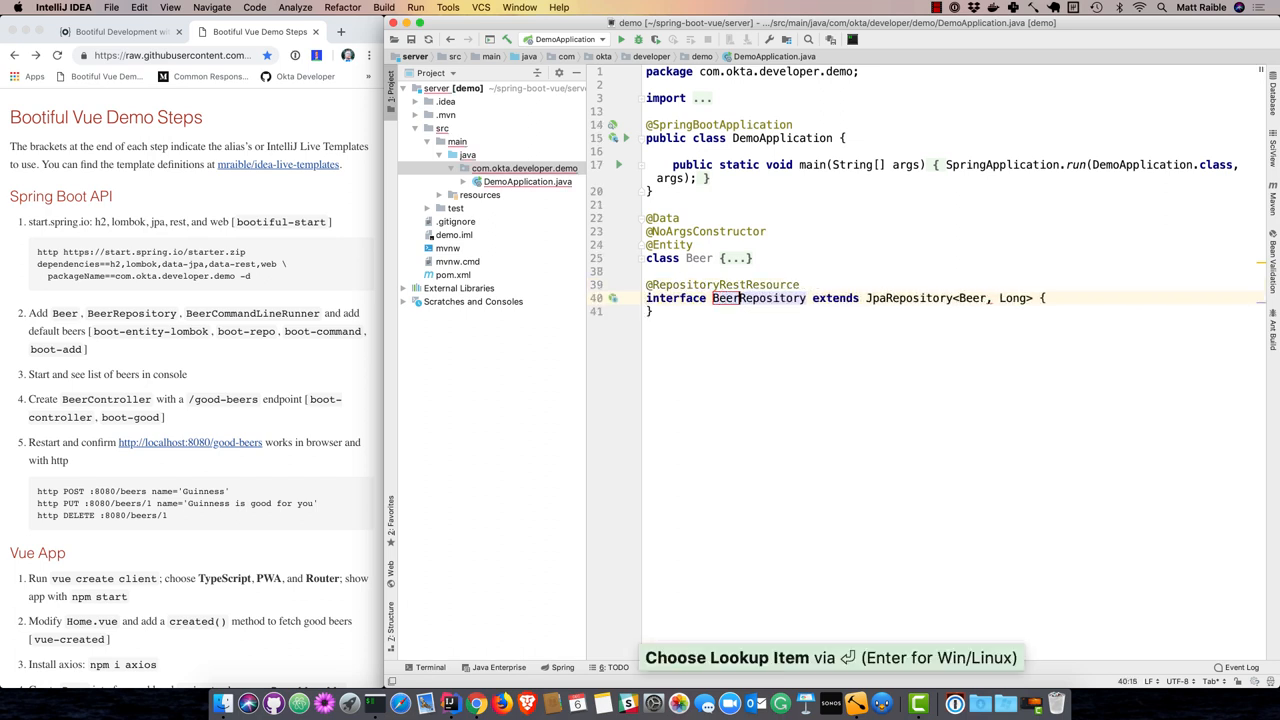
pyautogui.press('Return')
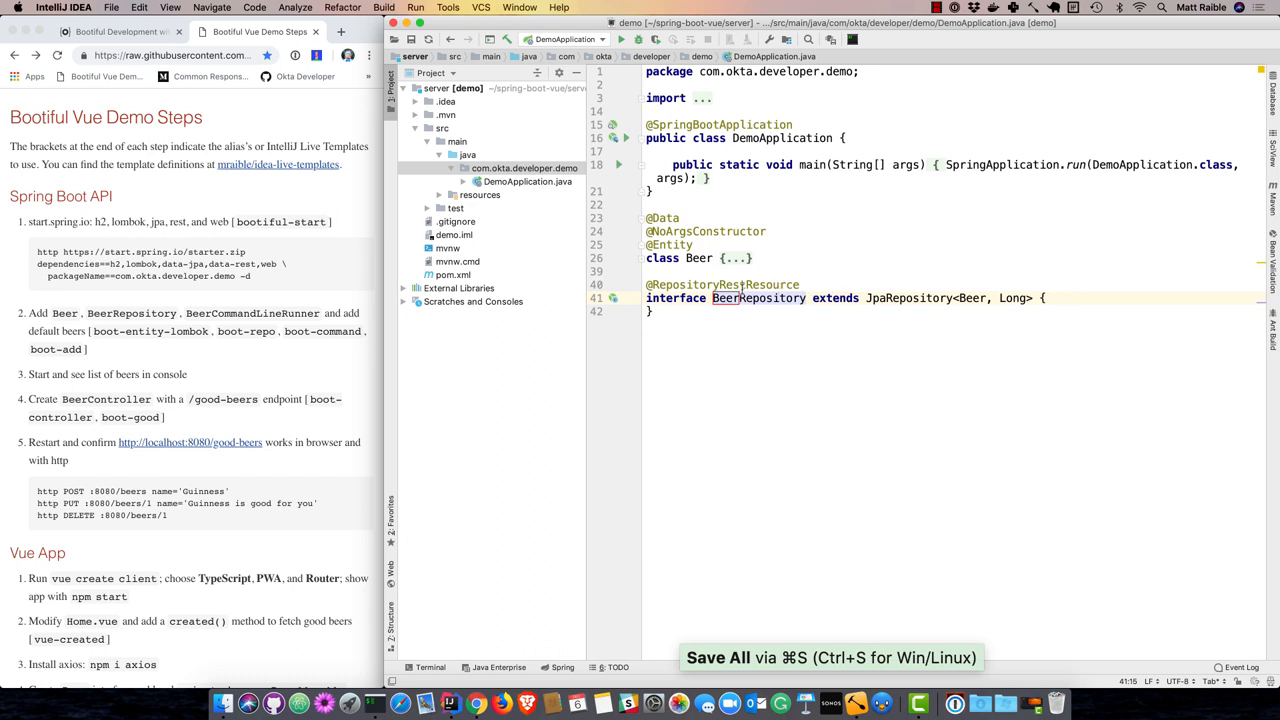
pyautogui.doubleClick(722, 285)
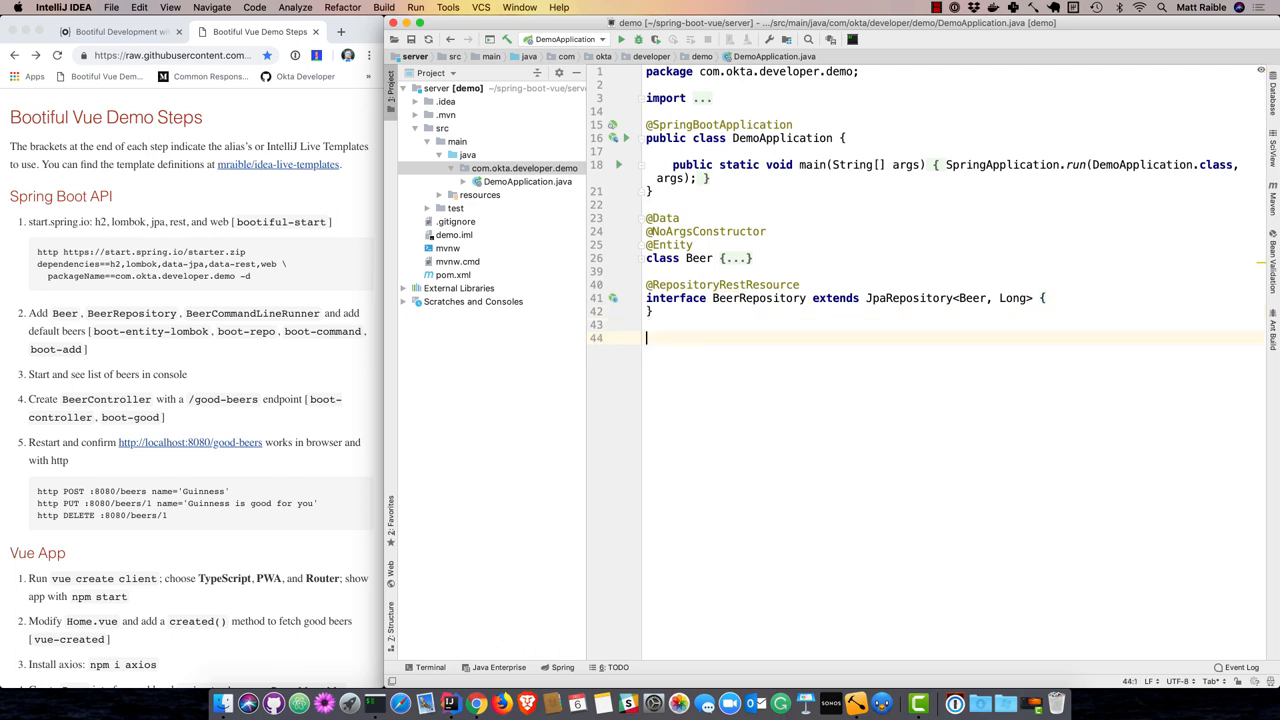
# Expand the boot-comm and boot-add templates to add BeerCommandLineRunner with default beers.
pyautogui.write('boot-comm')
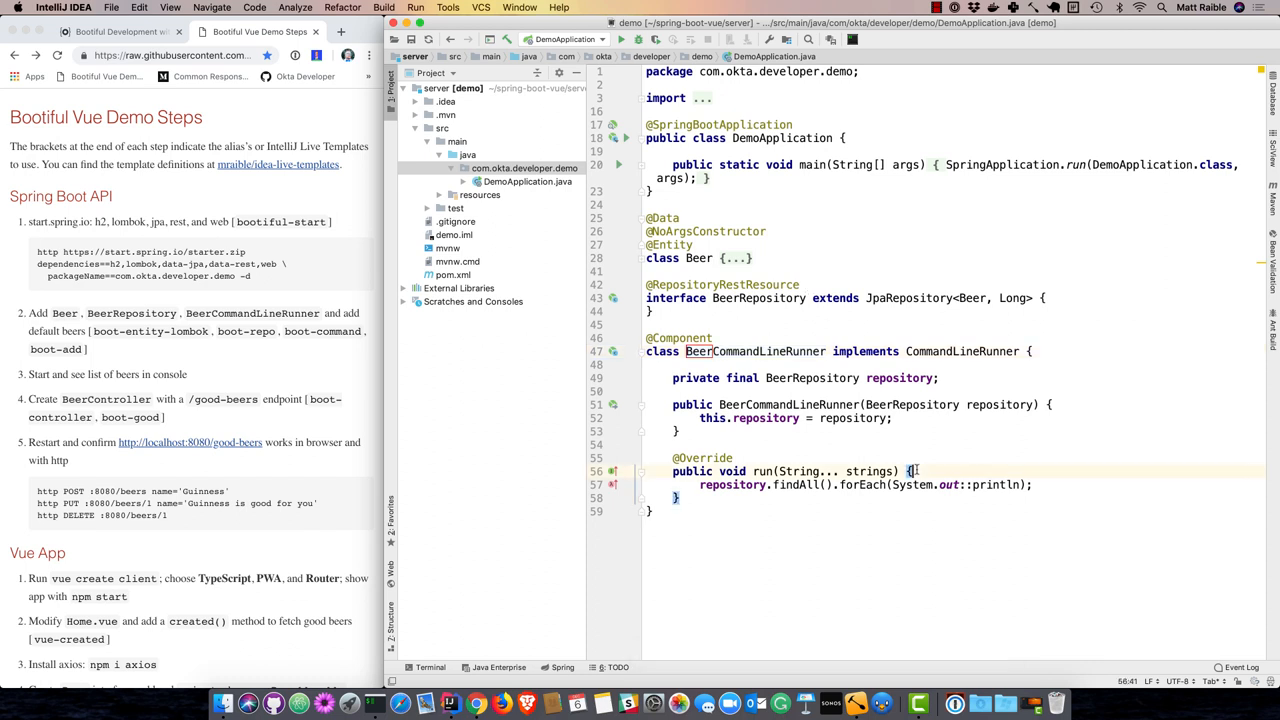
pyautogui.write('boot-add')
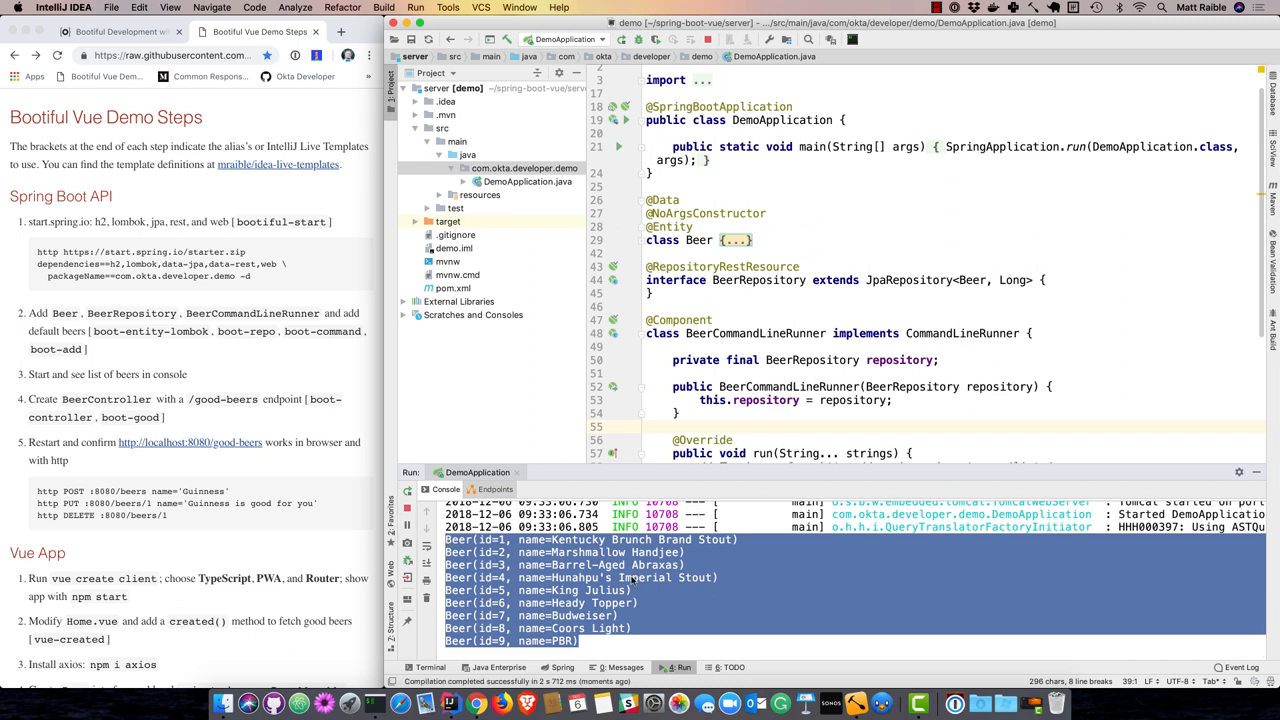
# Expand the boot-controller and boot-good templates for /good-beers, then rerun DemoApplication.
pyautogui.scroll(-3)
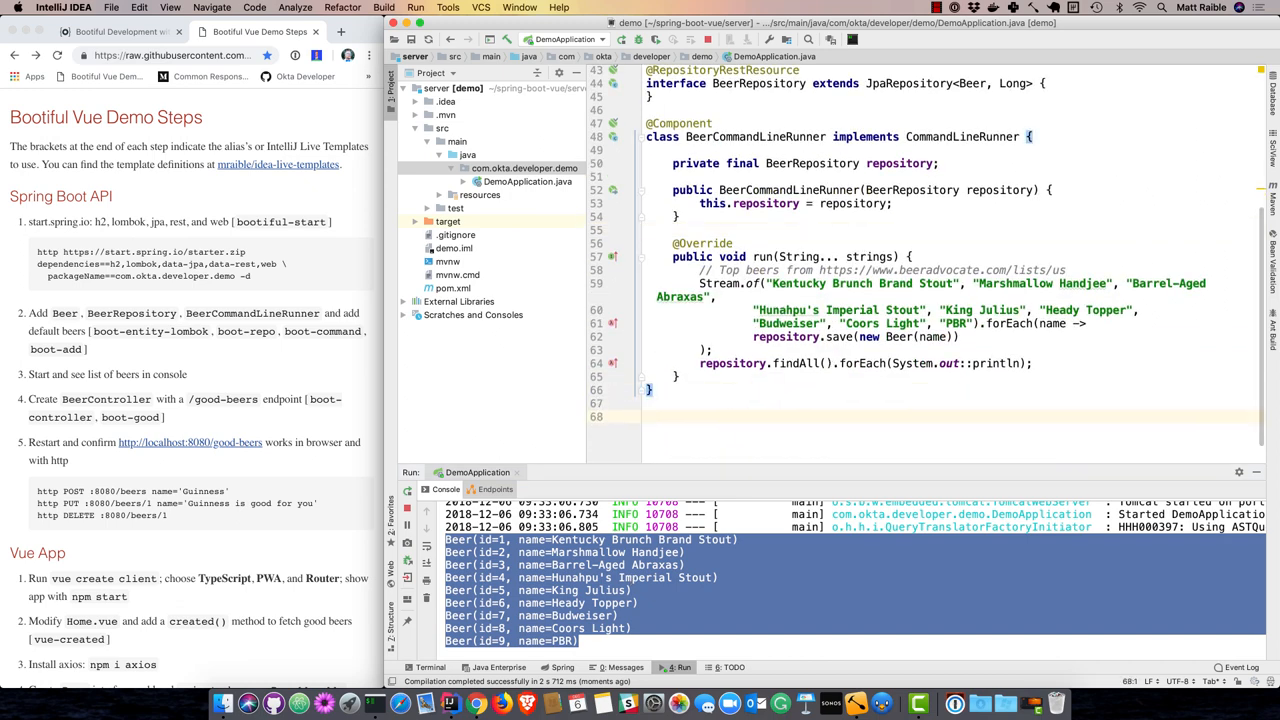
pyautogui.write('boot-c')
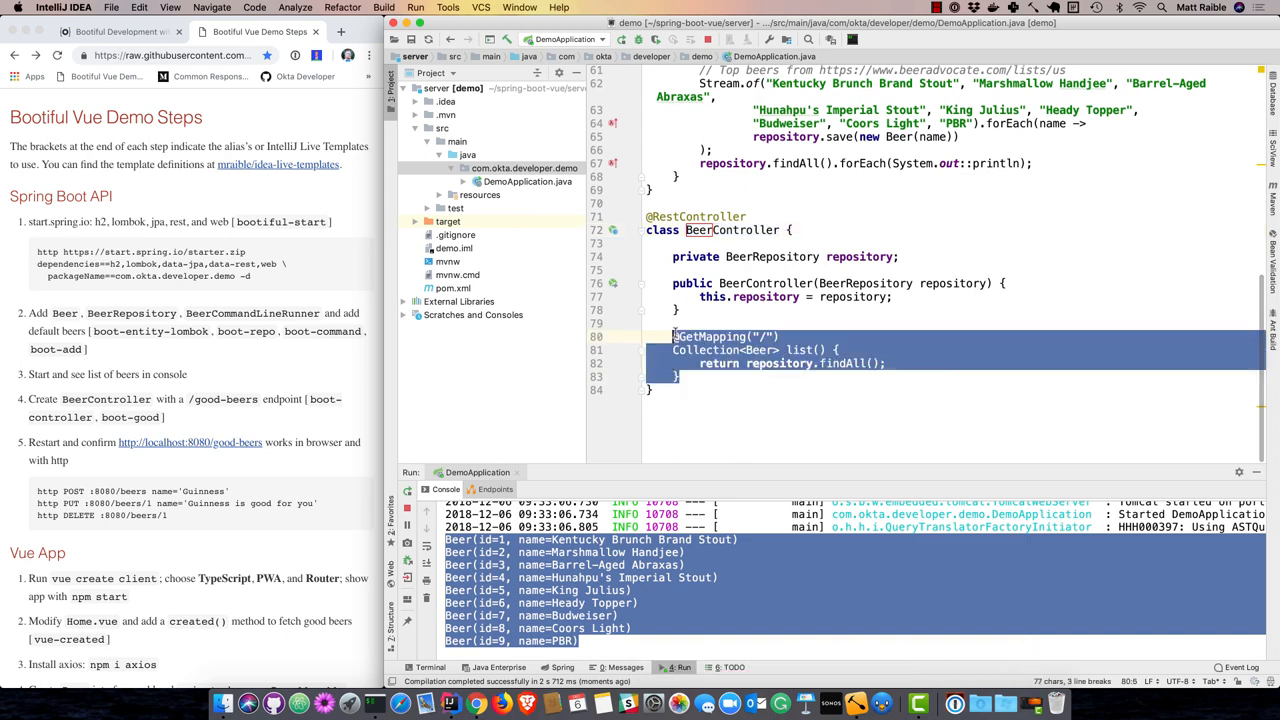
pyautogui.write('boot')
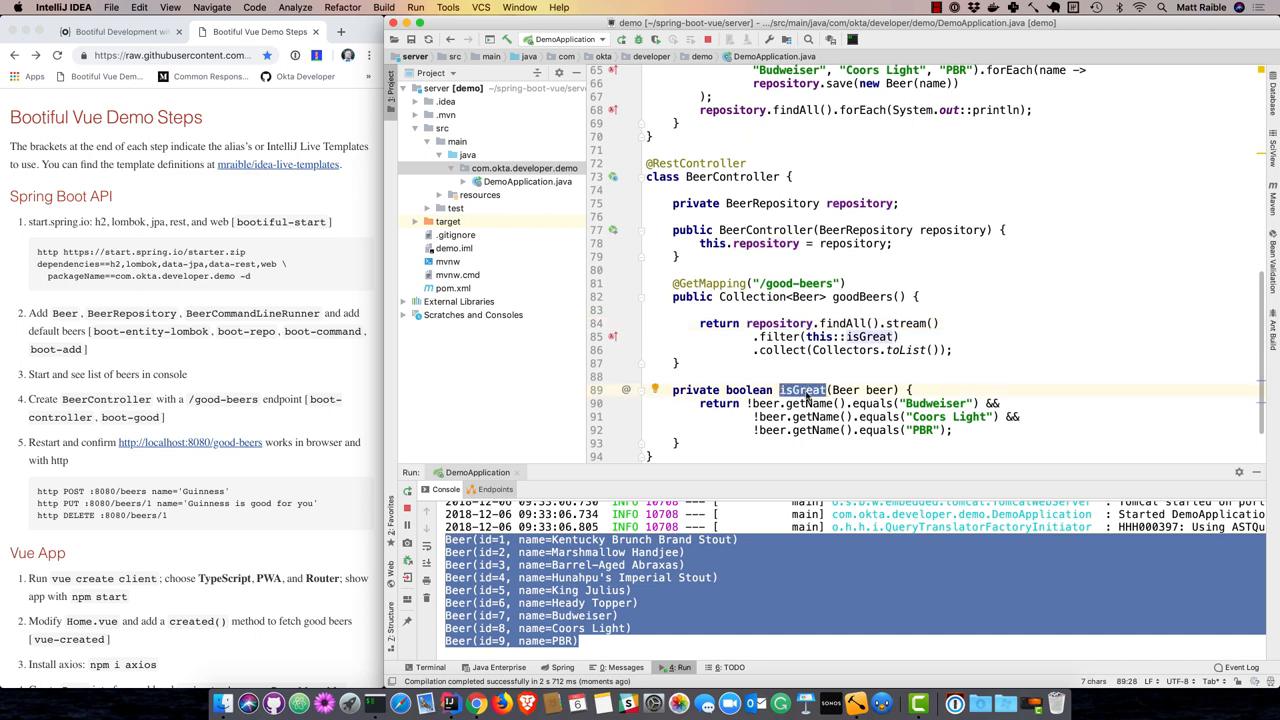
pyautogui.moveTo(960, 414)
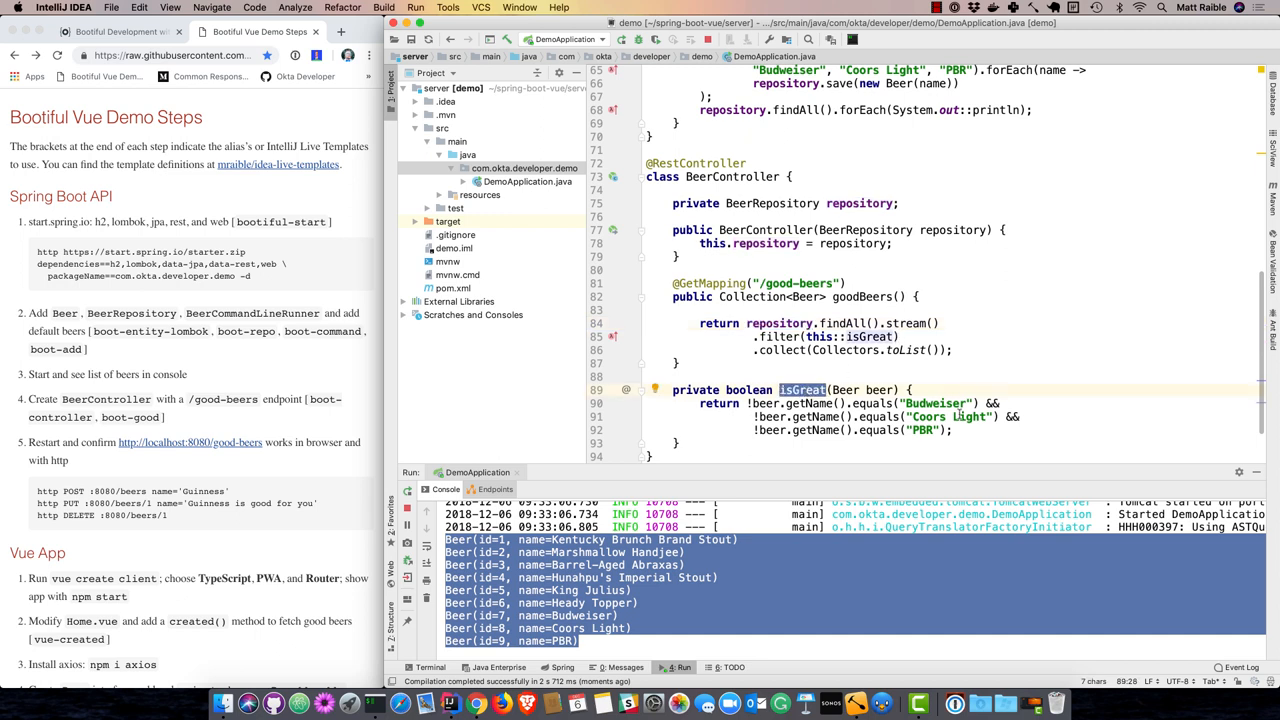
pyautogui.moveTo(878, 363)
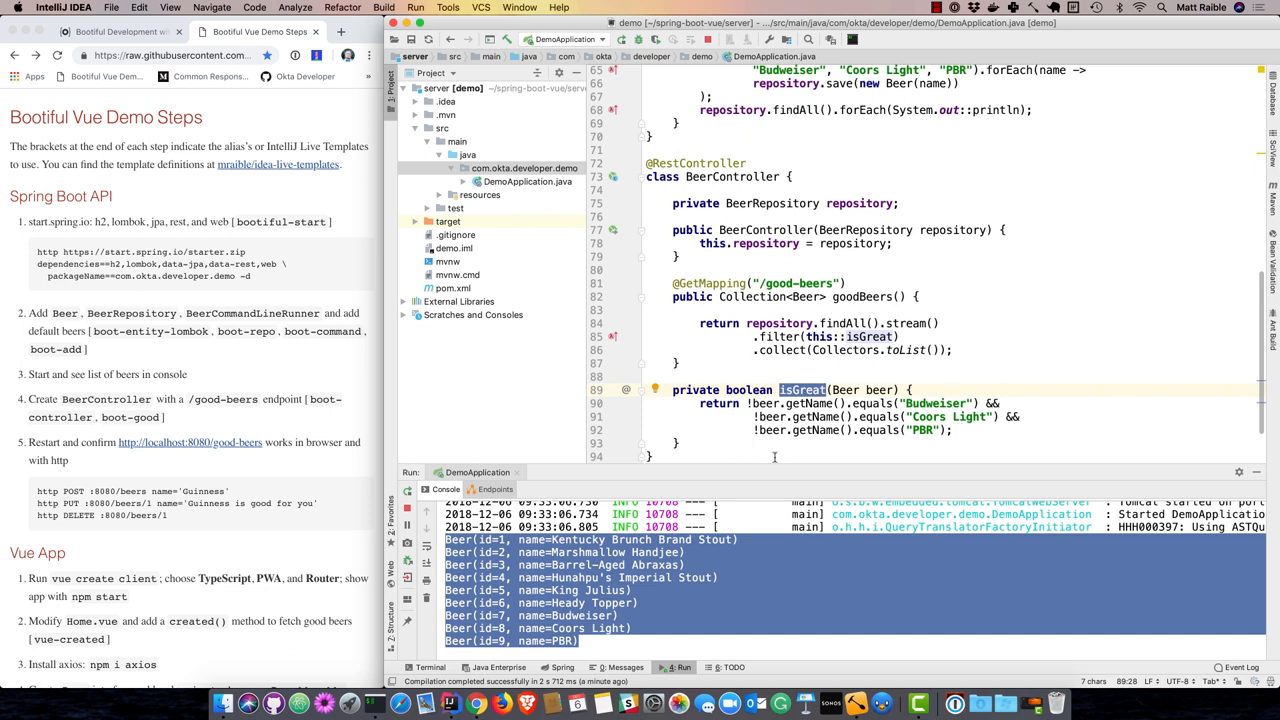
pyautogui.click(415, 7)
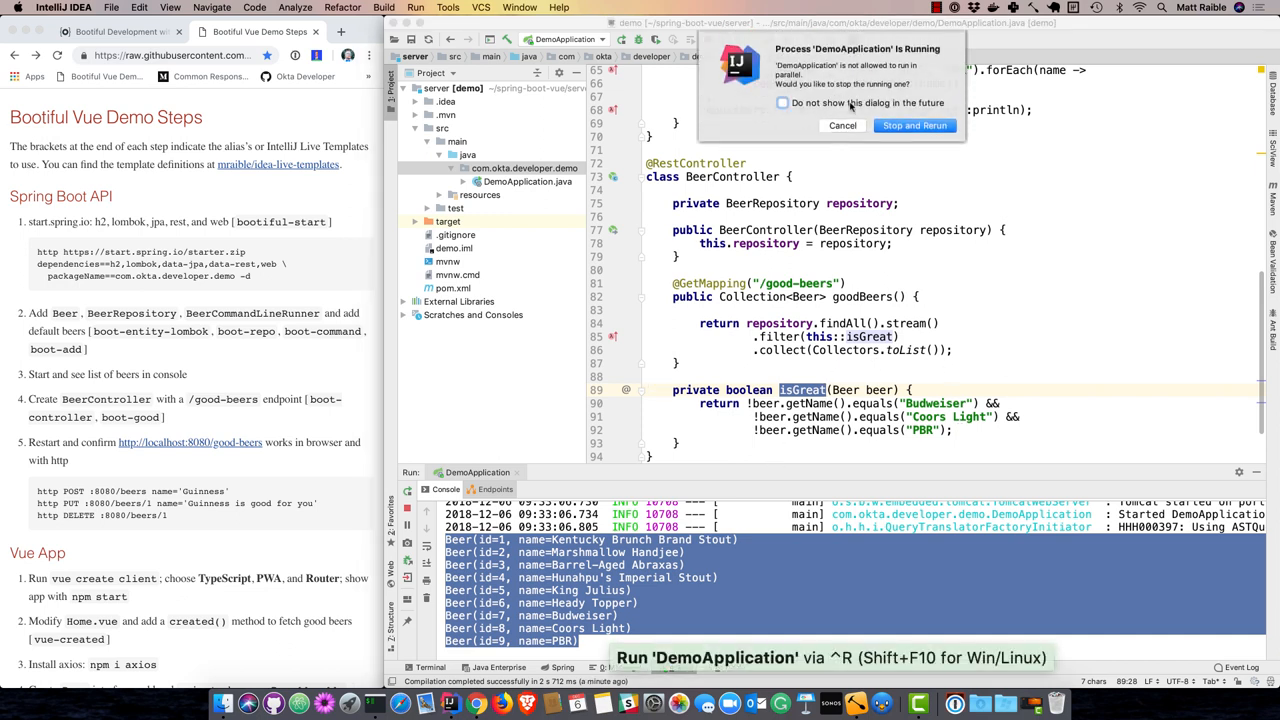
# Restart the app, view /good-beers and /beers JSON, then return to the demo steps tab.
pyautogui.click(913, 125)
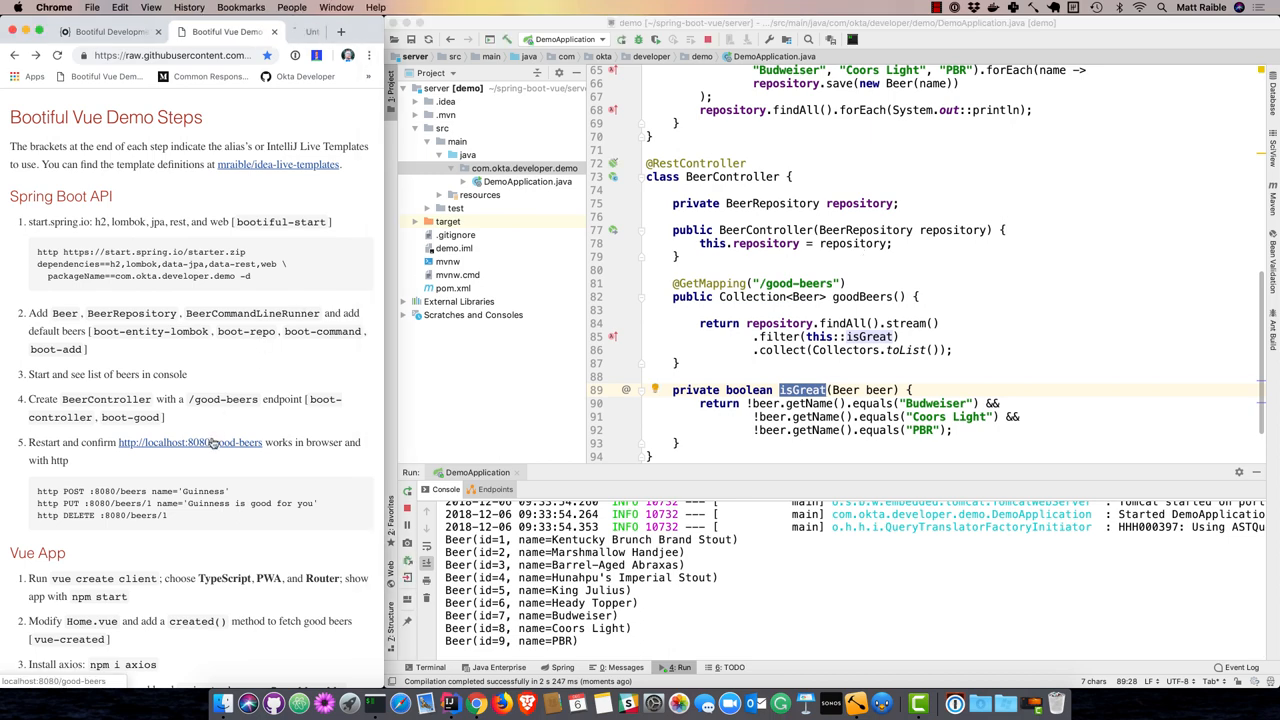
pyautogui.click(189, 442)
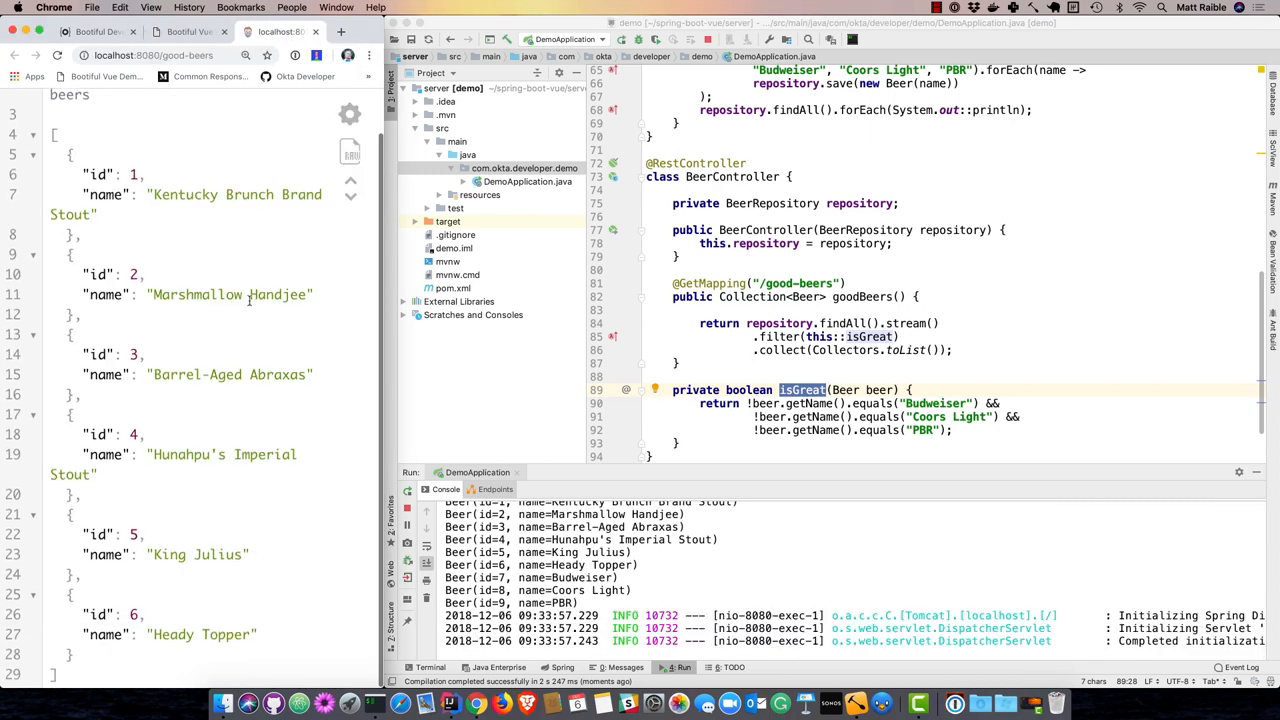
pyautogui.scroll(3)
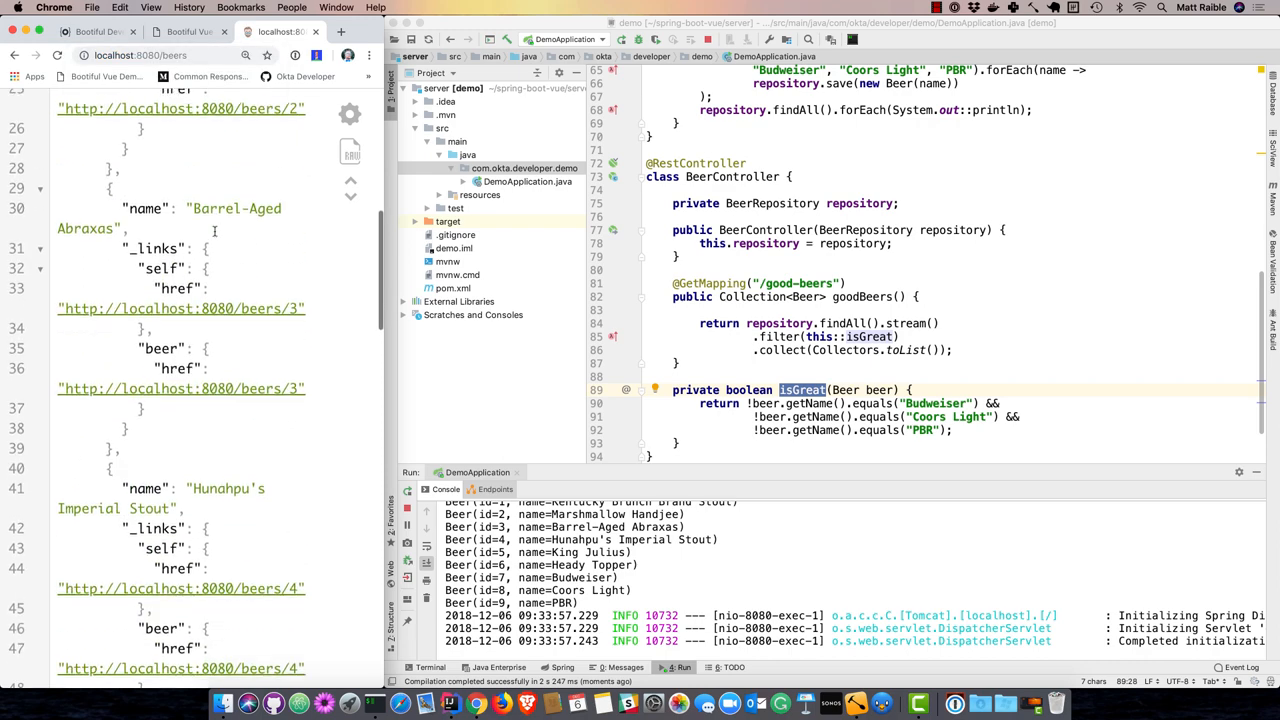
pyautogui.scroll(-3)
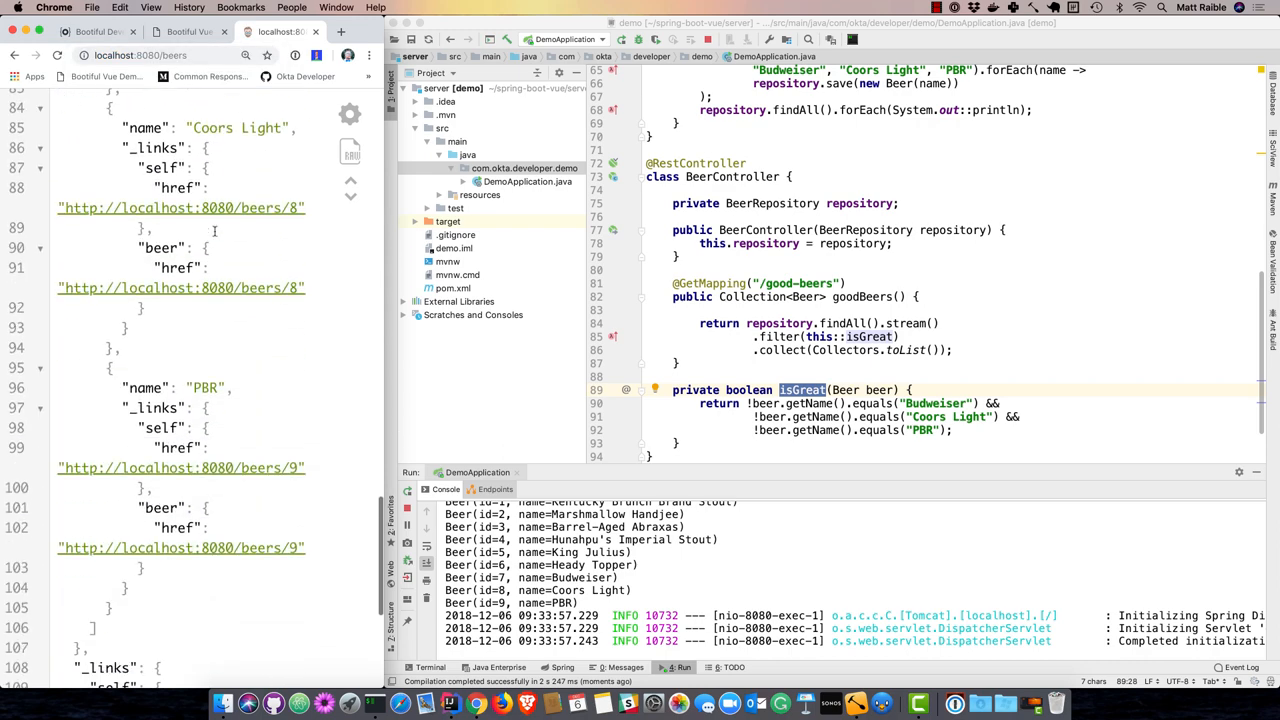
pyautogui.scroll(-3)
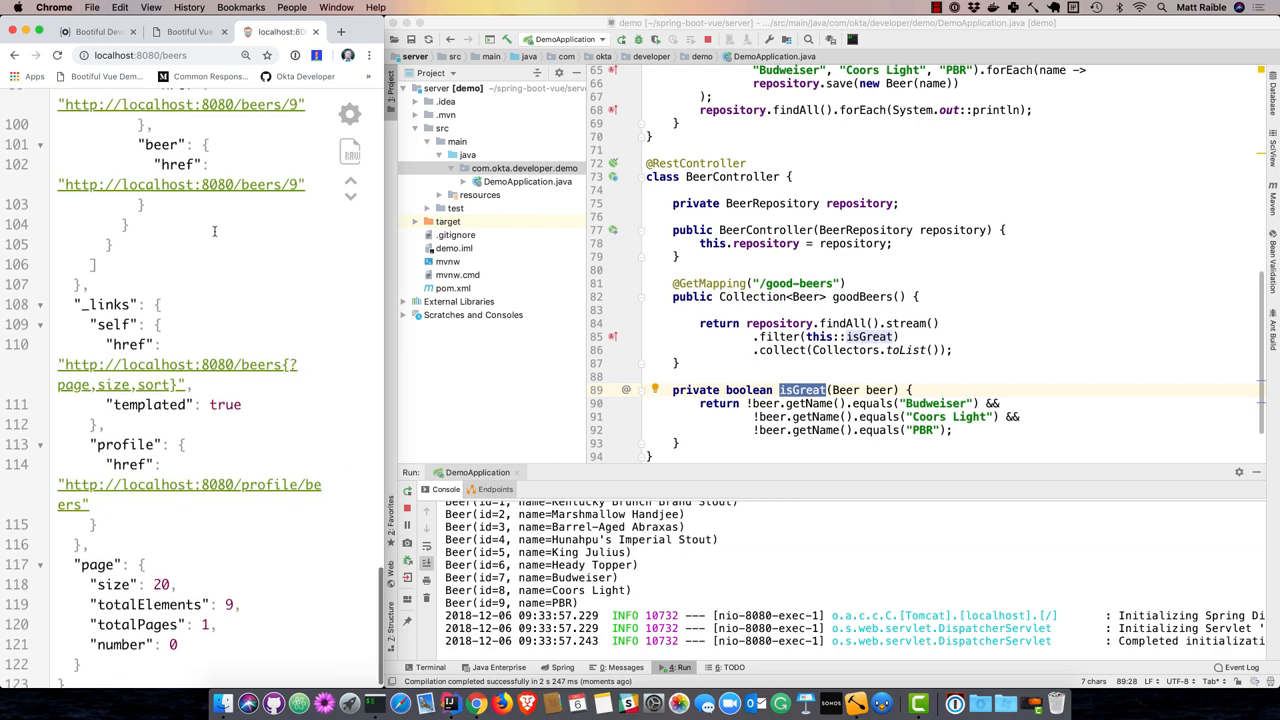
pyautogui.click(185, 31)
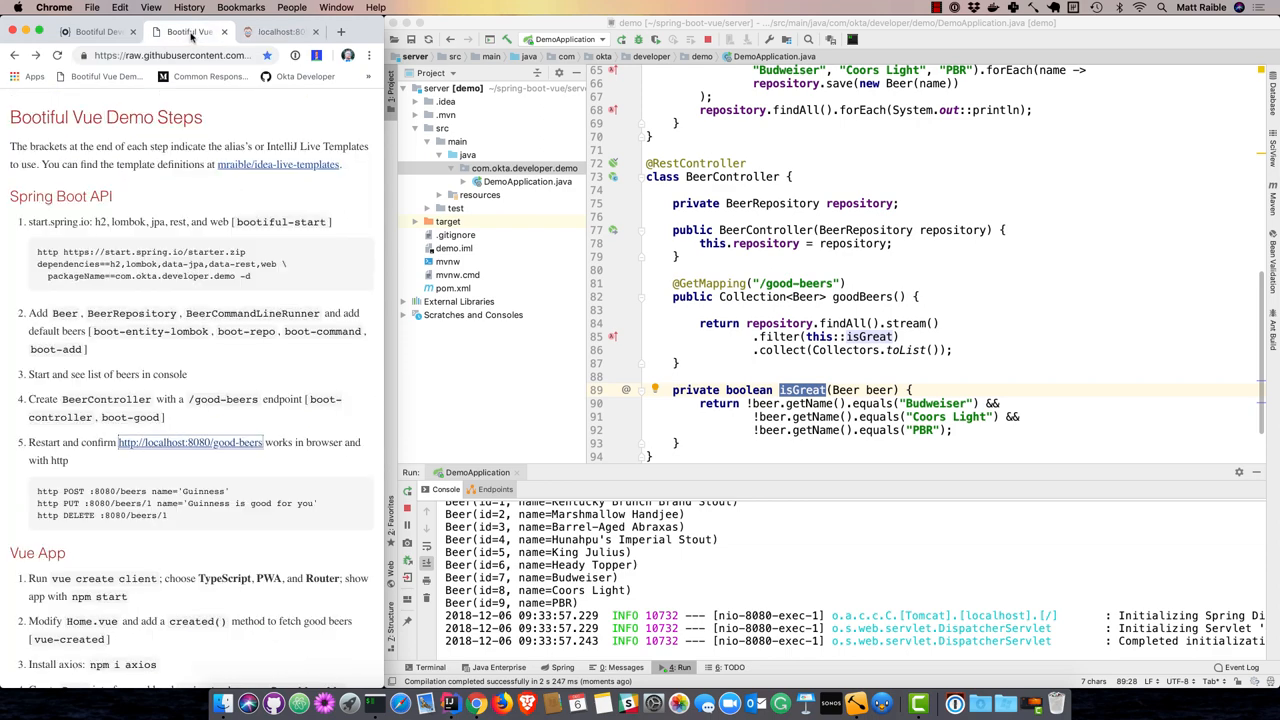
pyautogui.moveTo(390, 675)
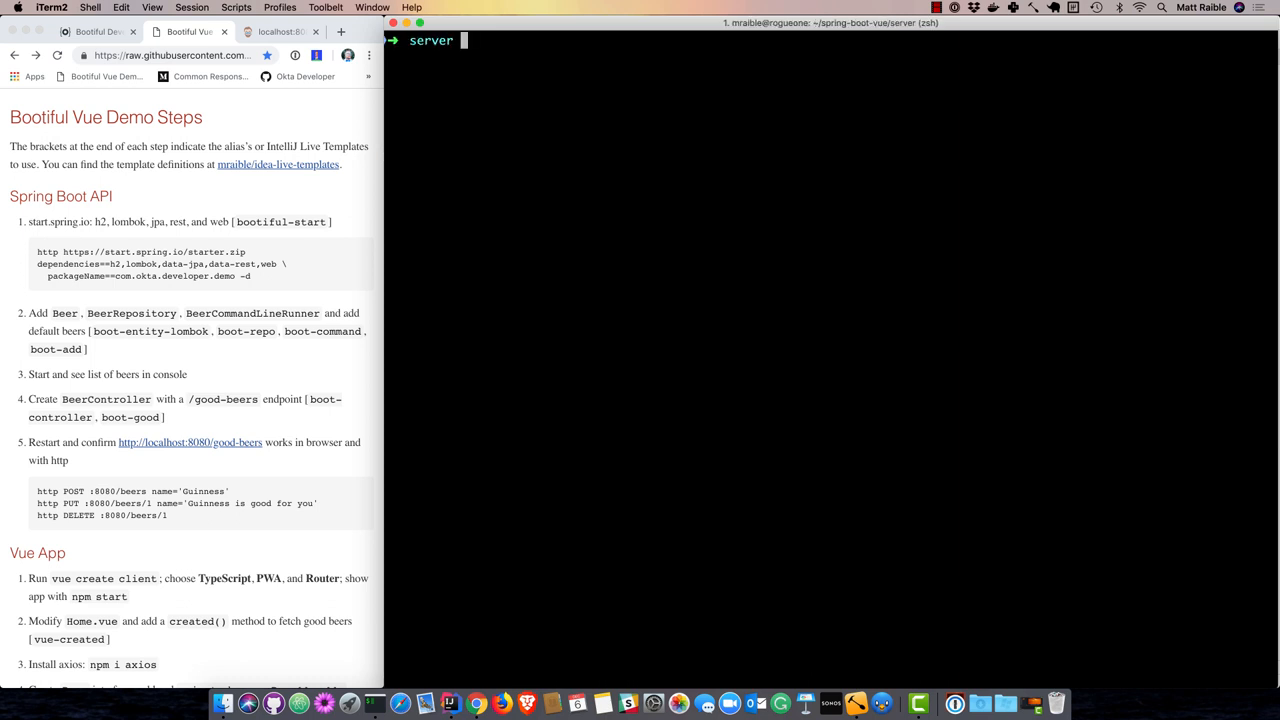
# Request :8080/beers and :8080/good-beers with HTTPie.
pyautogui.write('http :')
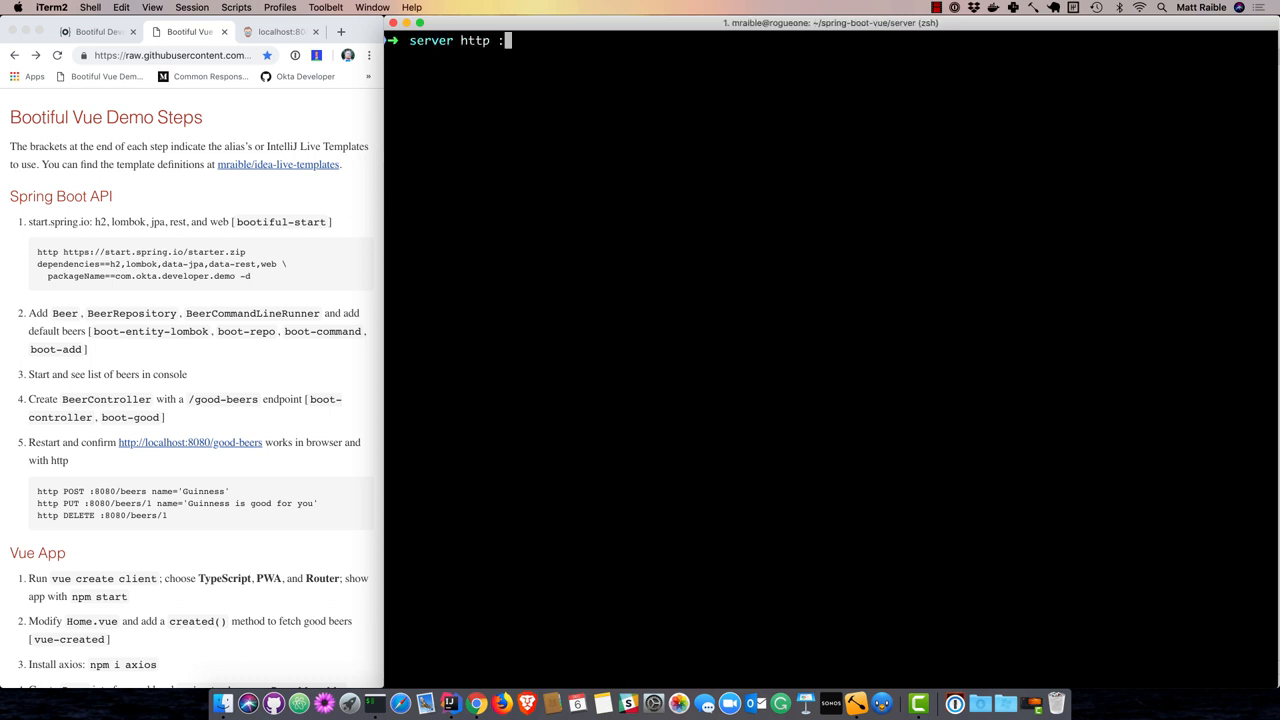
pyautogui.write('8080/beers')
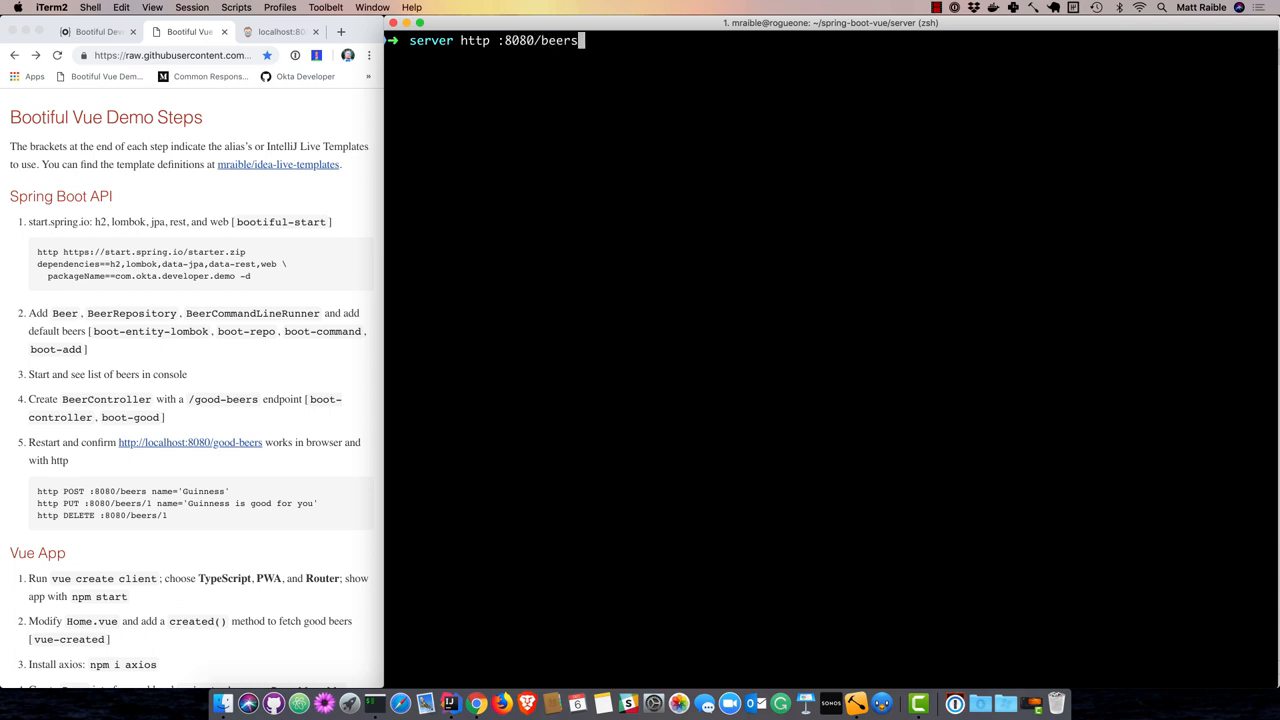
pyautogui.press('Return')
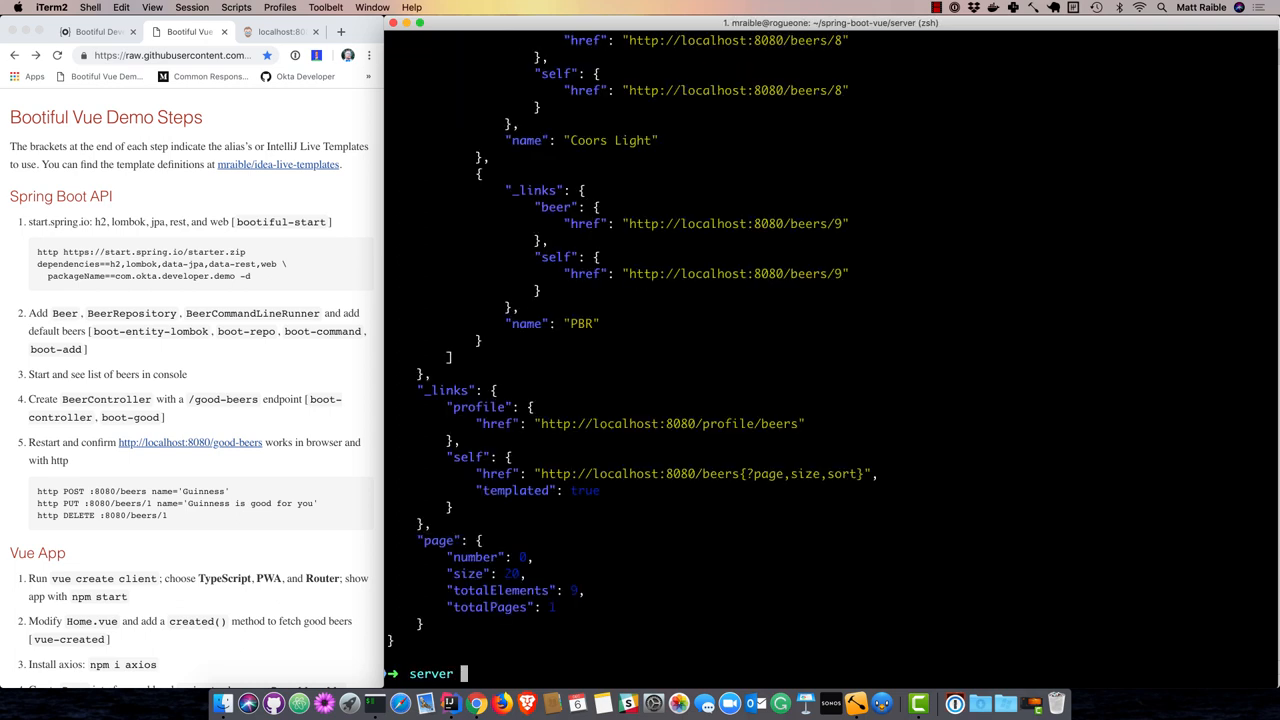
pyautogui.write('http :8080/good')
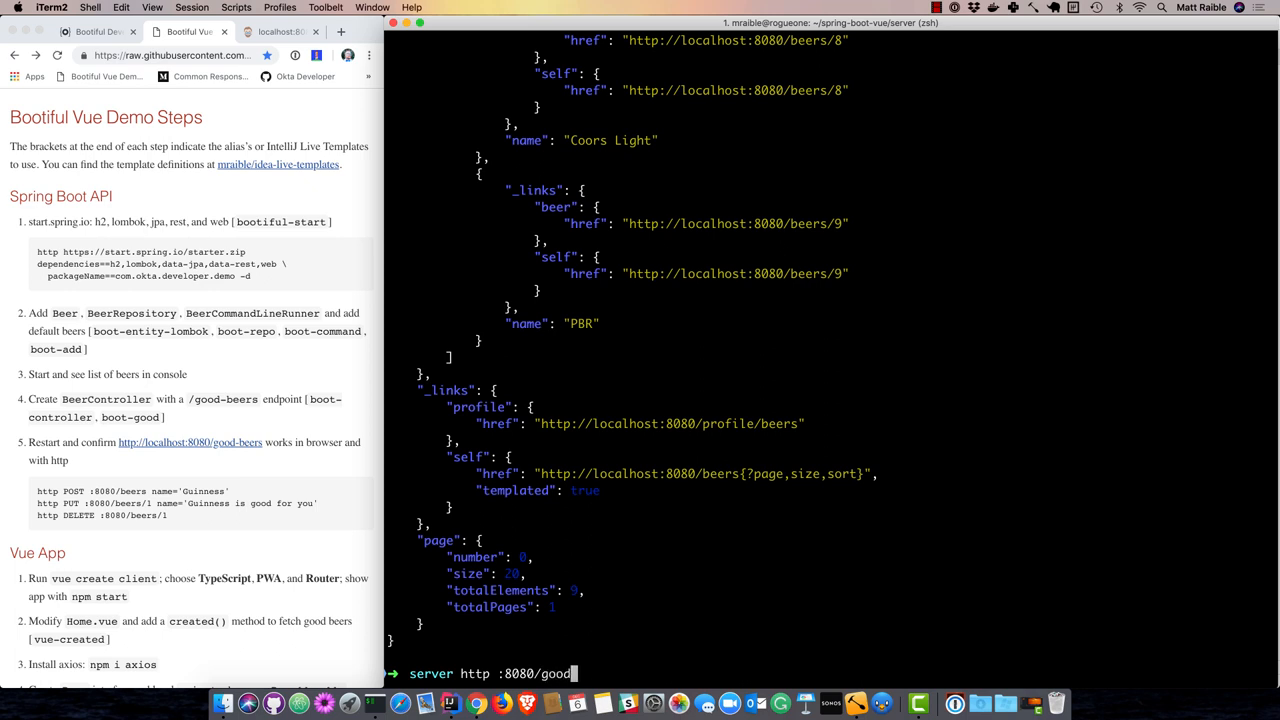
pyautogui.press('Return')
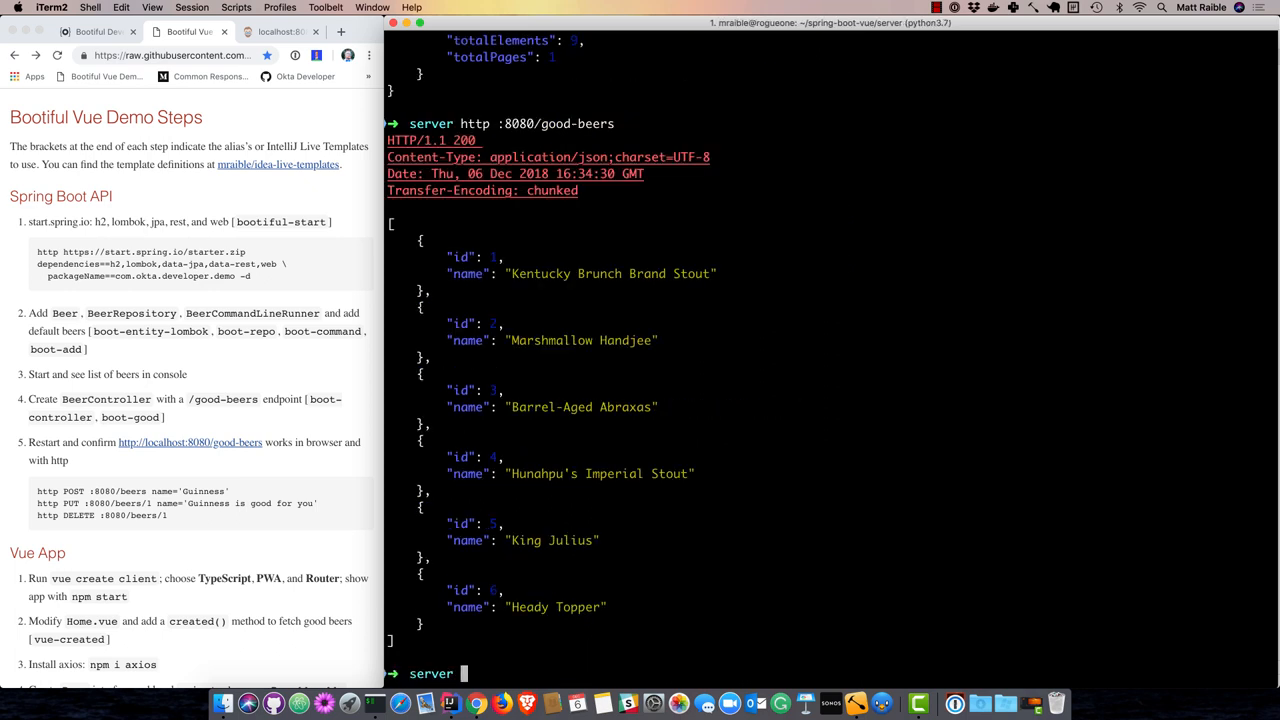
# POST a new beer with a name to :8080/beers.
pyautogui.write('http')
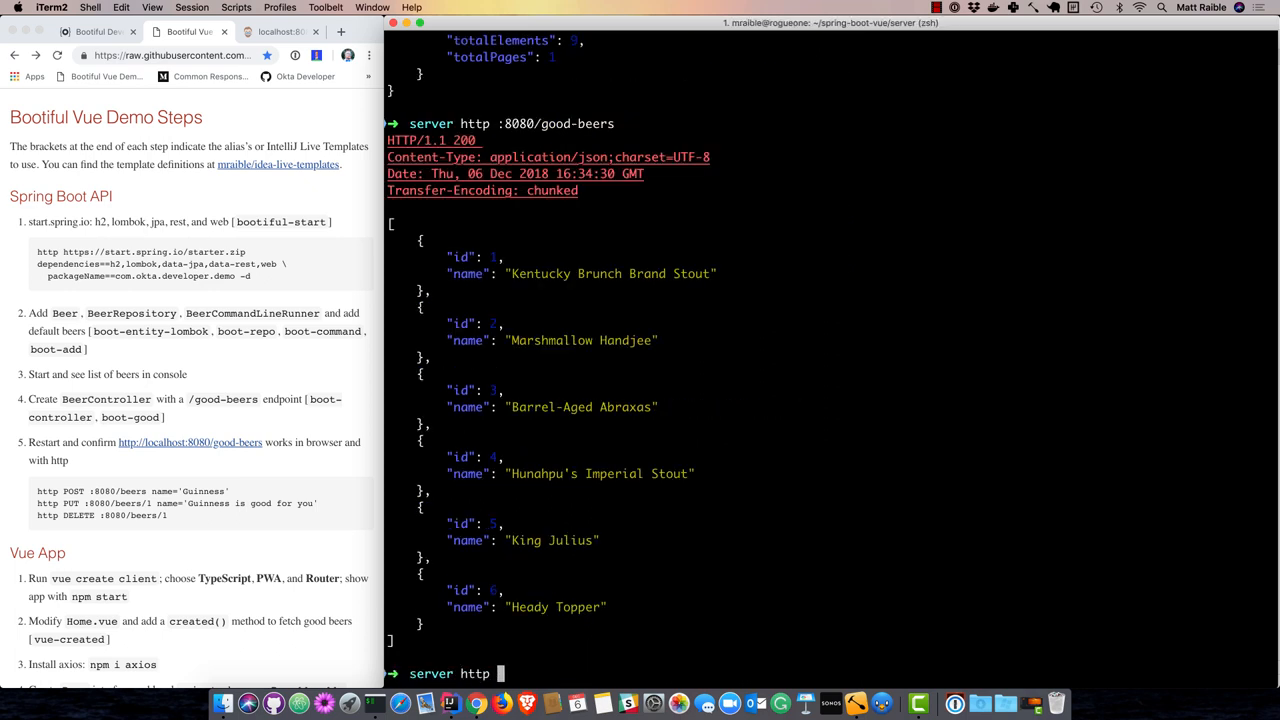
pyautogui.write('post :')
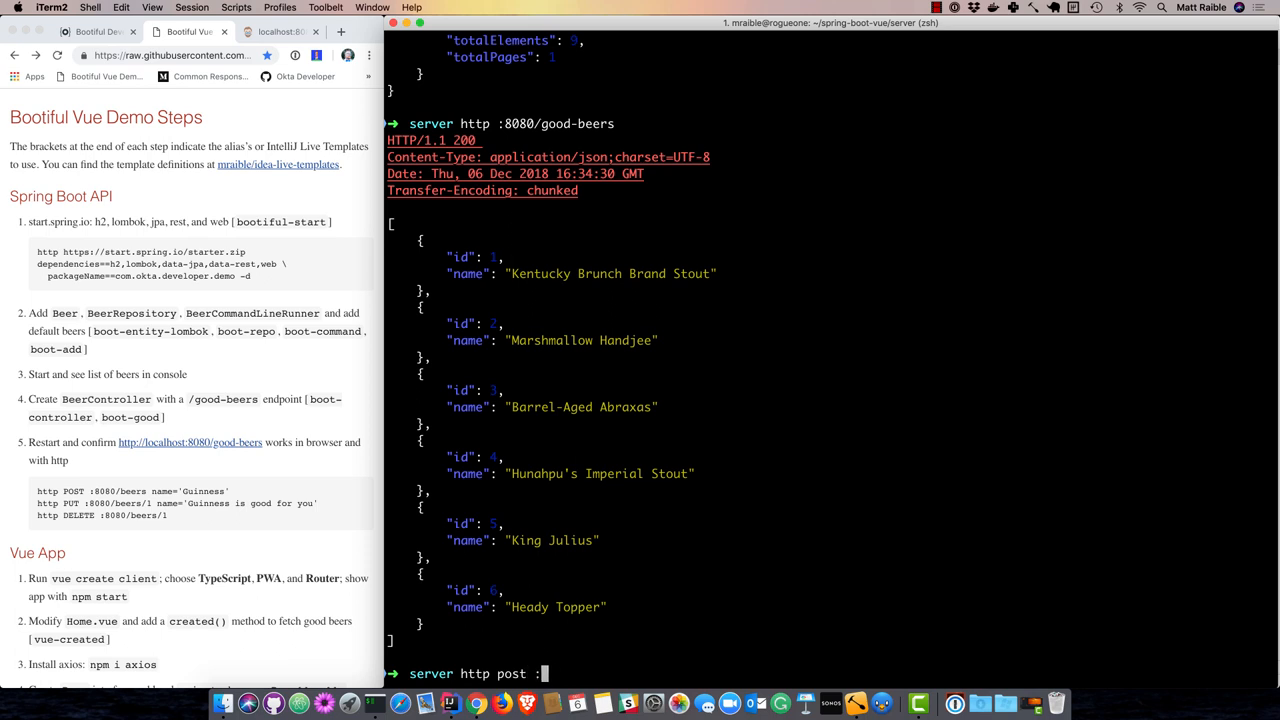
pyautogui.write(':8080/beers name="Gu')
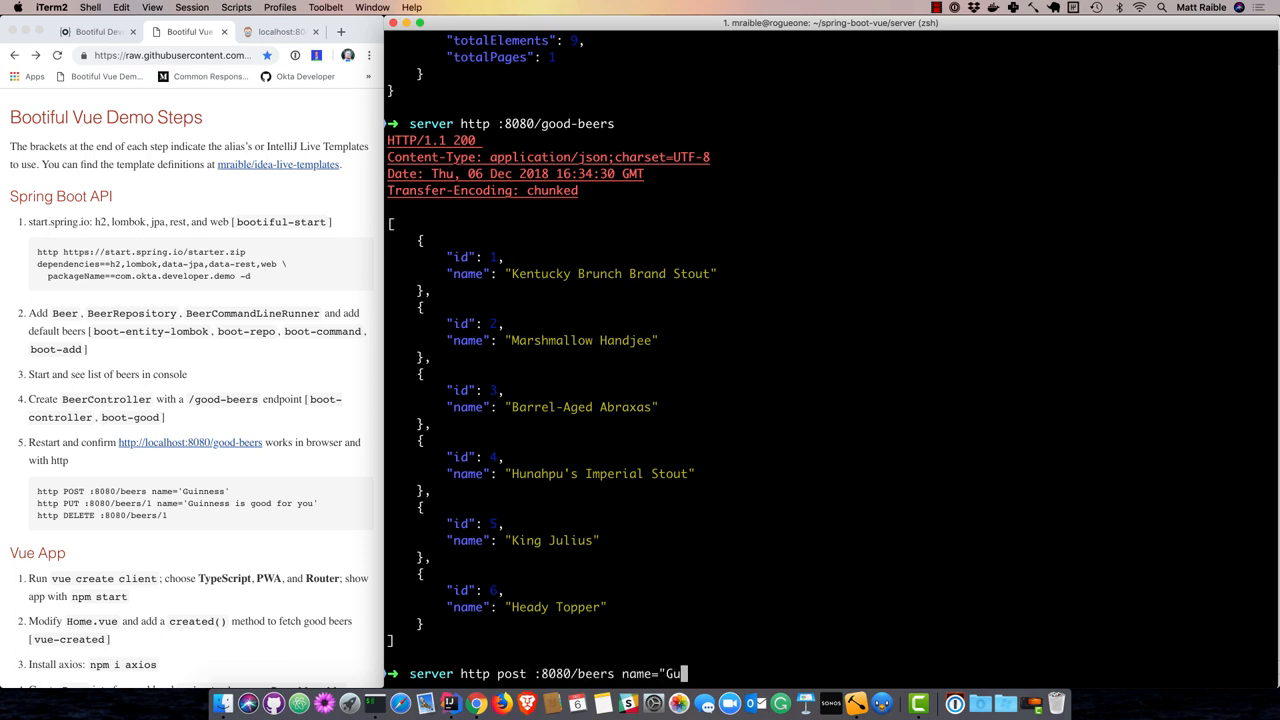
pyautogui.press('Return')
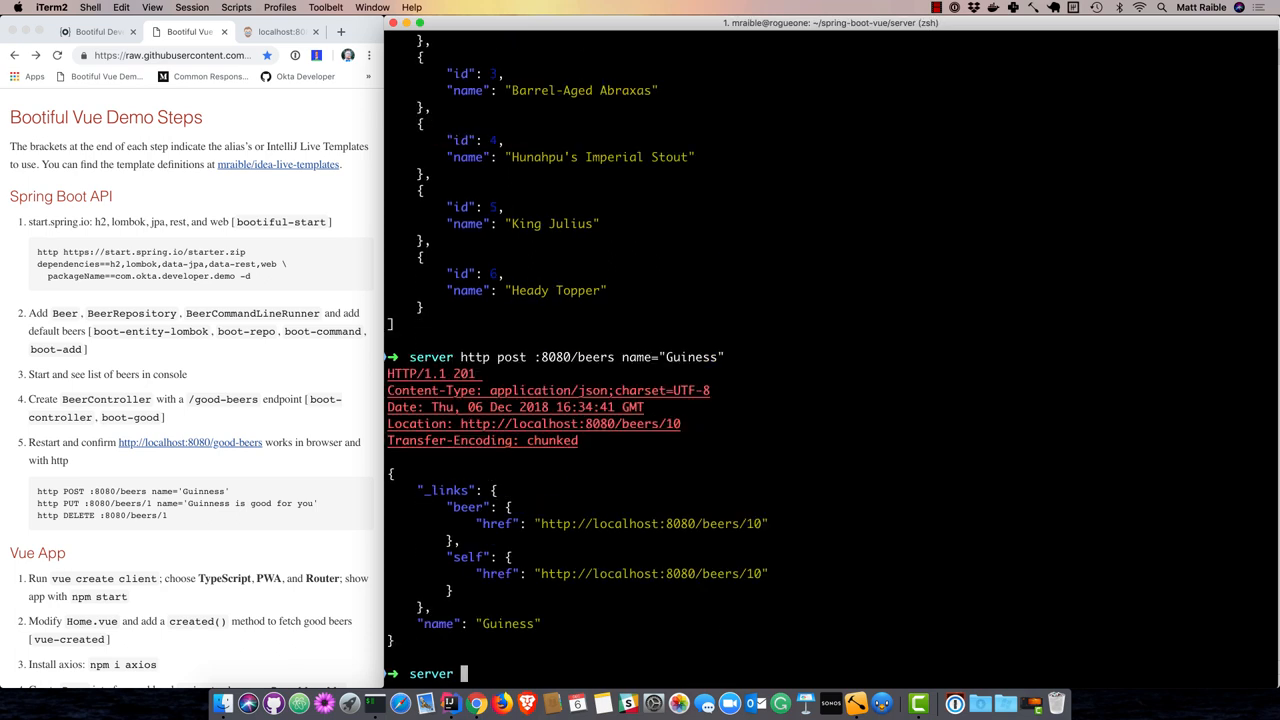
# Rename beer 10 to Guinness with a PUT, then resend the Guinness POST request.
pyautogui.write('http')
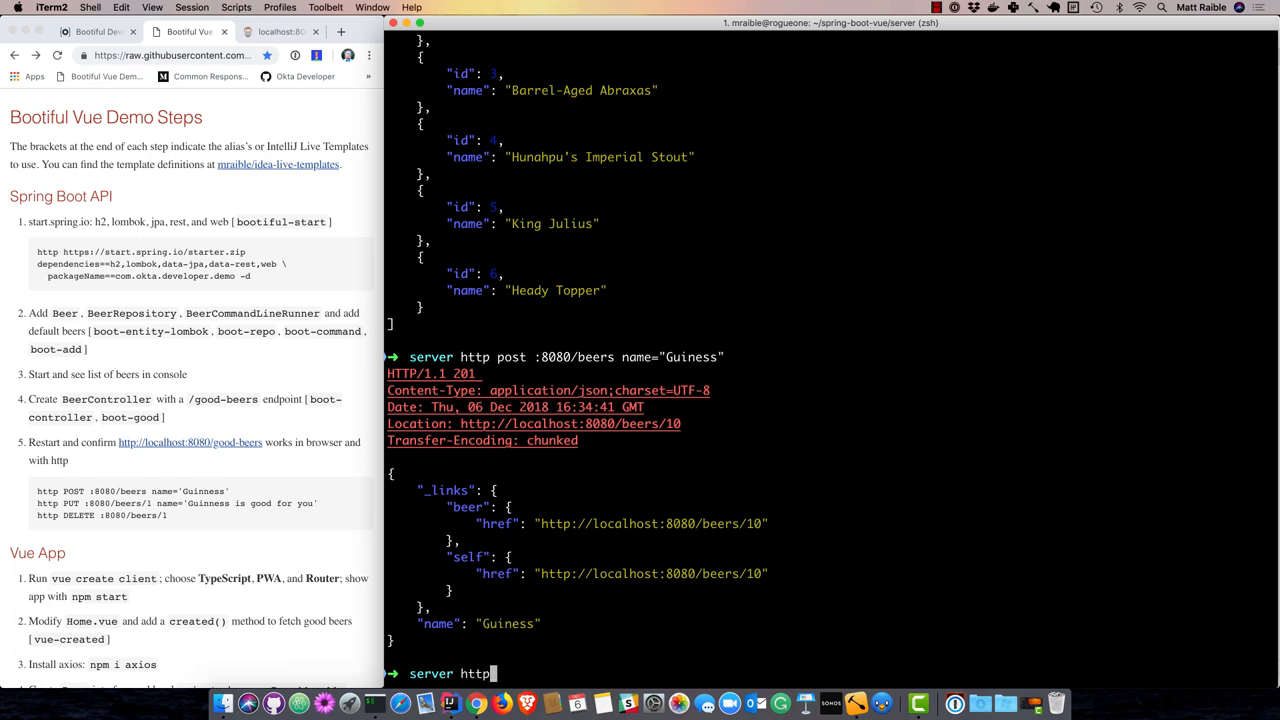
pyautogui.write('put :8080/beers')
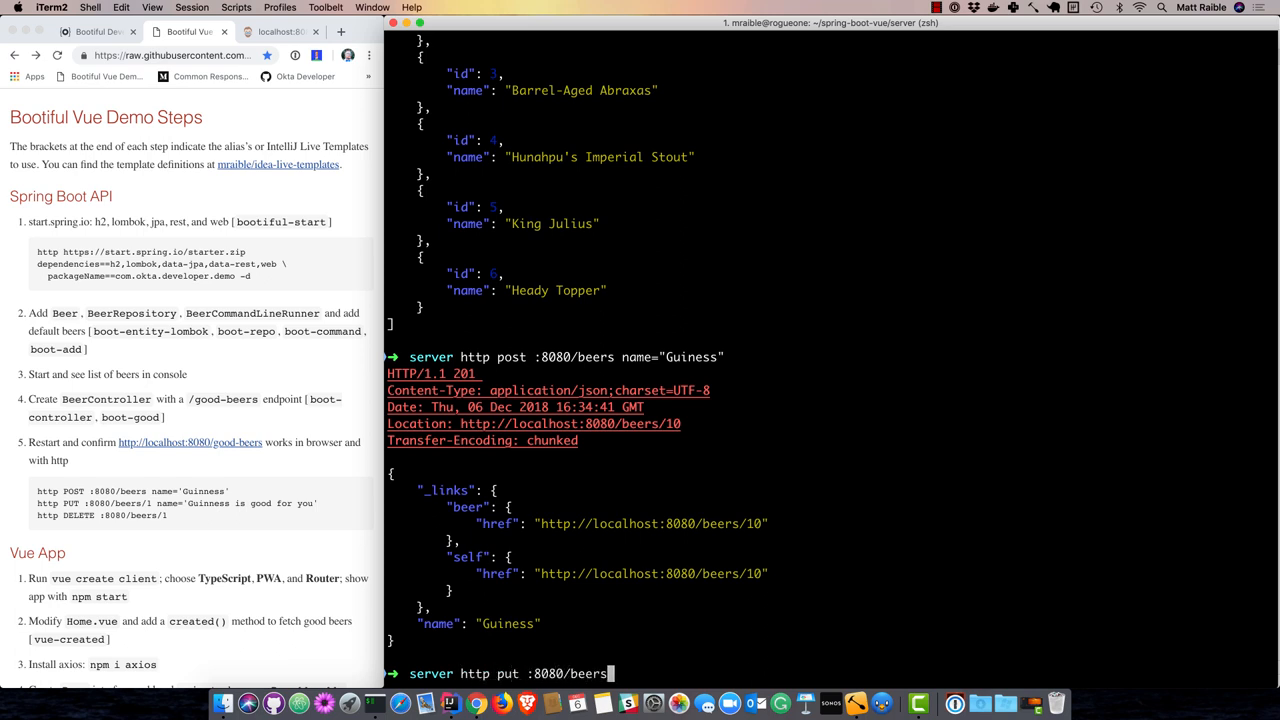
pyautogui.write('/10')
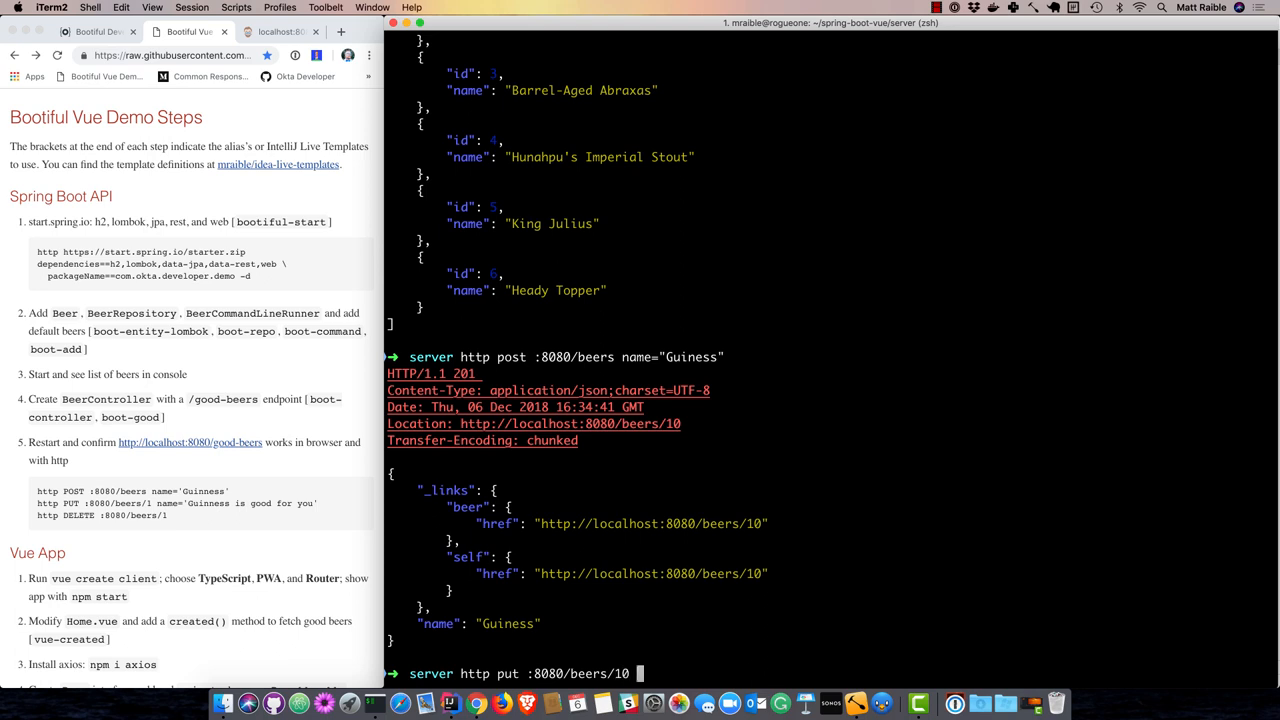
pyautogui.write('name=')
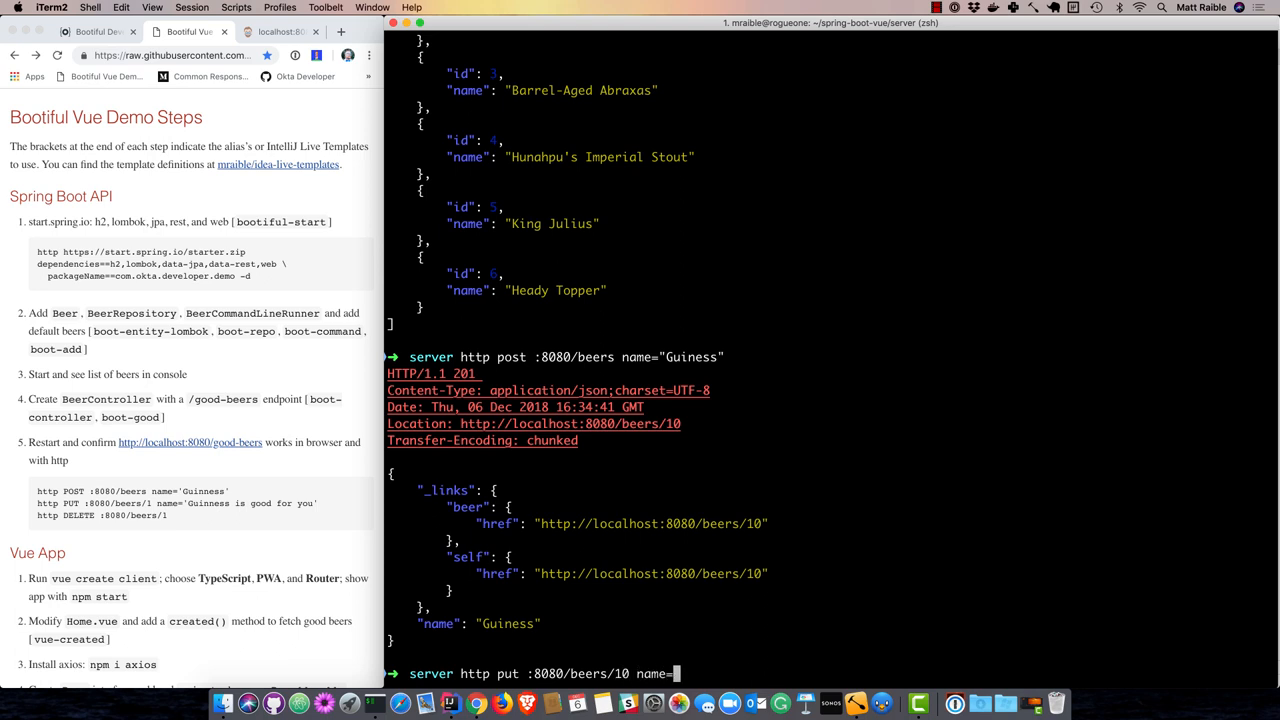
pyautogui.write('Guinnes')
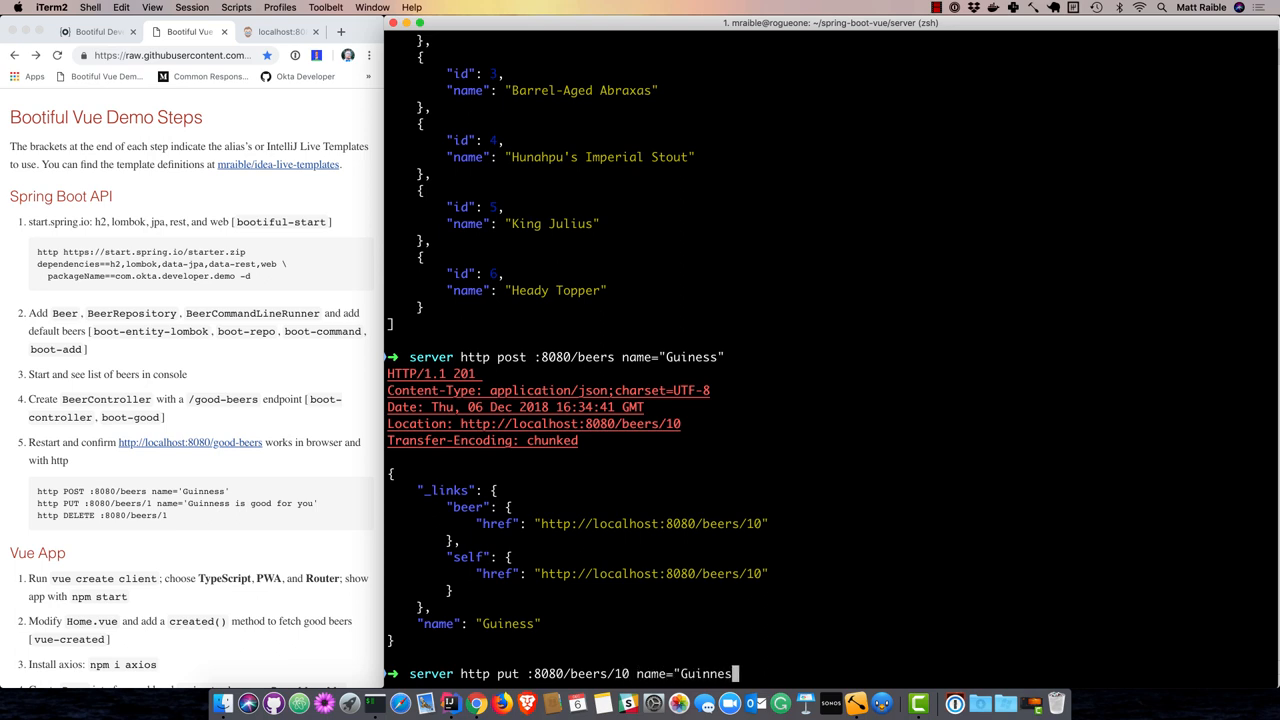
pyautogui.press('Return')
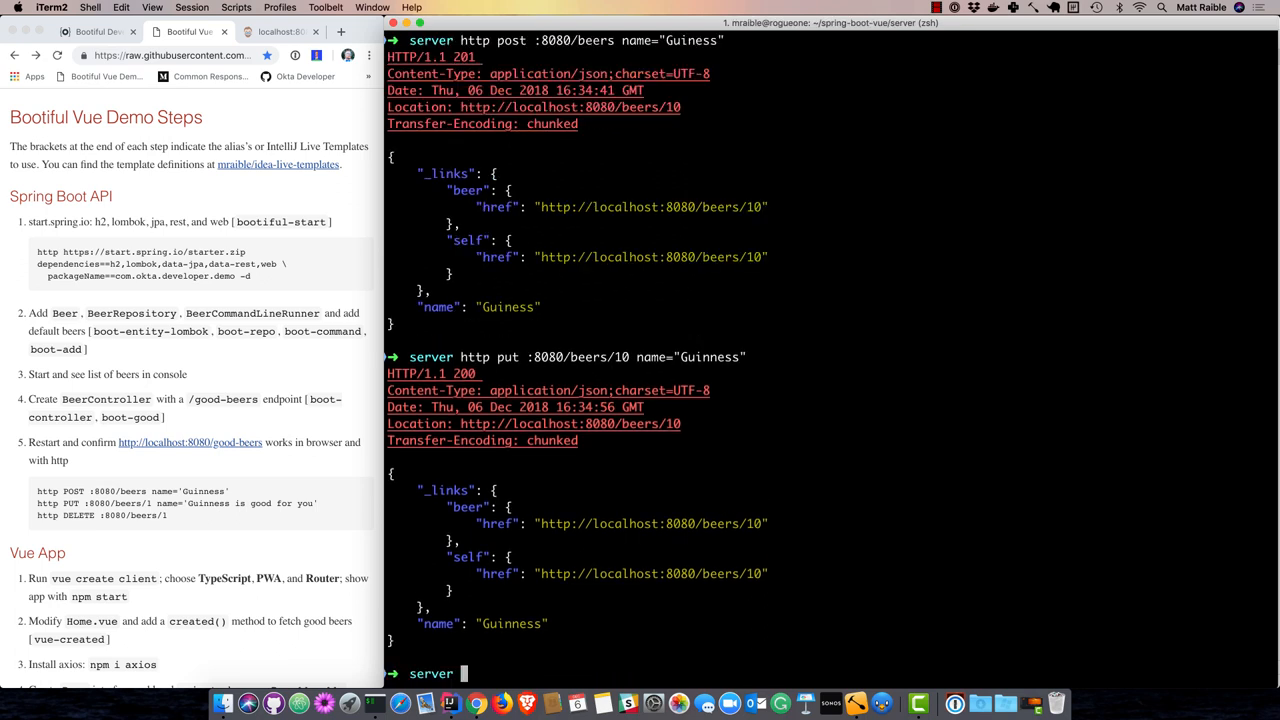
pyautogui.write('http post :8080/beers name="Guiness"')
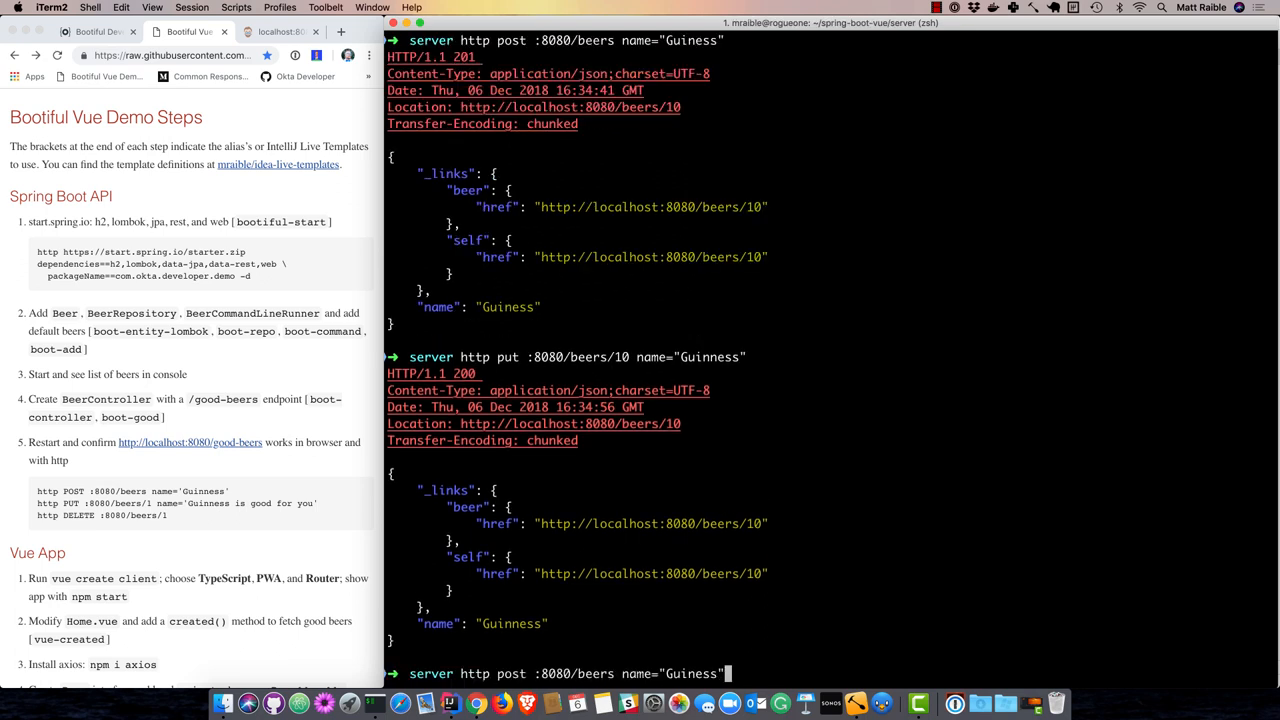
pyautogui.press('Return')
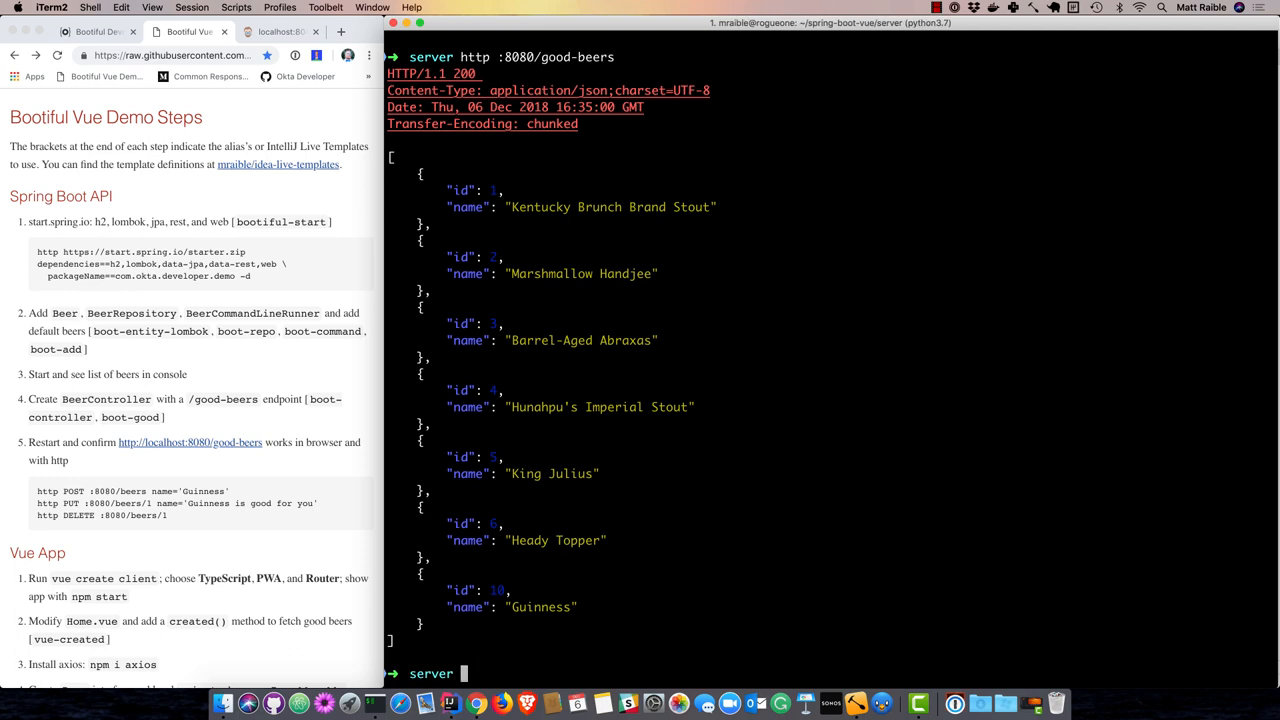
# Clear the terminal and fetch :8080/good-beers to confirm six beers.
pyautogui.write('clear')
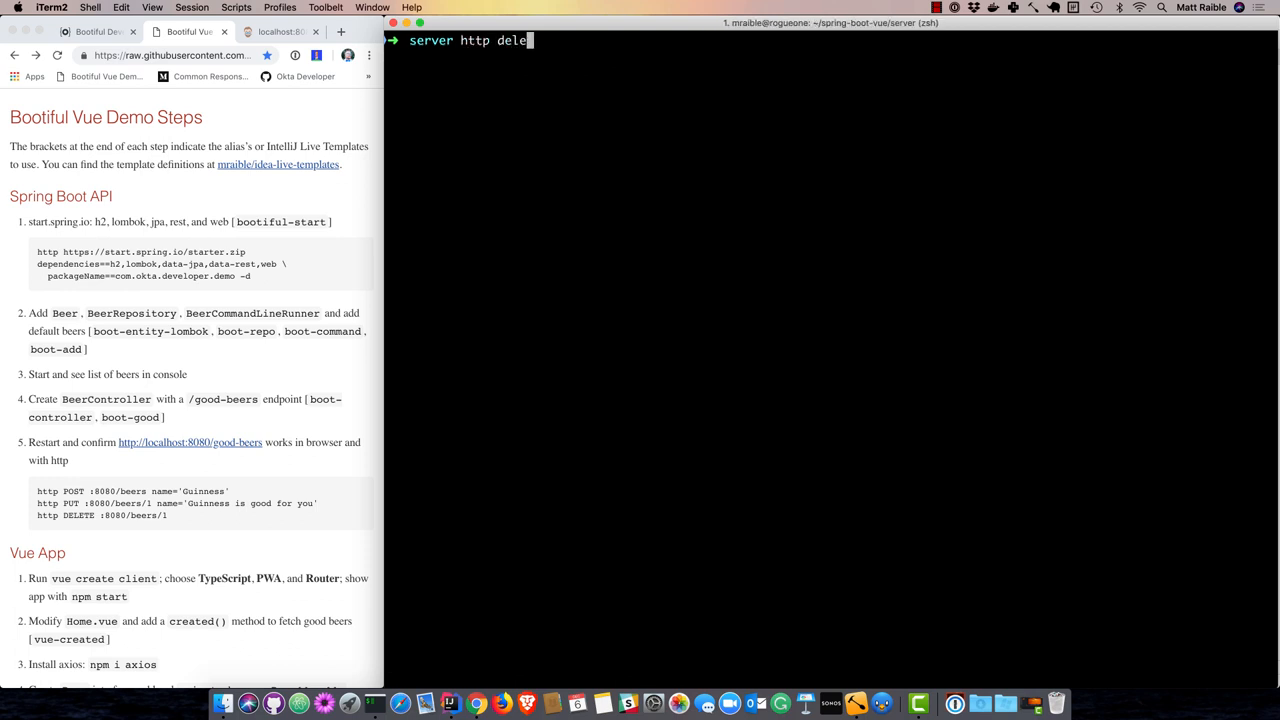
pyautogui.write('te :8080/beers/10')
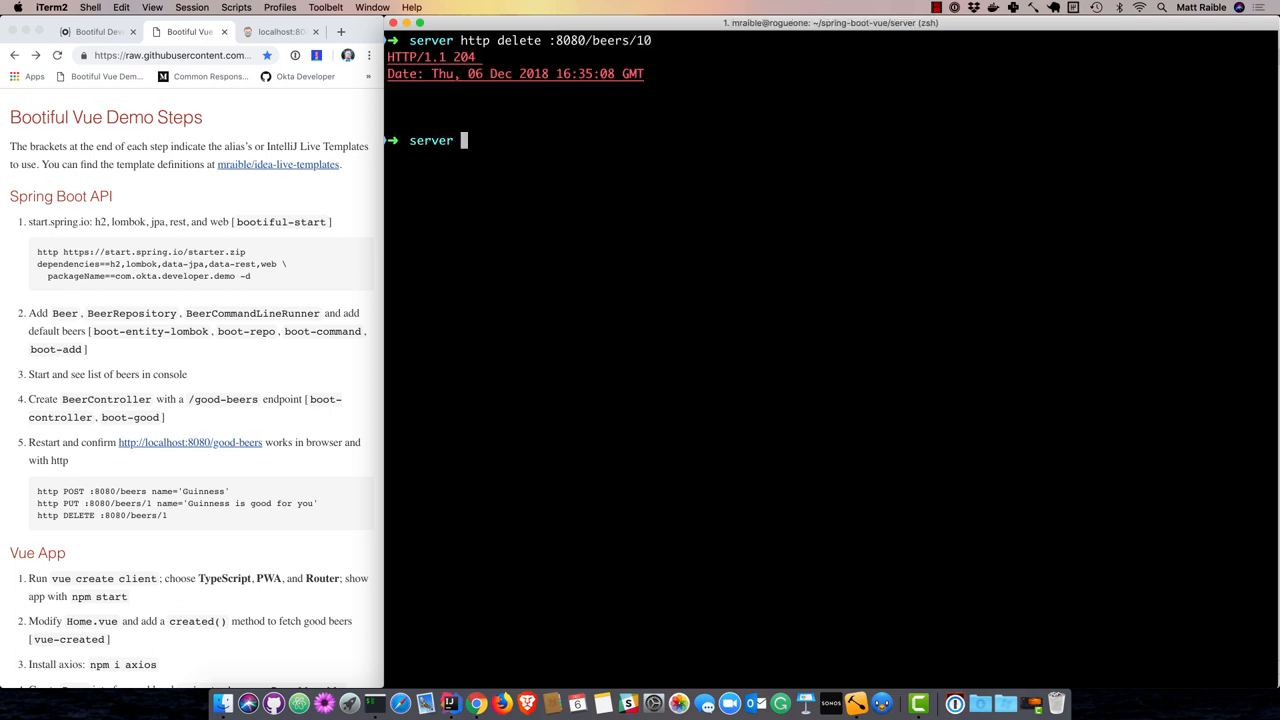
pyautogui.write('http :8080/good-beers')
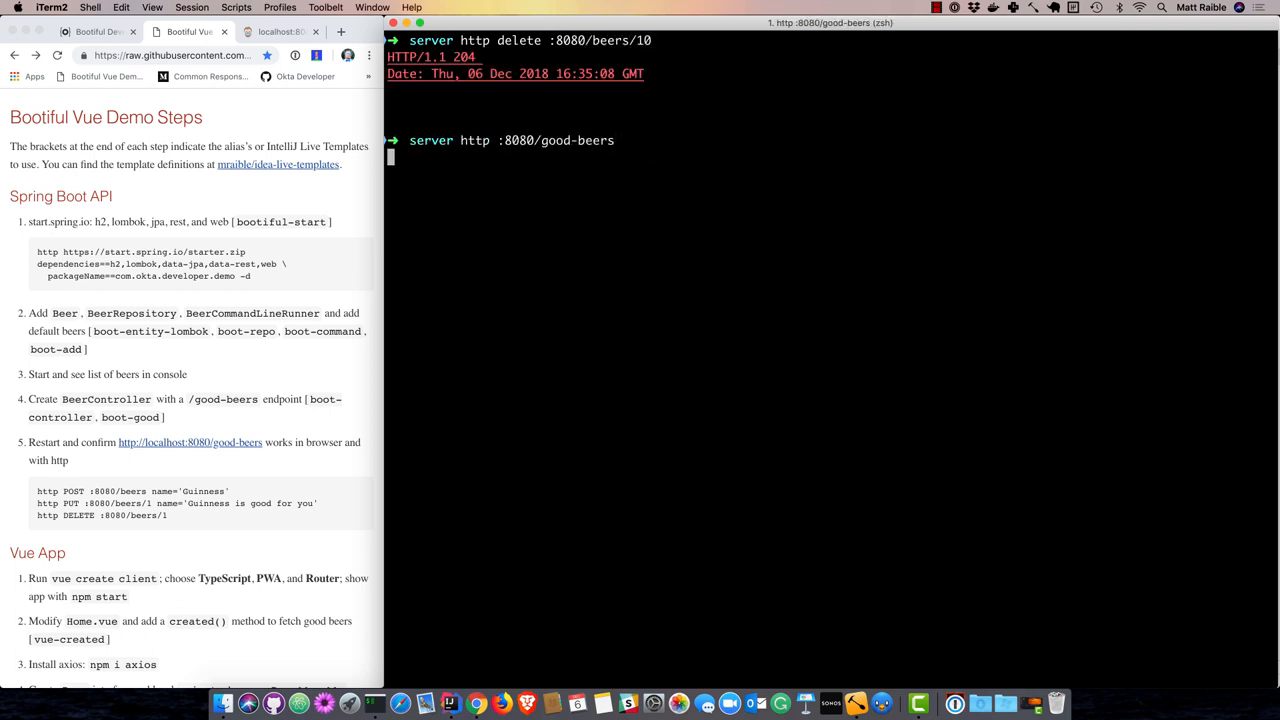
pyautogui.press('Return')
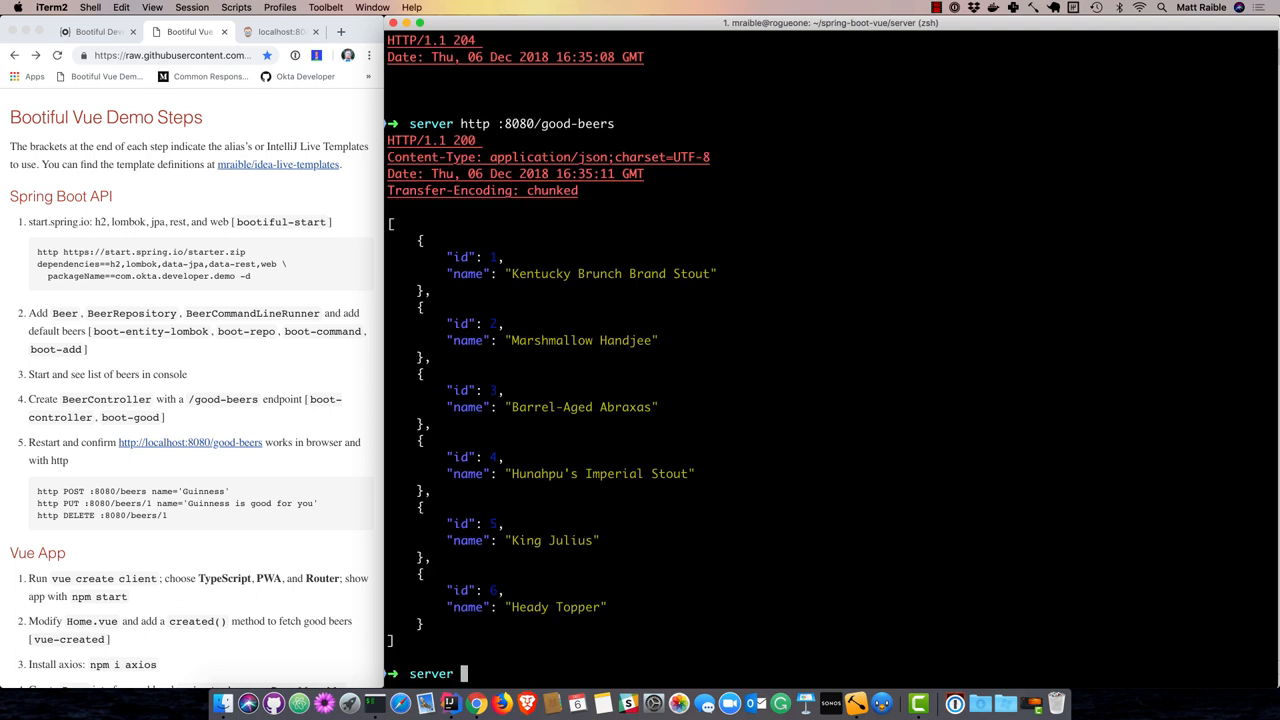
pyautogui.write('cd')
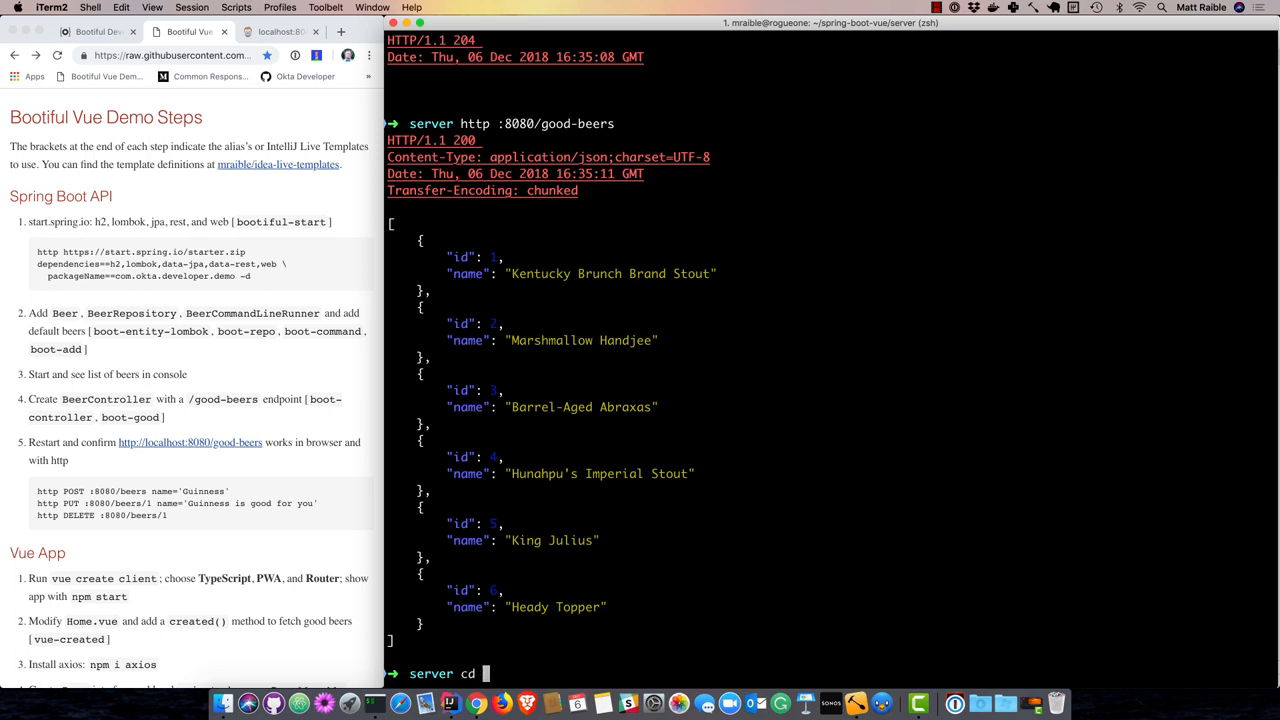
# Move up to the spring-boot-vue folder and run vue create client.
pyautogui.press('Return')
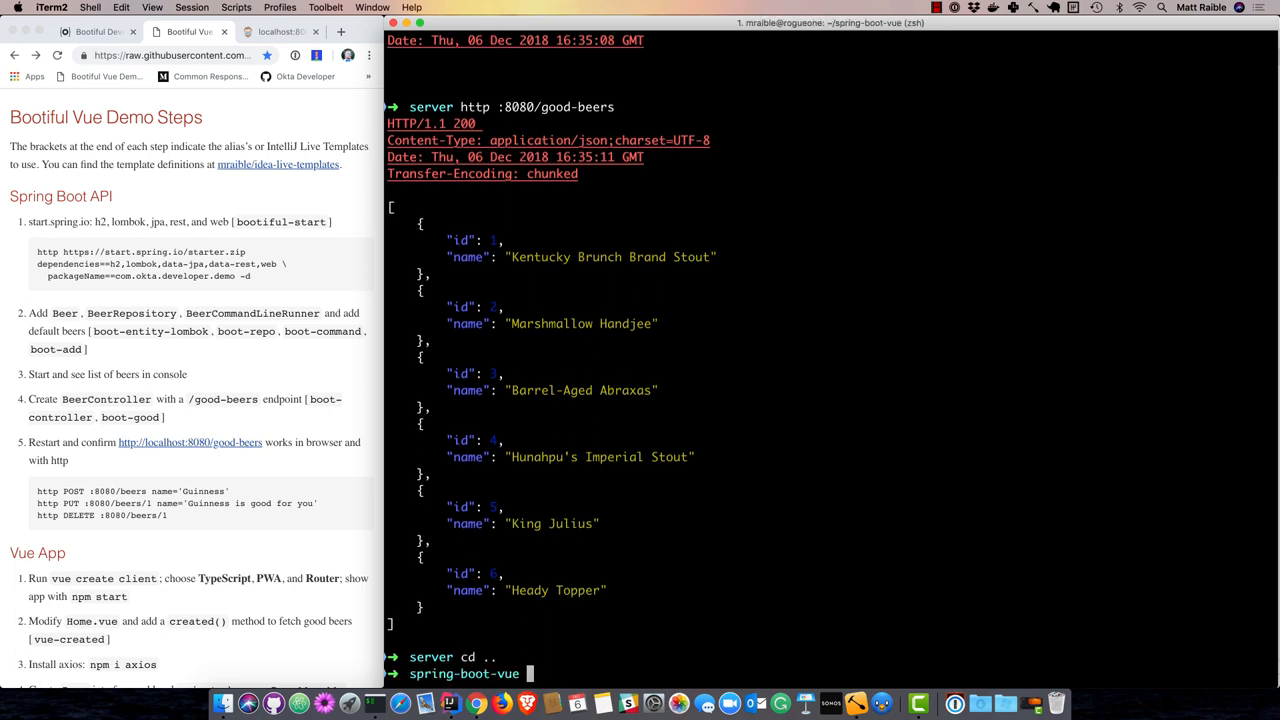
pyautogui.write('vue c')
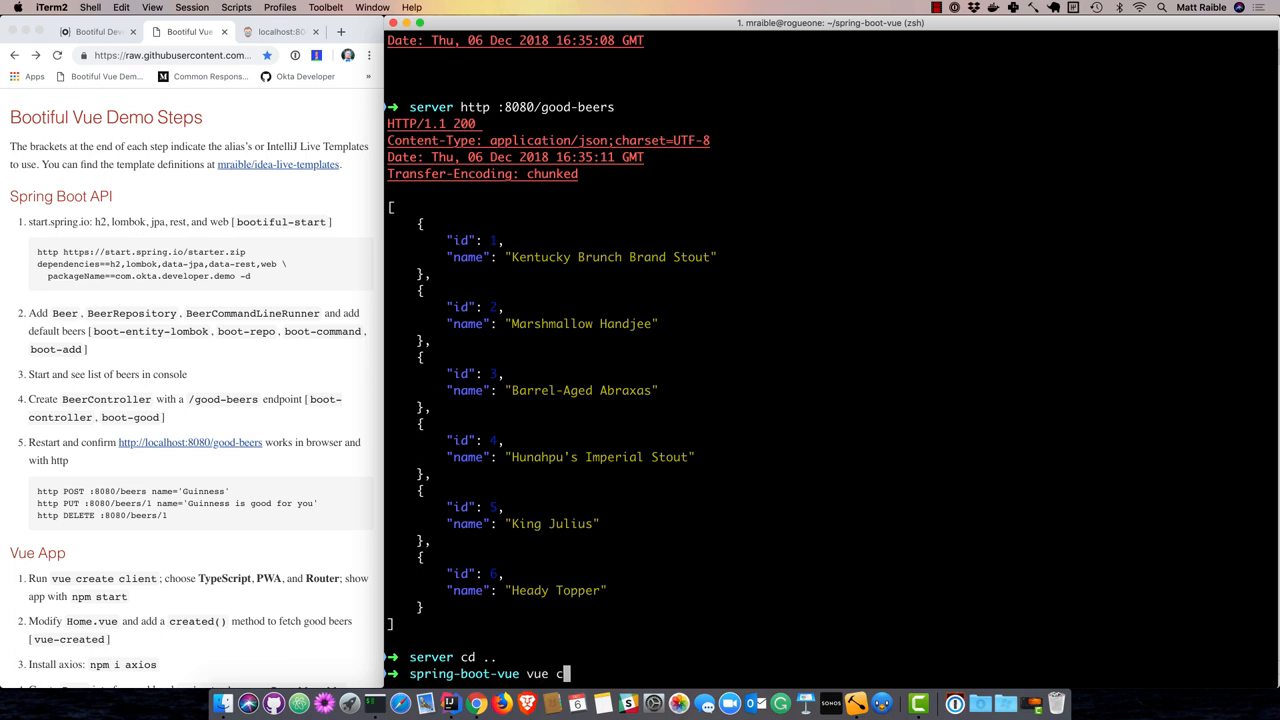
pyautogui.write('reate client')
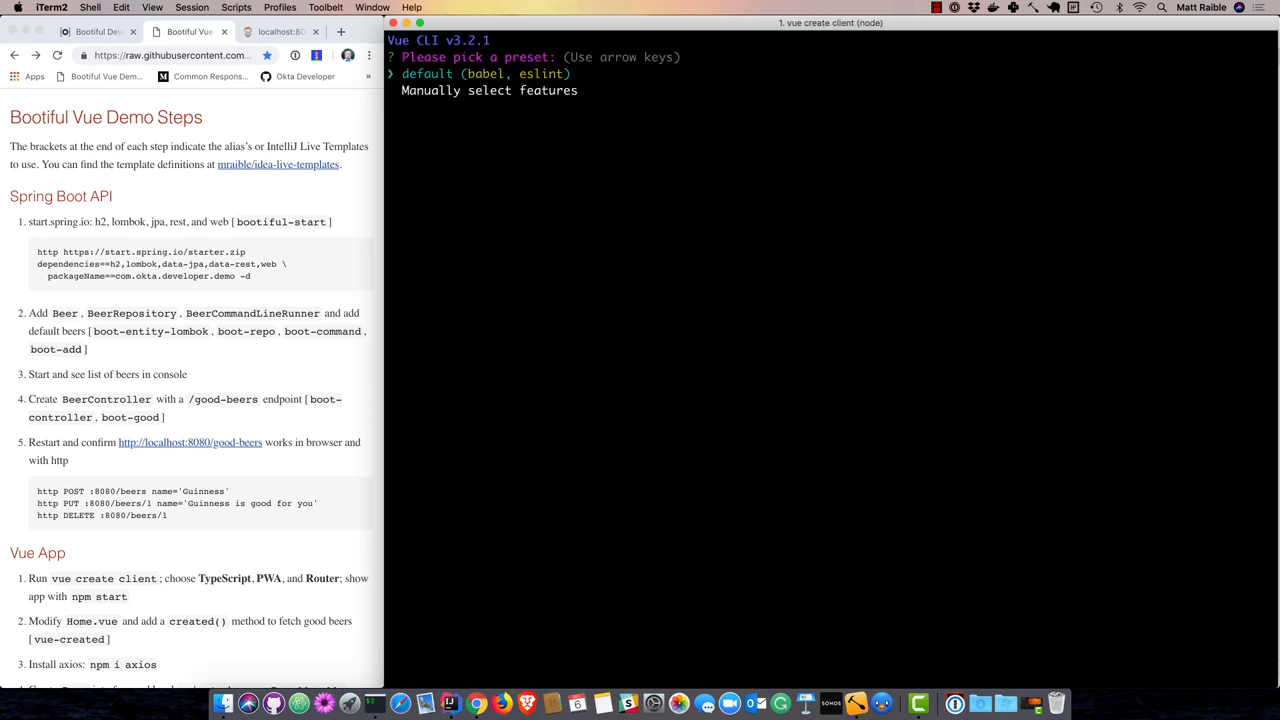
# Manually select TypeScript, PWA and Router features and accept the default options.
pyautogui.press('Down')
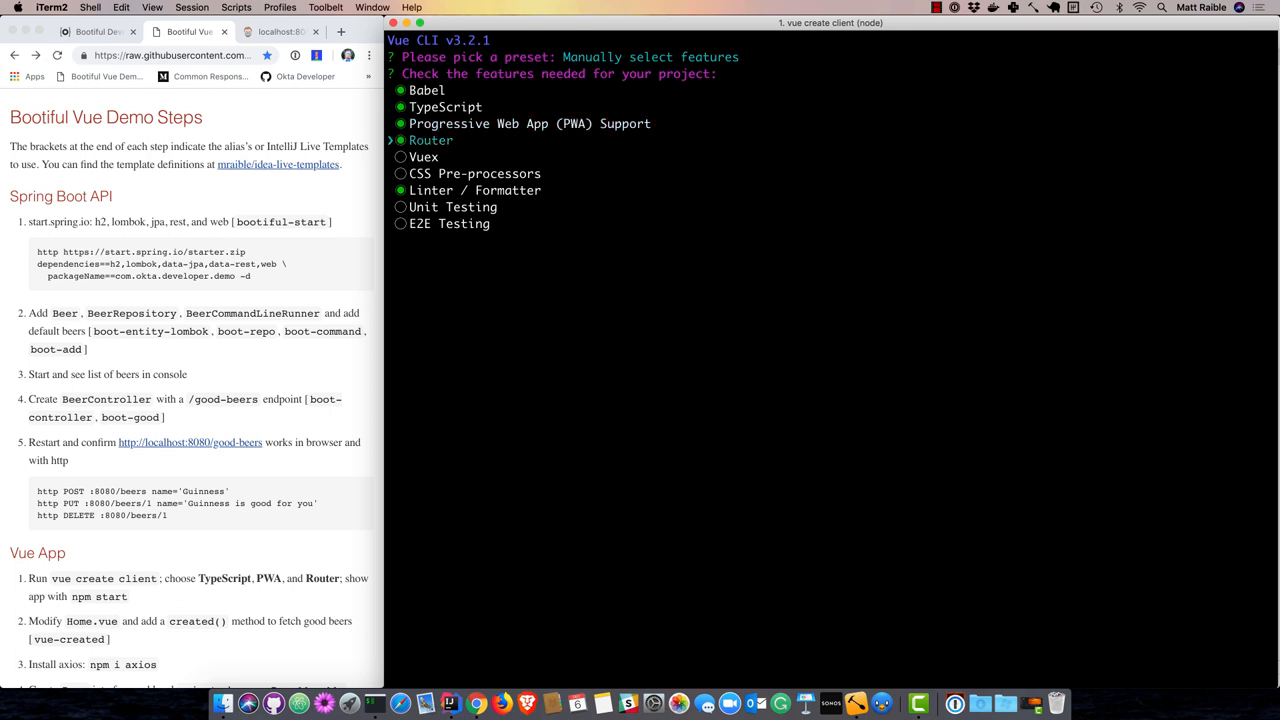
pyautogui.press('Return')
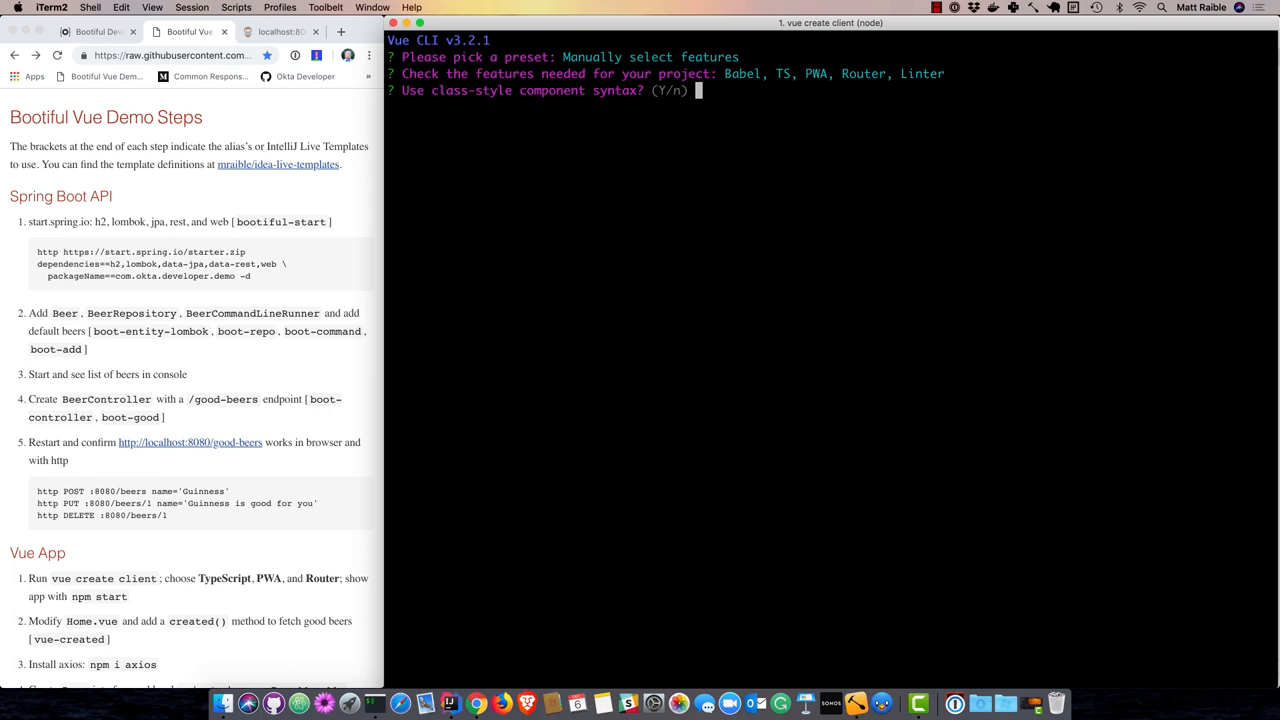
pyautogui.press('Return')
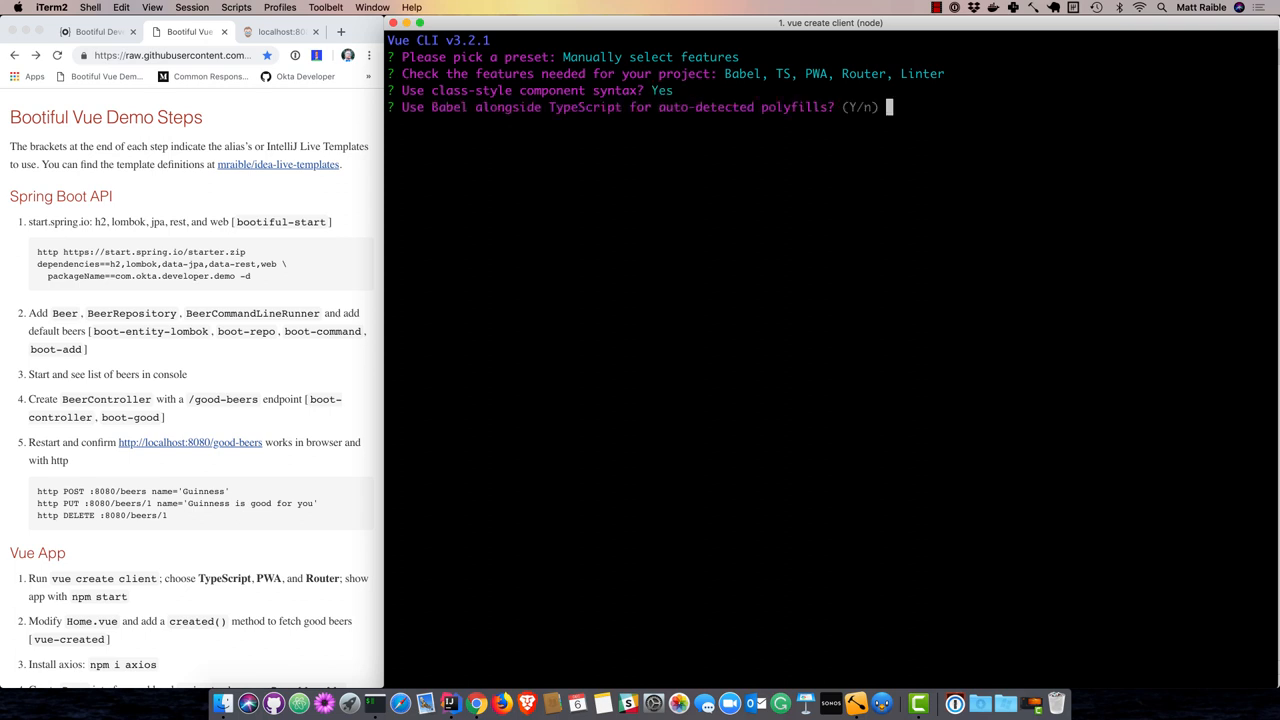
pyautogui.press('Return')
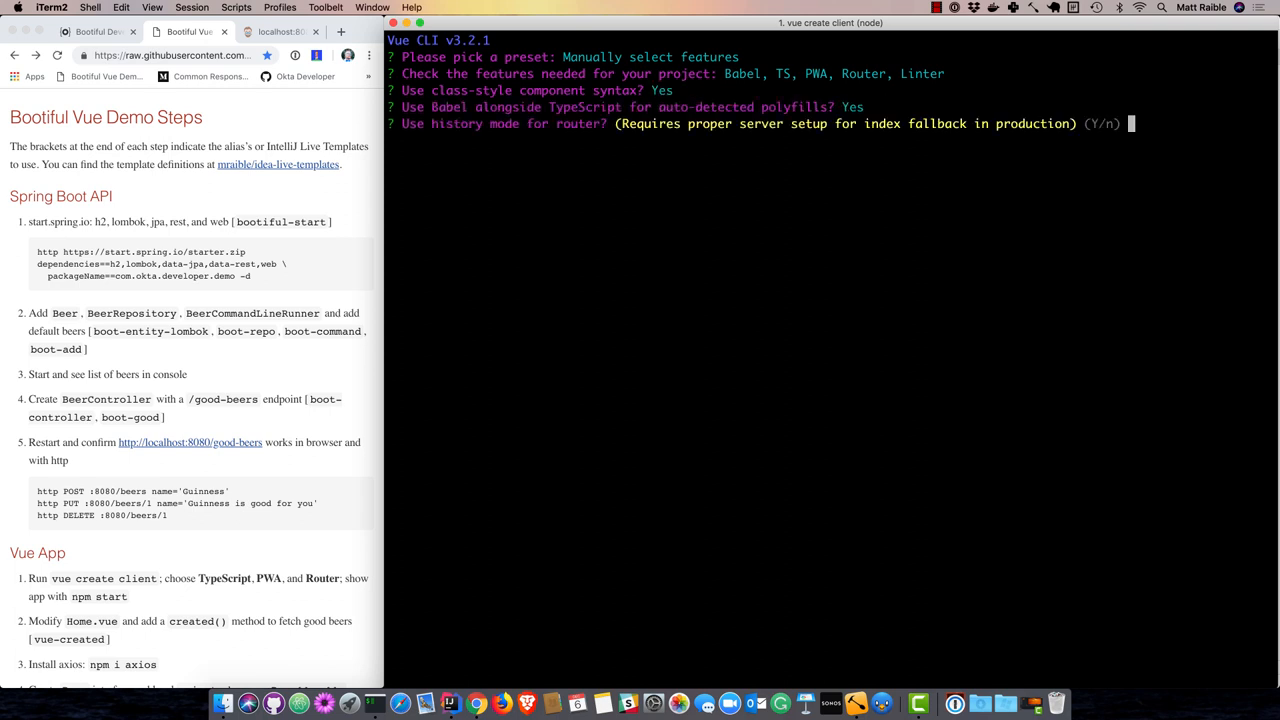
pyautogui.press('Return')
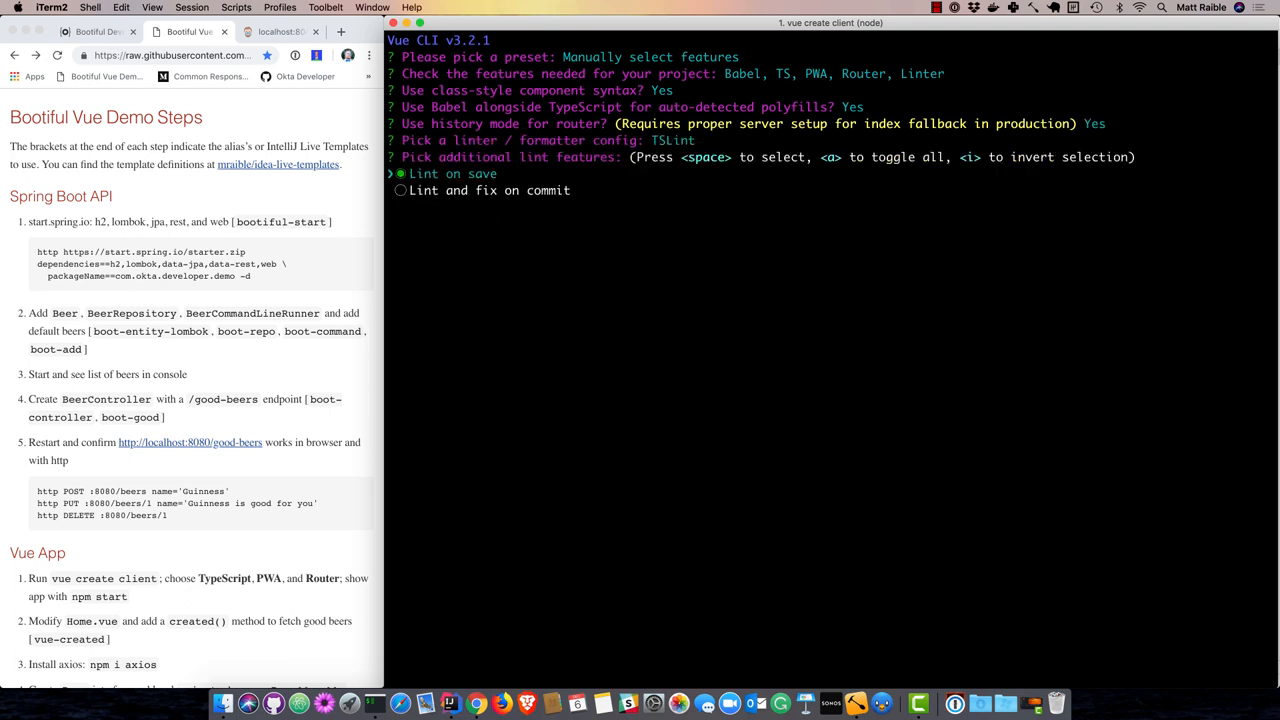
pyautogui.press('Return')
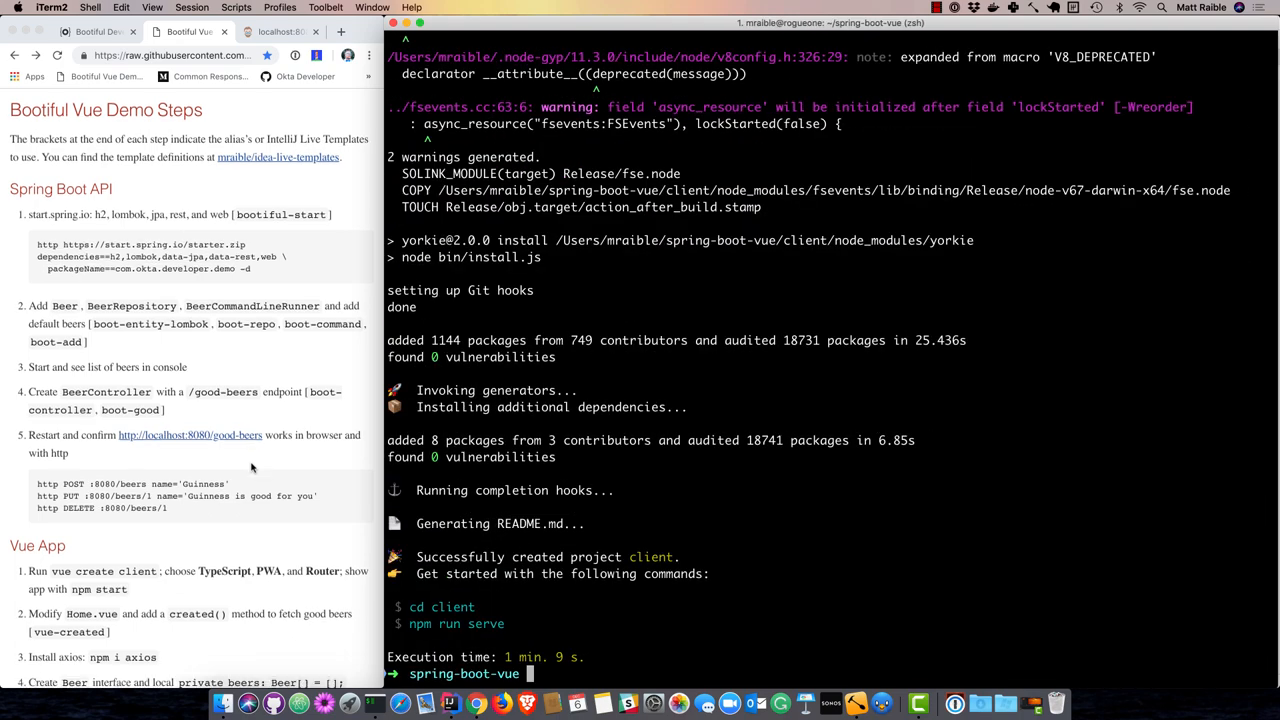
# Scroll the demo guide to the Vue App section and change into the client folder.
pyautogui.scroll(-3)
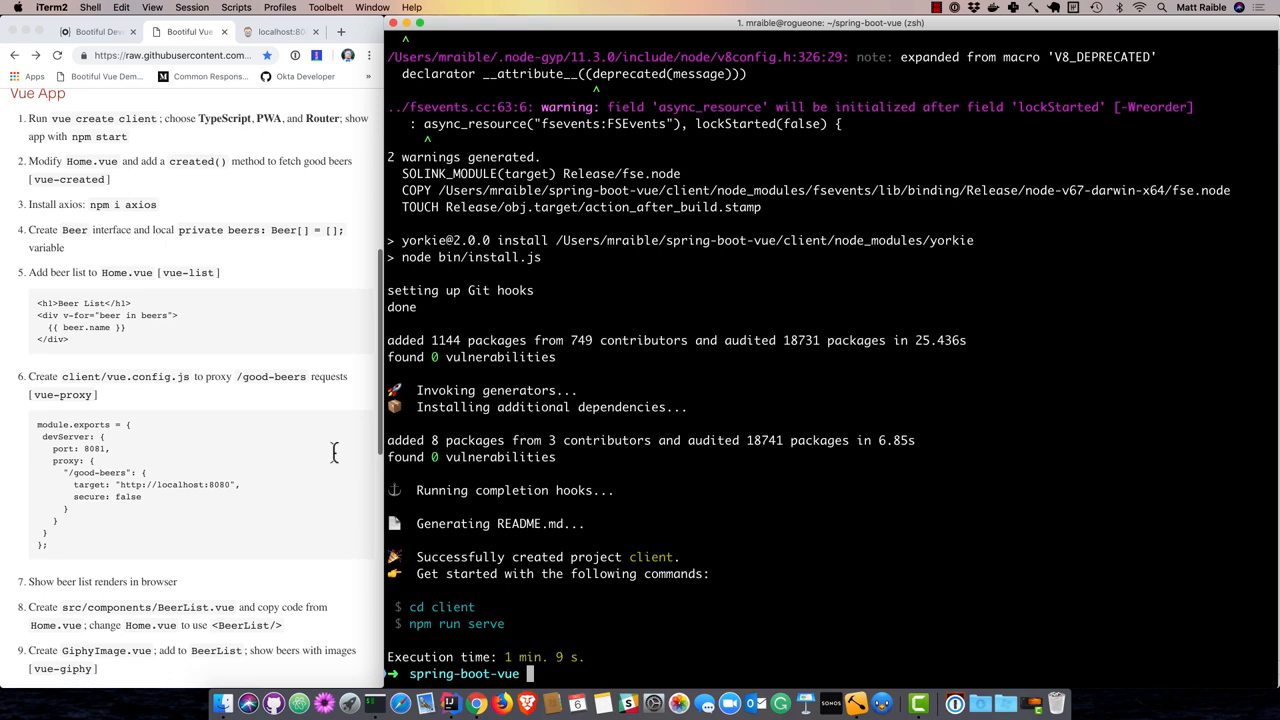
pyautogui.write('cd')
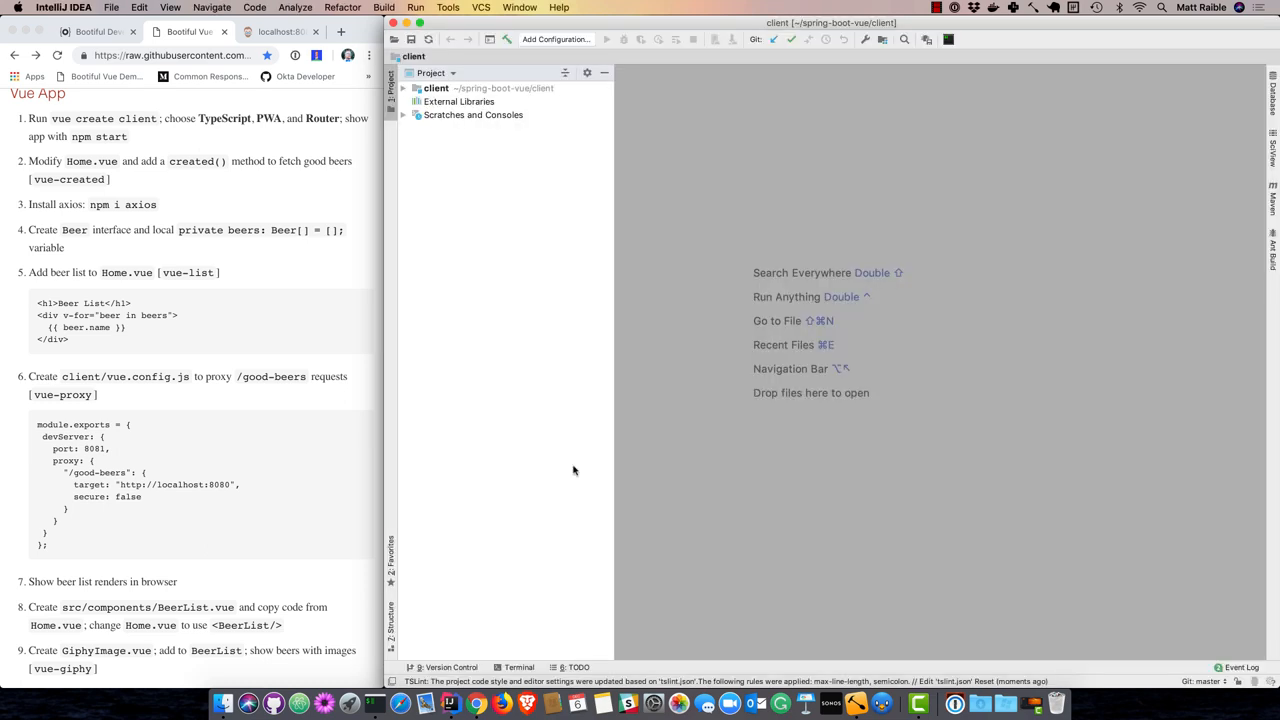
# Duplicate the serve script in package.json as 'start' and launch the app on localhost:8081.
pyautogui.write('pack')
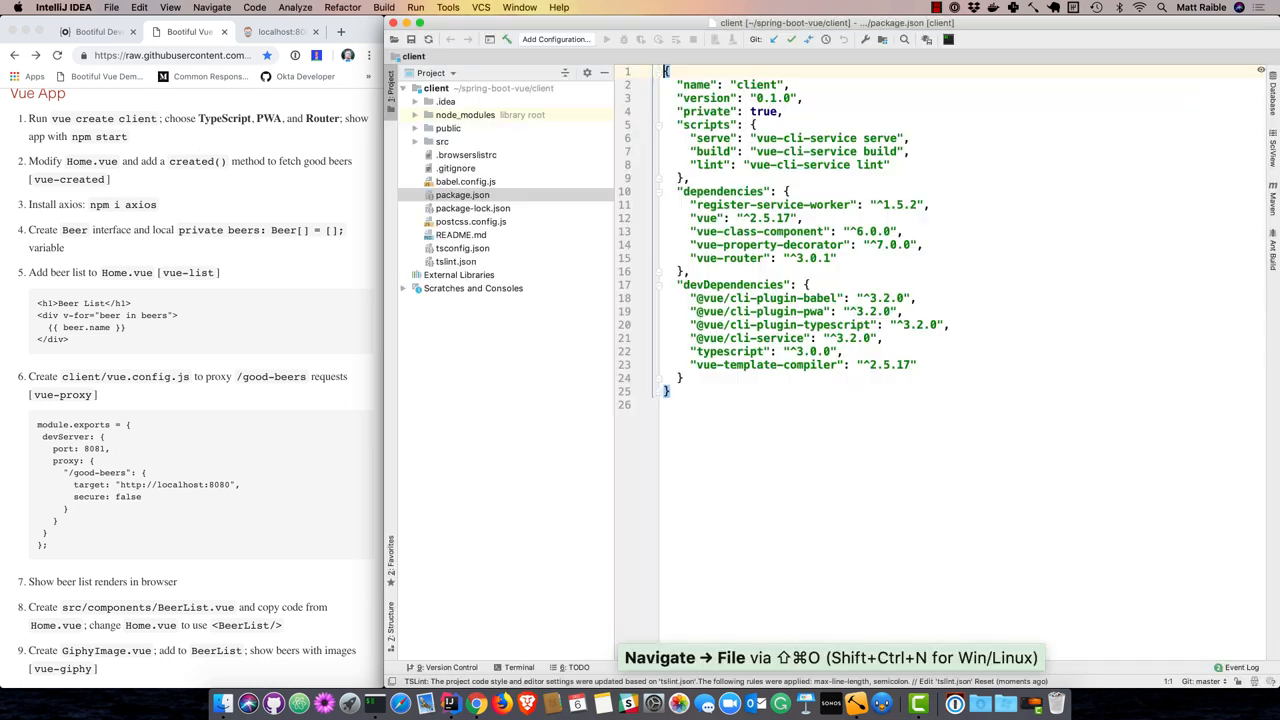
pyautogui.press('cmd+d')
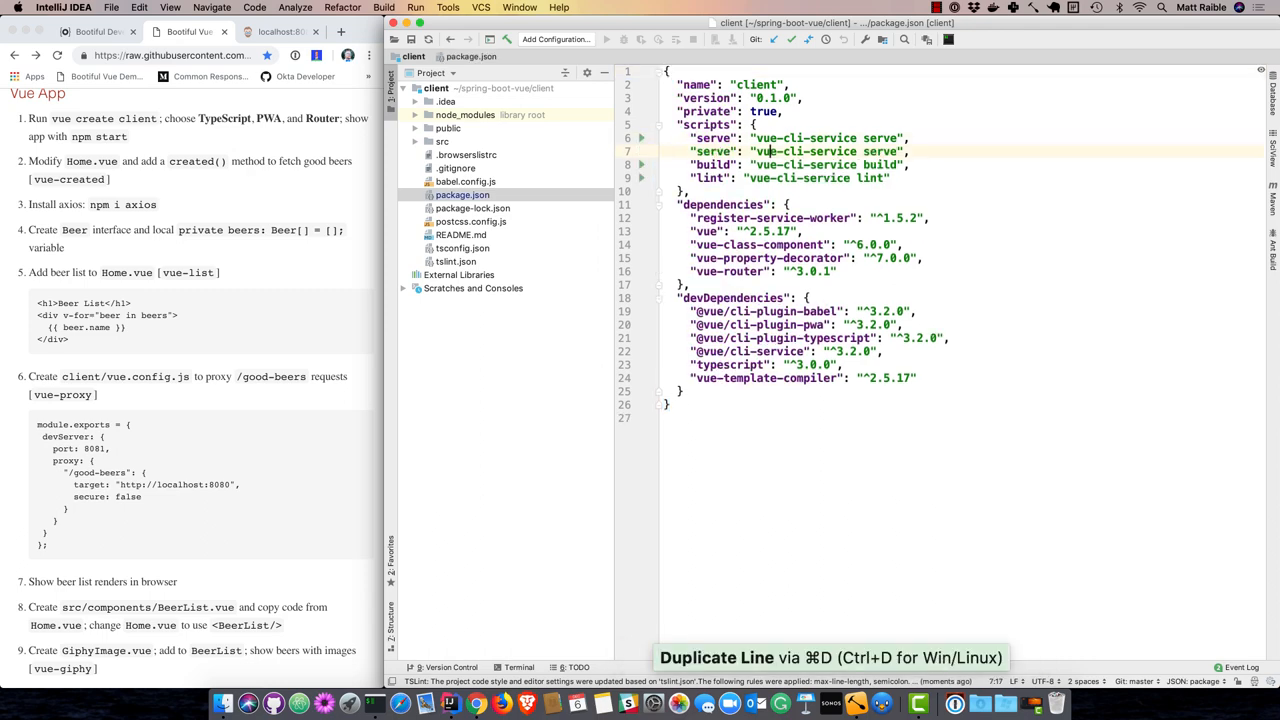
pyautogui.write('start')
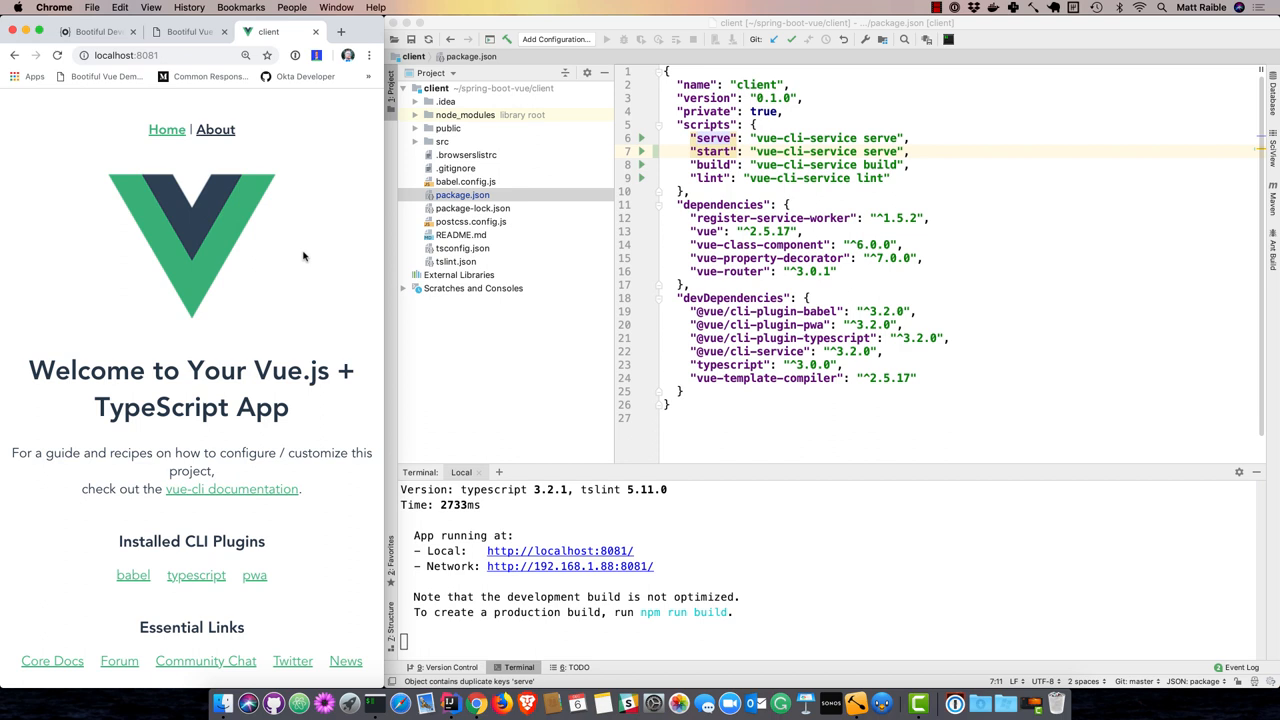
pyautogui.scroll(-3)
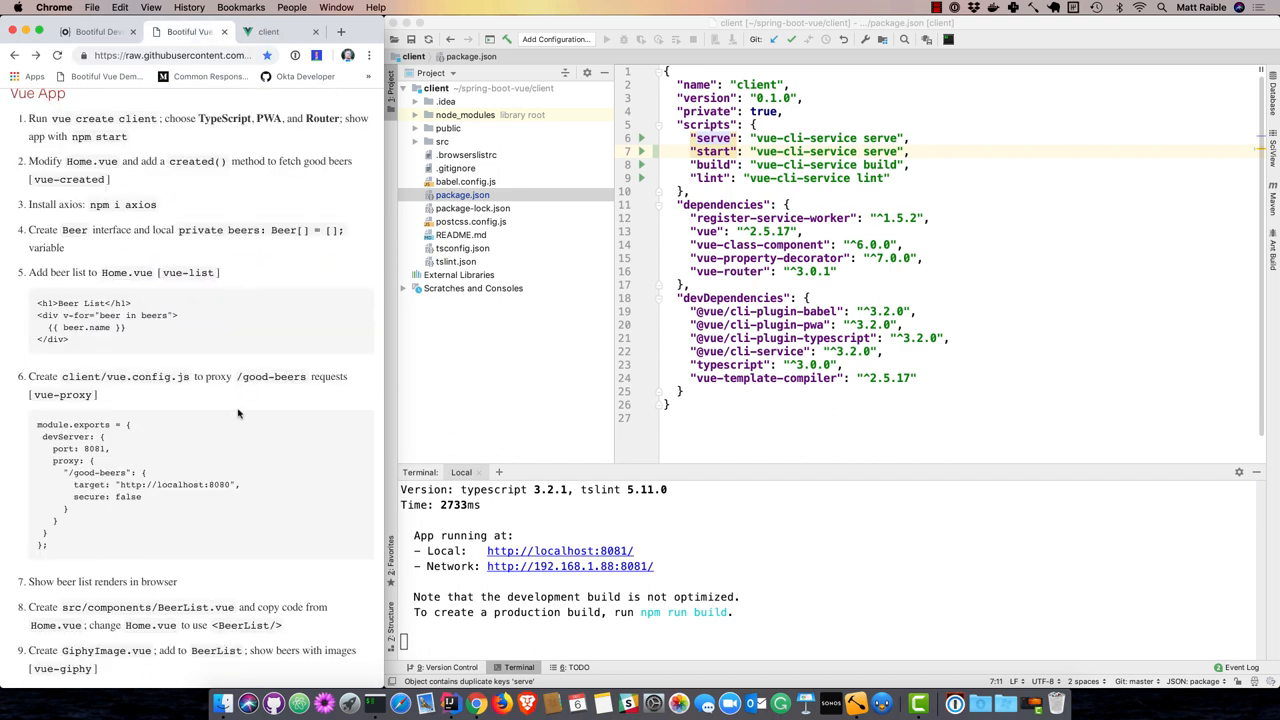
pyautogui.moveTo(570, 408)
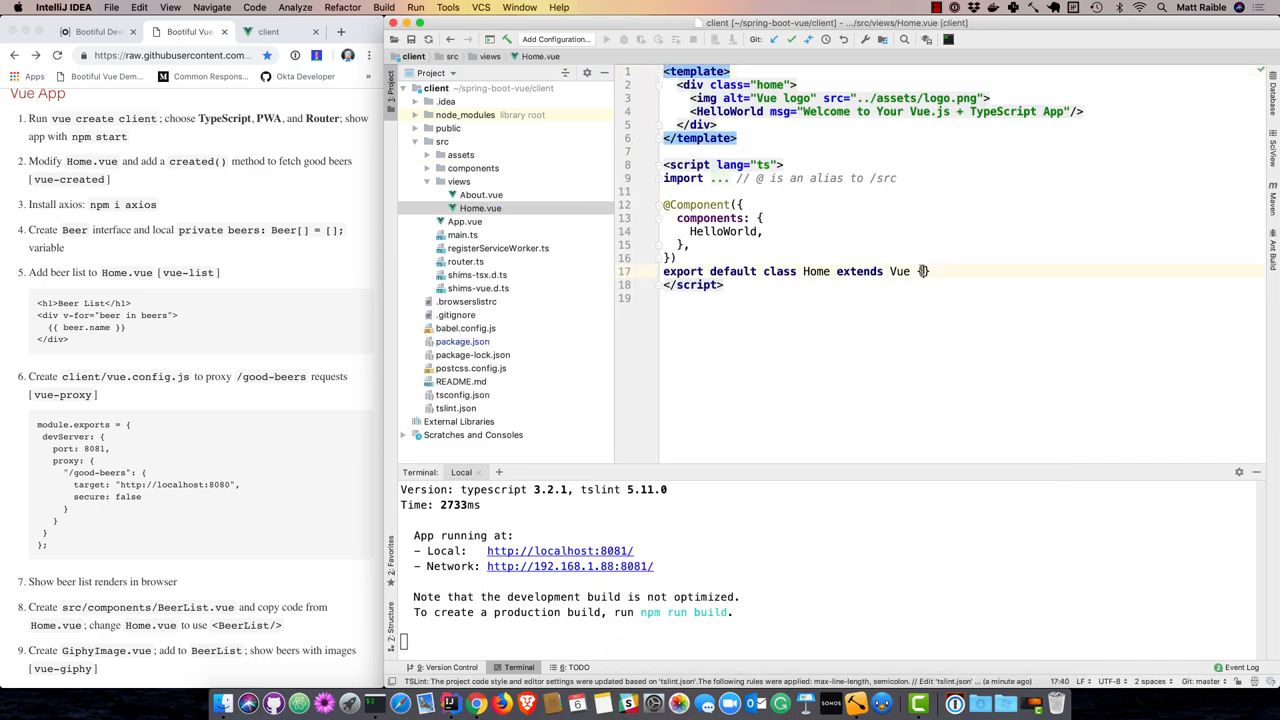
# Add a vue-created /good-beers fetch to Home.vue, install axios, and import it.
pyautogui.write('vue')
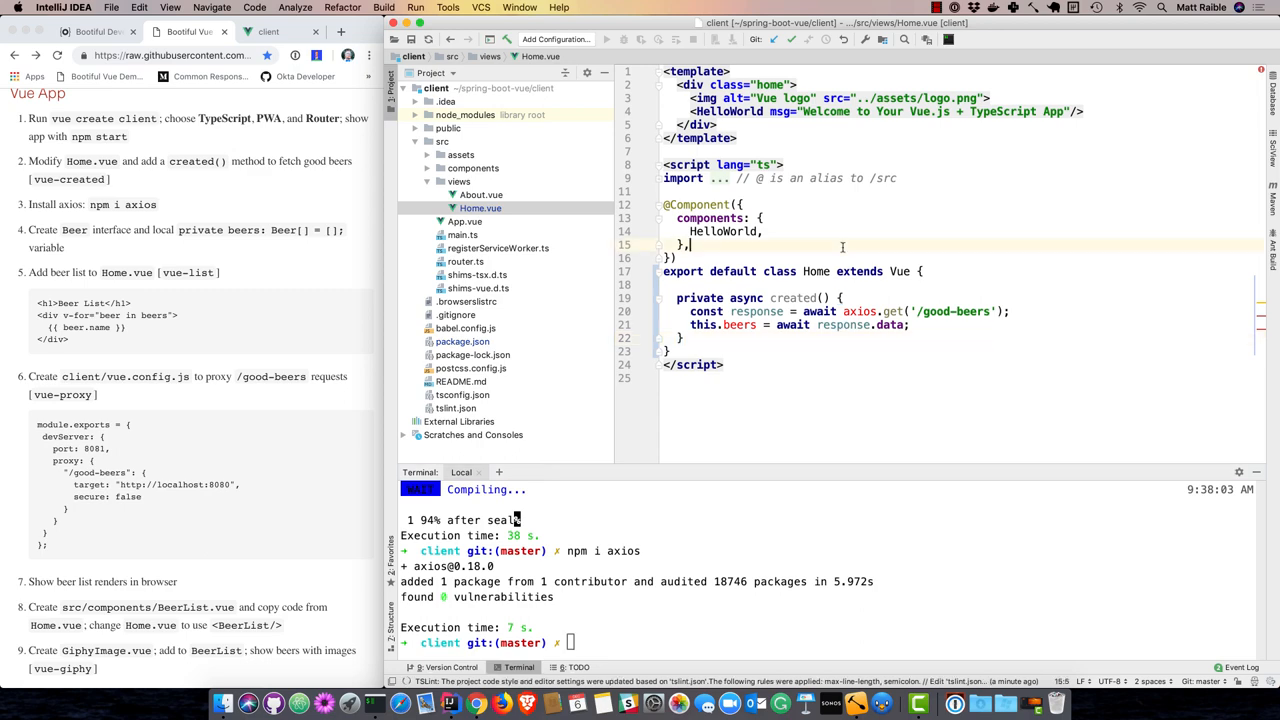
pyautogui.write("axios from 'a")
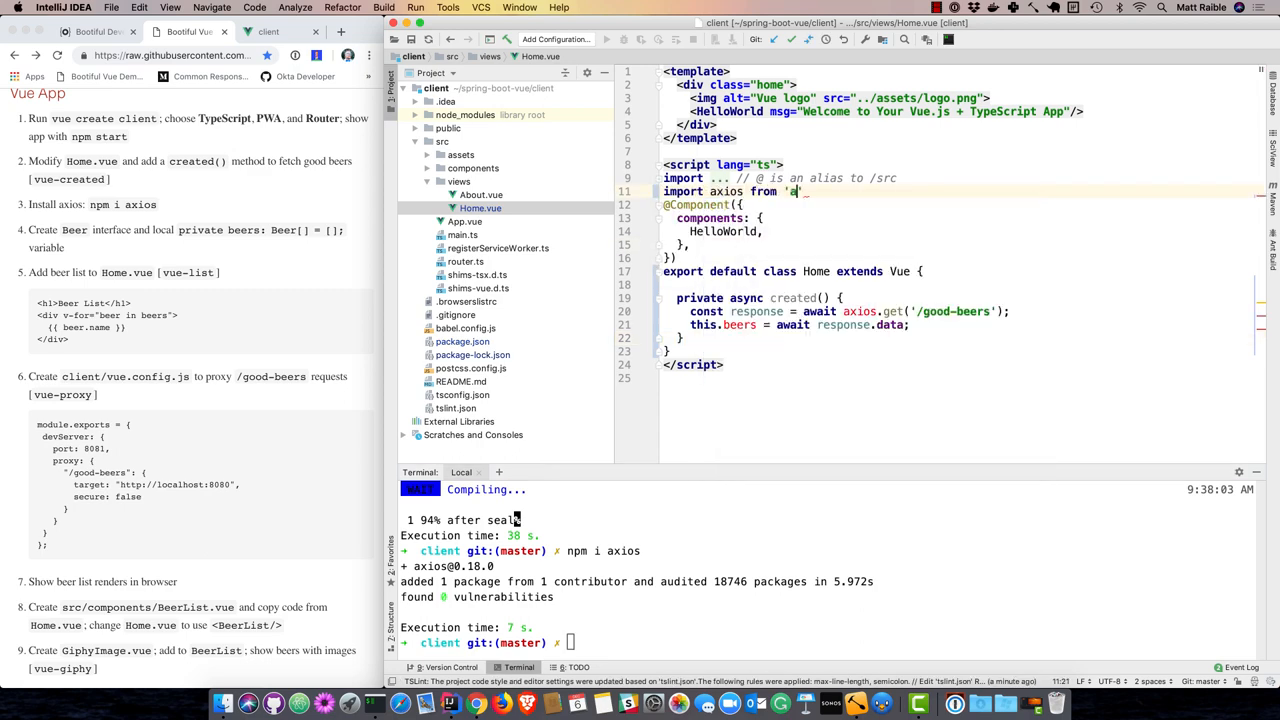
pyautogui.write("xios';")
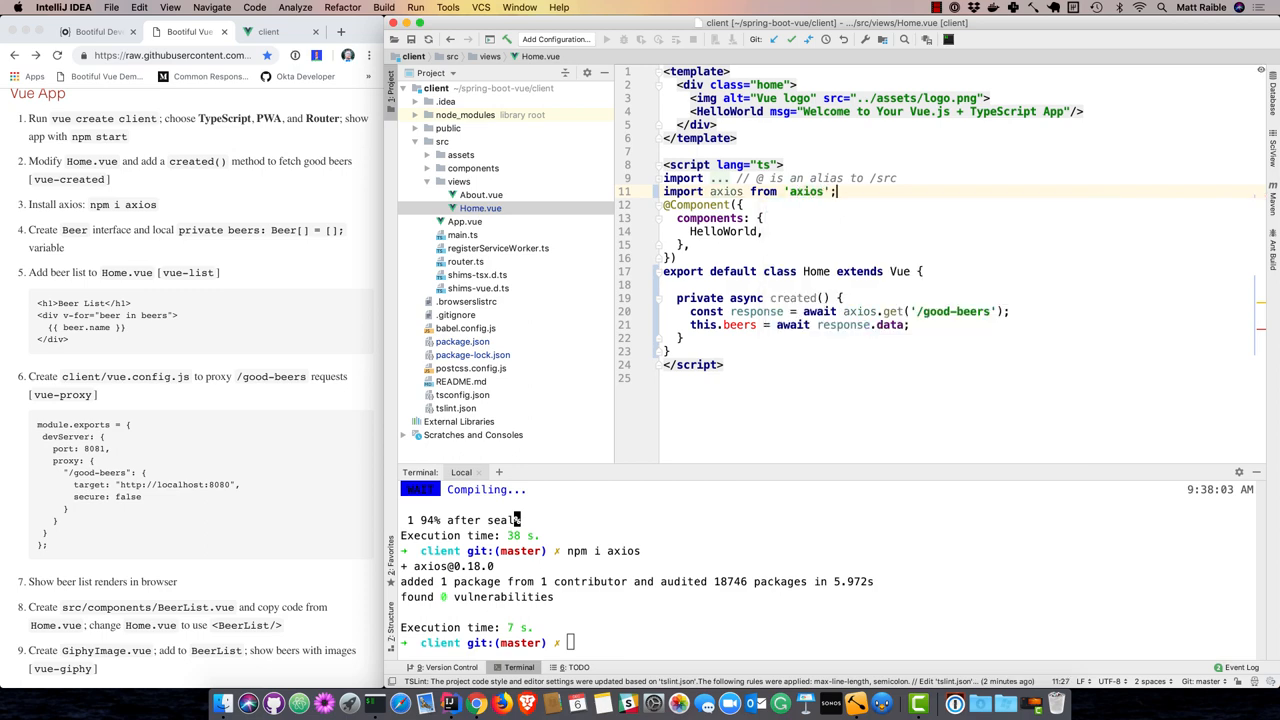
# Add a Beer interface (id, name, giphyUrl) and private beers: Beer[] array to Home.vue.
pyautogui.write('interface Beer {')
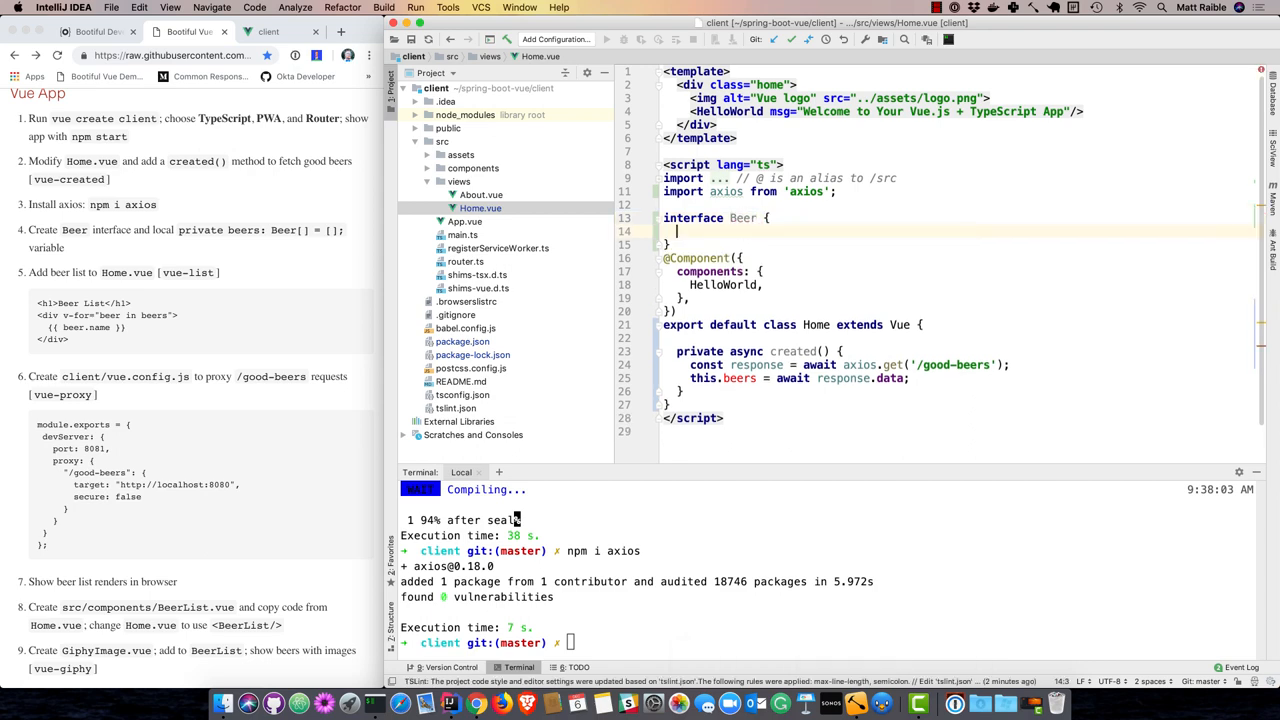
pyautogui.write('id: number;')
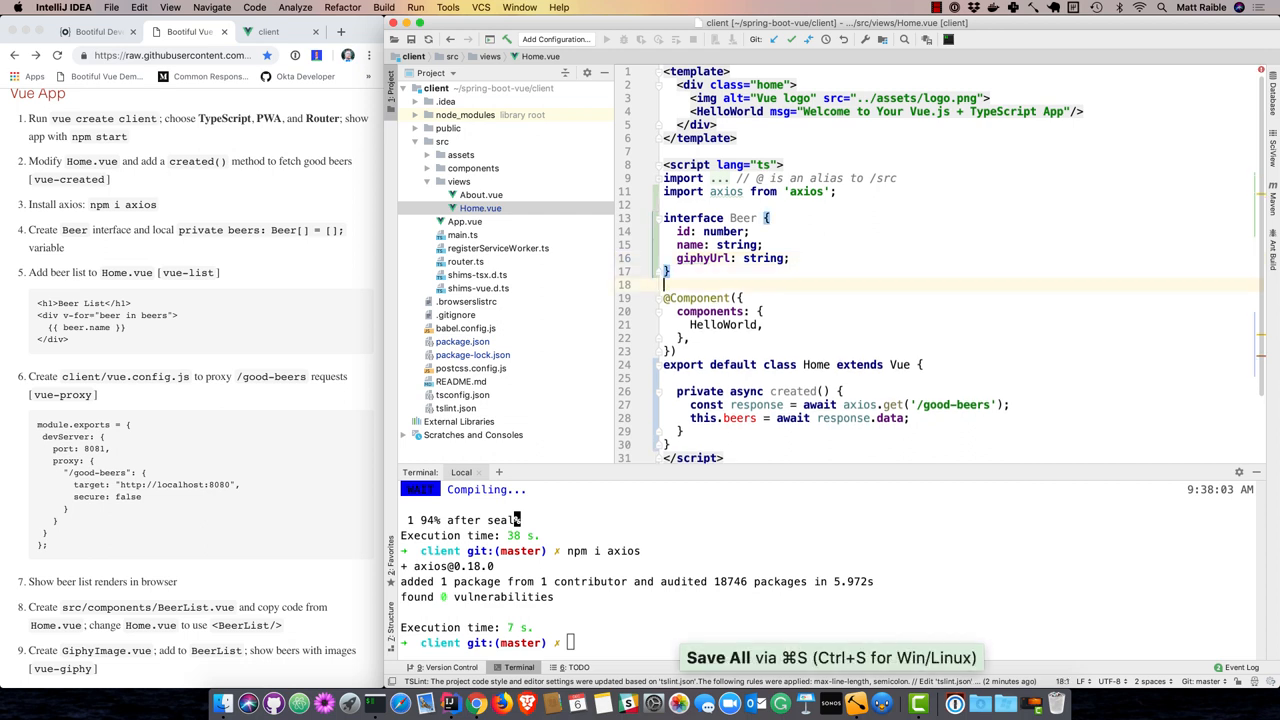
pyautogui.click(923, 364)
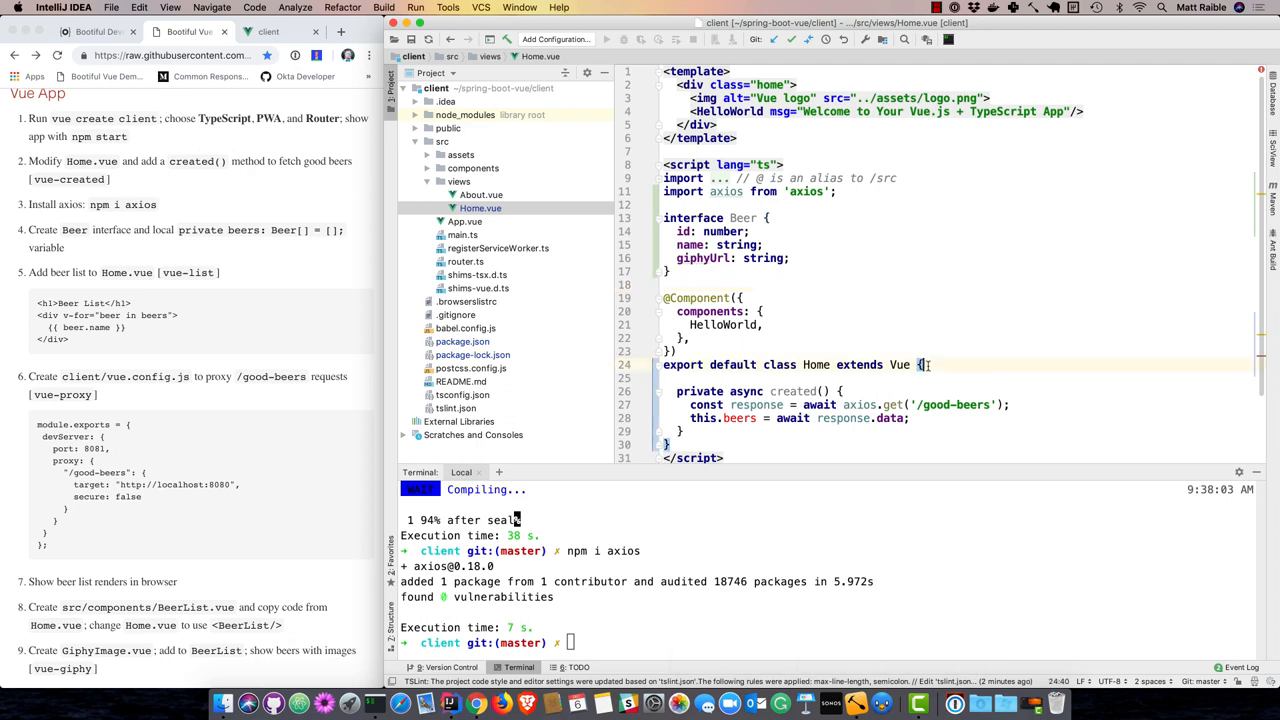
pyautogui.write('private beers: Beer[] = [];')
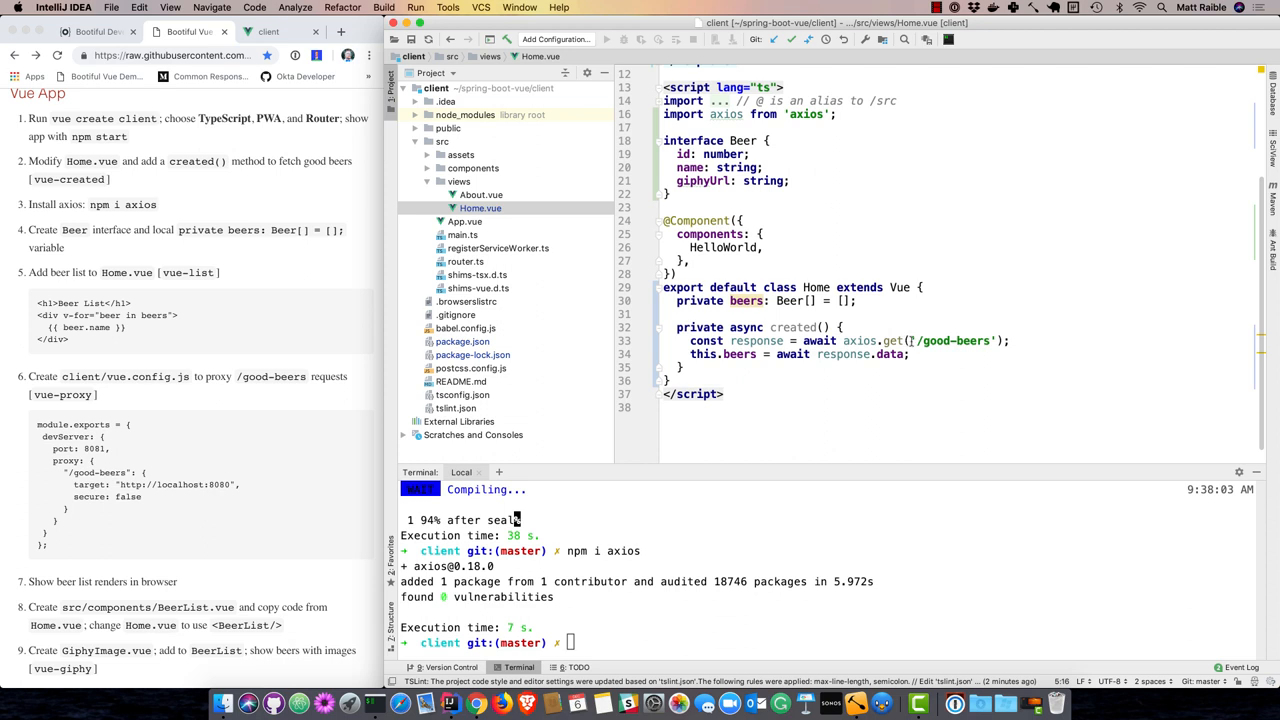
pyautogui.doubleClick(953, 340)
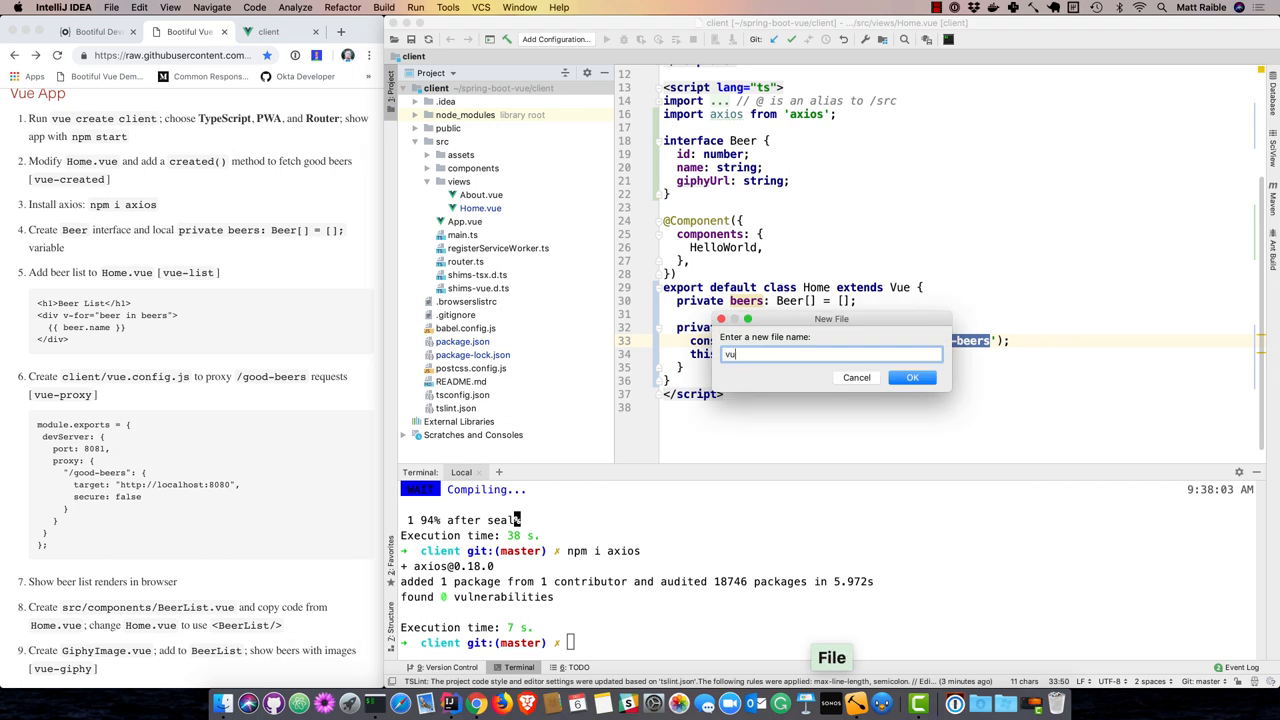
# Create vue.config.js proxying /good-beers to localhost:8080 and restart the client with npm start.
pyautogui.click(911, 377)
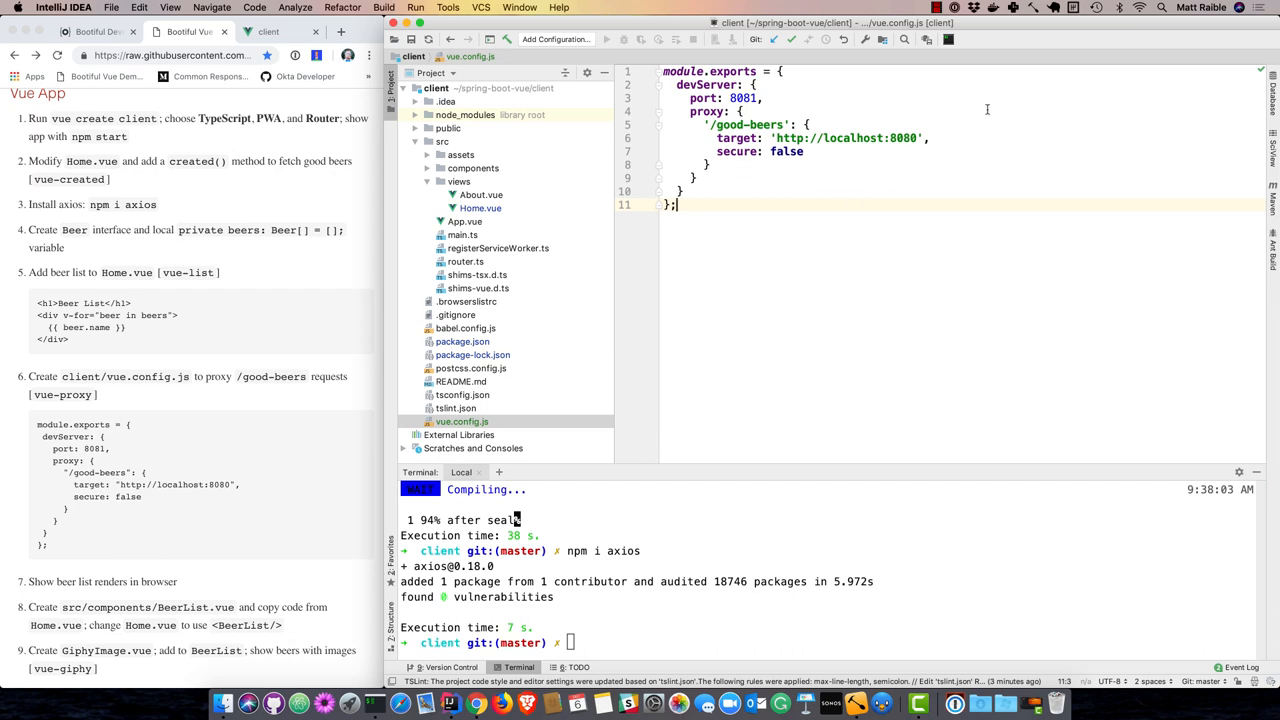
pyautogui.click(747, 124)
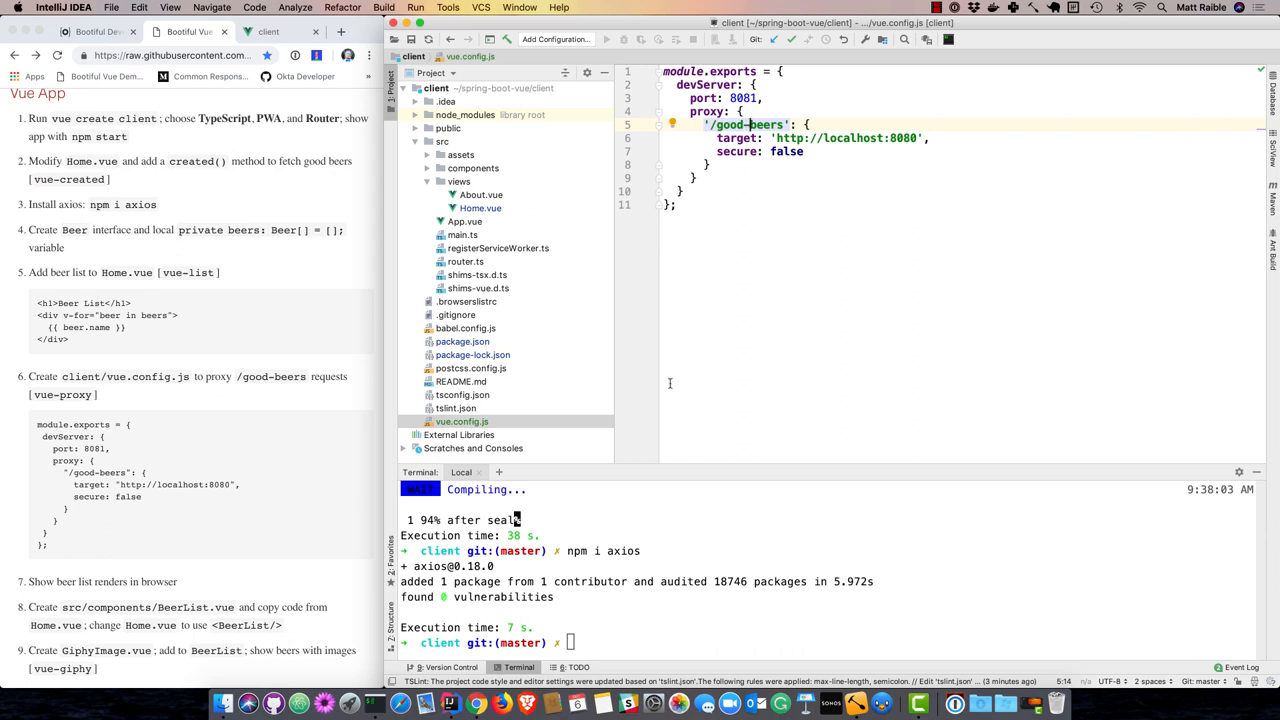
pyautogui.write('npm star')
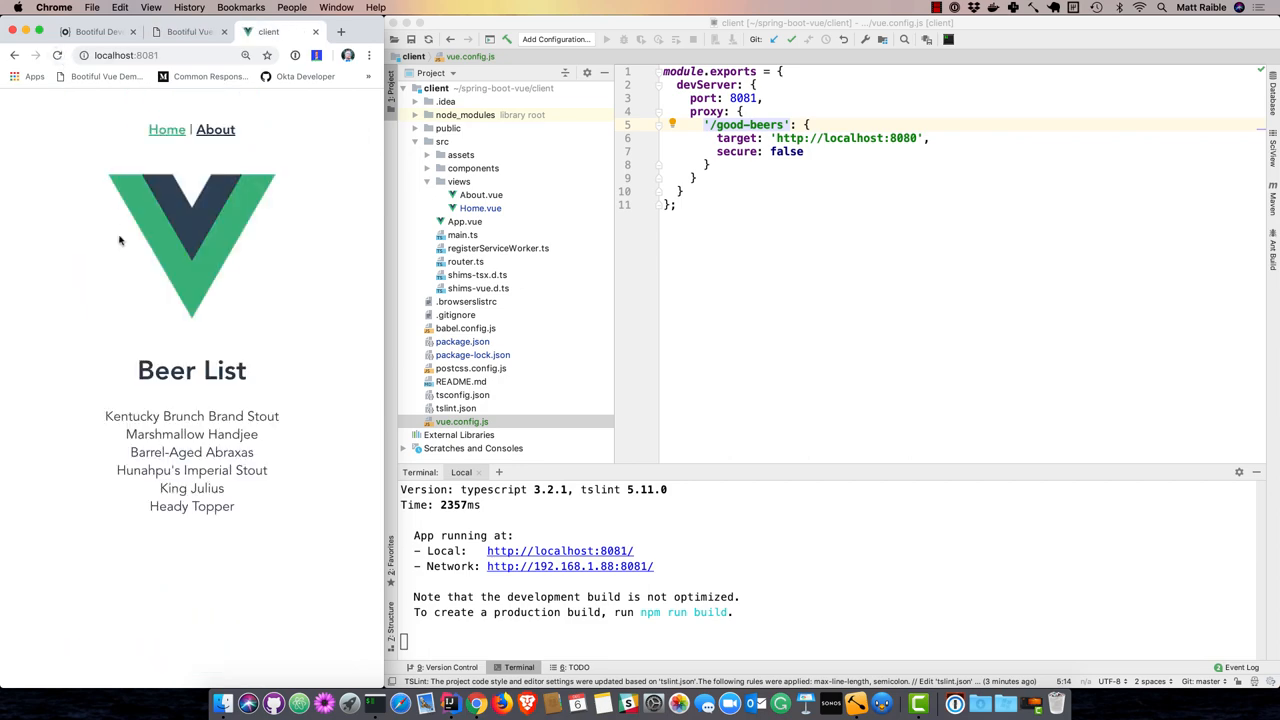
pyautogui.click(185, 31)
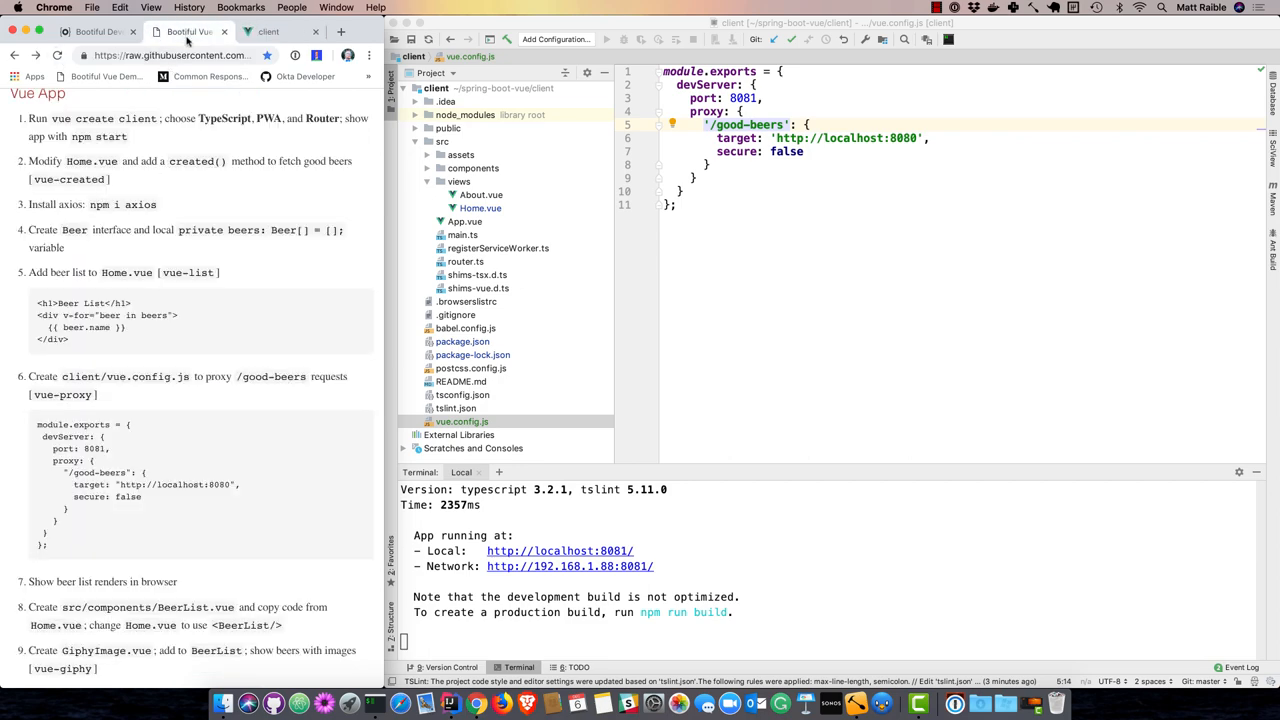
pyautogui.scroll(-3)
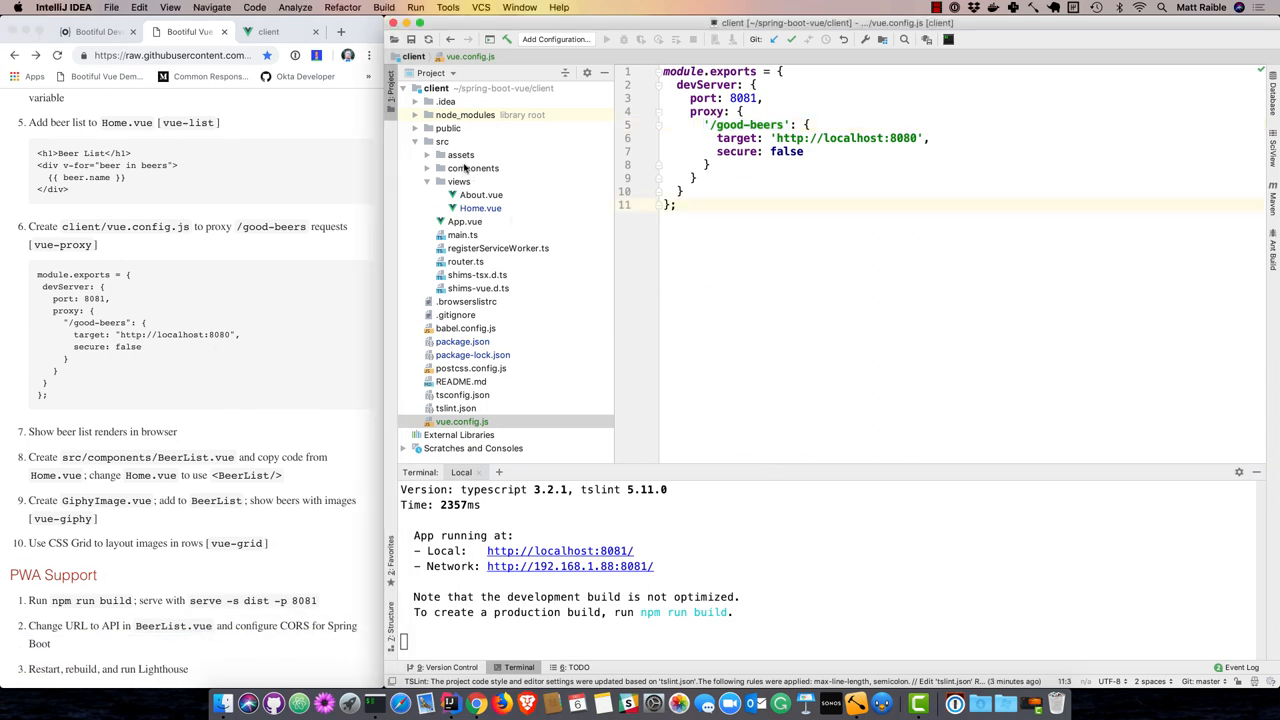
# Create a BeerList Vue component and move Home.vue's Beer interface and fetch code into it.
pyautogui.rightClick(473, 168)
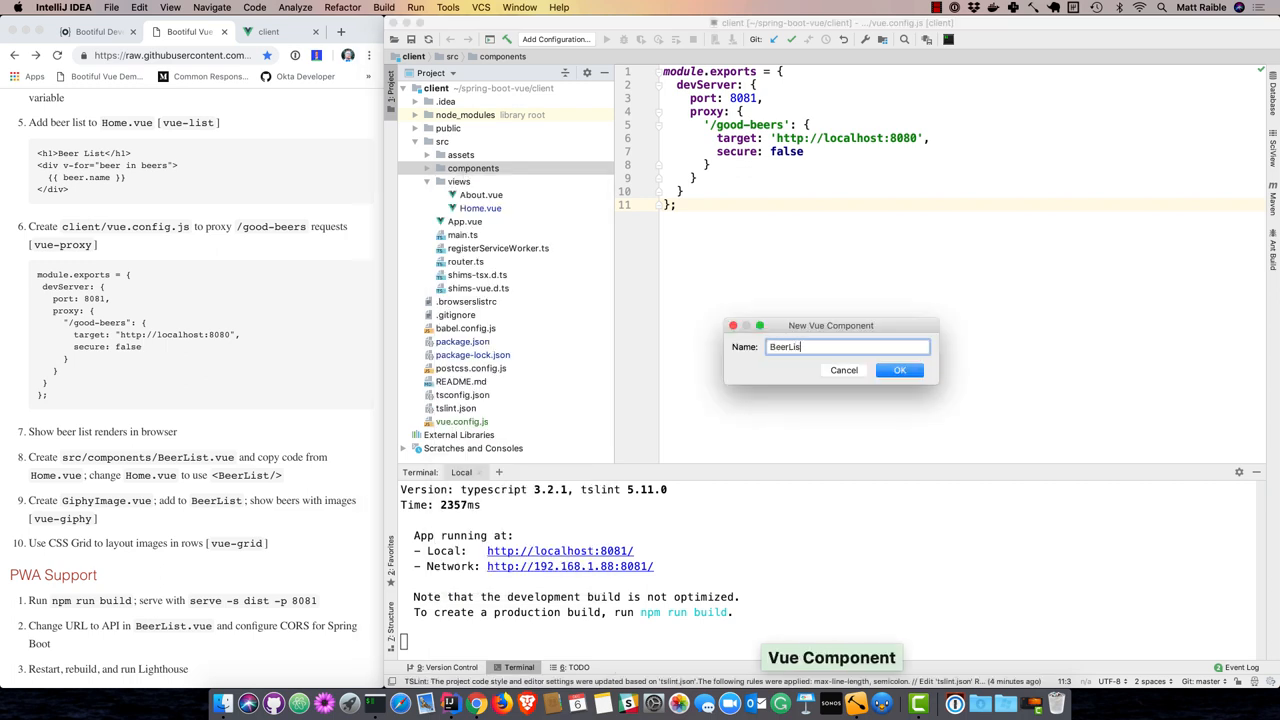
pyautogui.click(898, 370)
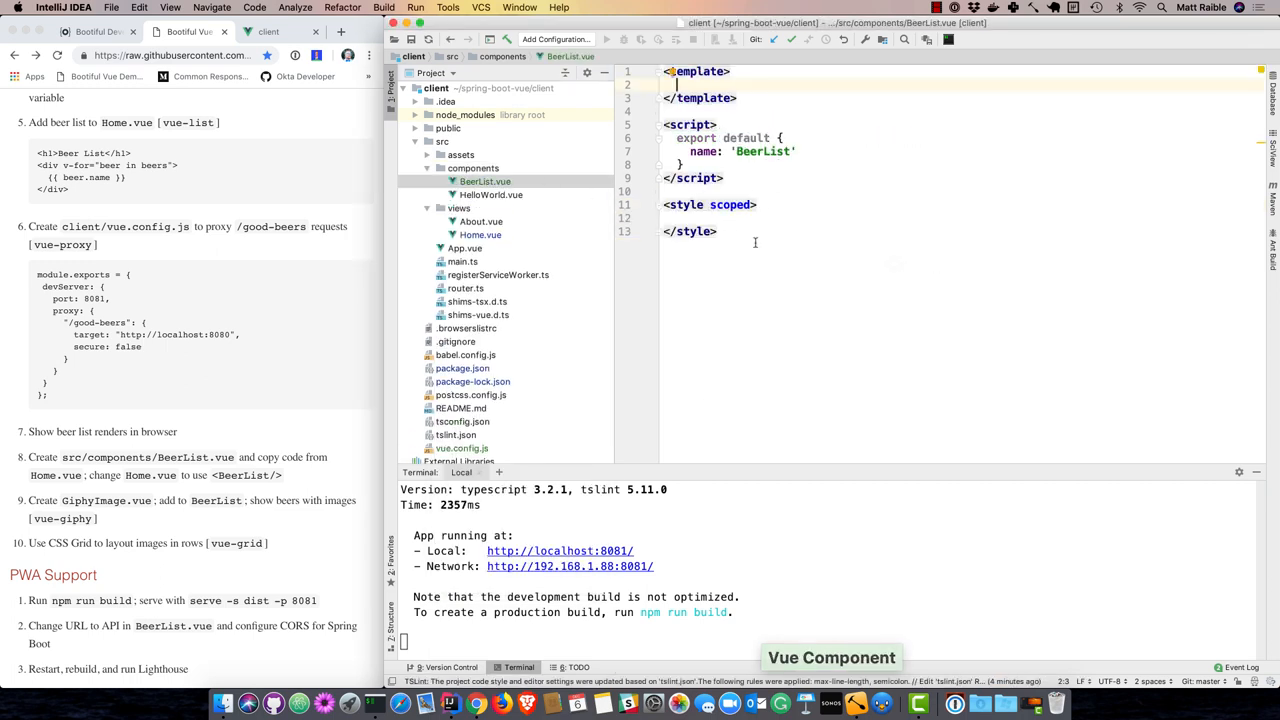
pyautogui.click(481, 234)
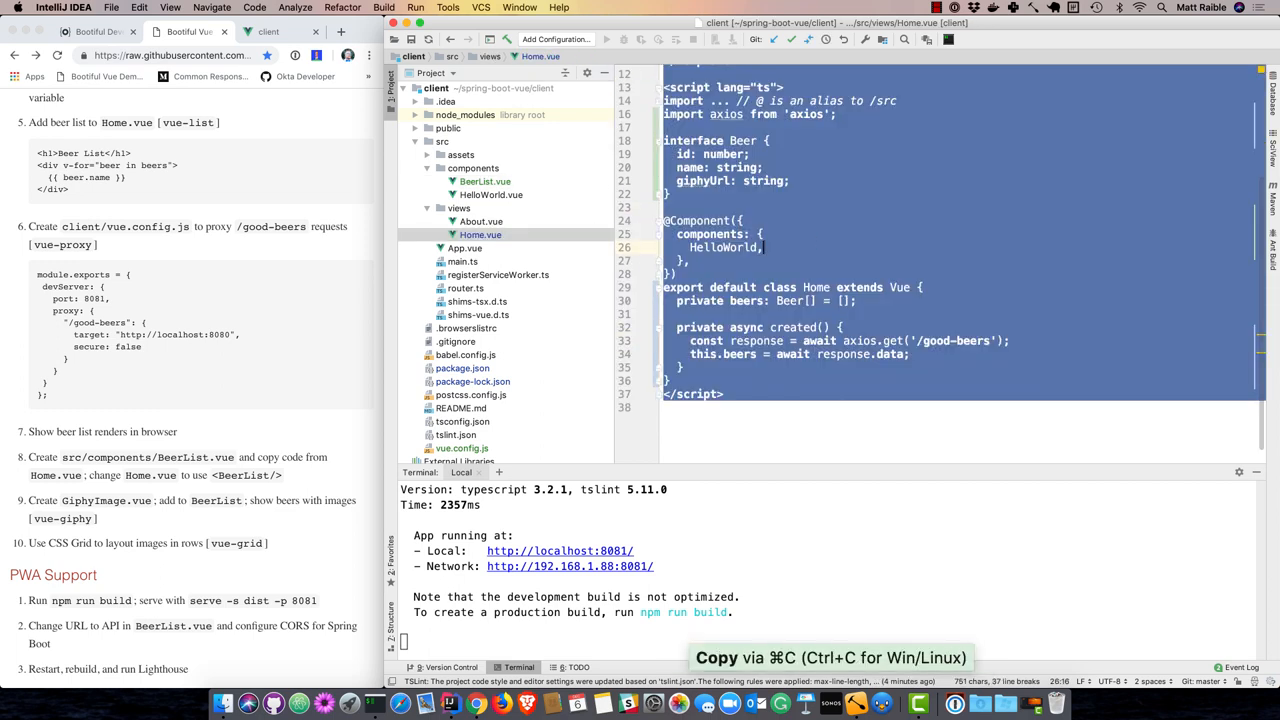
pyautogui.click(486, 181)
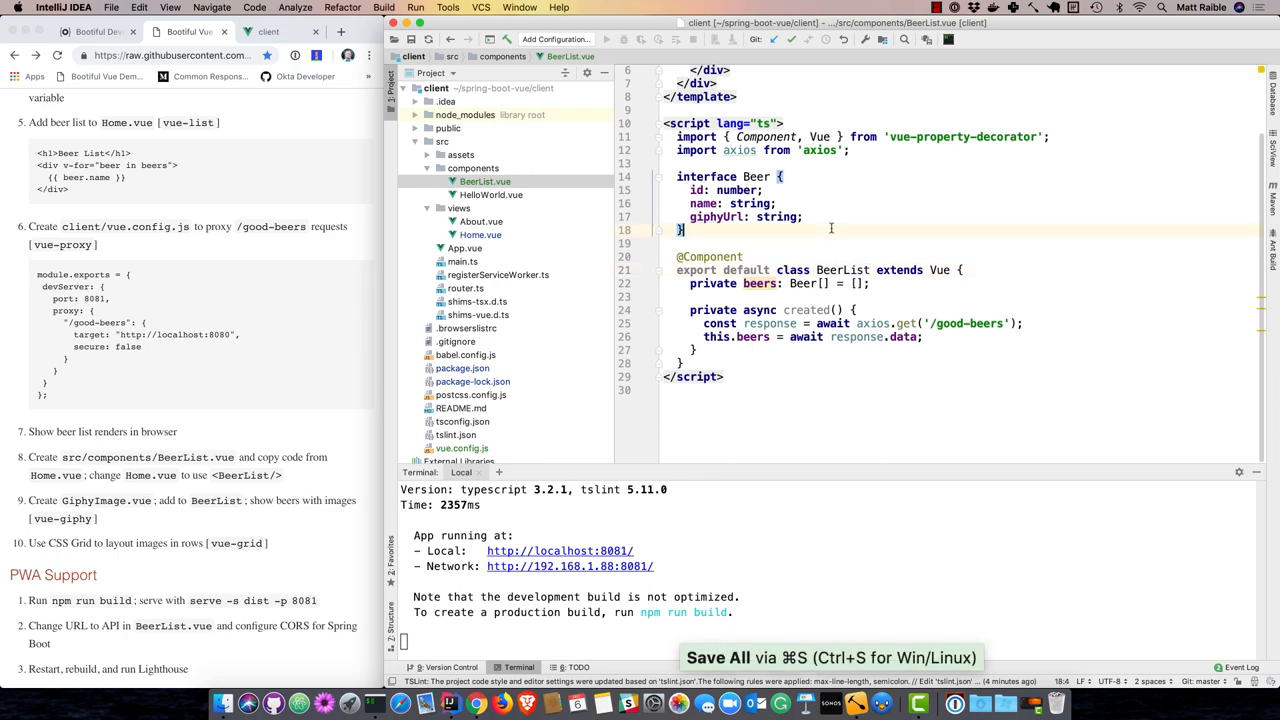
pyautogui.click(480, 234)
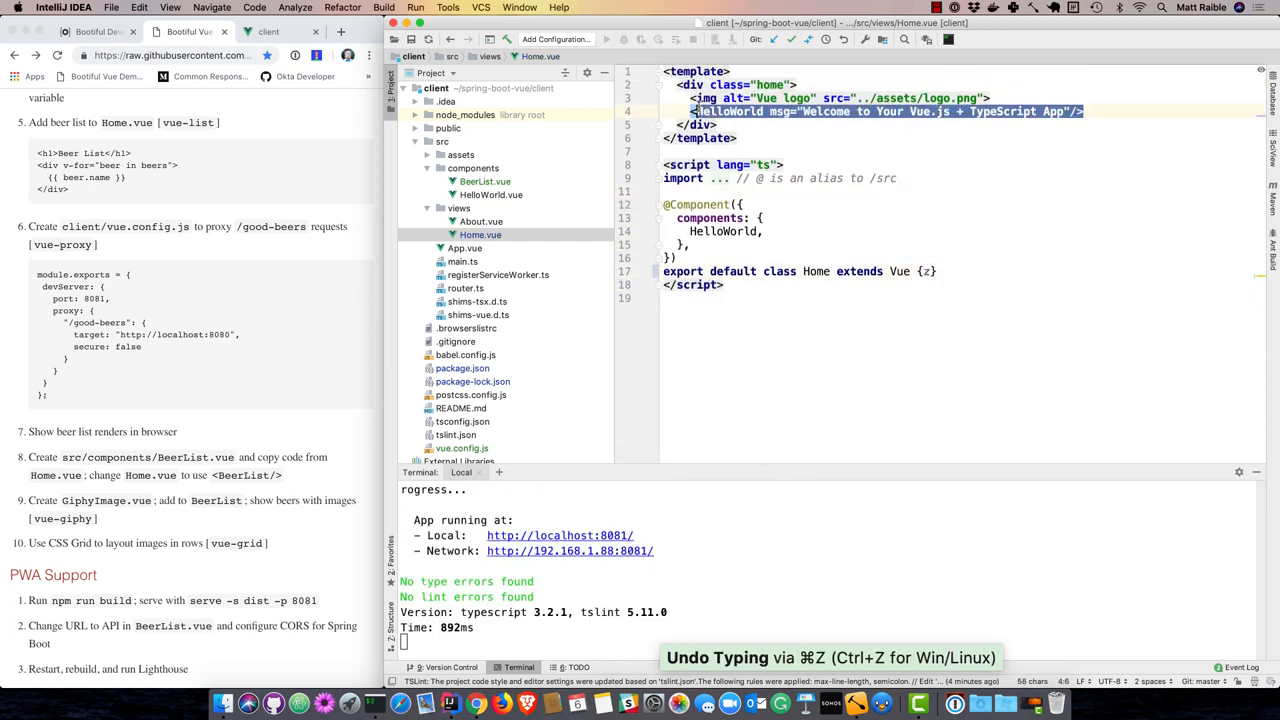
# Replace HelloWorld with an imported, registered <BeerList/> in Home.vue and save to recompile.
pyautogui.press('cmd+z')
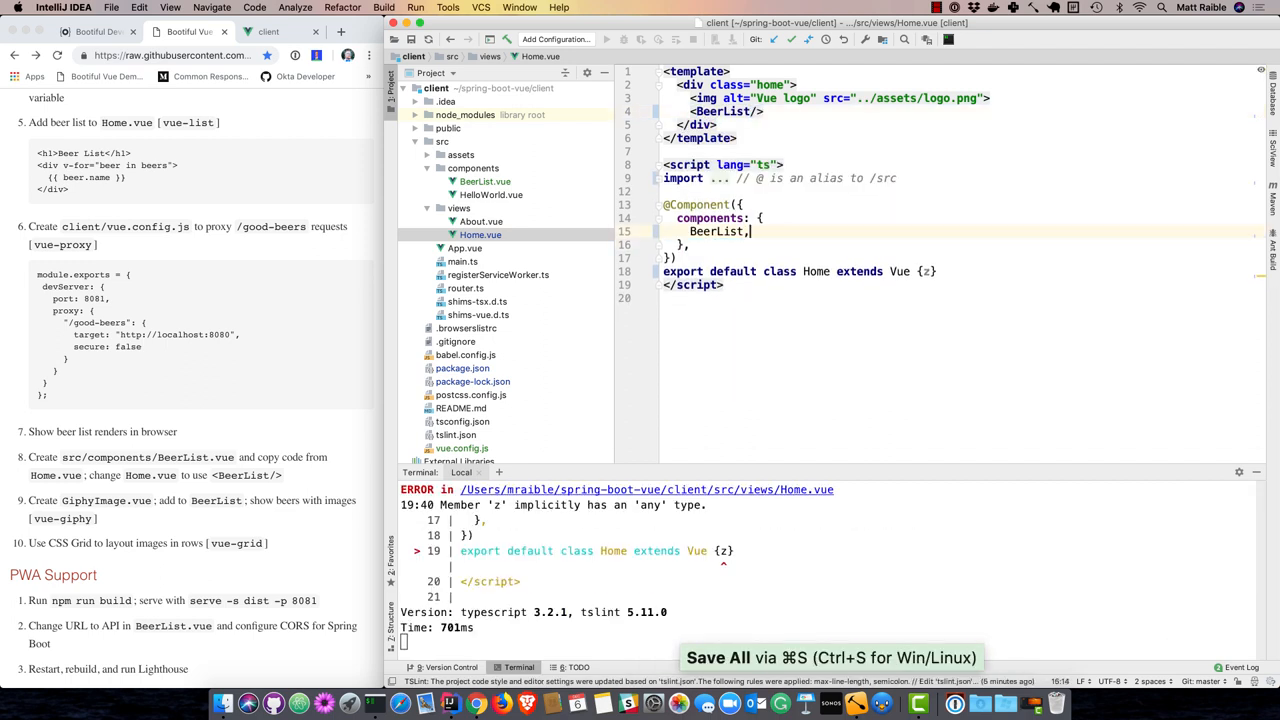
pyautogui.press('cmd+s')
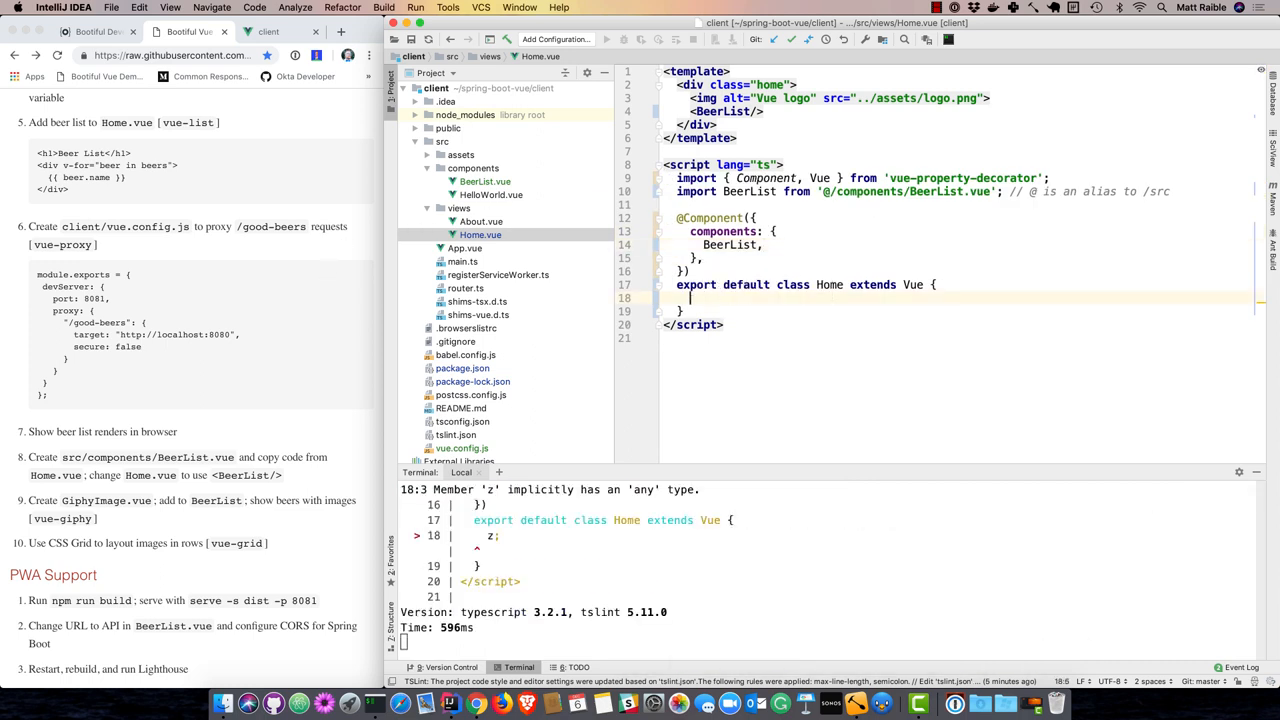
pyautogui.press('cmd+s')
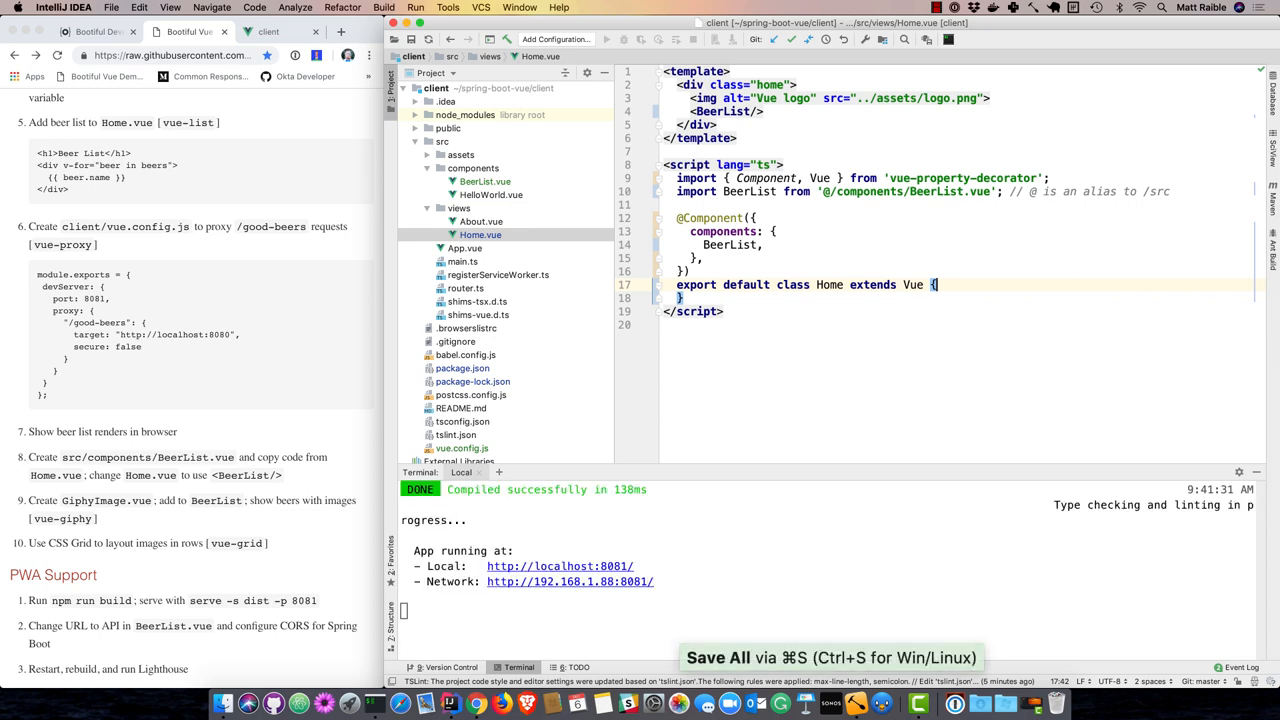
# Check the six-beer Beer List at localhost:8081, then return to the tutorial steps.
pyautogui.click(270, 31)
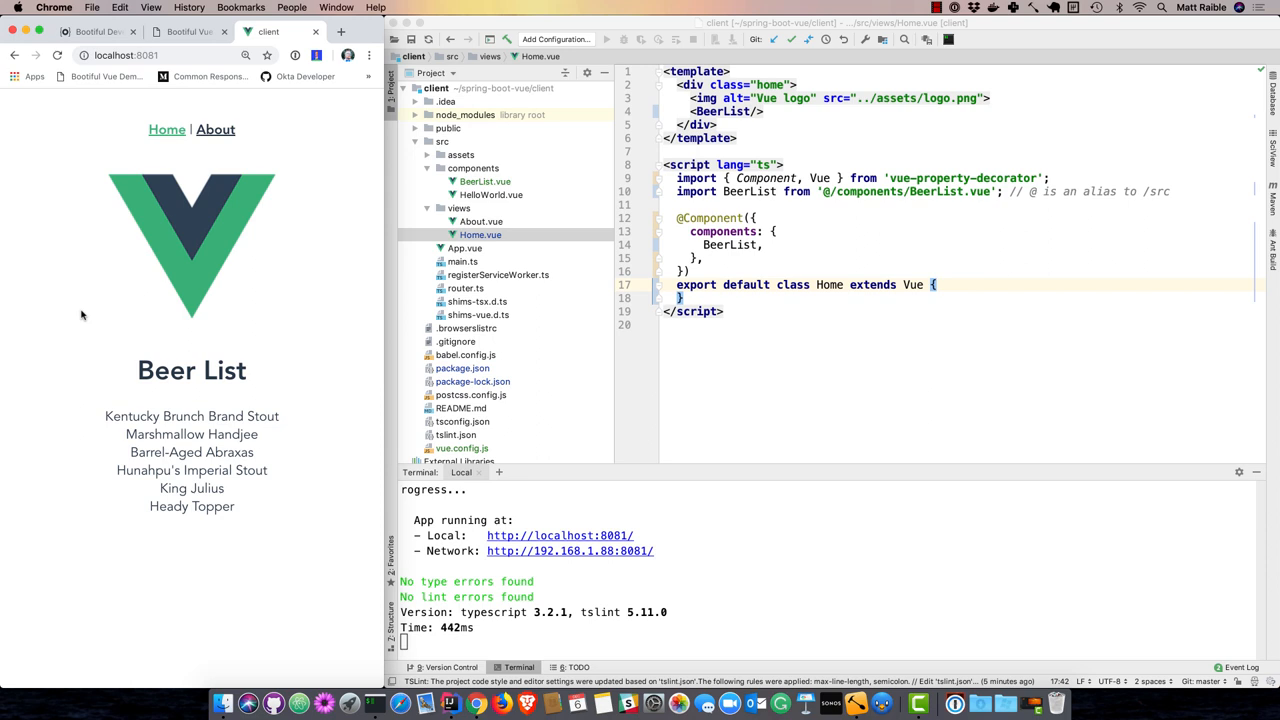
pyautogui.moveTo(185, 164)
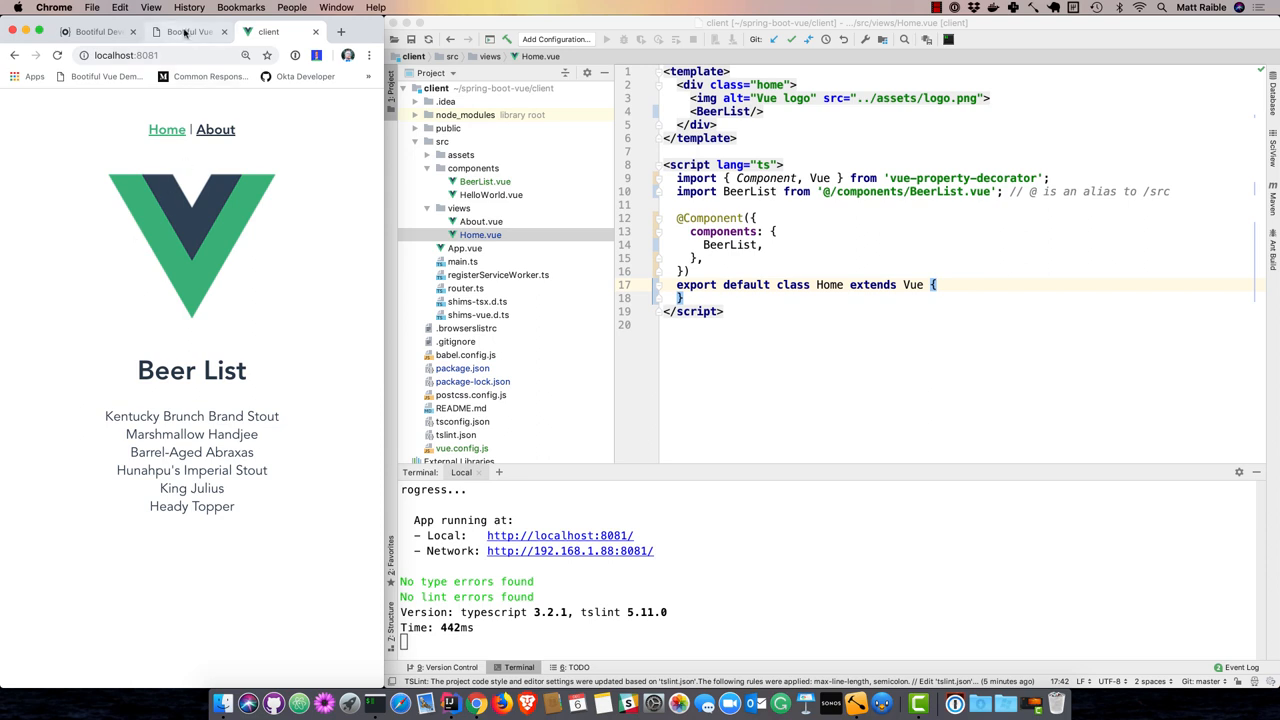
pyautogui.click(180, 31)
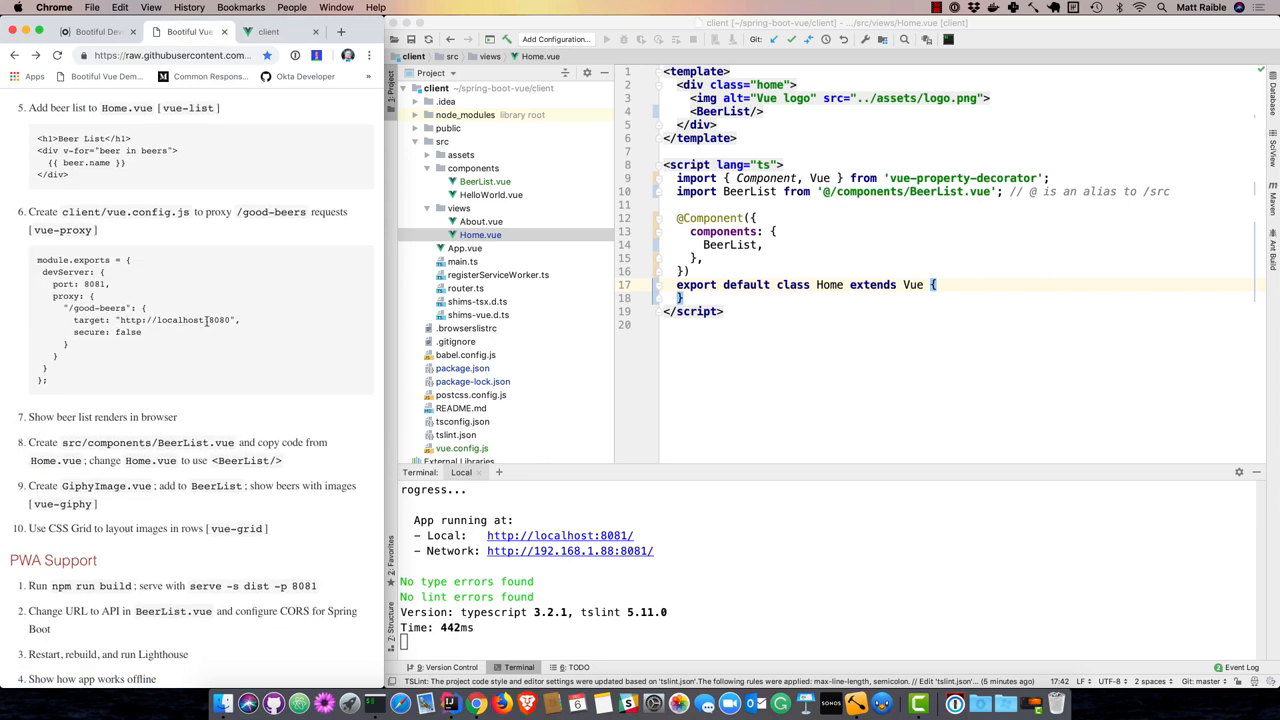
pyautogui.click(474, 167)
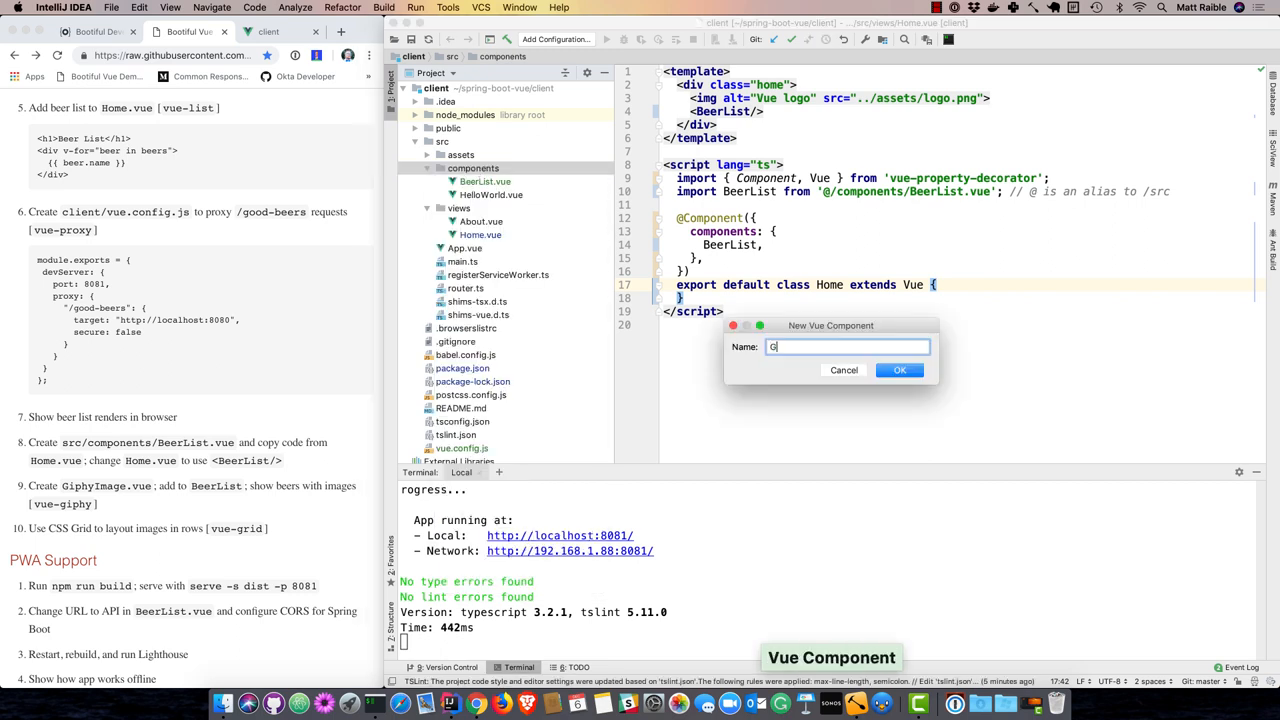
# Create the GiphyImage Vue component and paste in its template, script and style.
pyautogui.write('iphy')
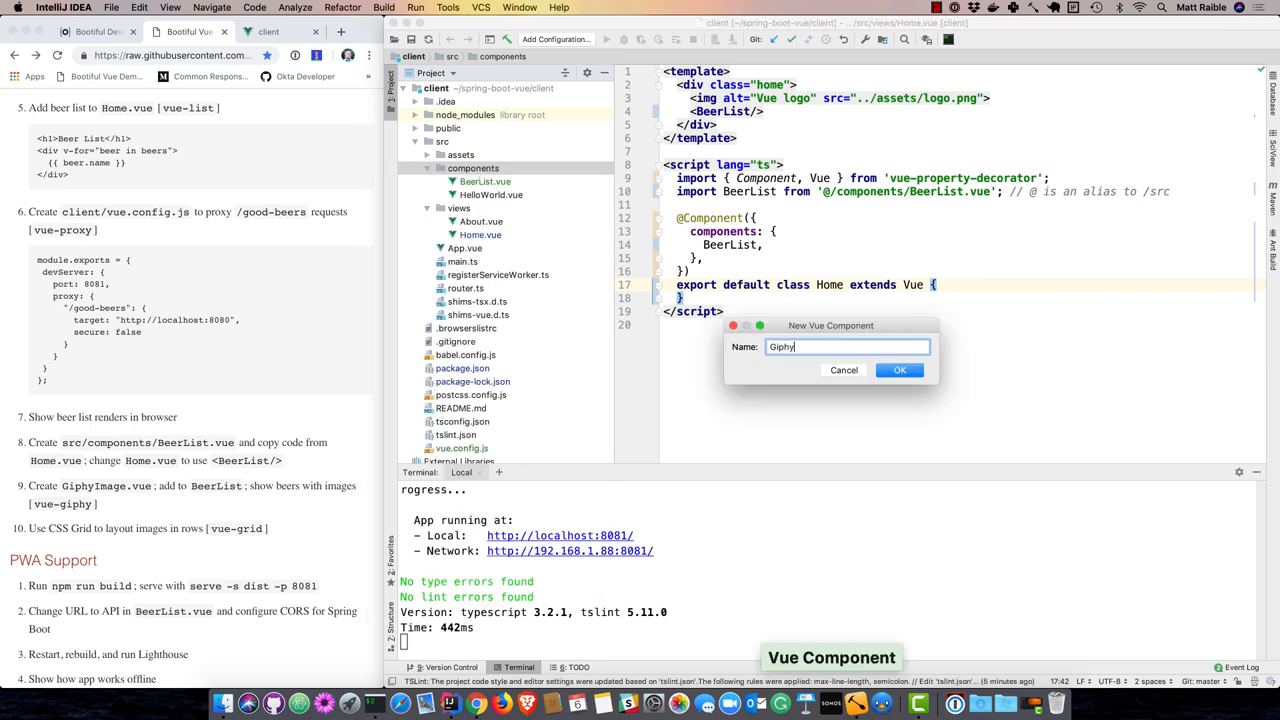
pyautogui.click(898, 370)
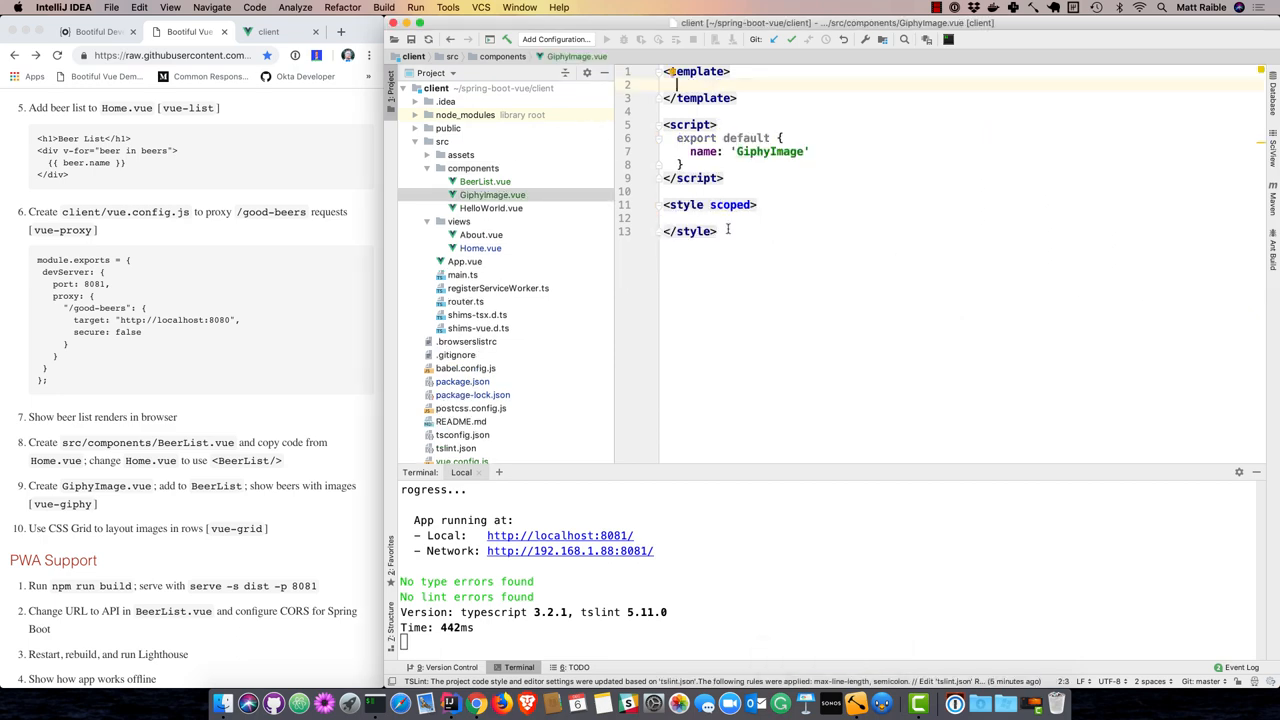
pyautogui.write('vue')
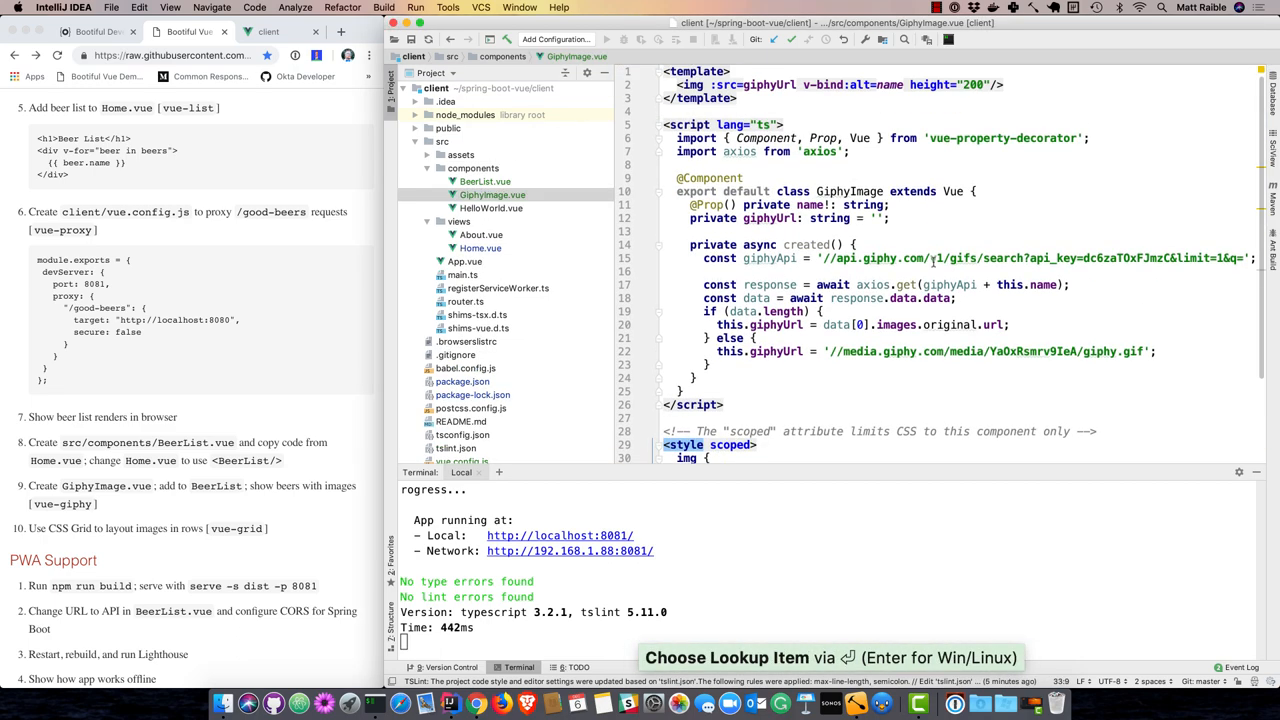
# Review the name prop, created() Giphy lookup, limit parameter, response data and results check.
pyautogui.doubleClick(849, 191)
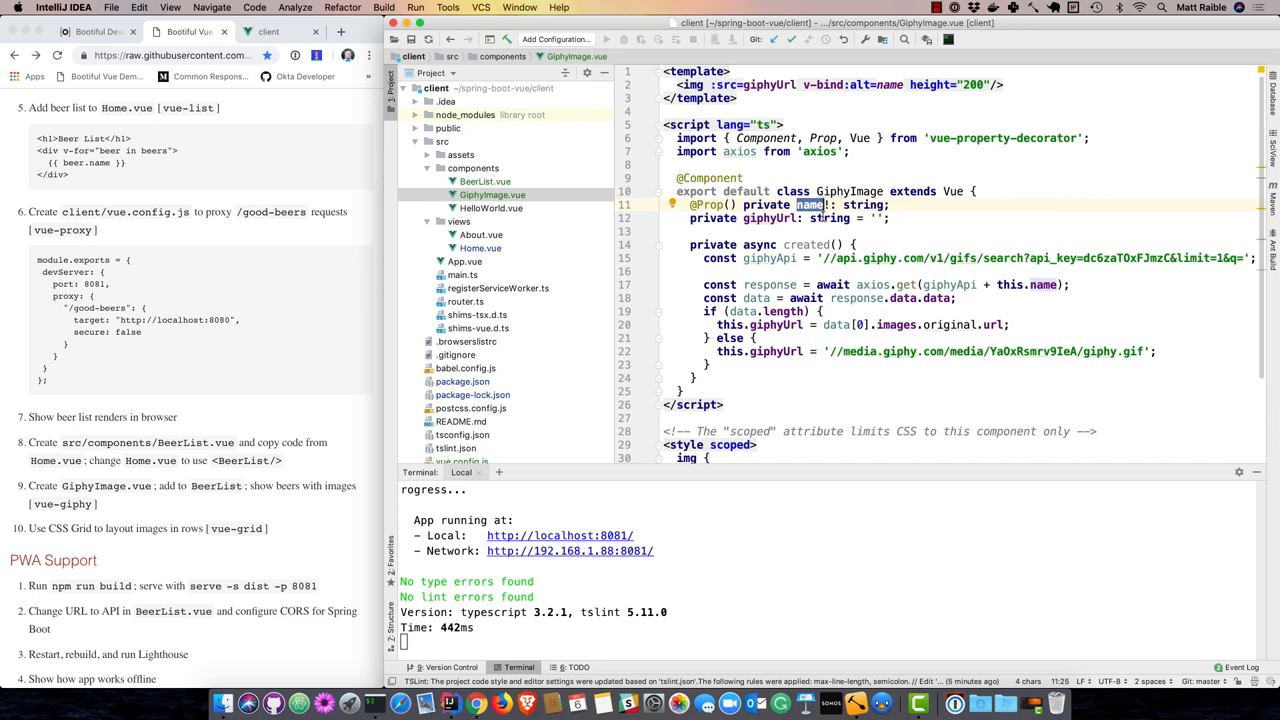
pyautogui.click(806, 244)
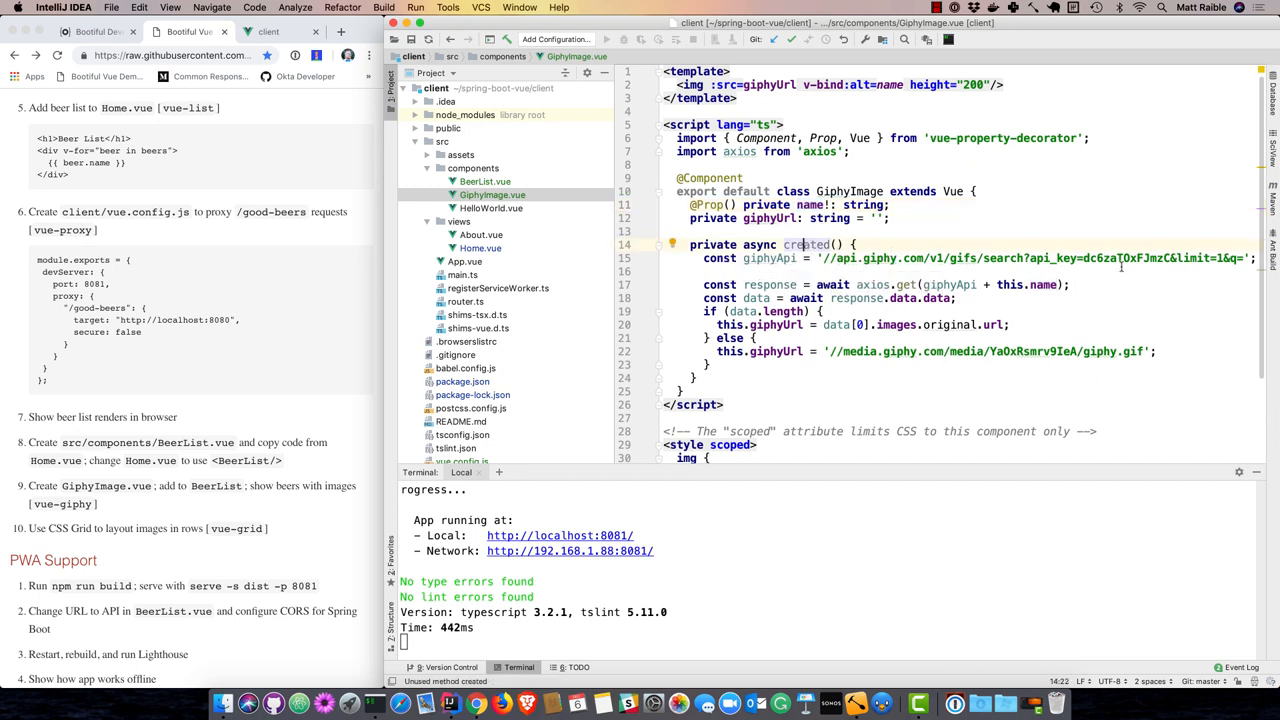
pyautogui.doubleClick(1125, 258)
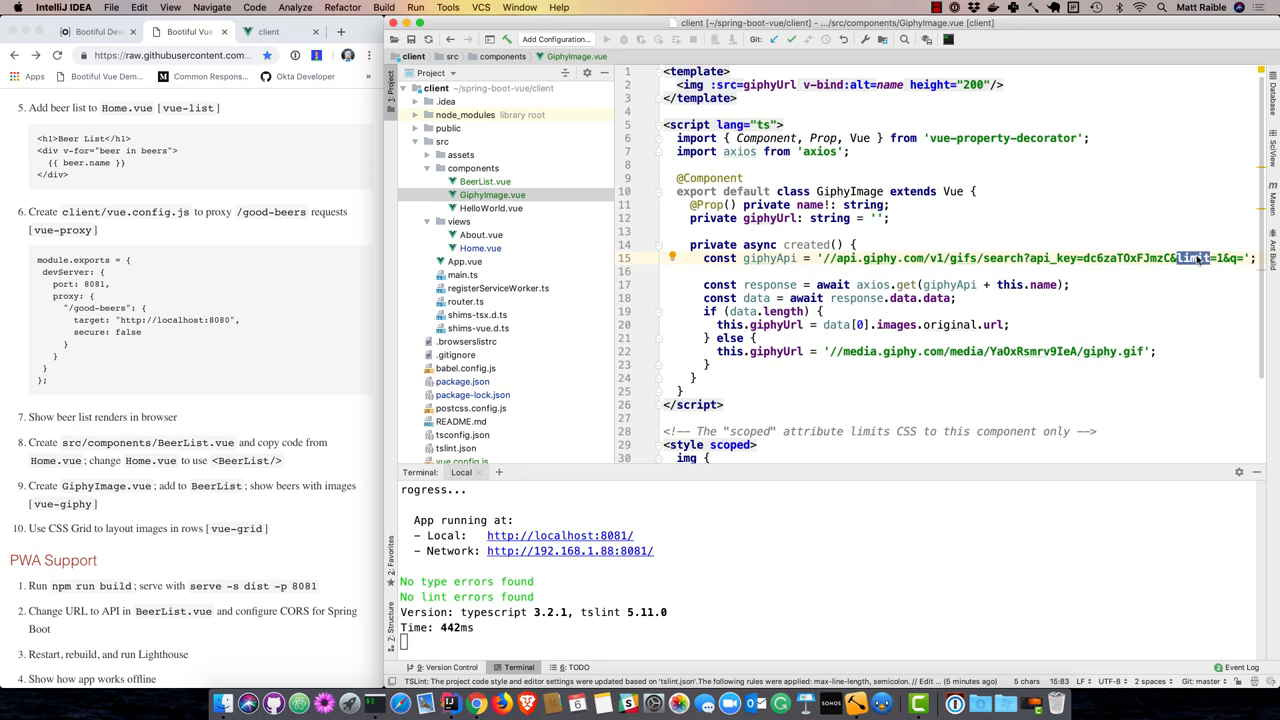
pyautogui.moveTo(1109, 284)
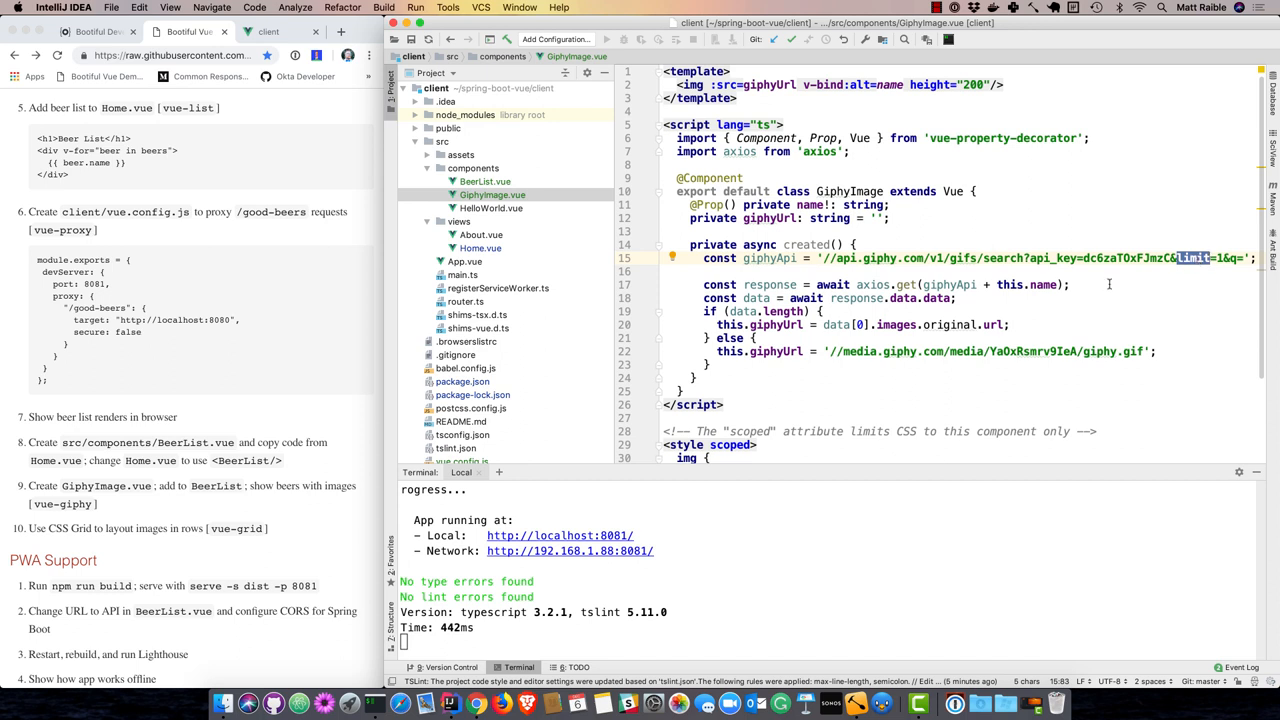
pyautogui.moveTo(907, 284)
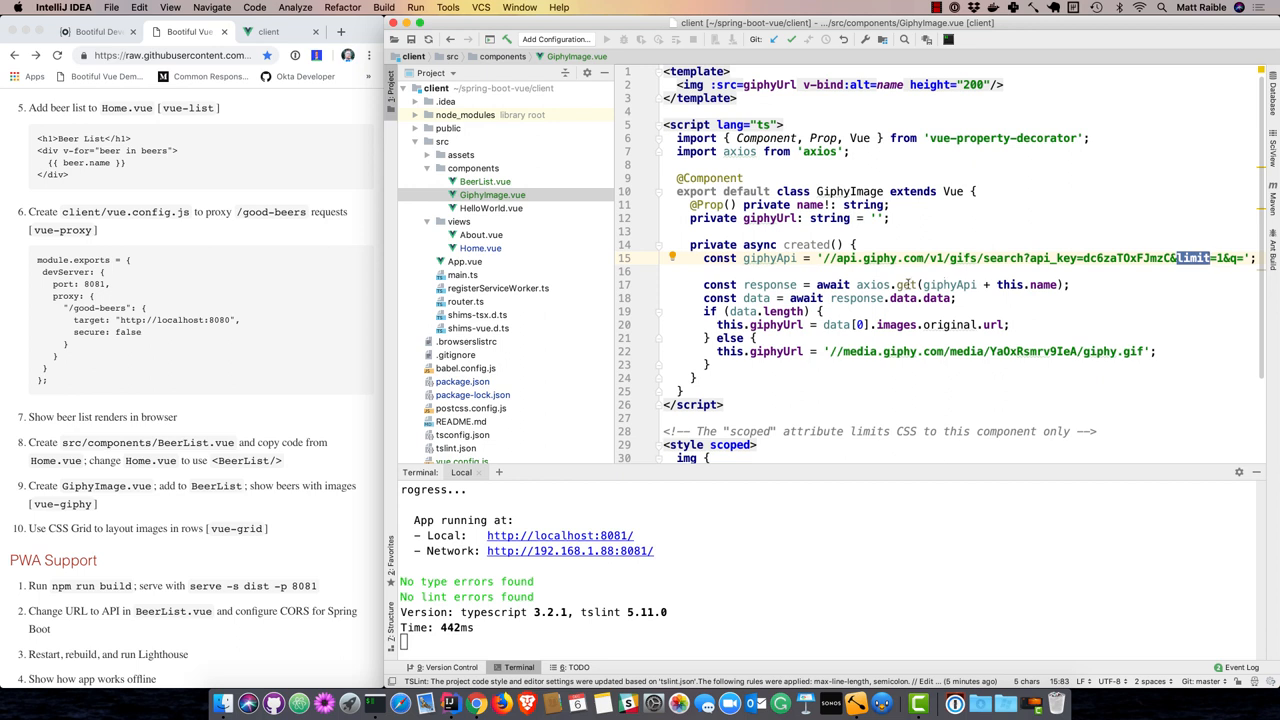
pyautogui.doubleClick(948, 284)
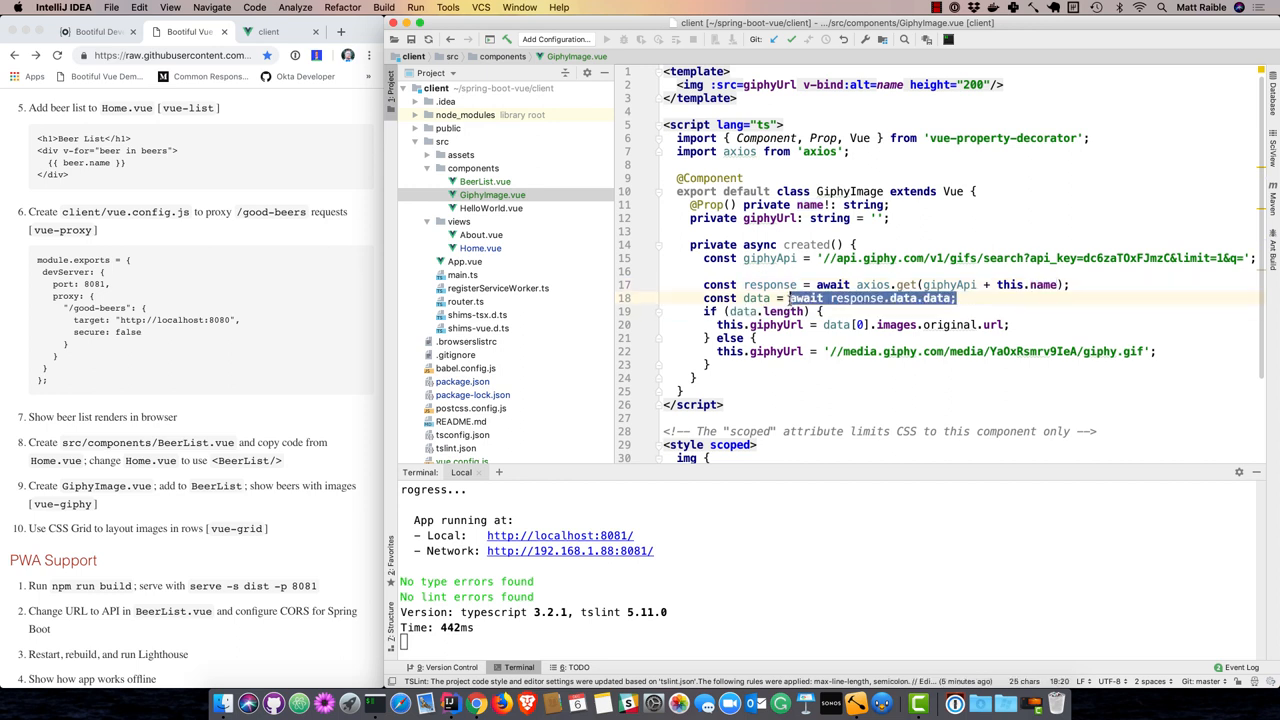
pyautogui.doubleClick(783, 311)
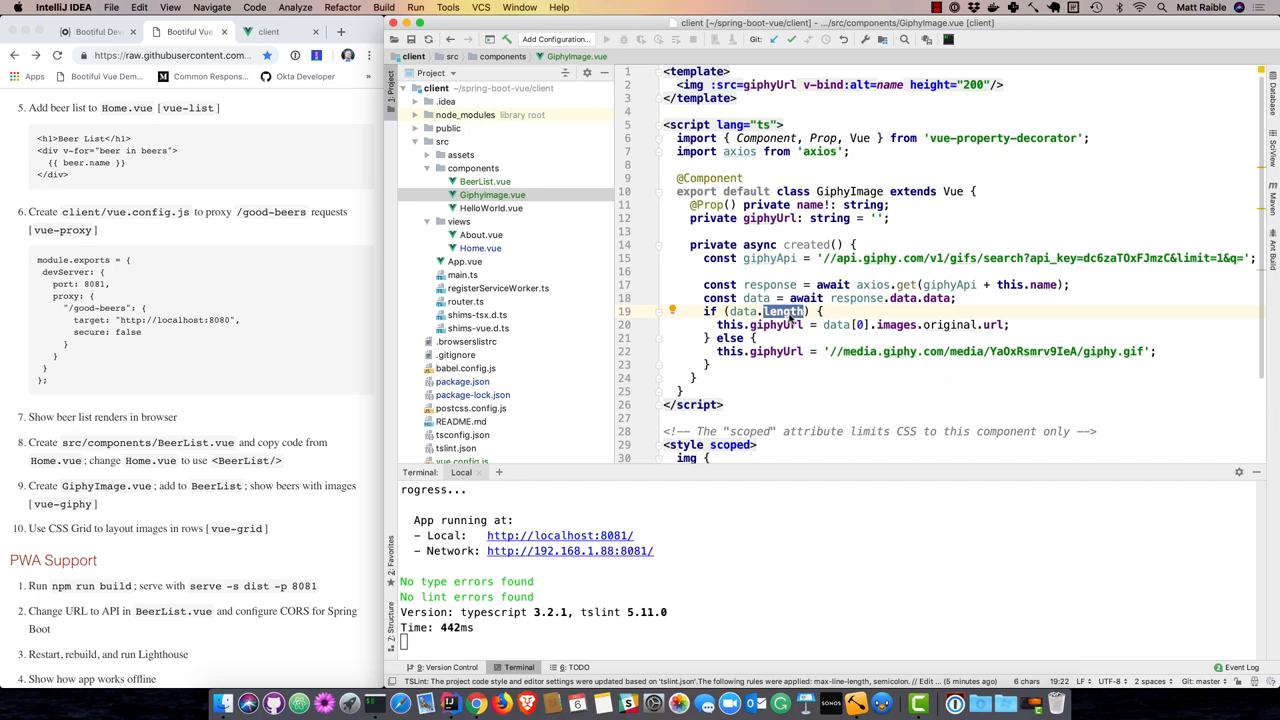
pyautogui.moveTo(997, 322)
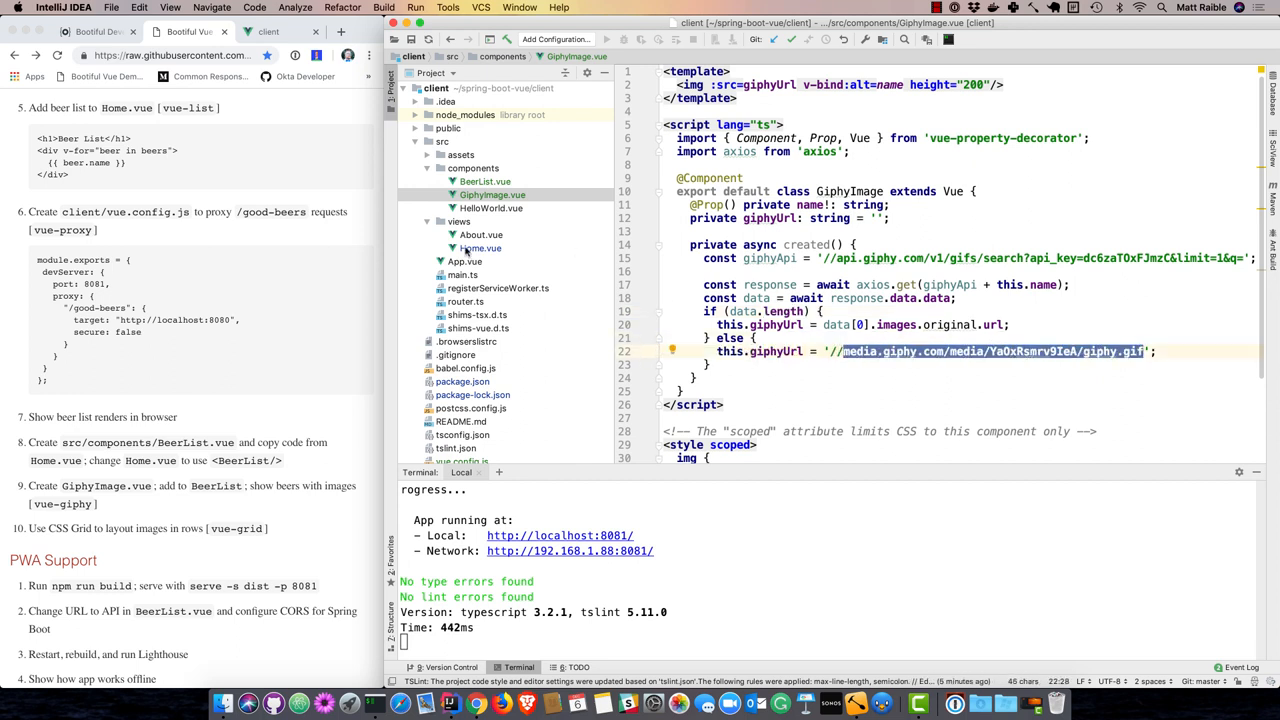
# View the fallback dancing-cat GIF, then return to the six-beer Beer List app.
pyautogui.click(283, 31)
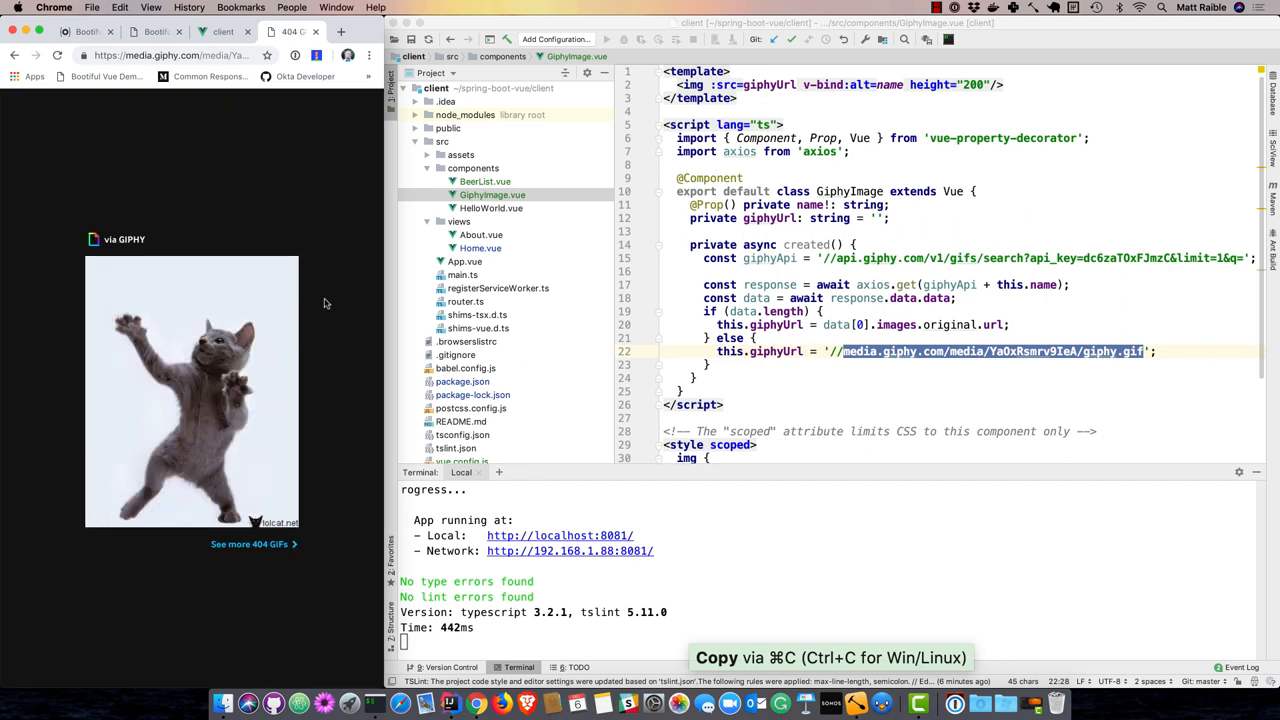
pyautogui.click(222, 31)
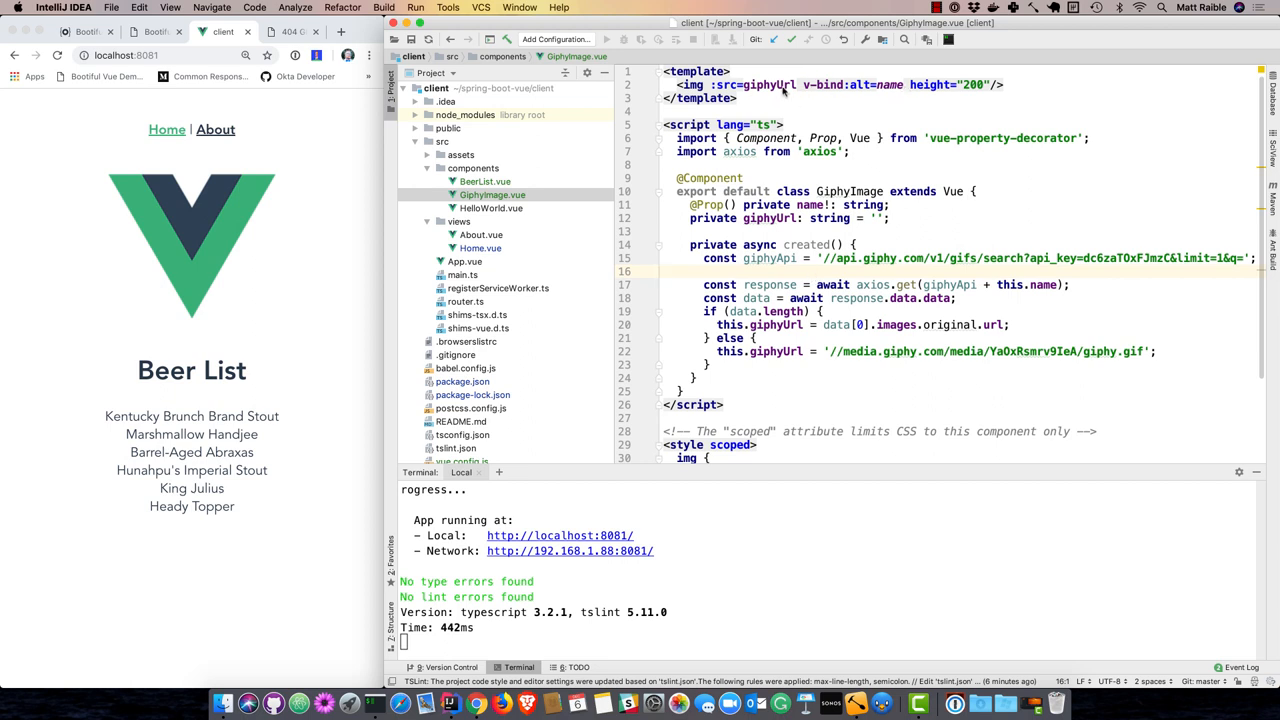
pyautogui.click(790, 84)
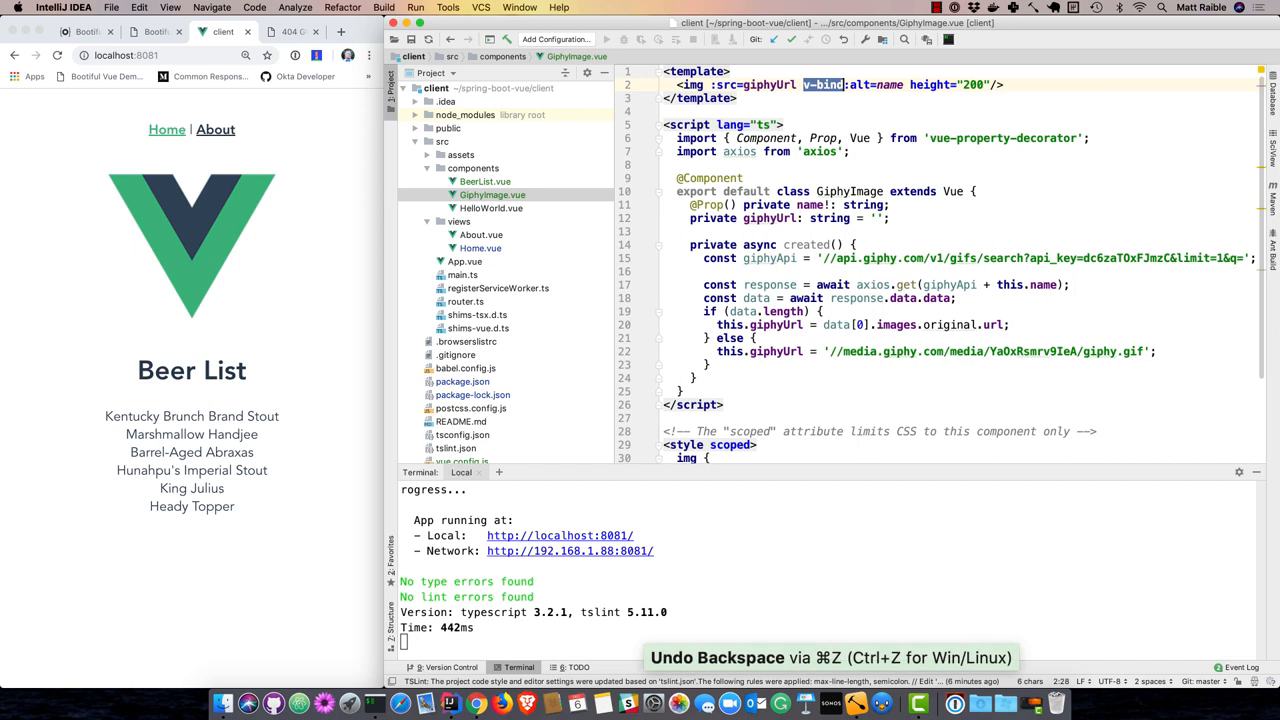
pyautogui.scroll(-3)
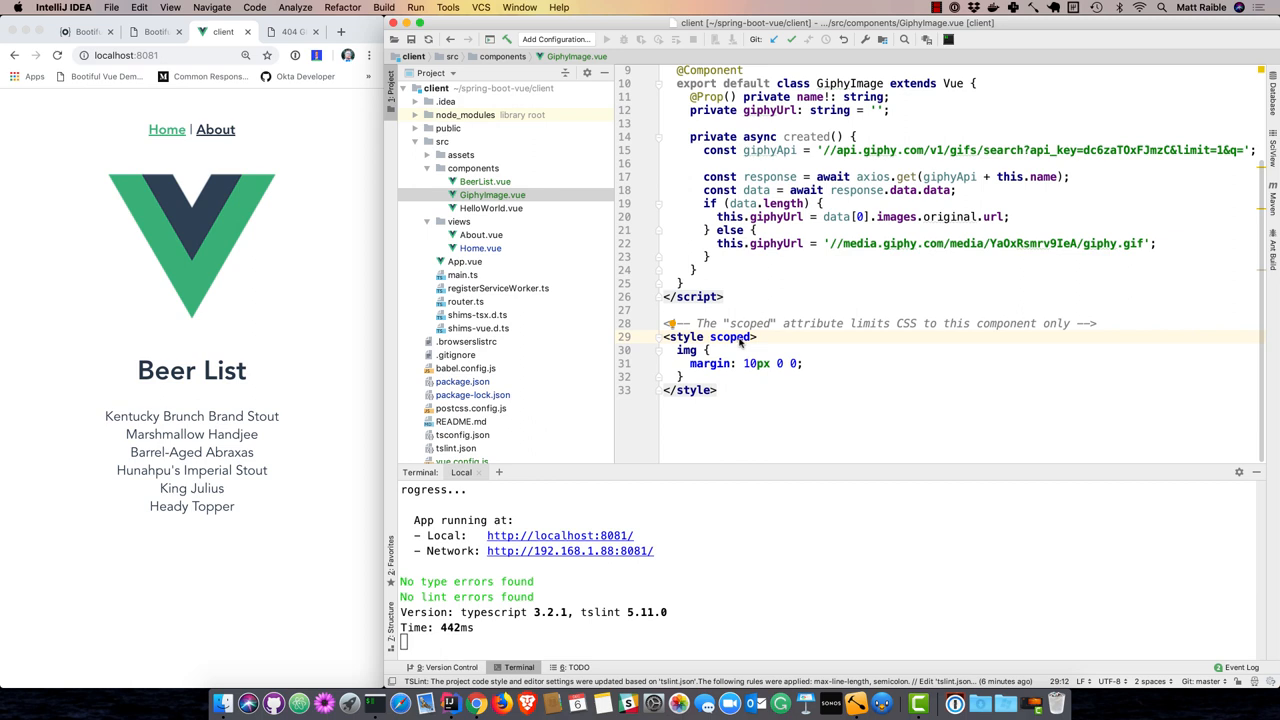
pyautogui.moveTo(770, 362)
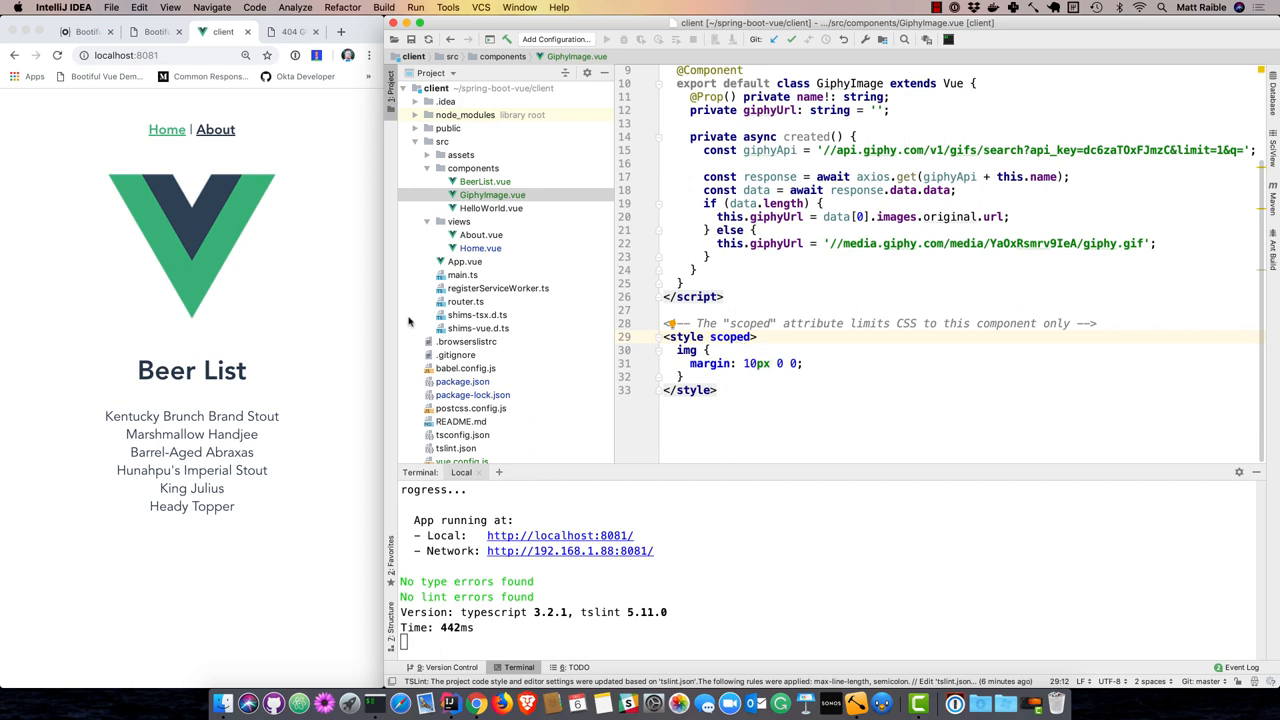
# In BeerList.vue, add <GiphyImage :name="beer.name"/> in the v-for and a trailing comma after GiphyImage.
pyautogui.click(485, 181)
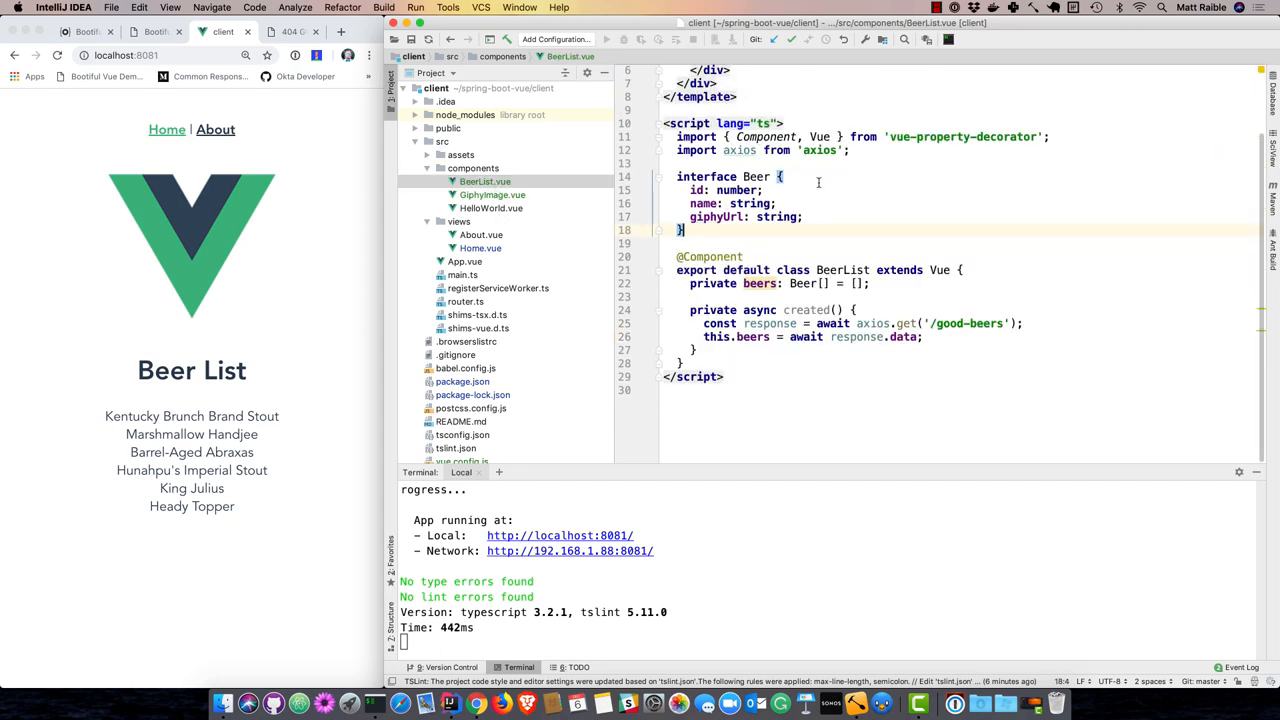
pyautogui.scroll(3)
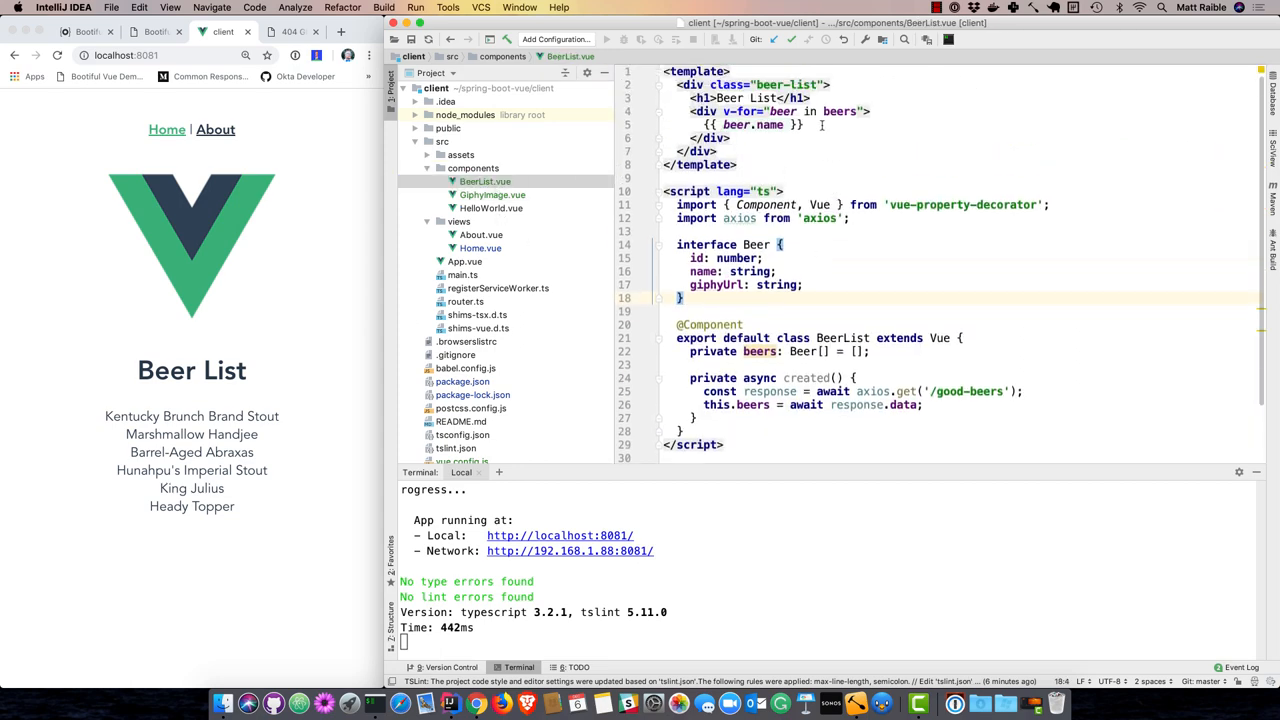
pyautogui.write('<br/>')
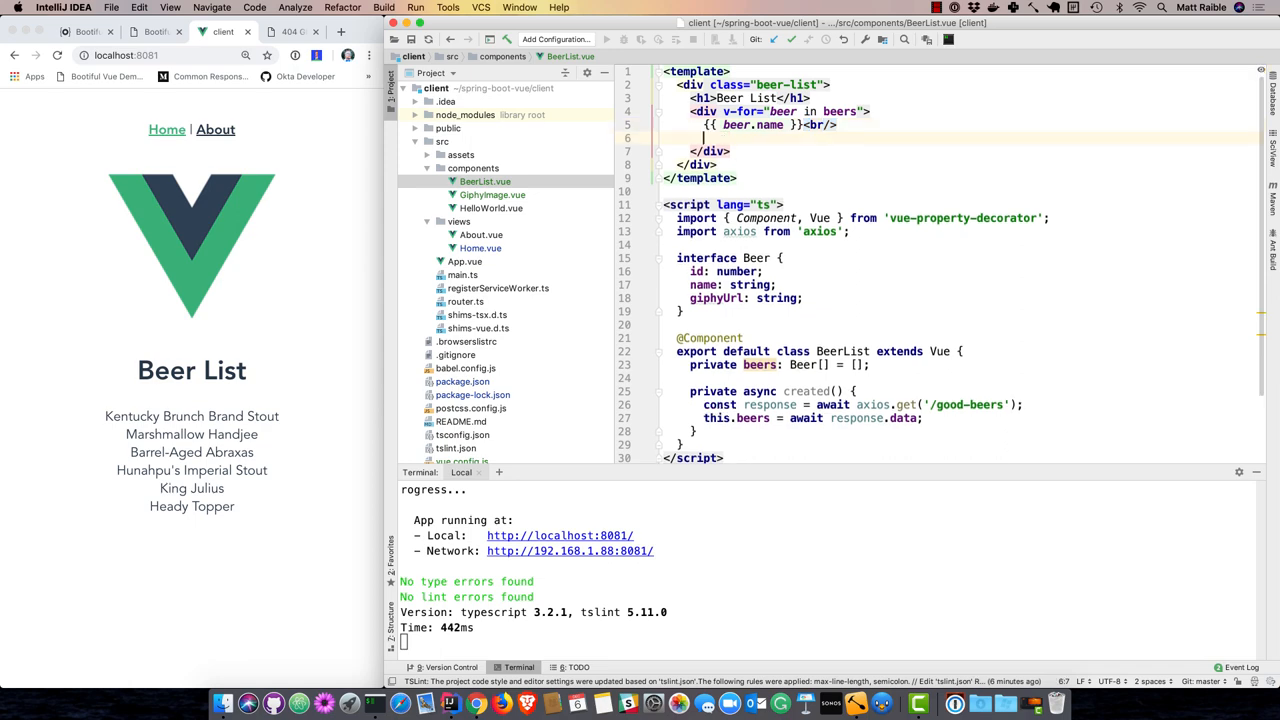
pyautogui.write('<GiphyImage')
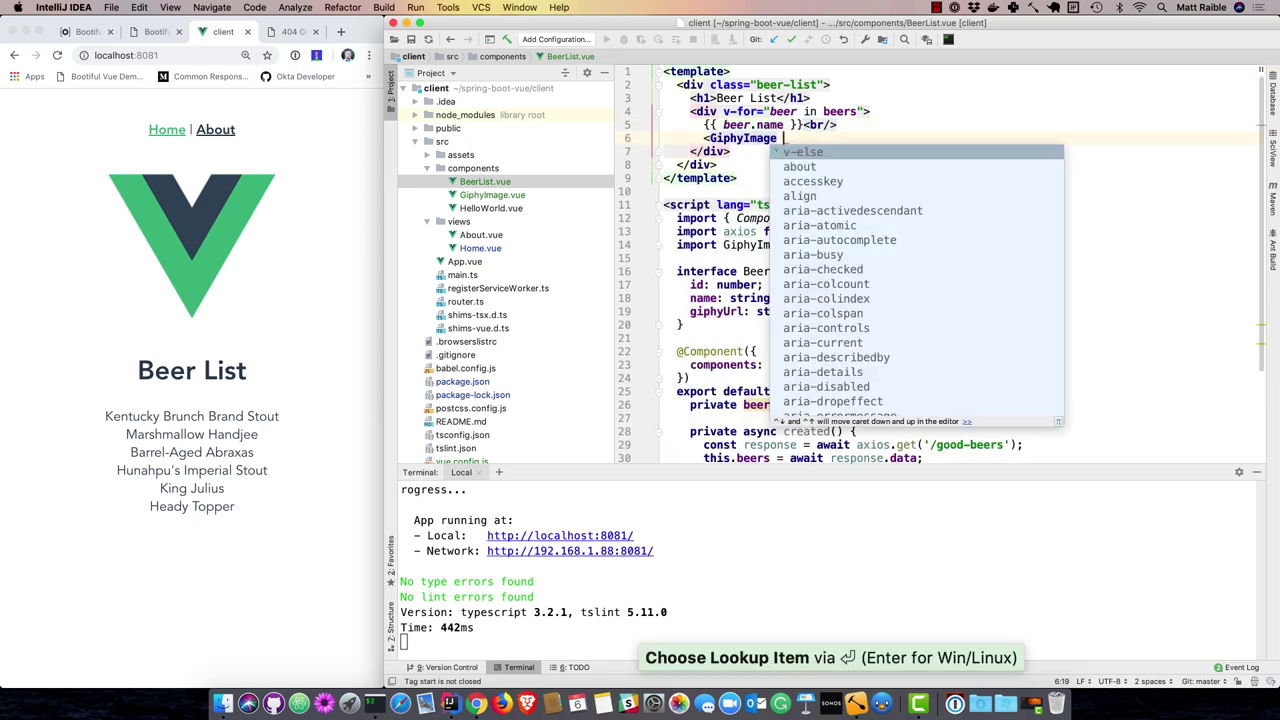
pyautogui.write(':name="')
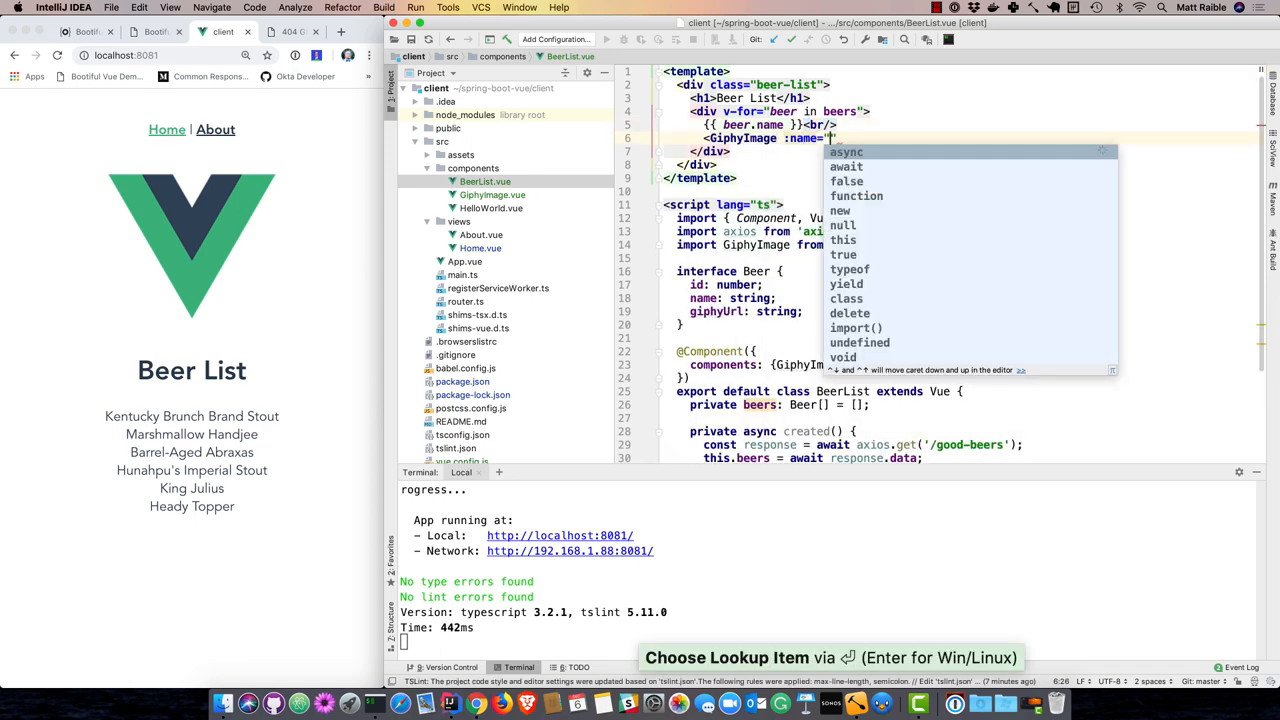
pyautogui.write('b')
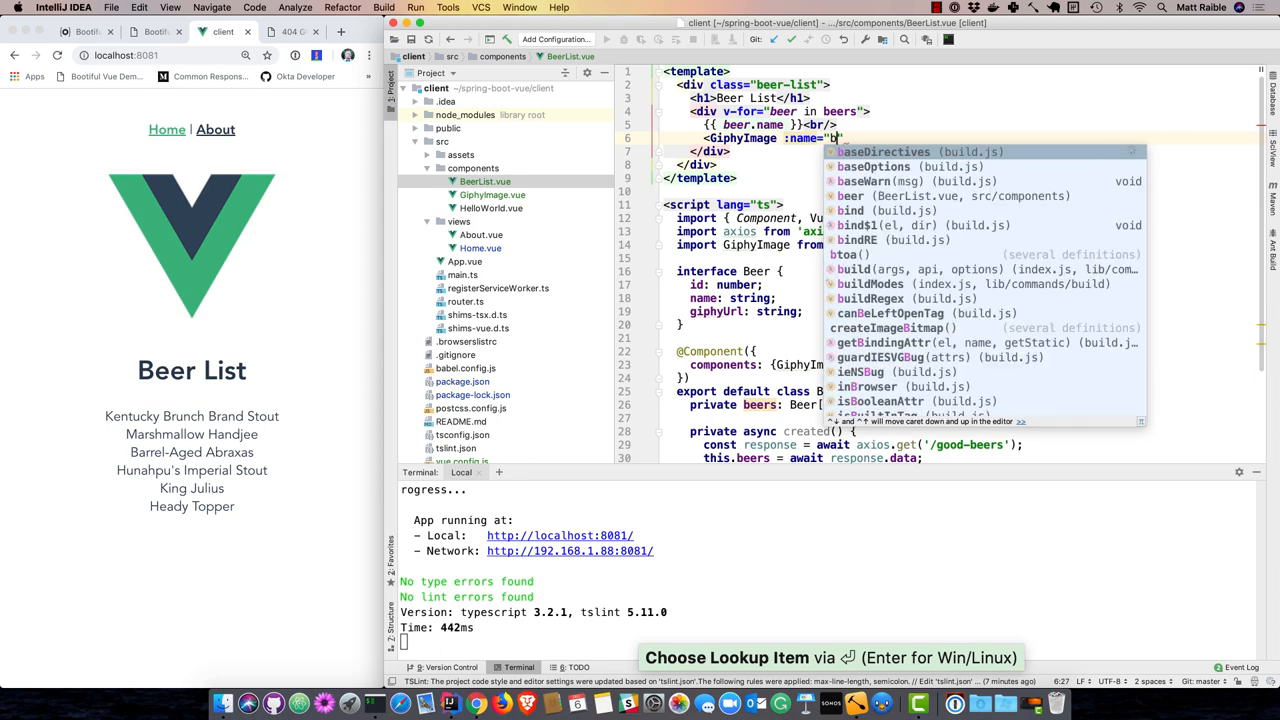
pyautogui.press('enter')
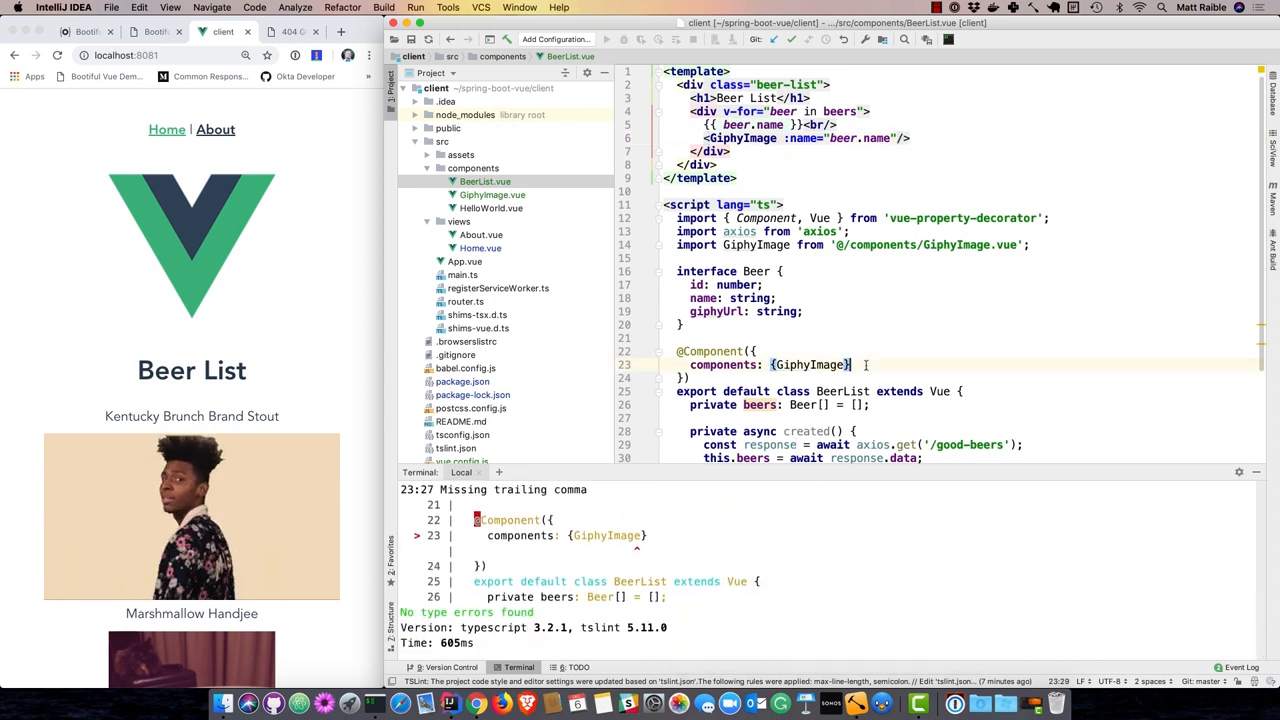
pyautogui.write(',')
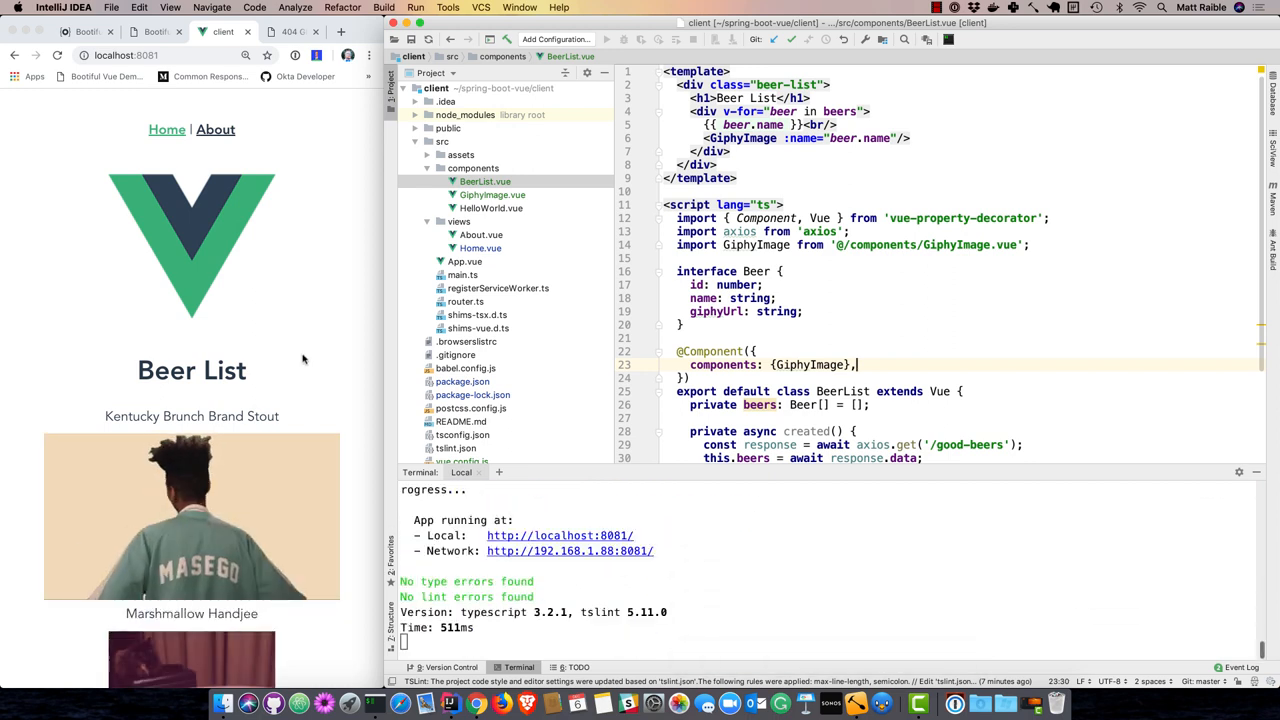
# Scroll through the localhost:8081 beer list to check each beer's GIF.
pyautogui.scroll(-3)
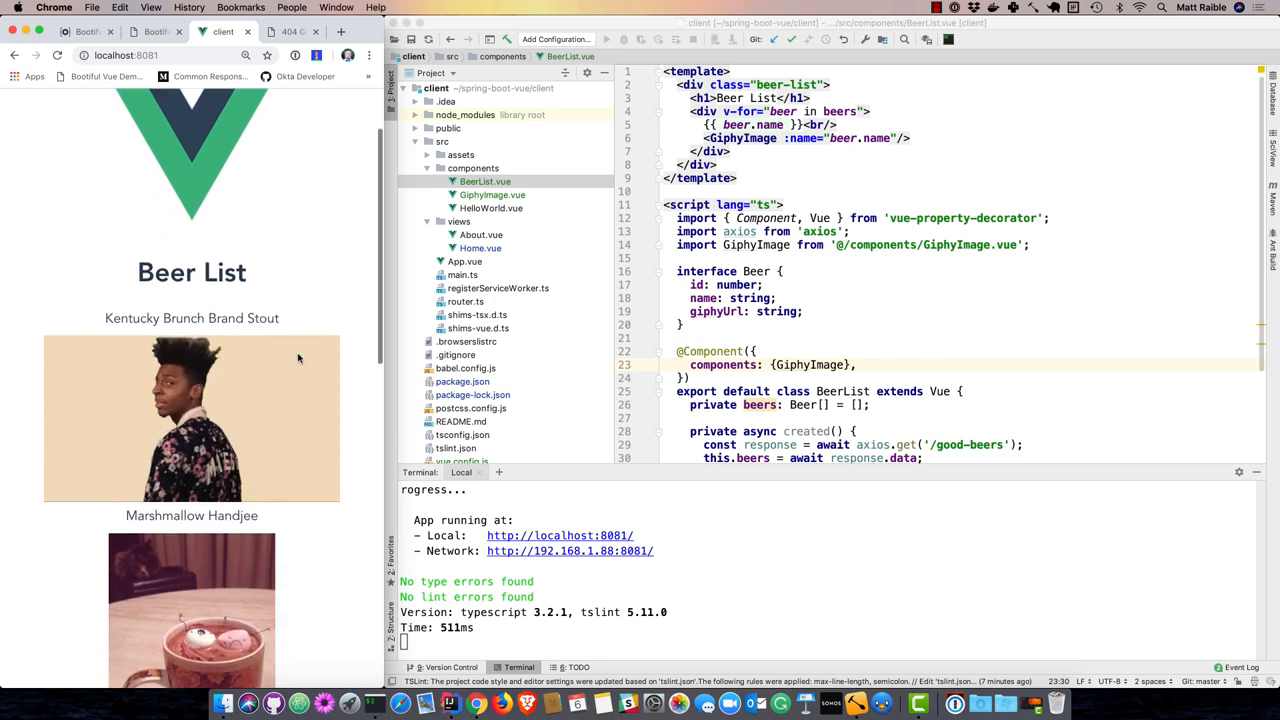
pyautogui.scroll(-3)
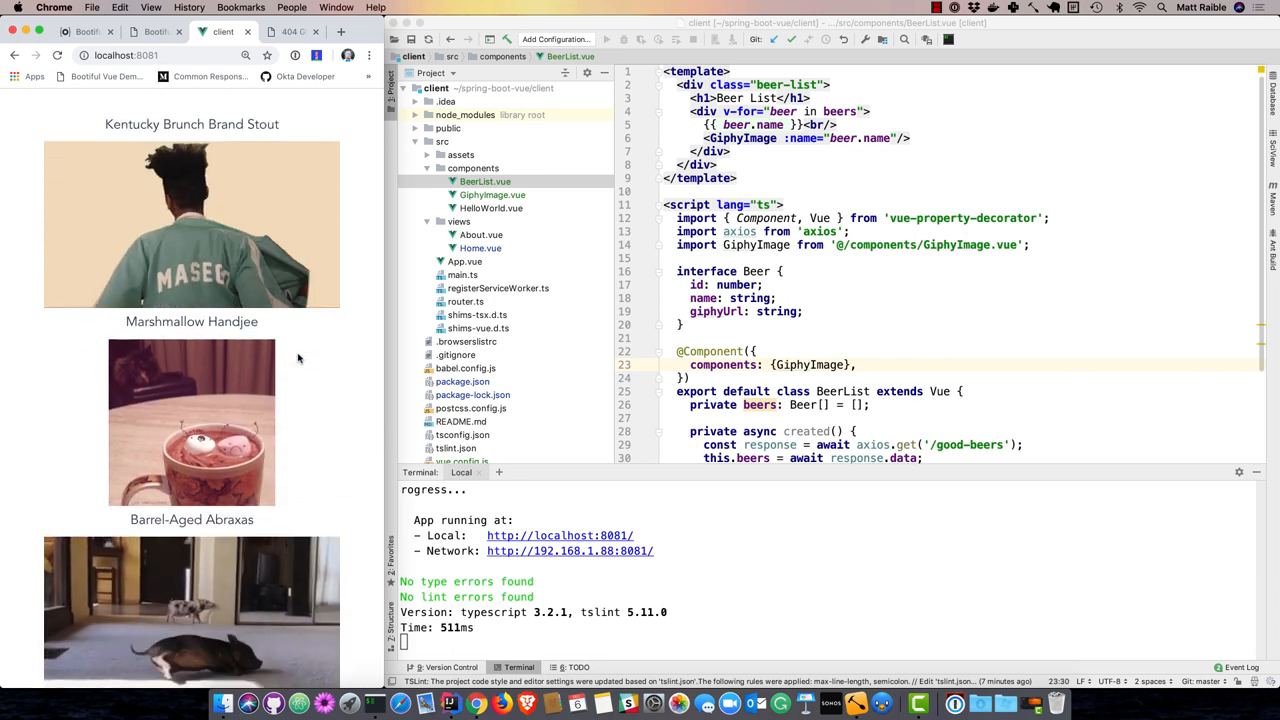
pyautogui.scroll(-3)
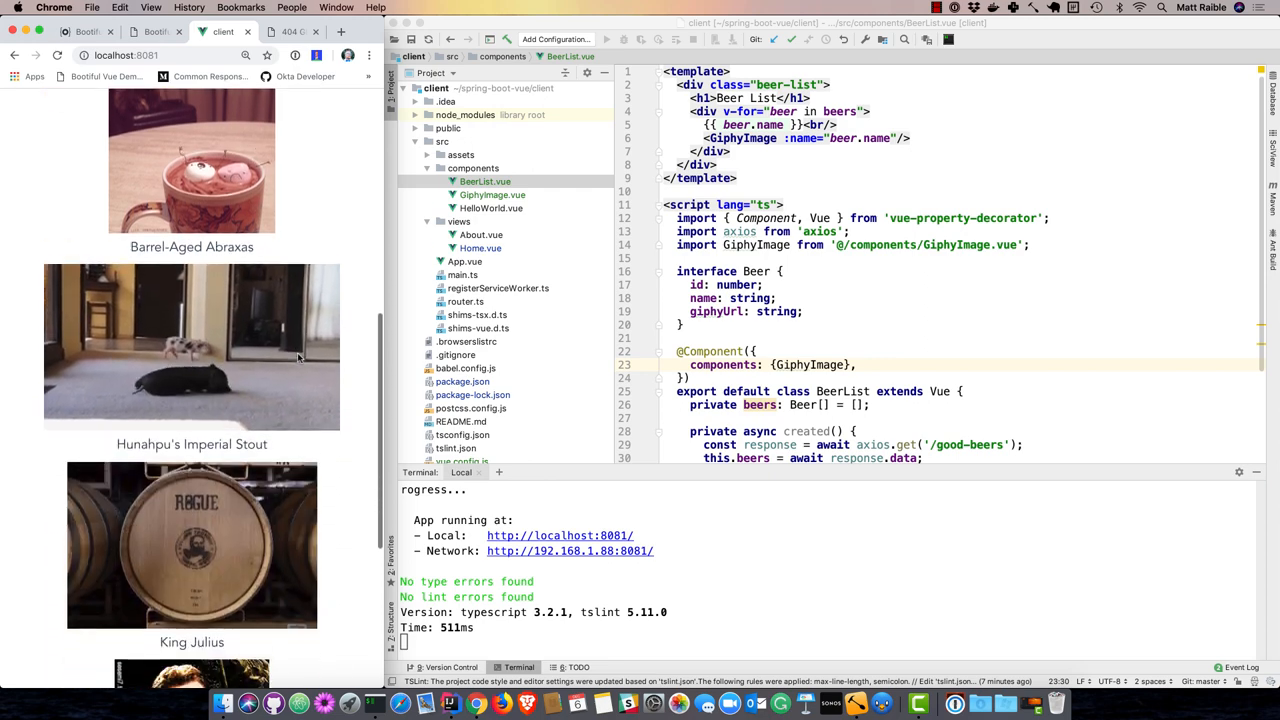
pyautogui.scroll(-3)
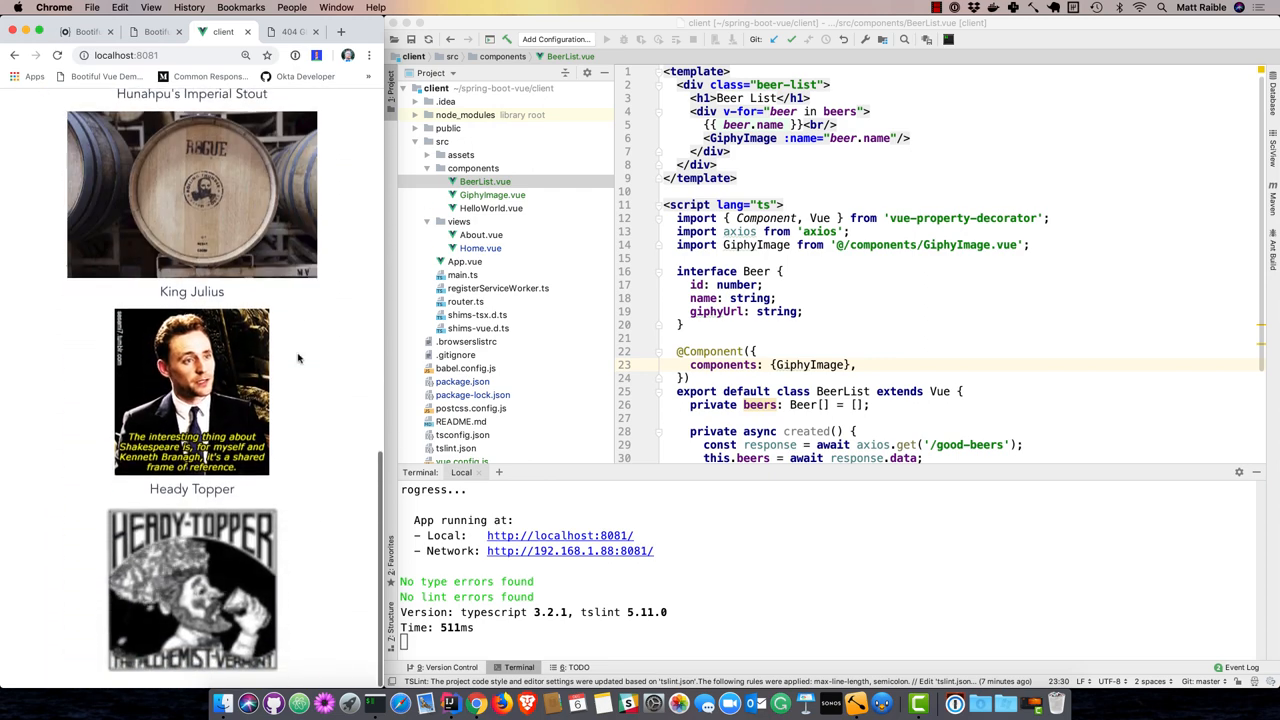
pyautogui.scroll(3)
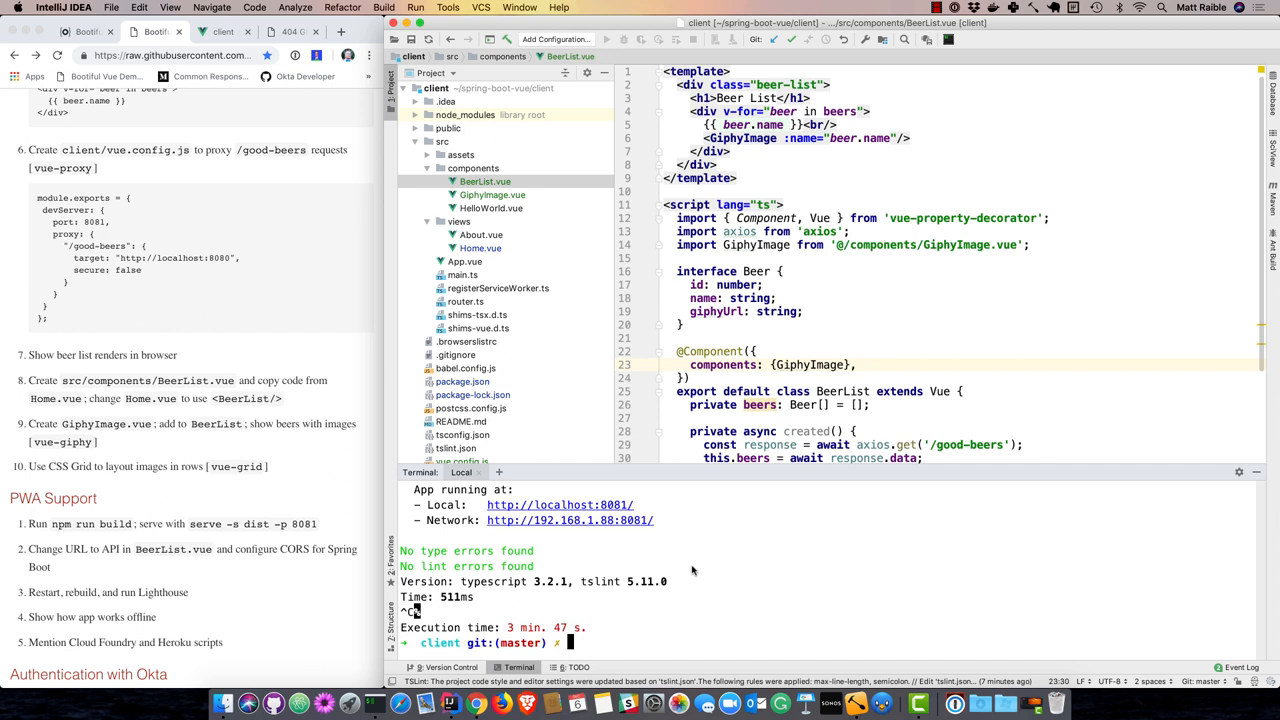
# Run npm run build to produce the production dist, and begin the serve command.
pyautogui.write('npm run bu')
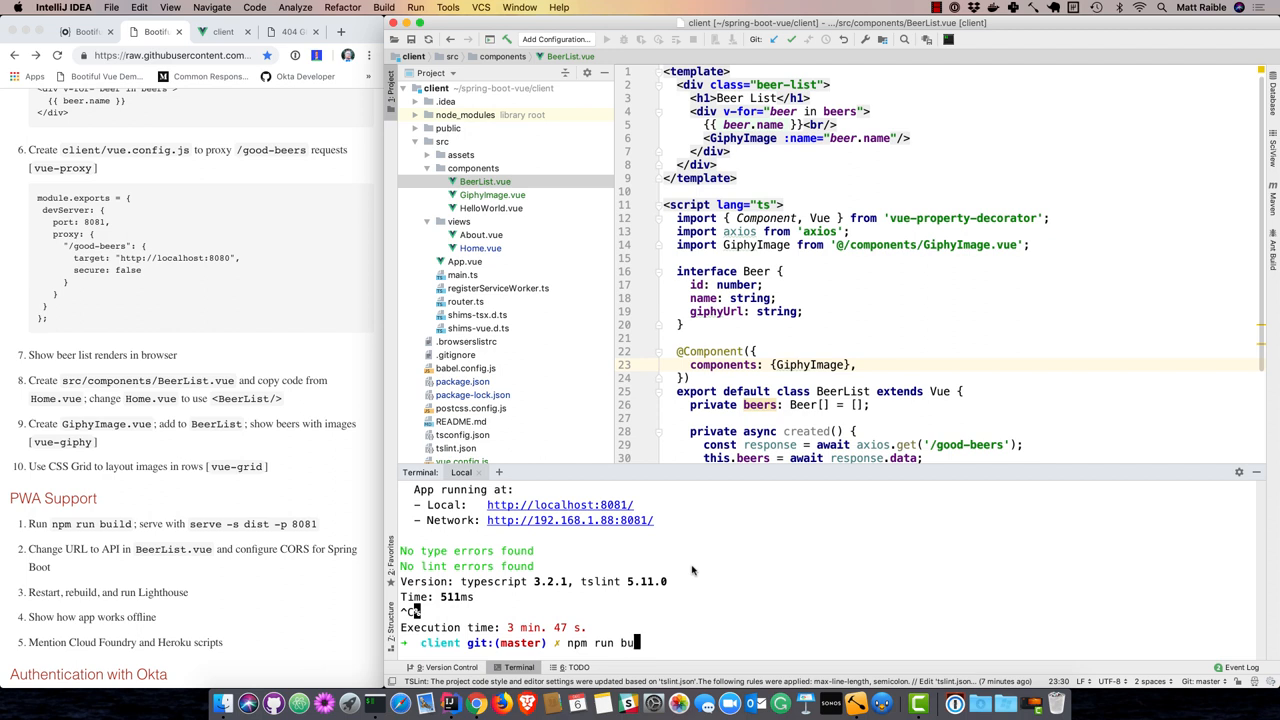
pyautogui.press('Return')
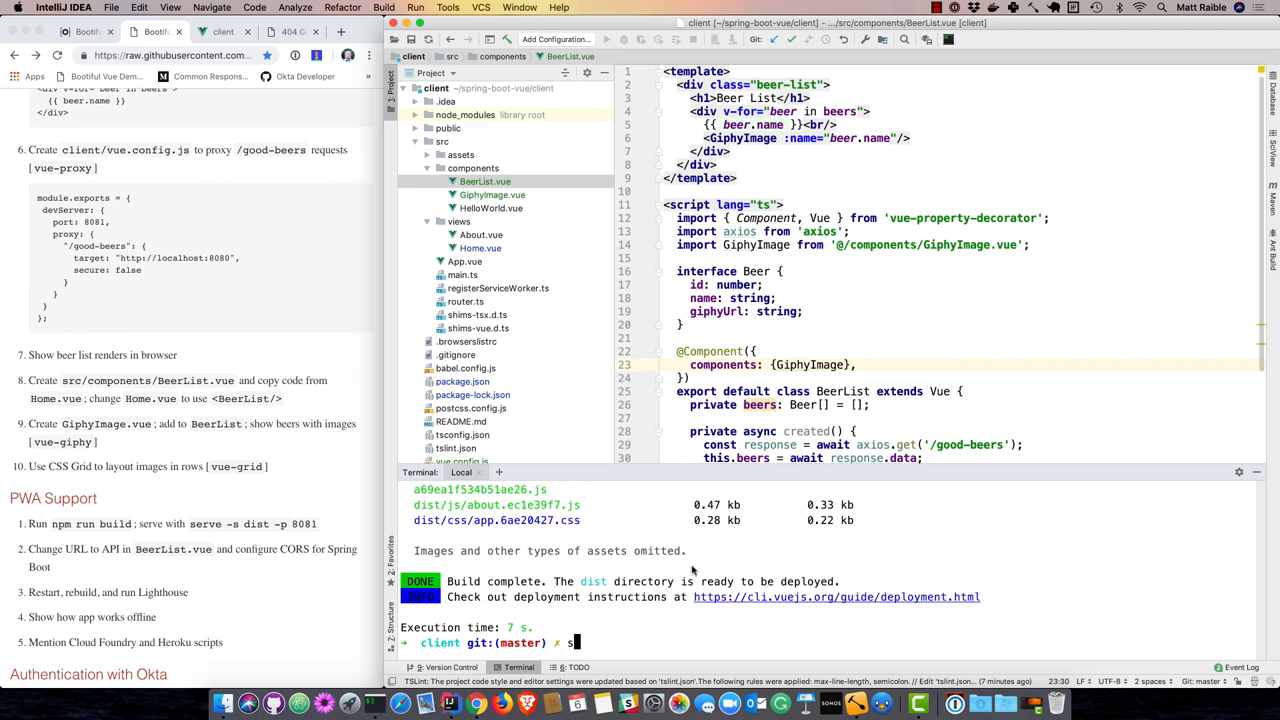
pyautogui.write('erve -d')
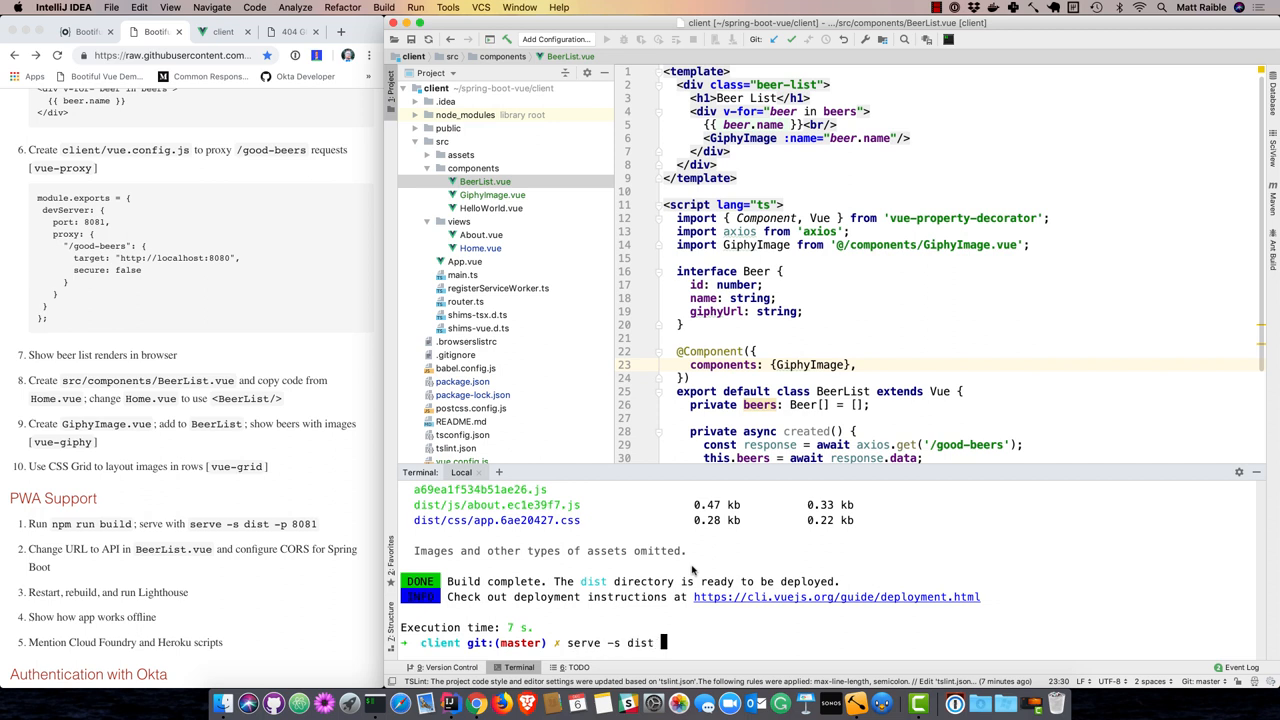
pyautogui.write('-p 8081')
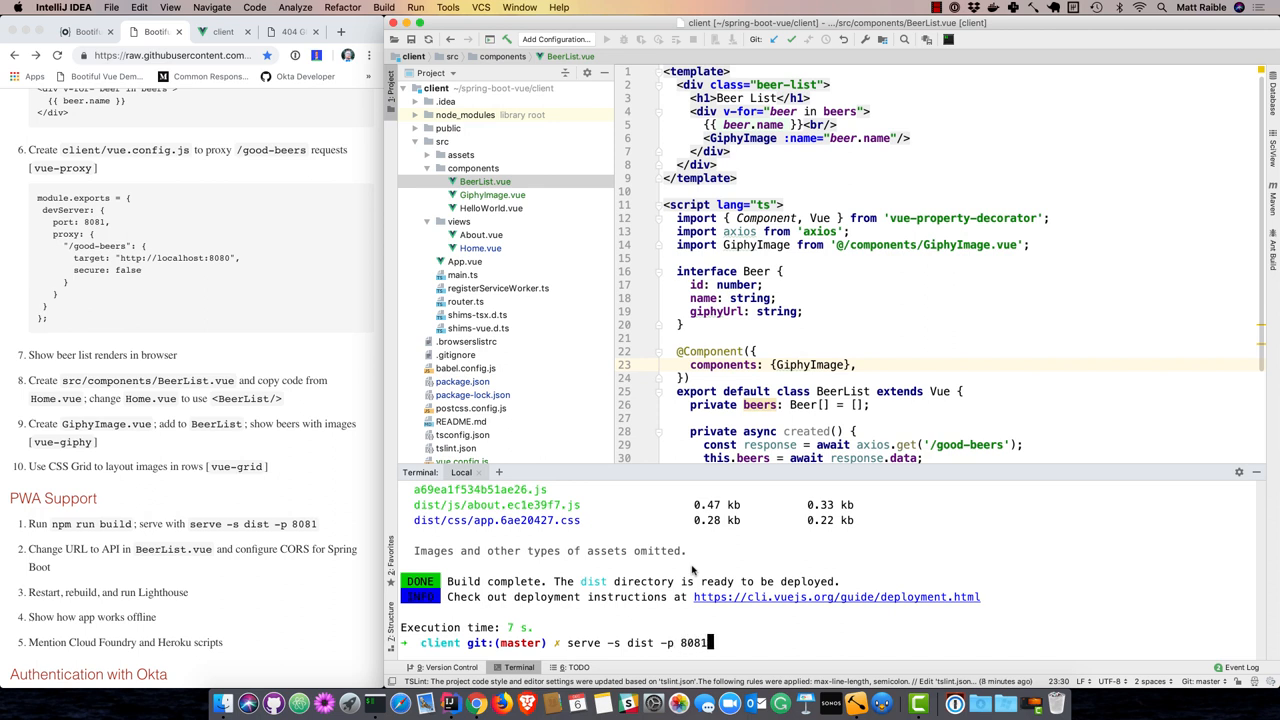
pyautogui.press('Return')
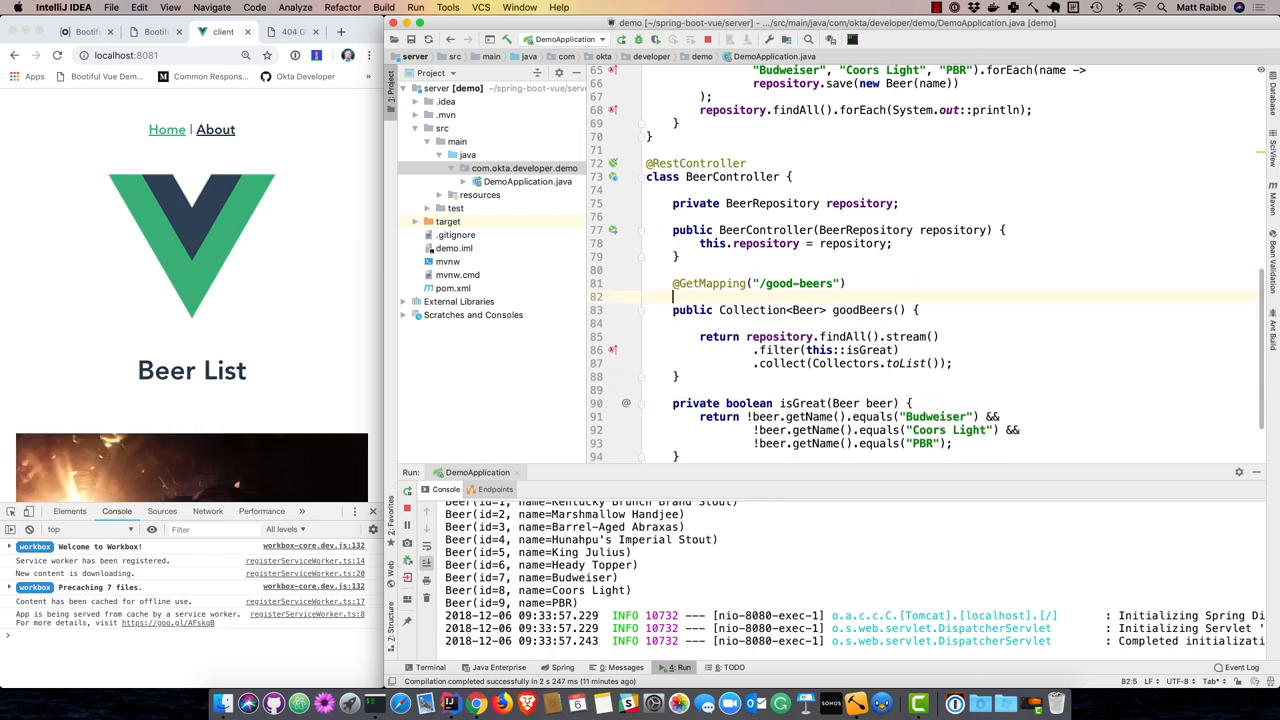
pyautogui.write('@CrossOrigin(')
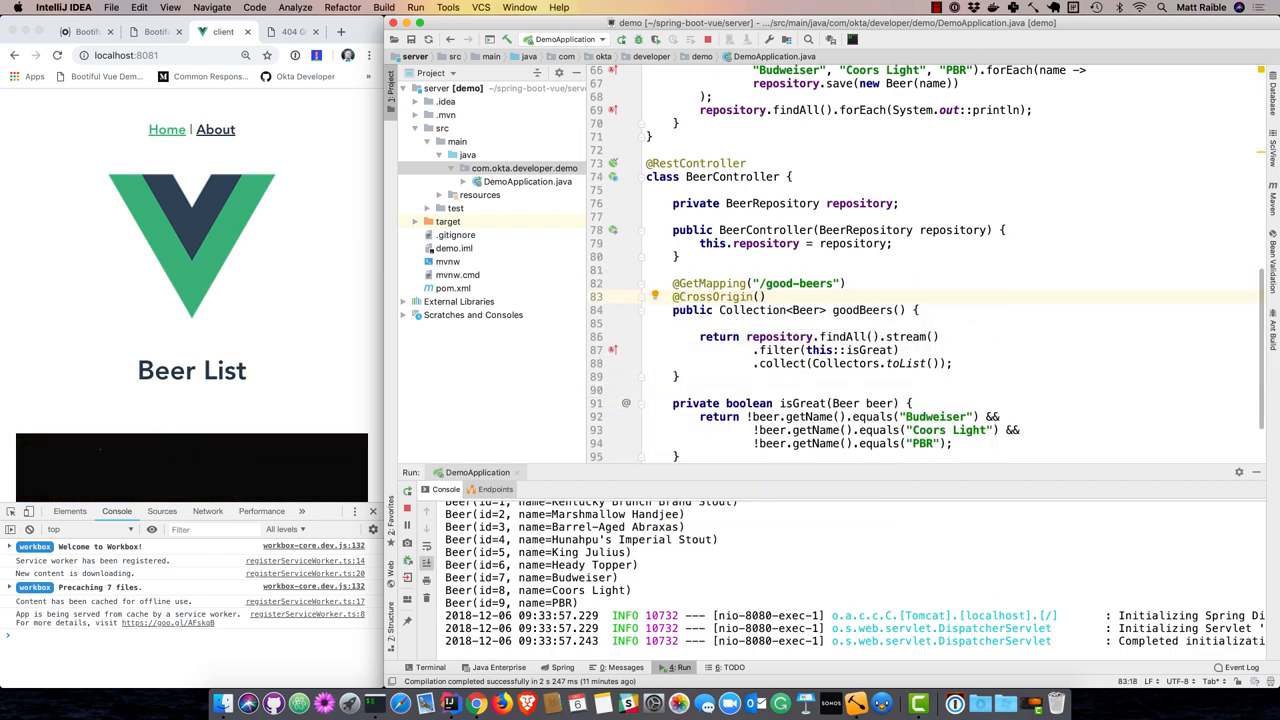
pyautogui.write('origins = "http://localhost:8081')
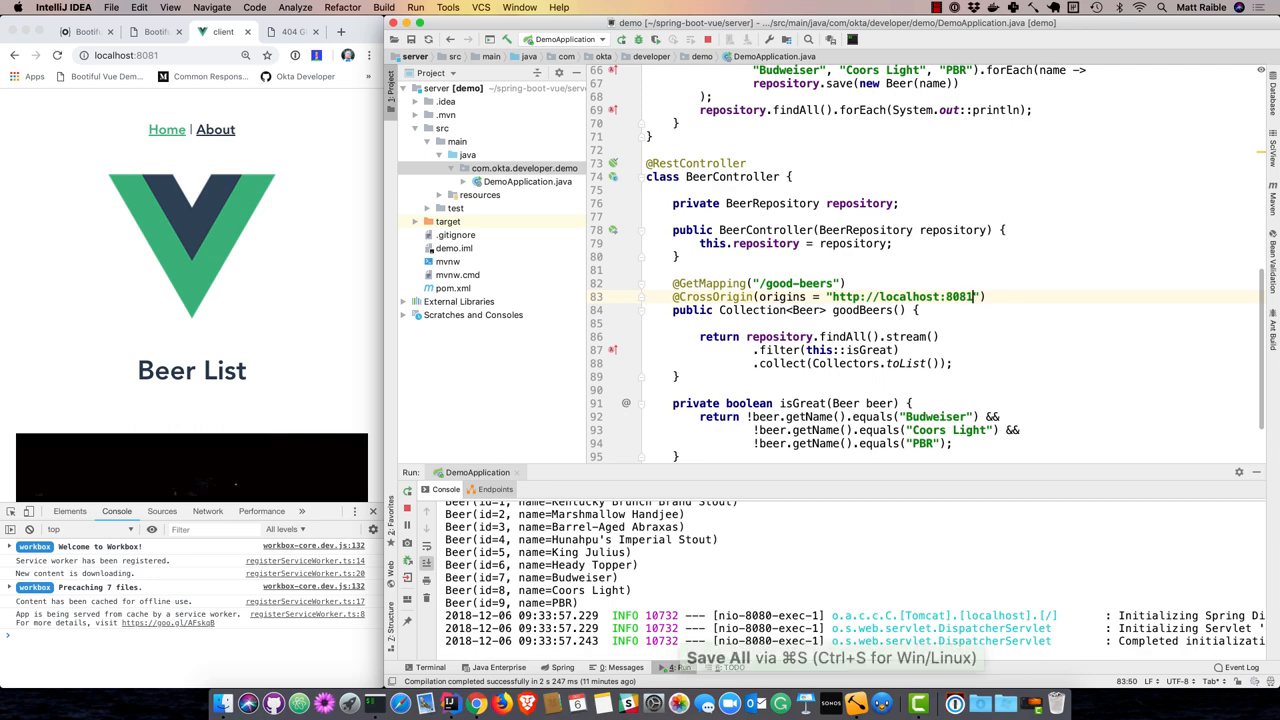
pyautogui.click(406, 489)
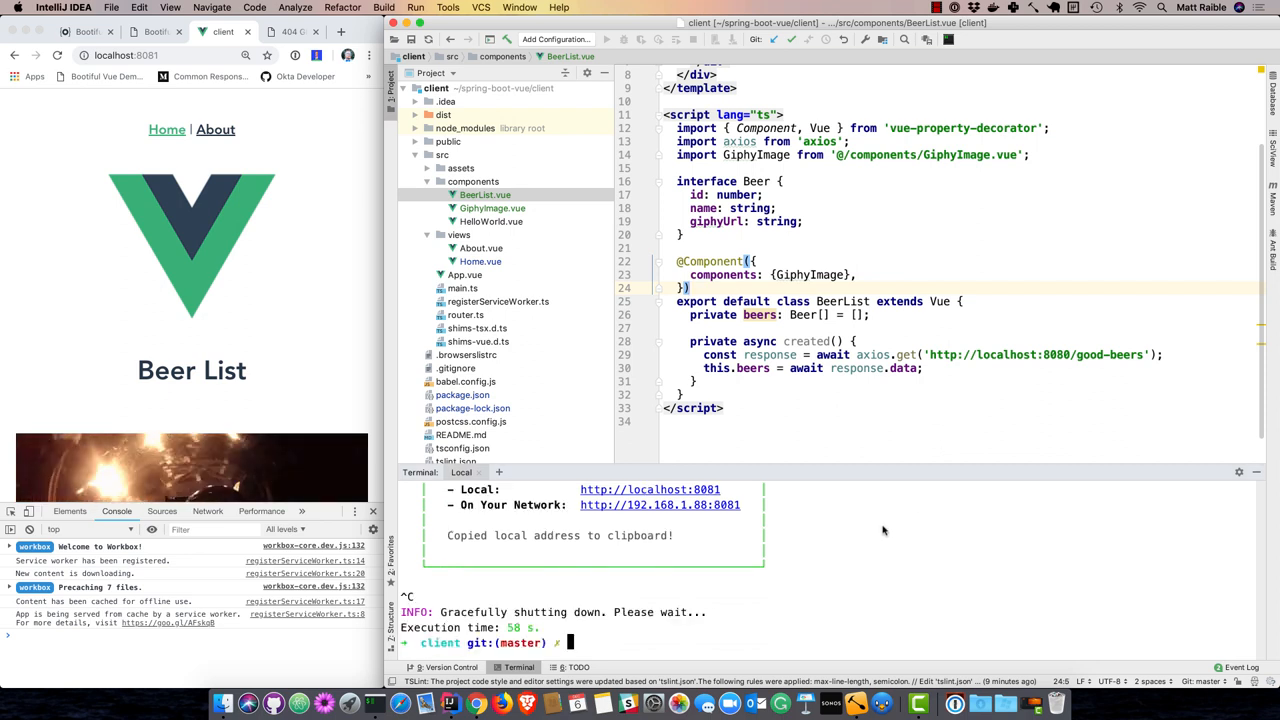
pyautogui.write('npm run build')
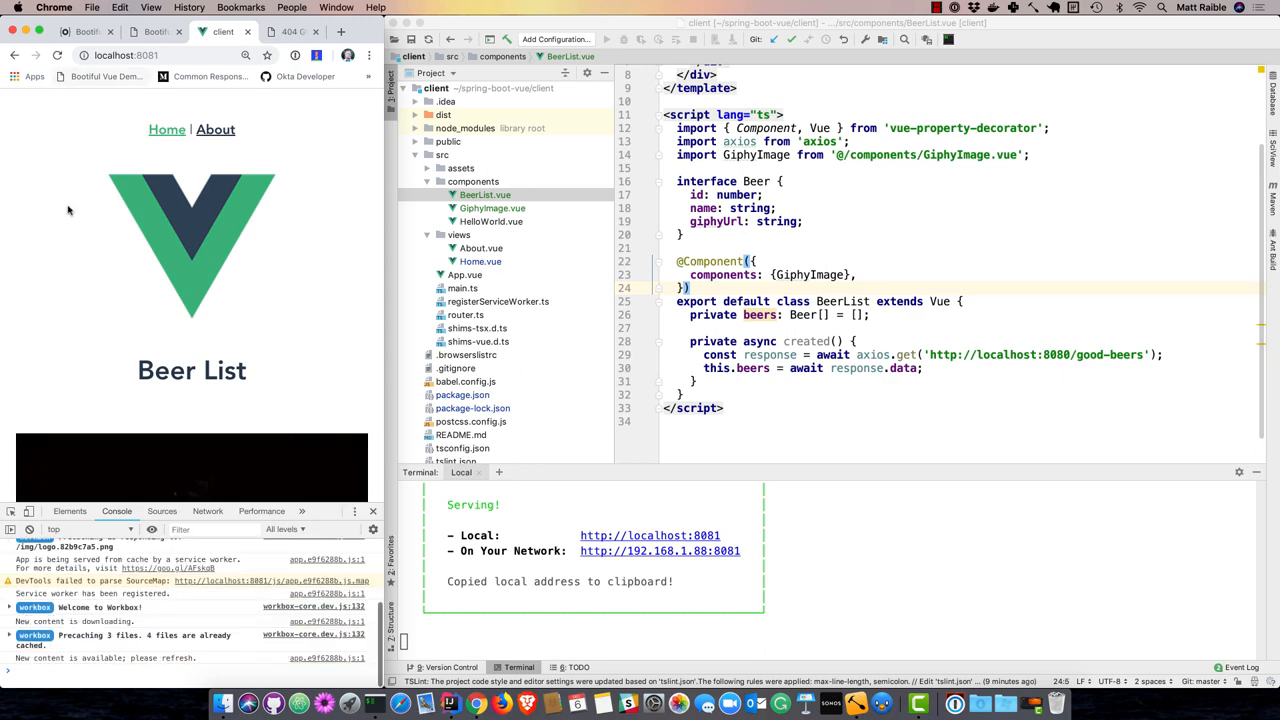
# Reload the localhost:8081 build and scroll through the beers and their GIFs.
pyautogui.click(57, 55)
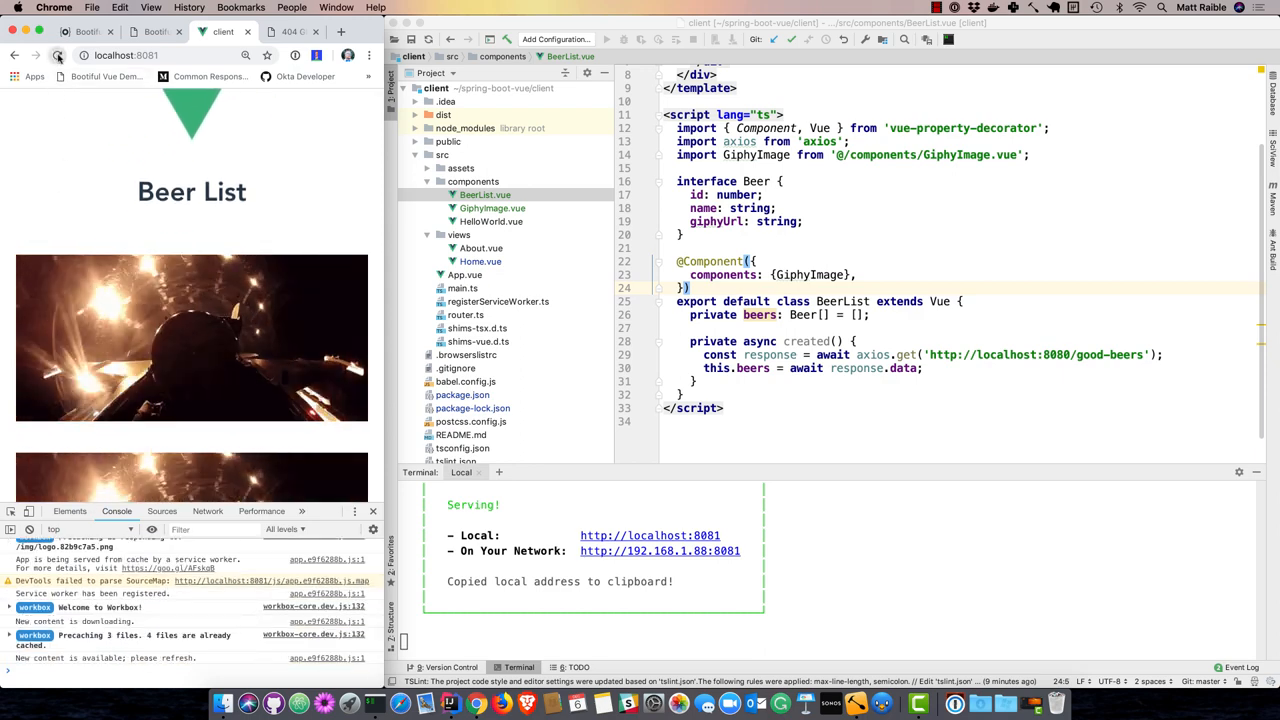
pyautogui.click(57, 55)
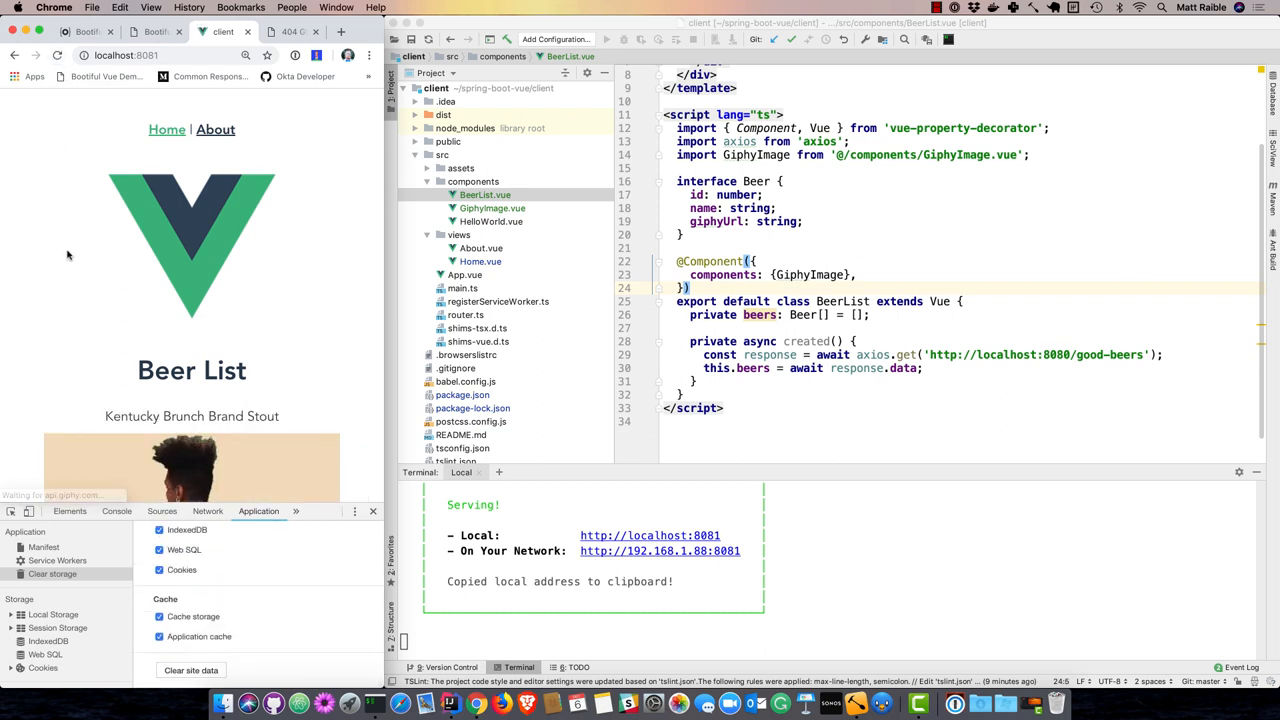
pyautogui.scroll(-3)
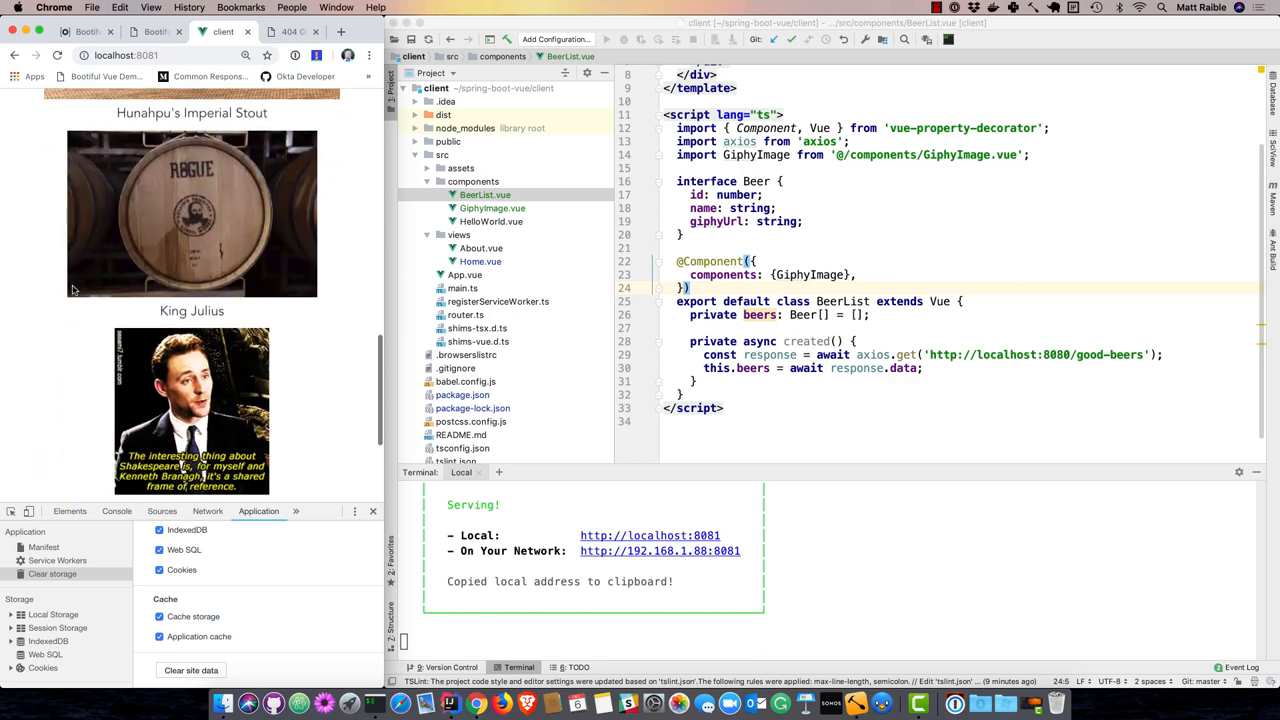
pyautogui.scroll(-3)
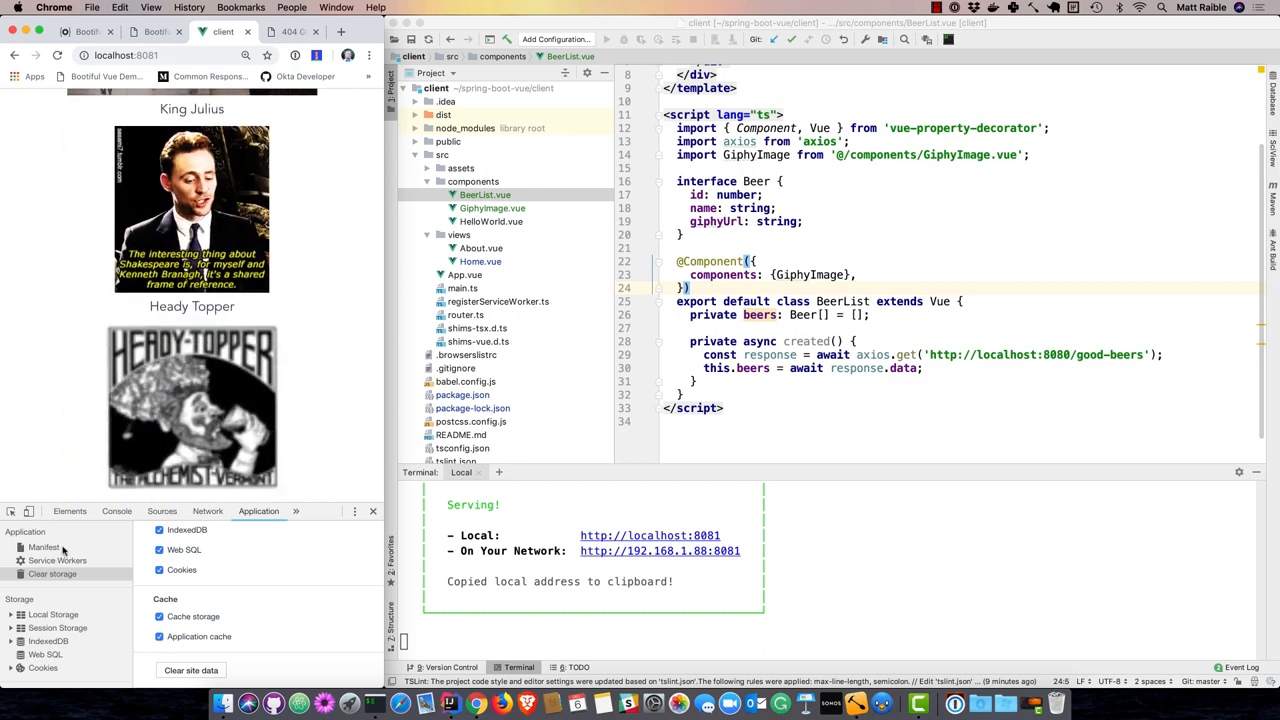
# Create a 'Beers' app shortcut from the manifest and close the Chrome Apps window.
pyautogui.click(43, 547)
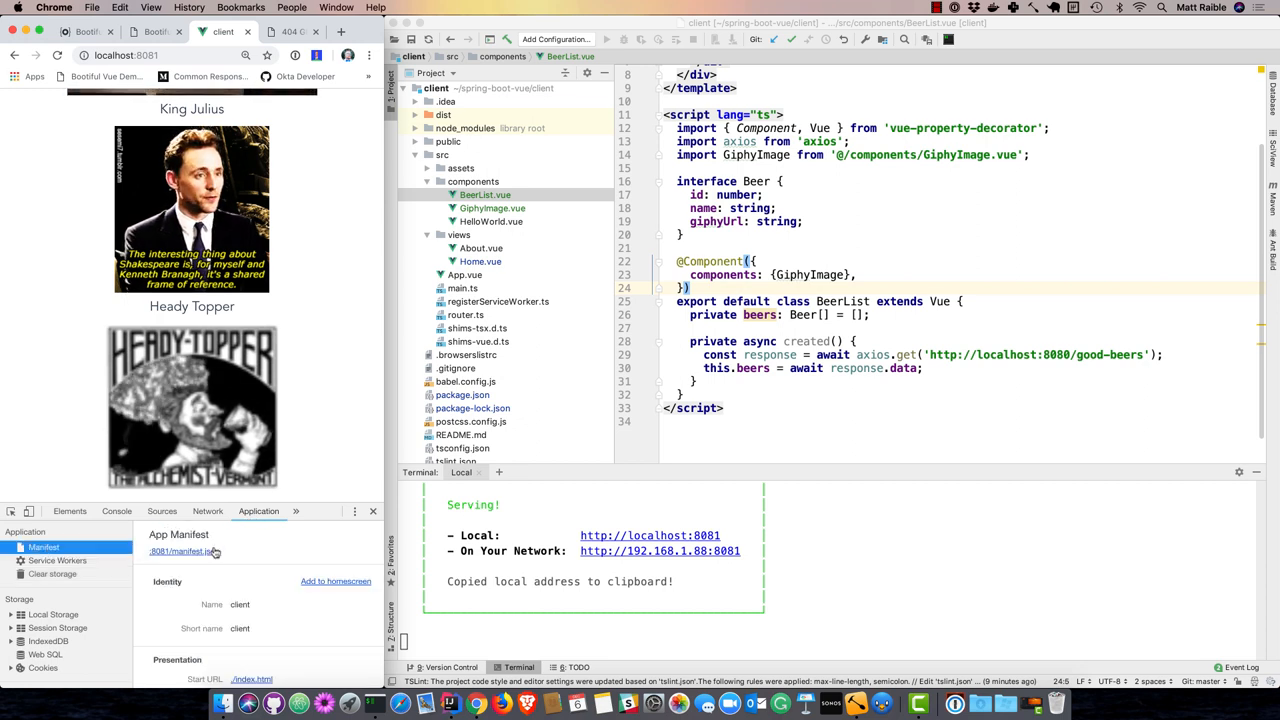
pyautogui.scroll(-3)
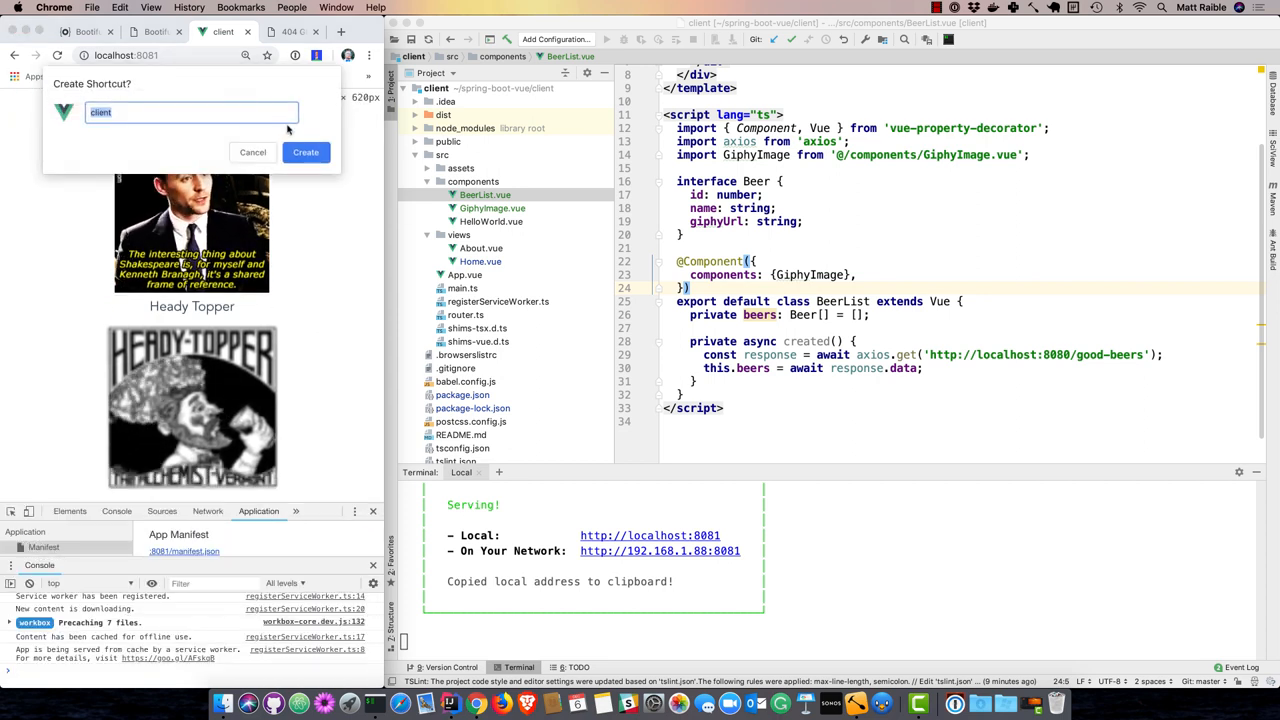
pyautogui.write('Beer')
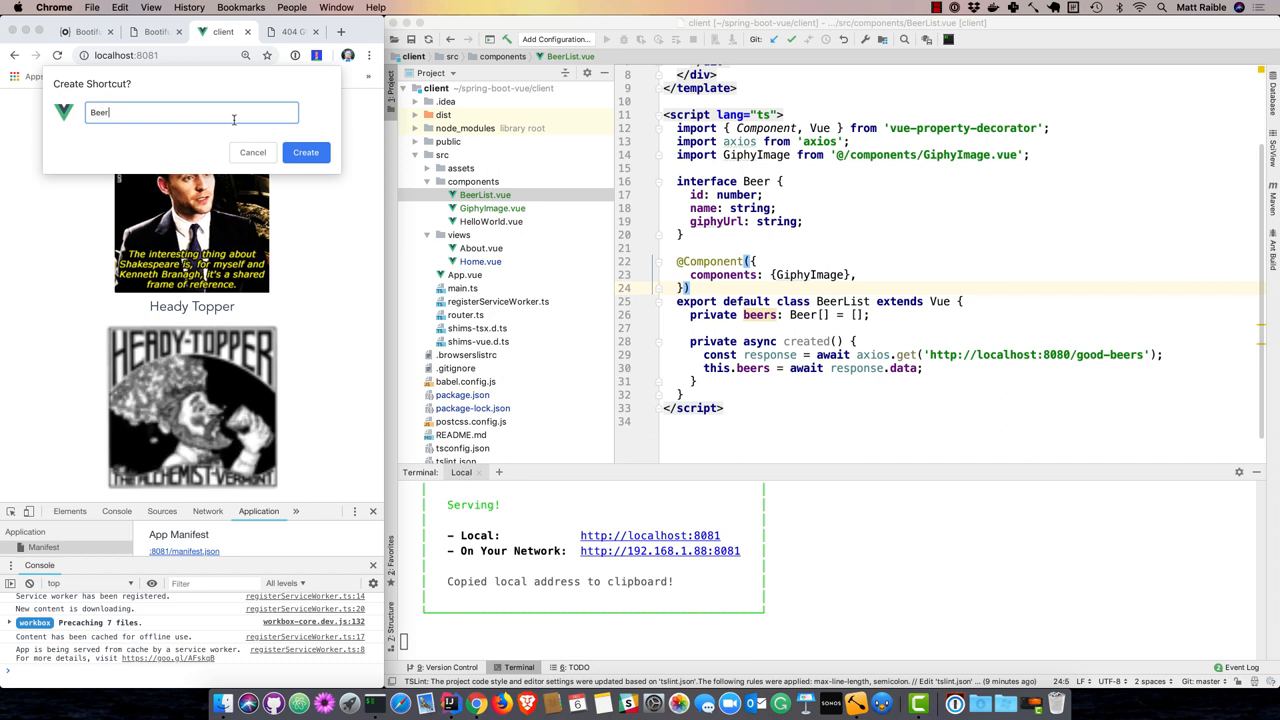
pyautogui.write('s')
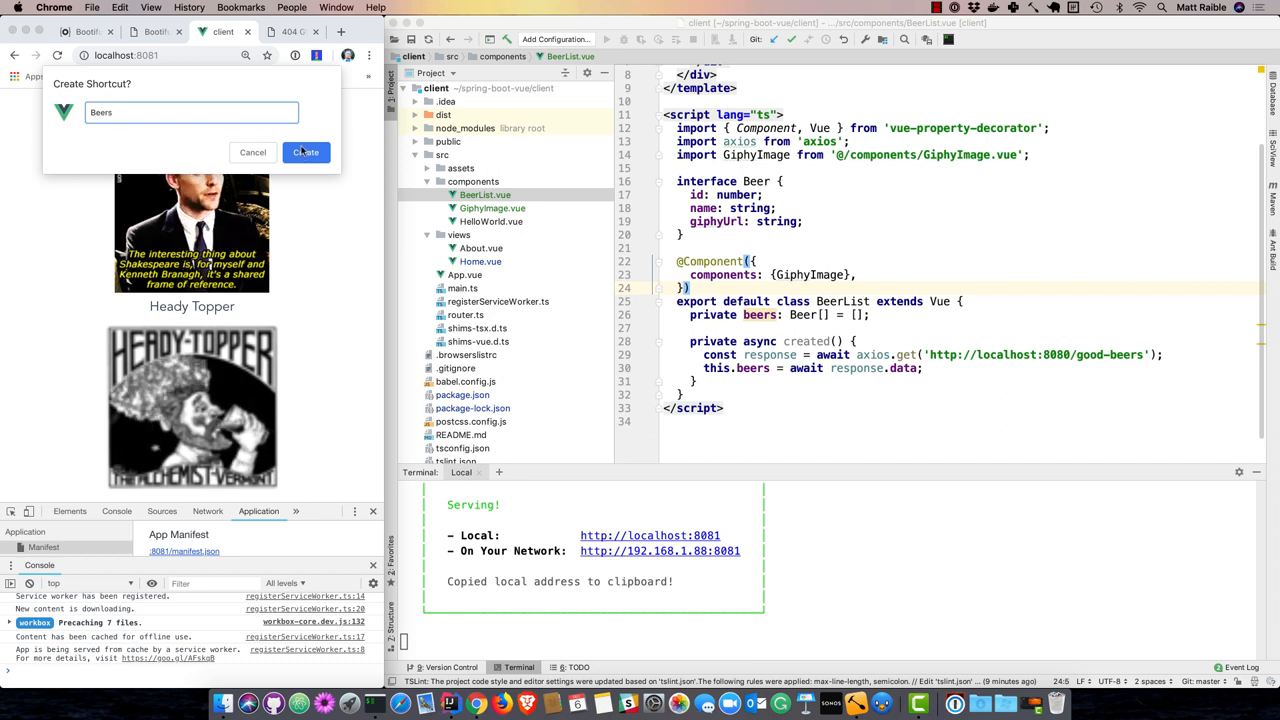
pyautogui.click(306, 152)
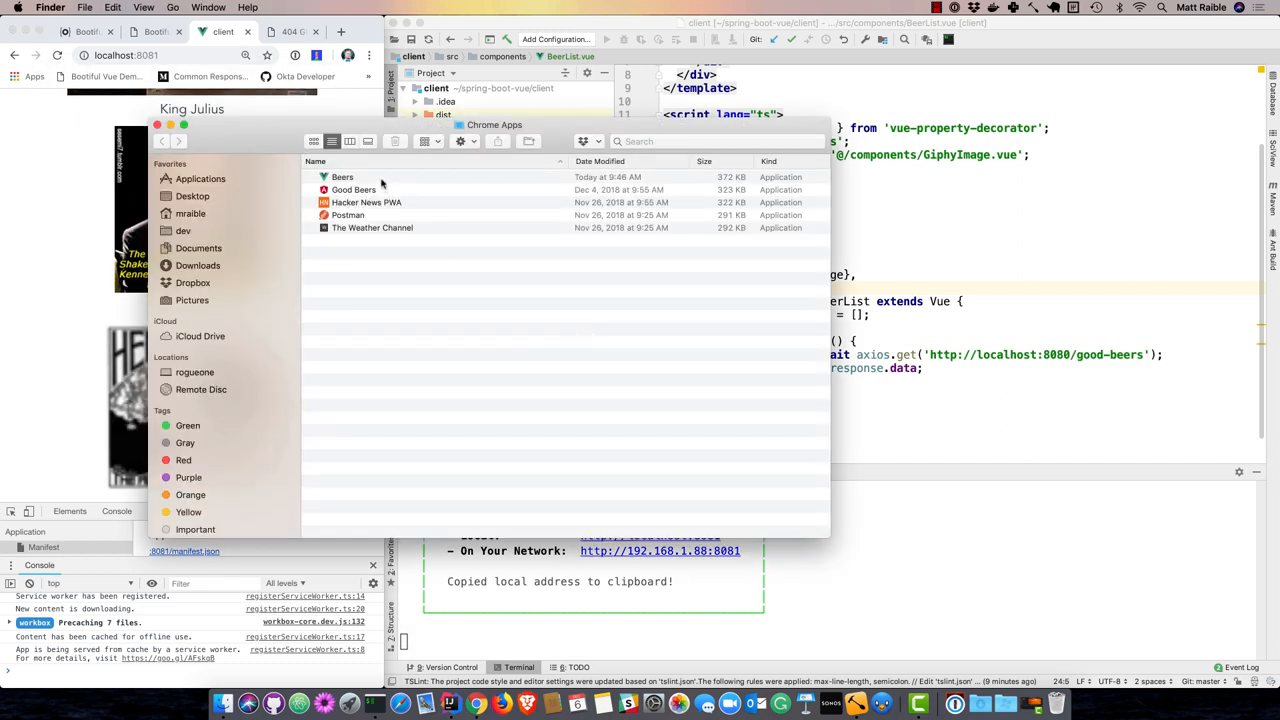
pyautogui.click(342, 177)
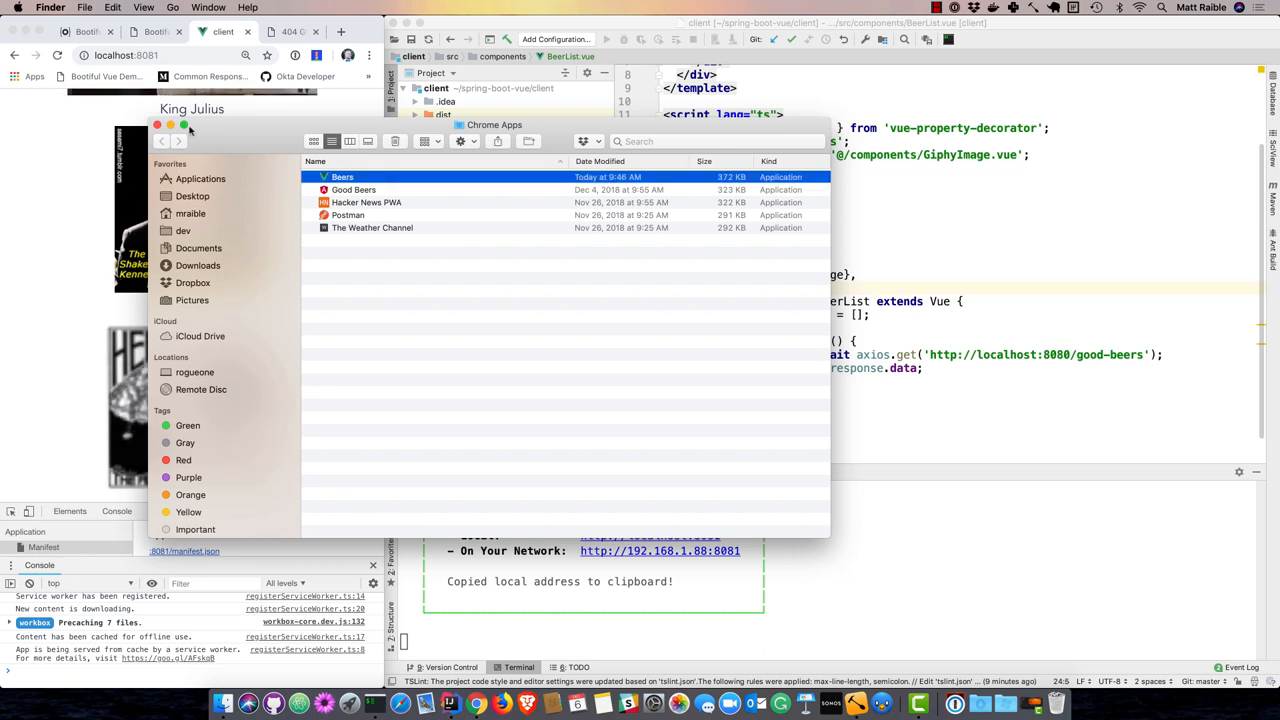
pyautogui.click(157, 124)
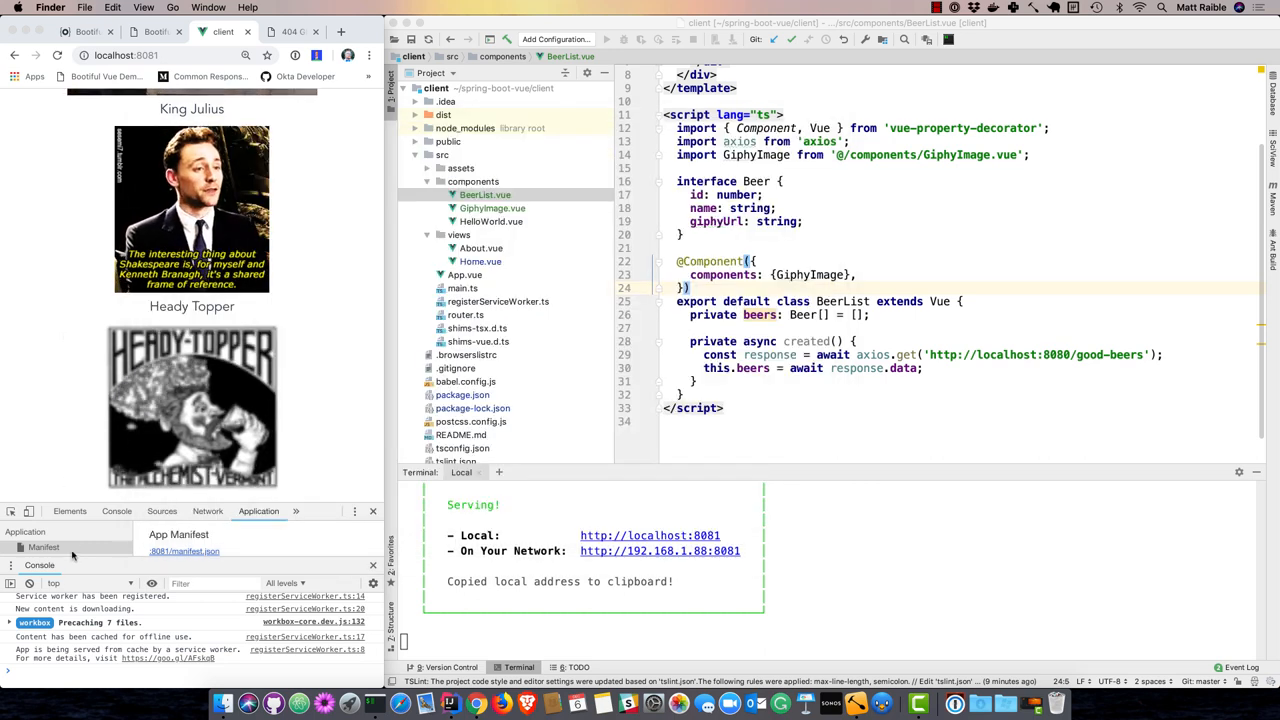
# In Service Workers, toggle Update on reload off, then switch Offline on and back off.
pyautogui.click(57, 527)
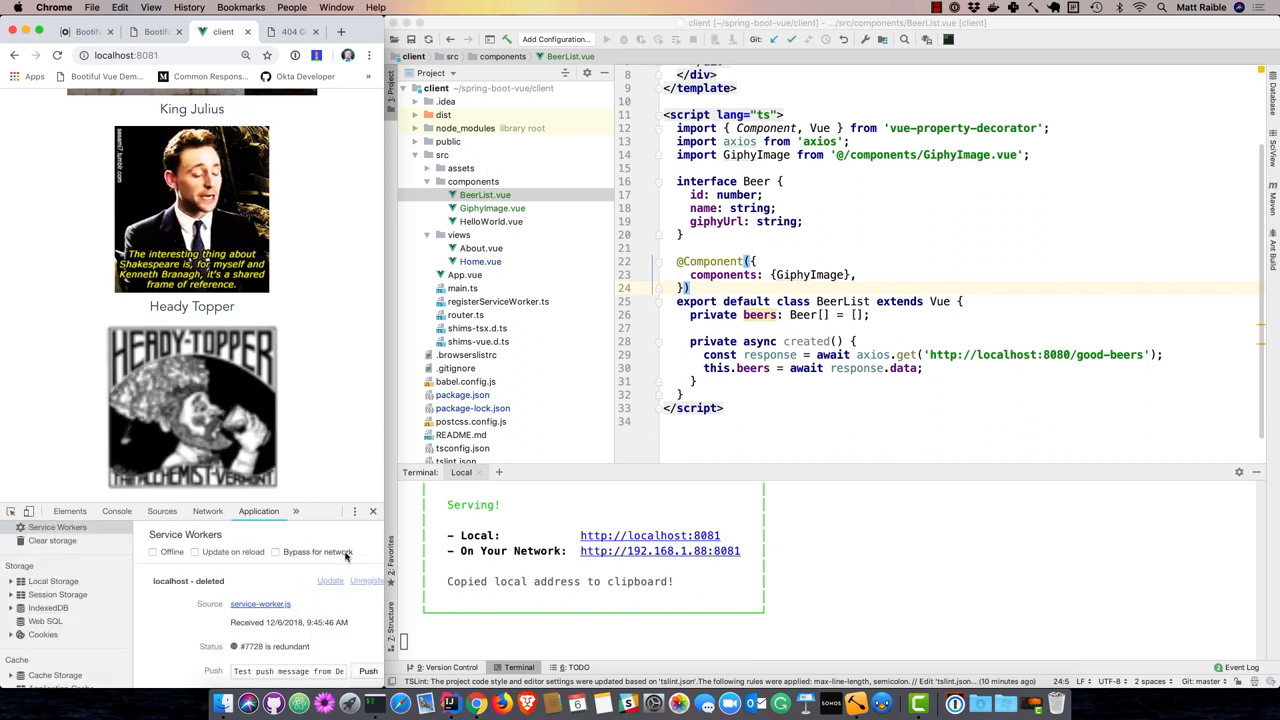
pyautogui.moveTo(233, 551)
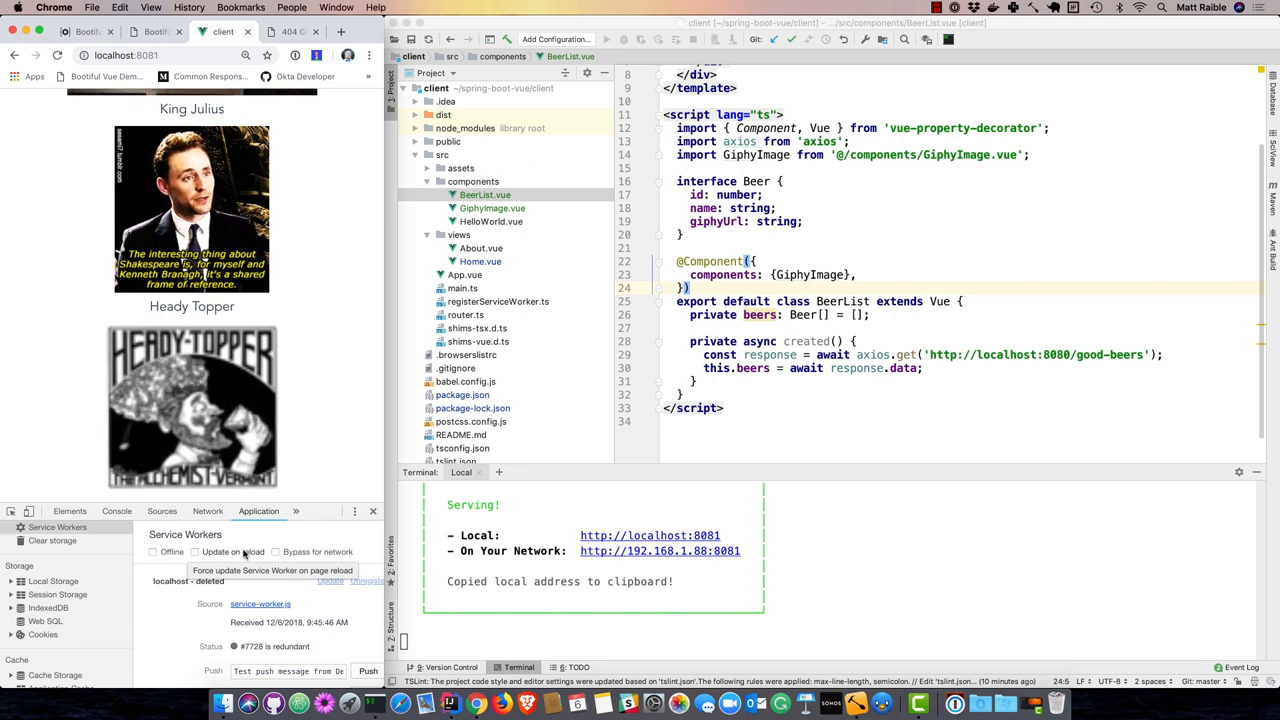
pyautogui.click(194, 551)
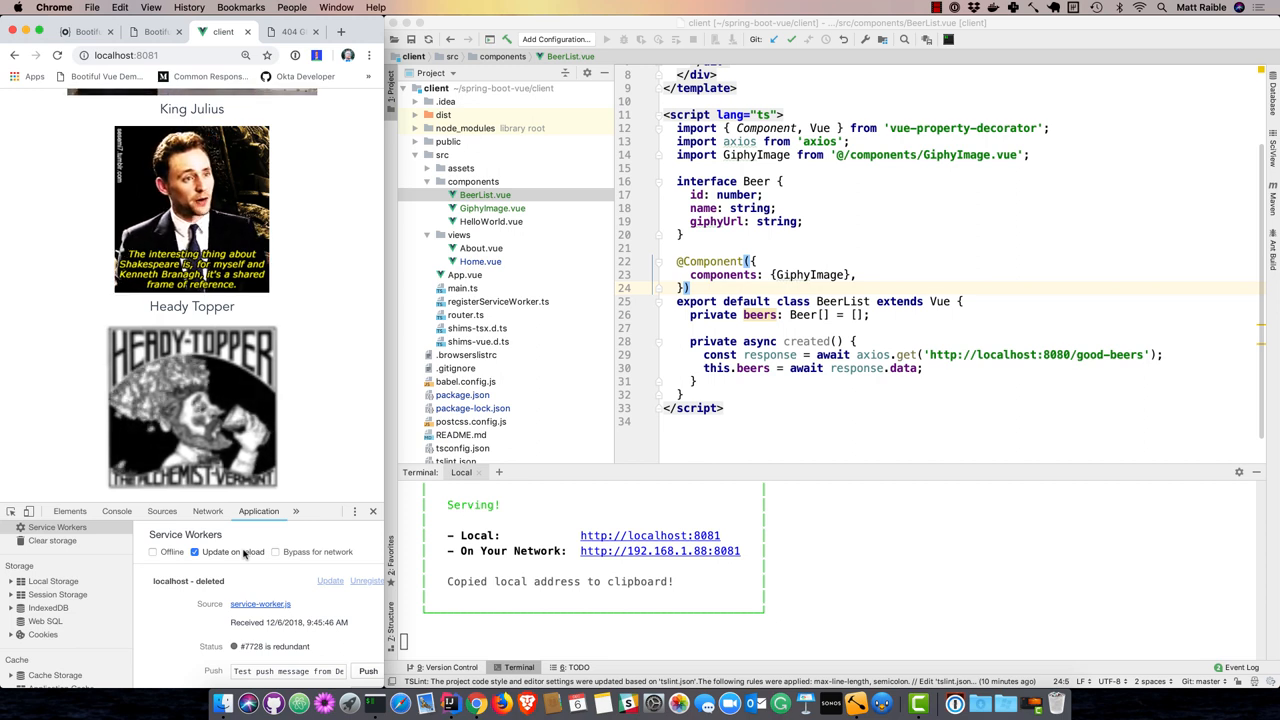
pyautogui.click(195, 551)
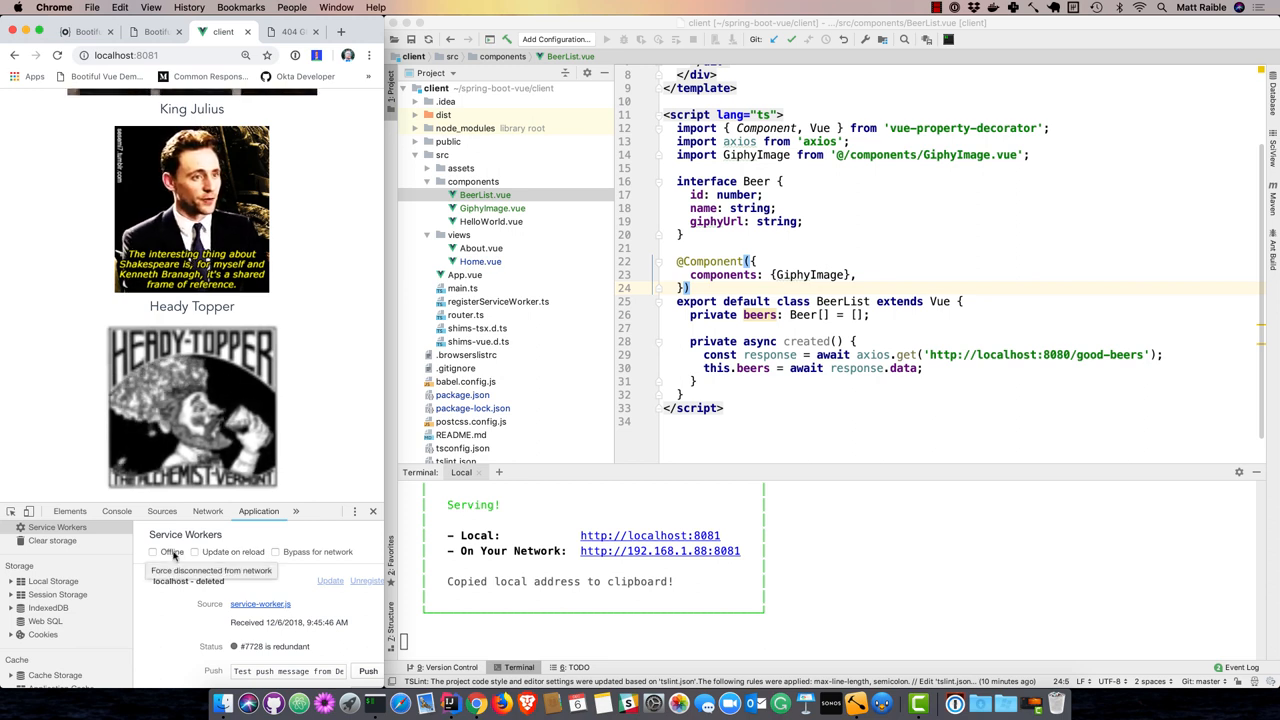
pyautogui.click(153, 552)
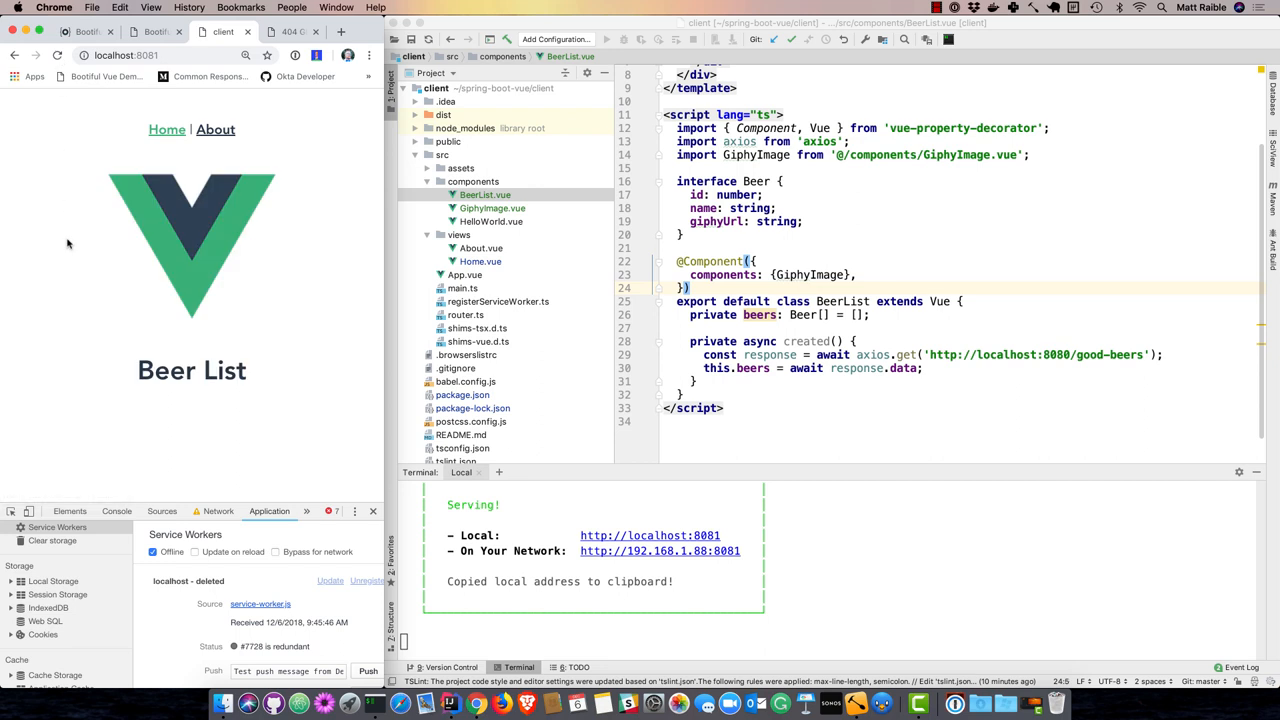
pyautogui.moveTo(194, 235)
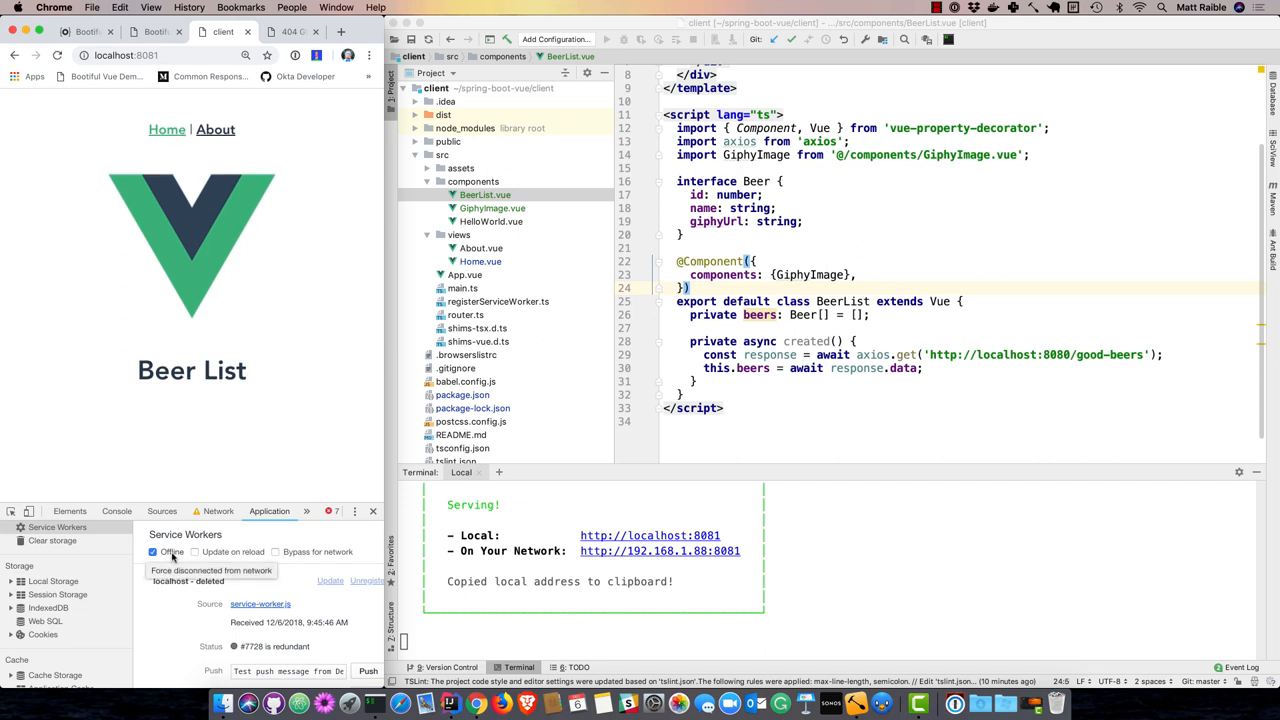
pyautogui.click(154, 551)
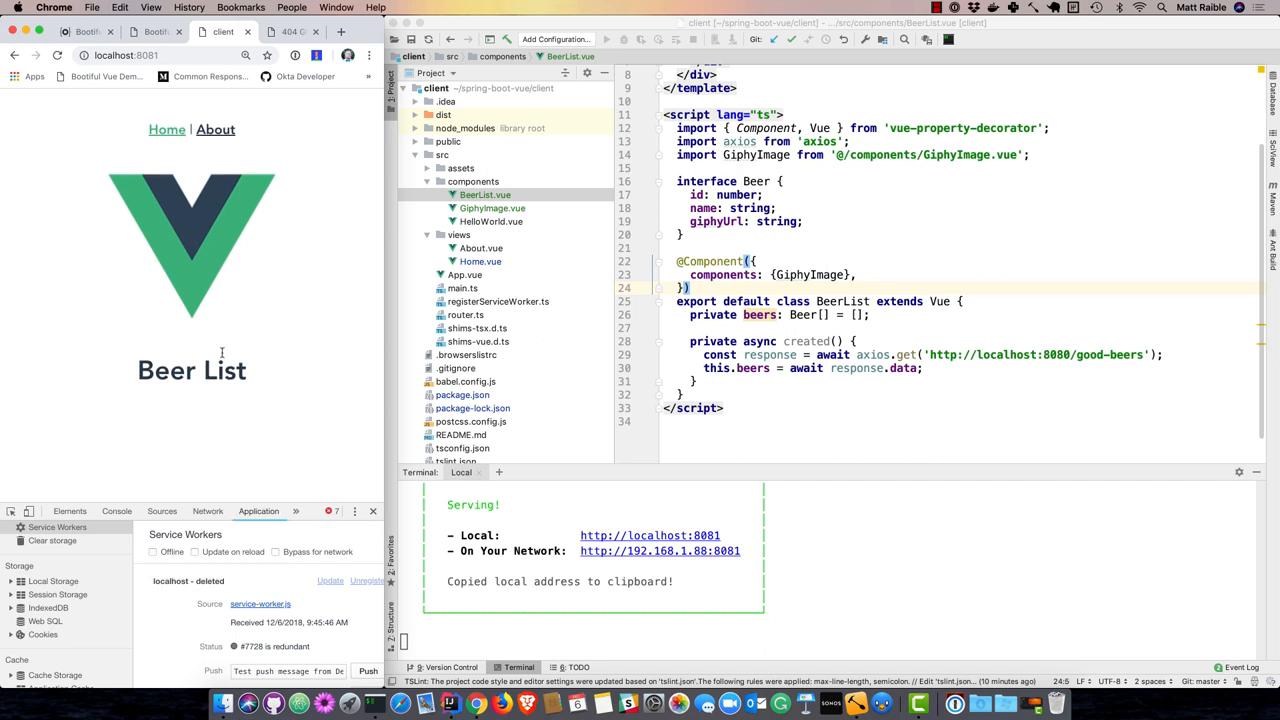
# Open registerServiceWorker.ts in the editor to view its service worker logging.
pyautogui.click(498, 301)
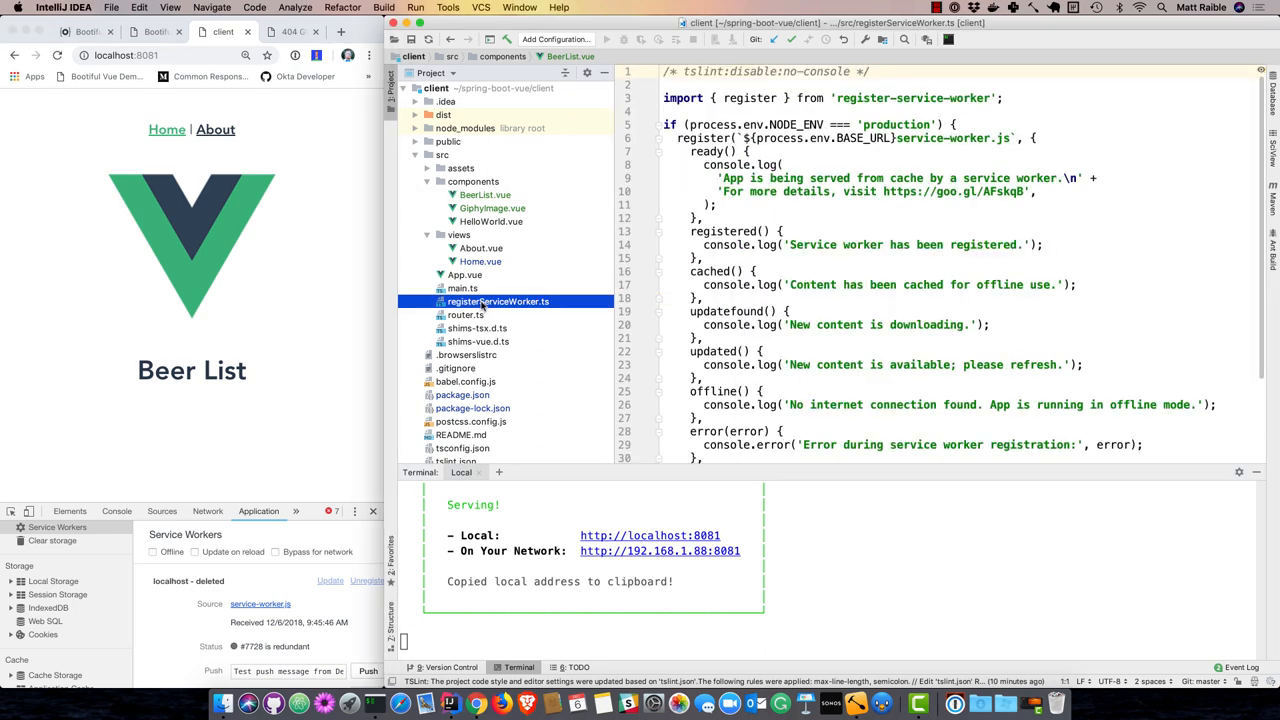
pyautogui.click(498, 301)
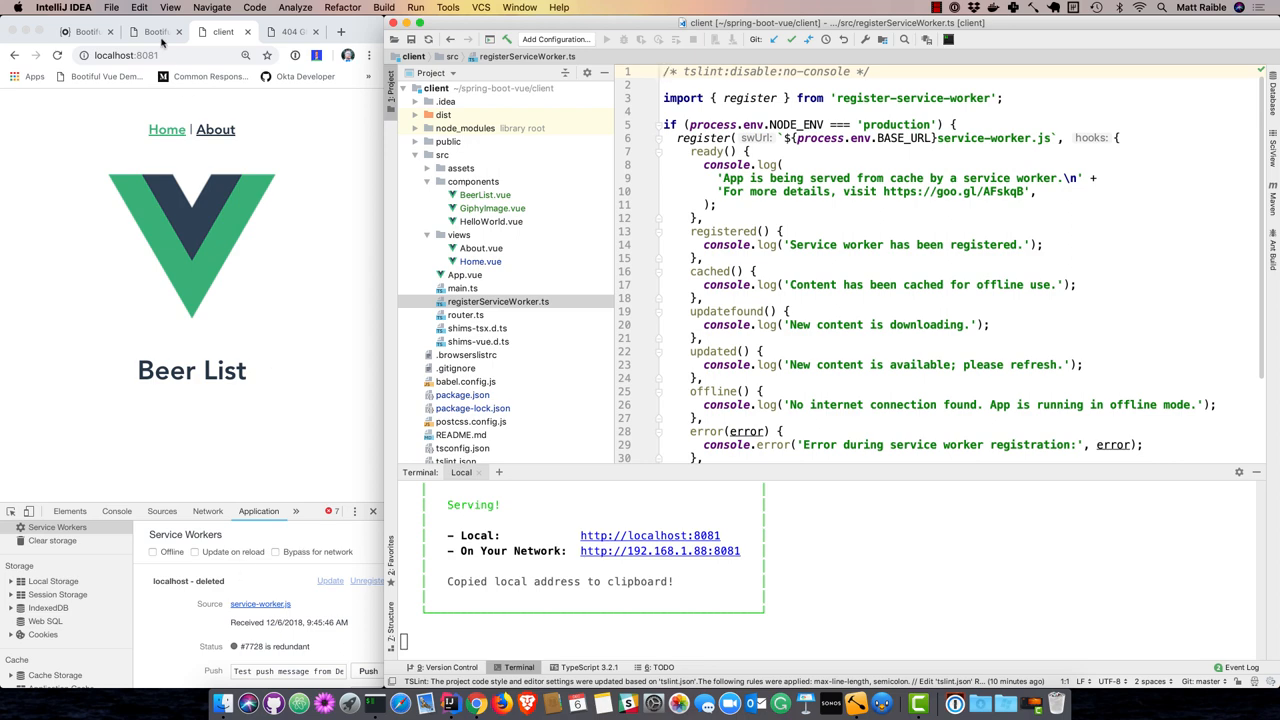
pyautogui.click(155, 31)
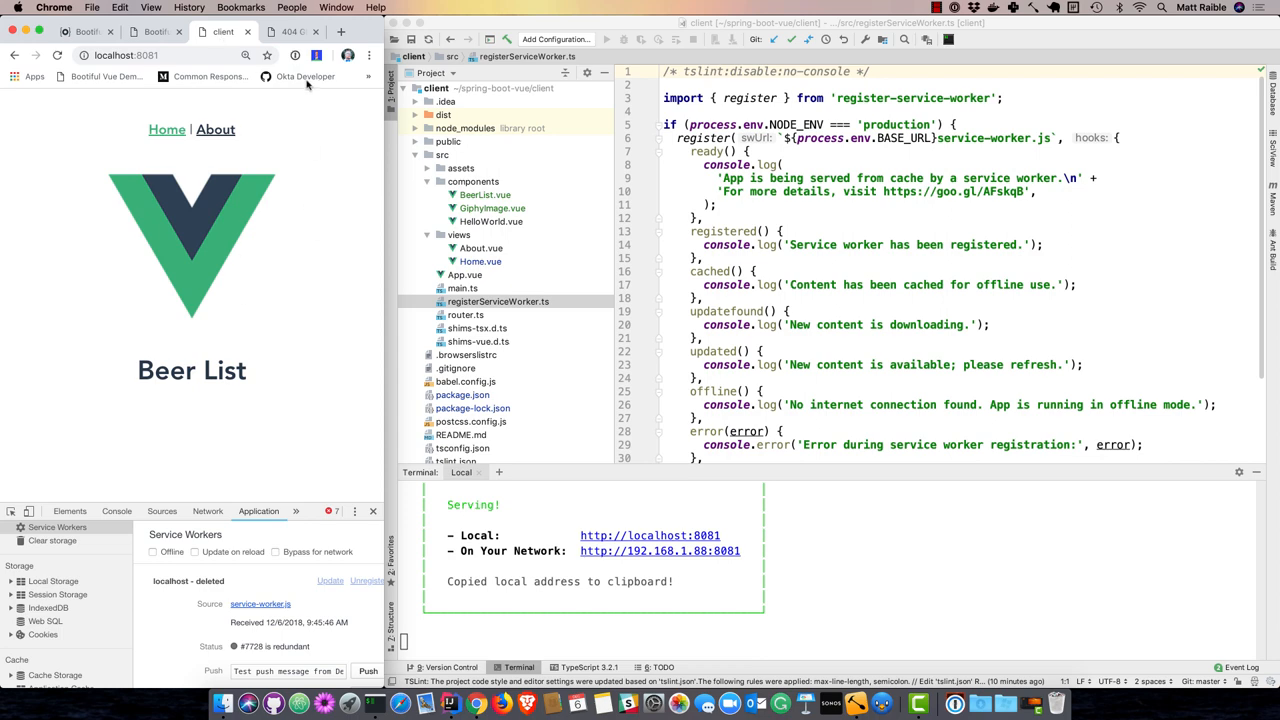
# Generate a Lighthouse report for localhost:8081 and expand the HTTP-to-HTTPS redirect failure.
pyautogui.click(315, 55)
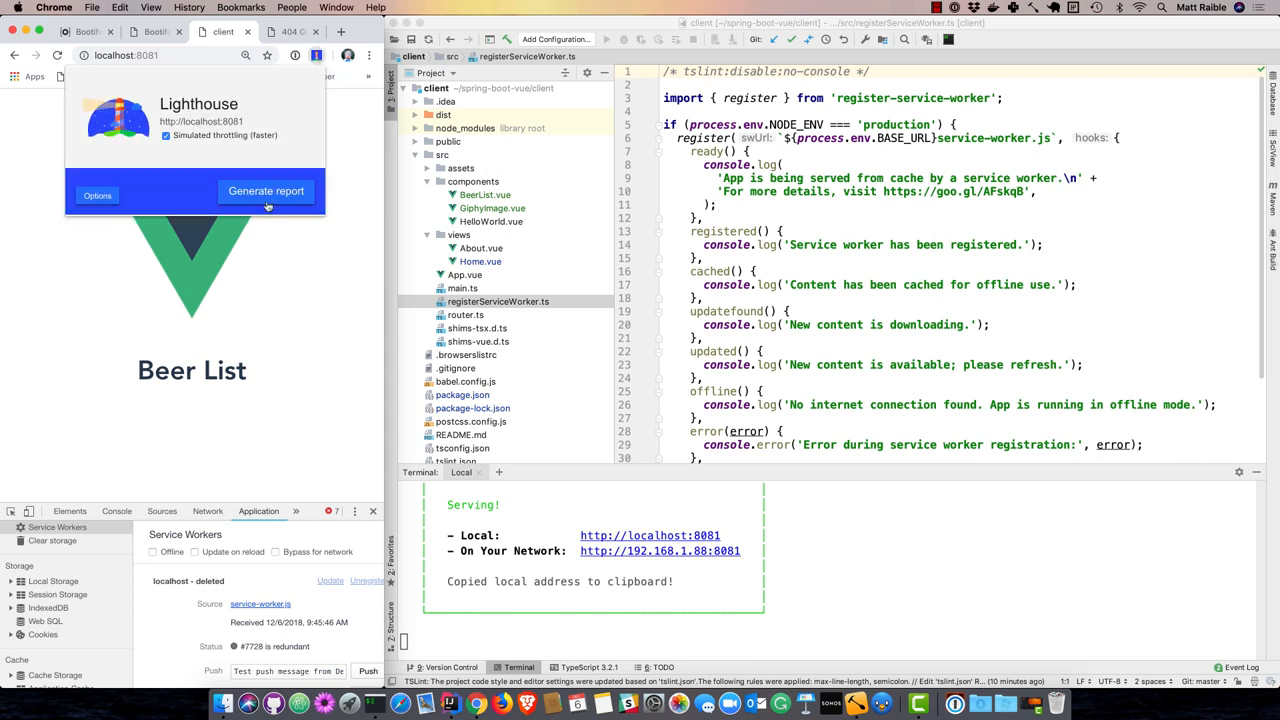
pyautogui.click(266, 191)
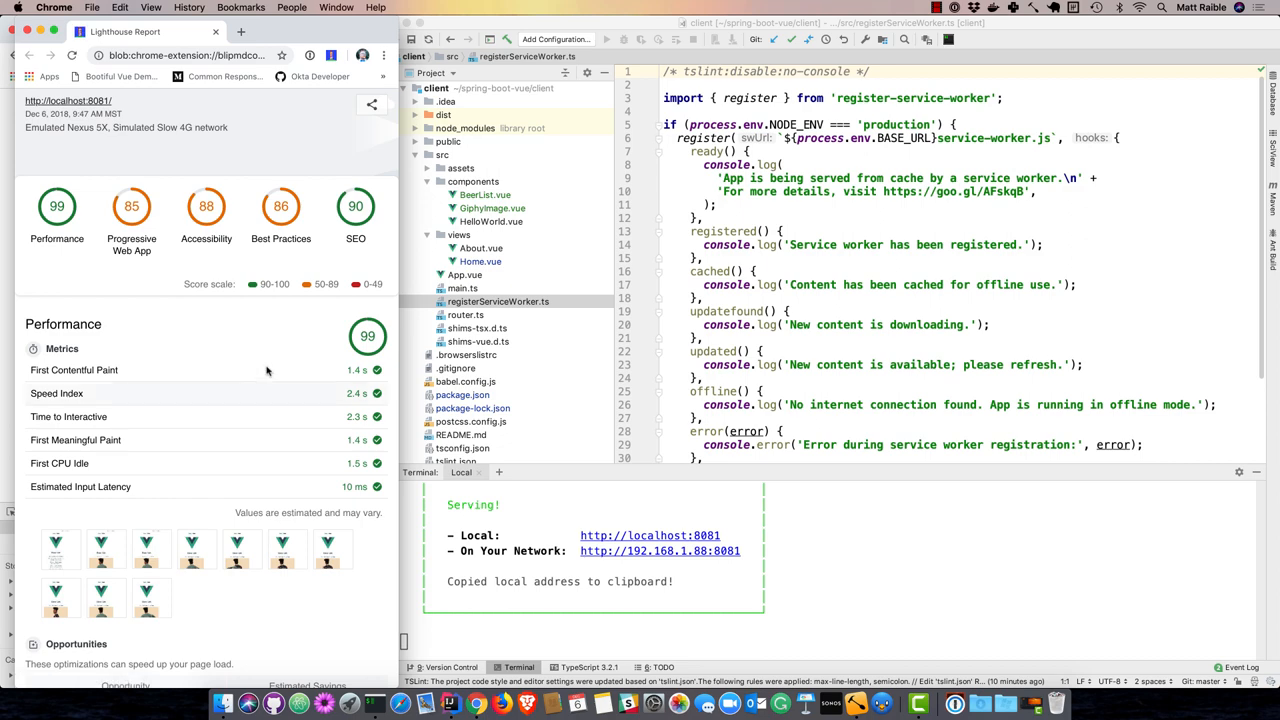
pyautogui.scroll(-3)
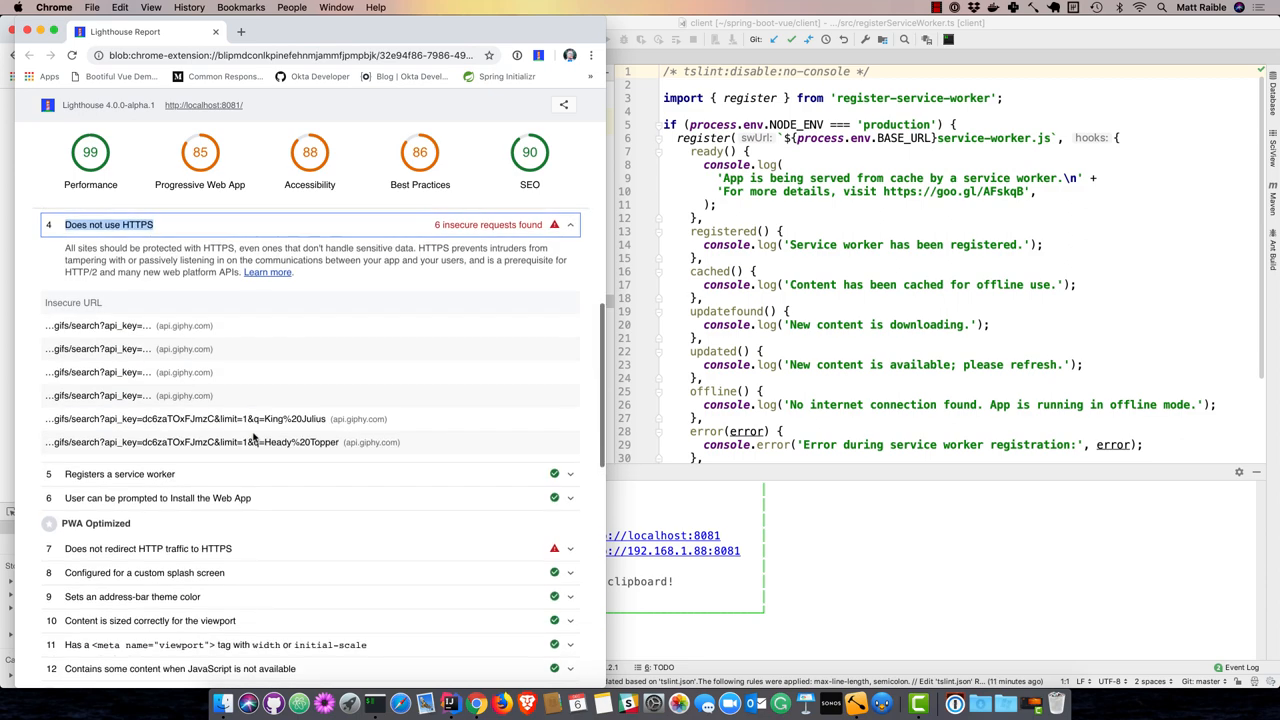
pyautogui.click(148, 548)
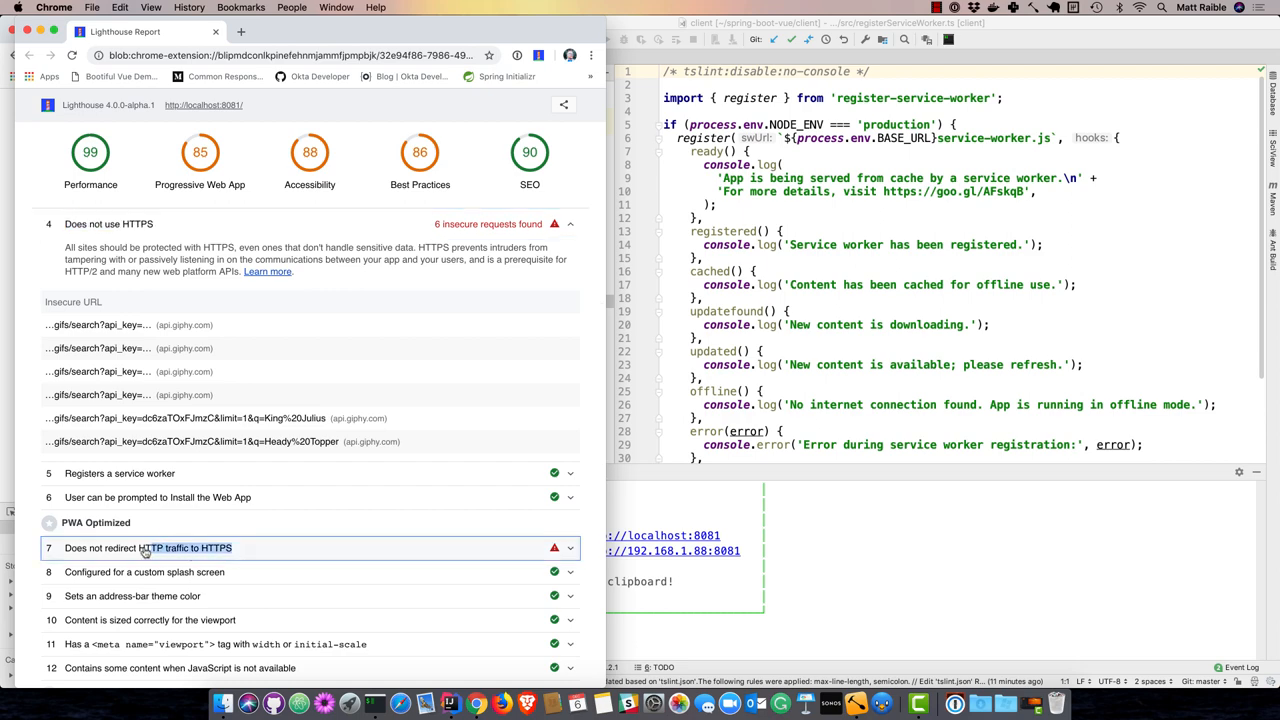
pyautogui.click(310, 548)
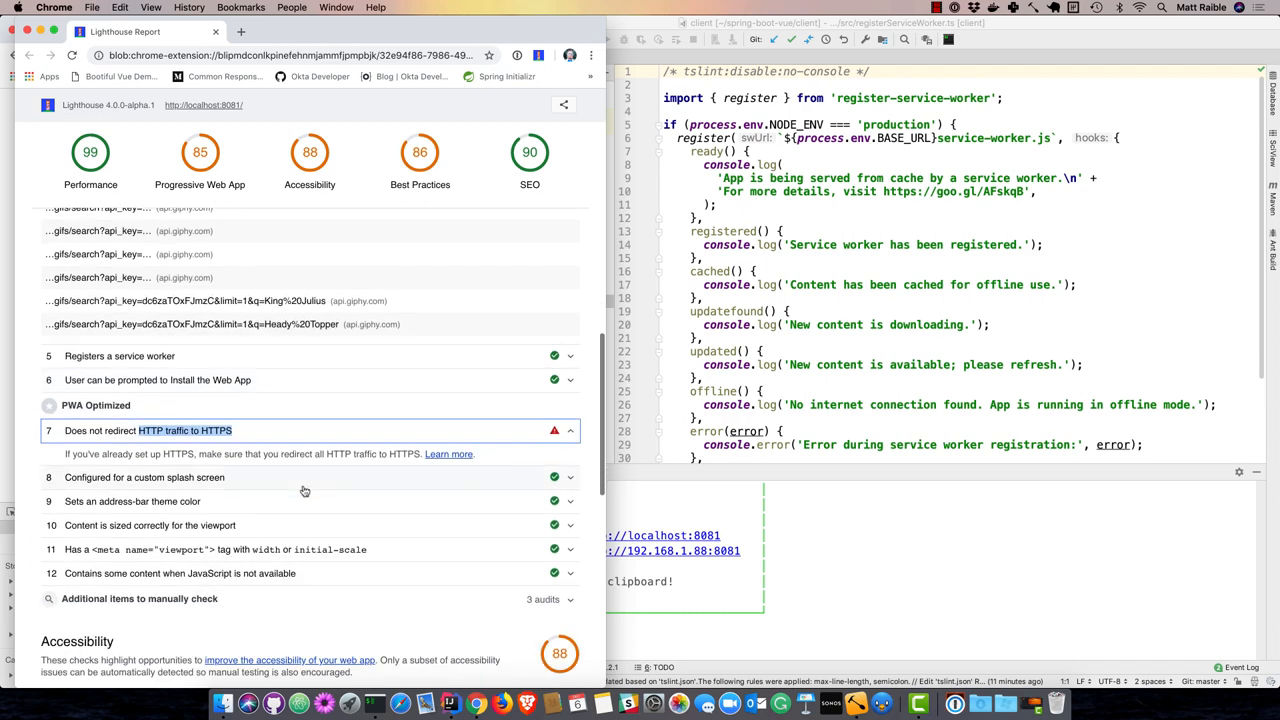
pyautogui.scroll(-3)
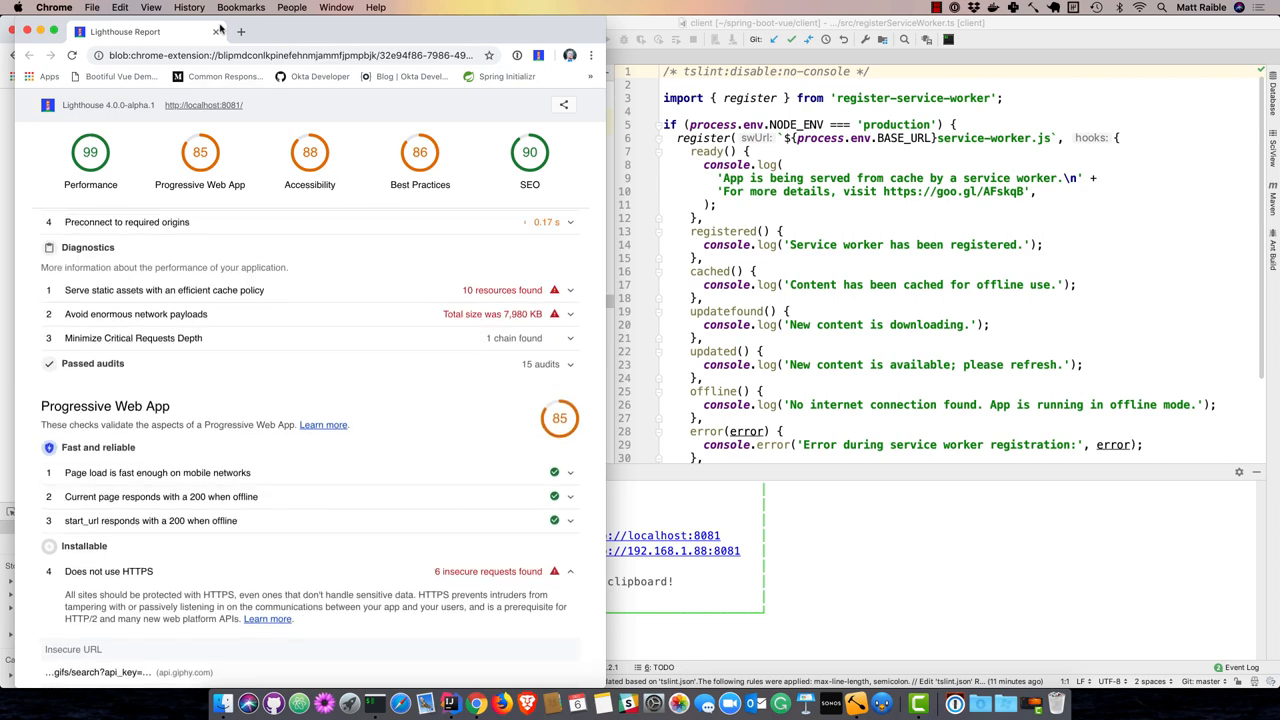
pyautogui.moveTo(283, 63)
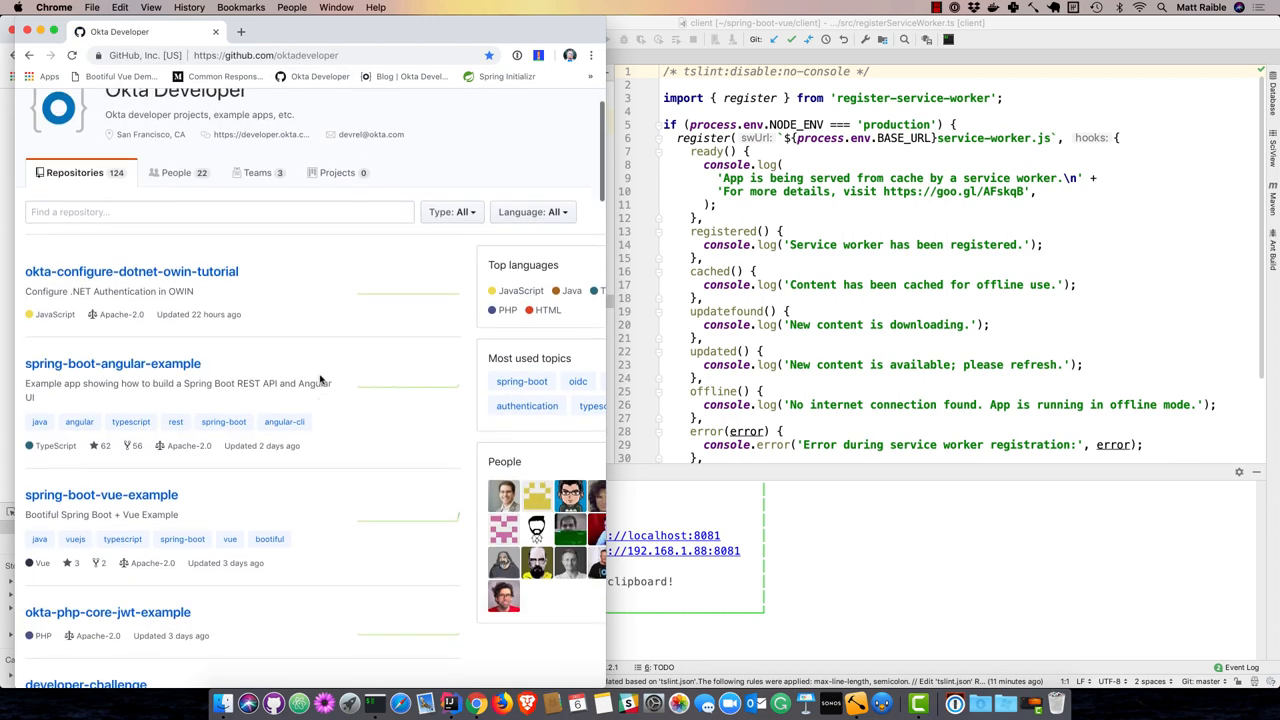
# Open the spring-boot-vue-example repo and read cloudfoundry.sh, highlighting the local server URL.
pyautogui.click(101, 494)
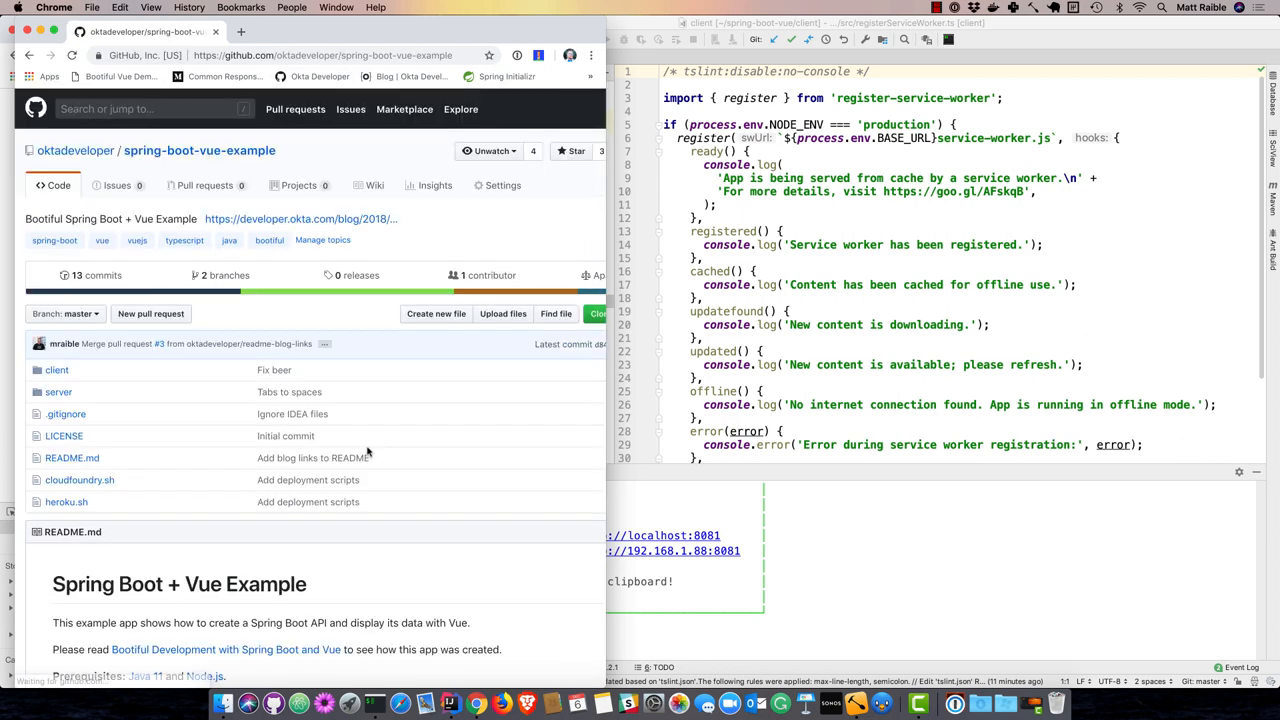
pyautogui.moveTo(79, 480)
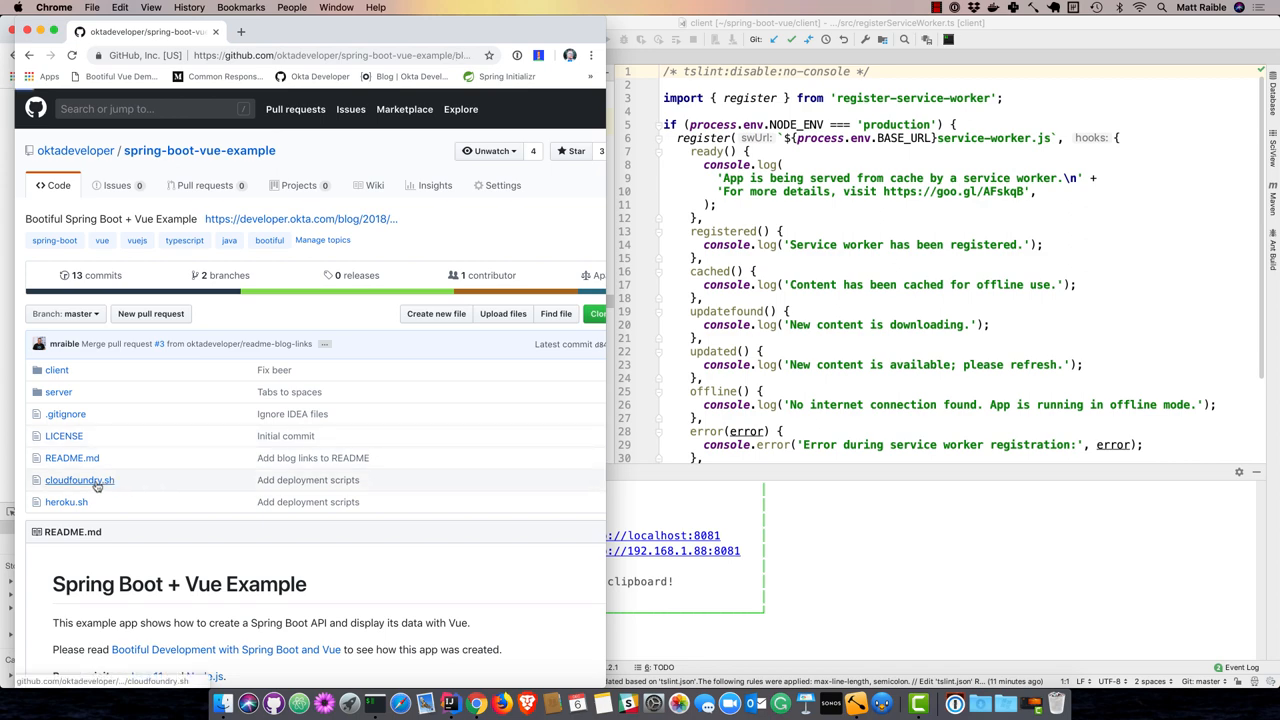
pyautogui.click(79, 480)
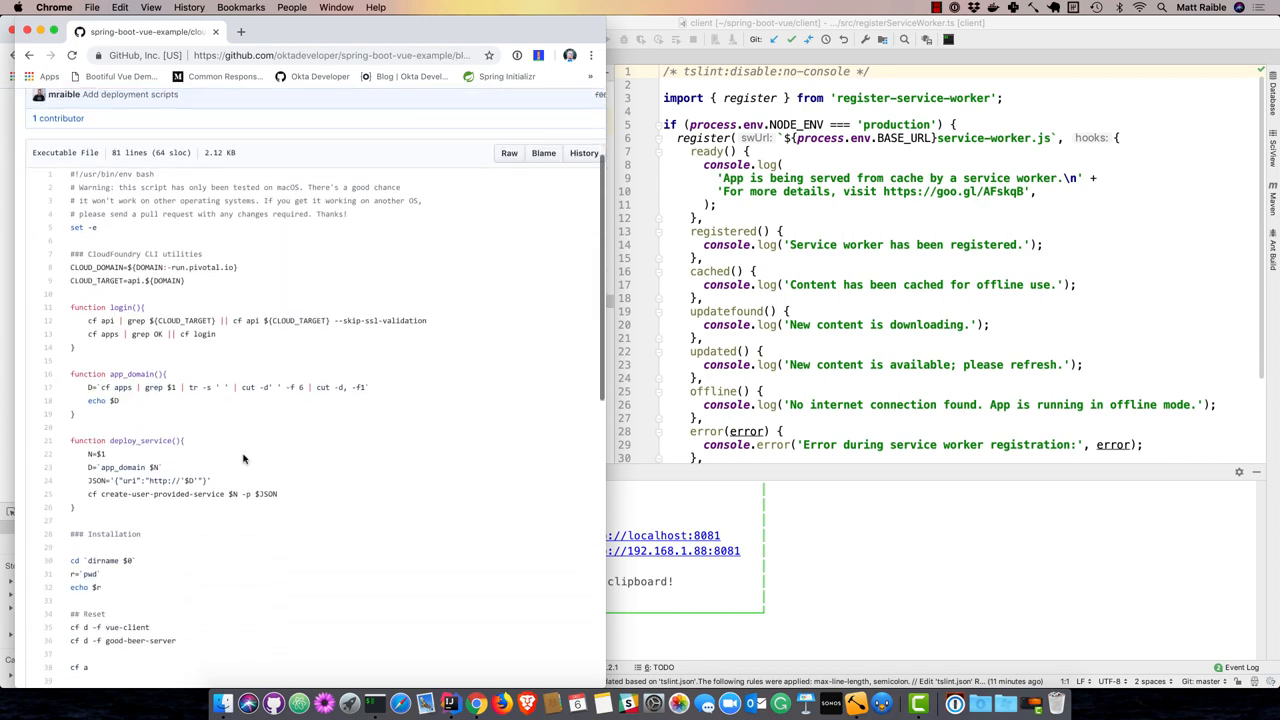
pyautogui.scroll(-3)
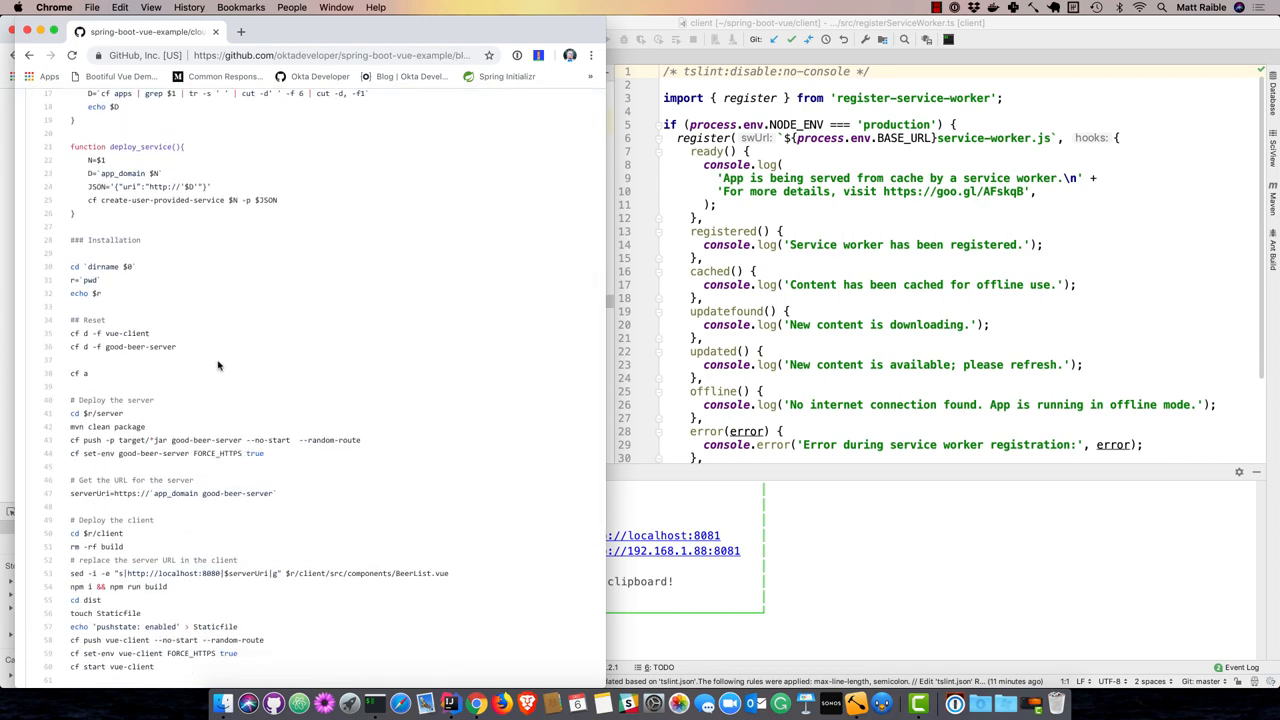
pyautogui.scroll(-3)
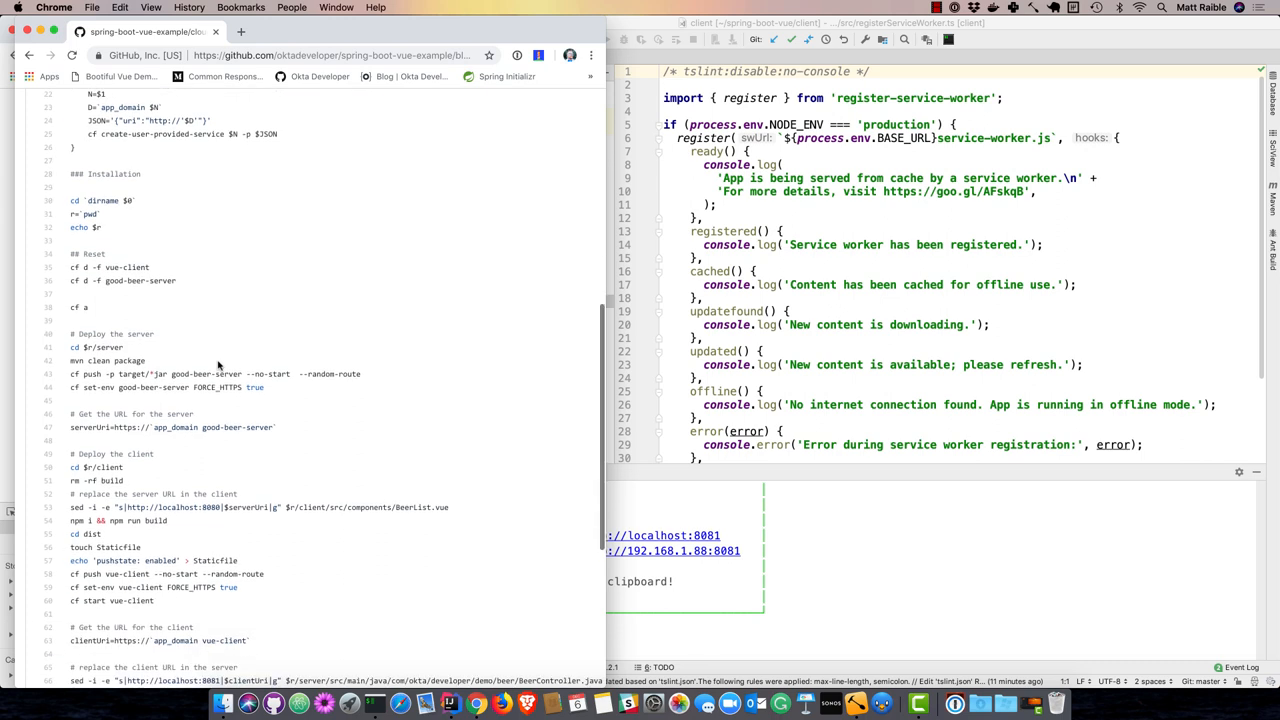
pyautogui.doubleClick(175, 507)
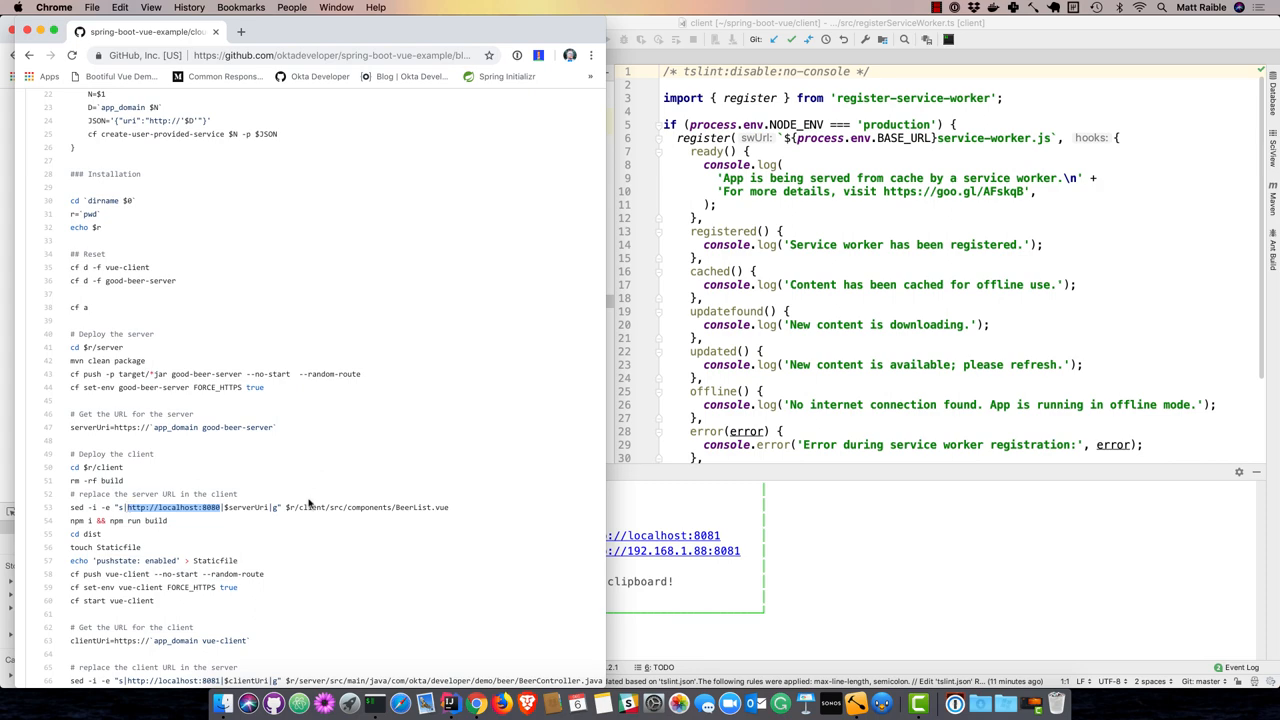
pyautogui.scroll(-3)
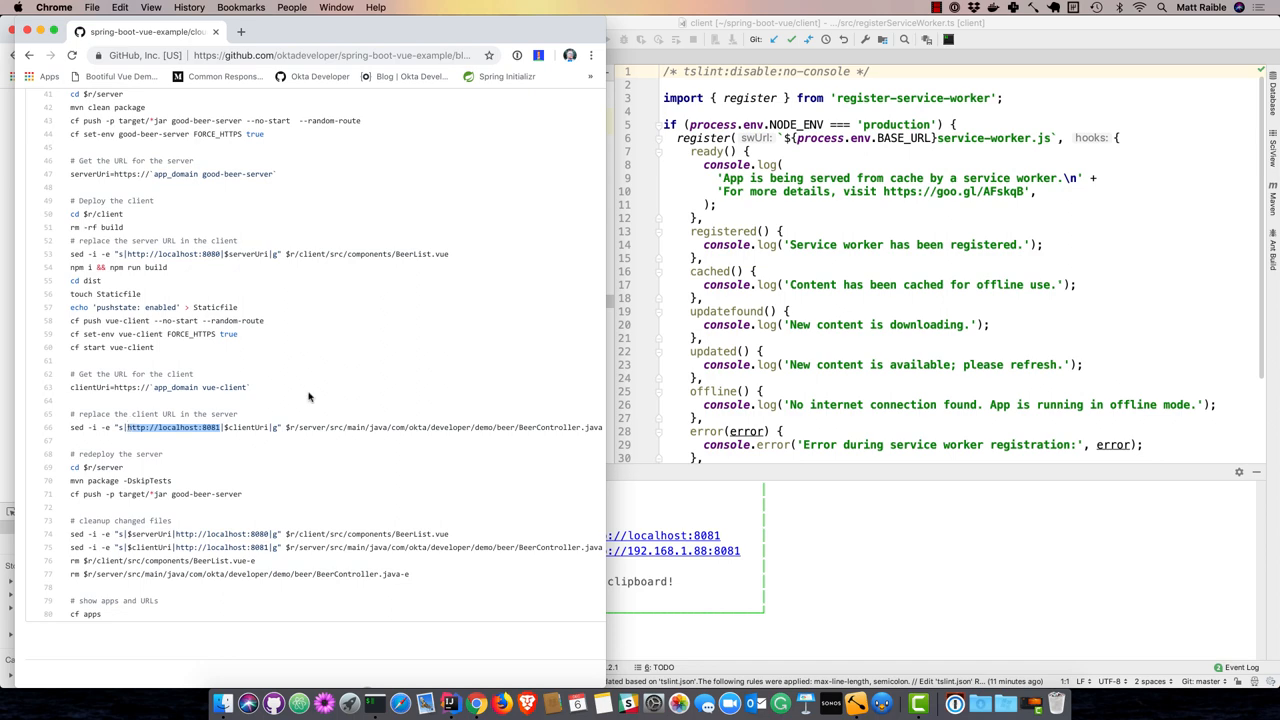
# Go back to the repository file list and open heroku.sh.
pyautogui.click(29, 55)
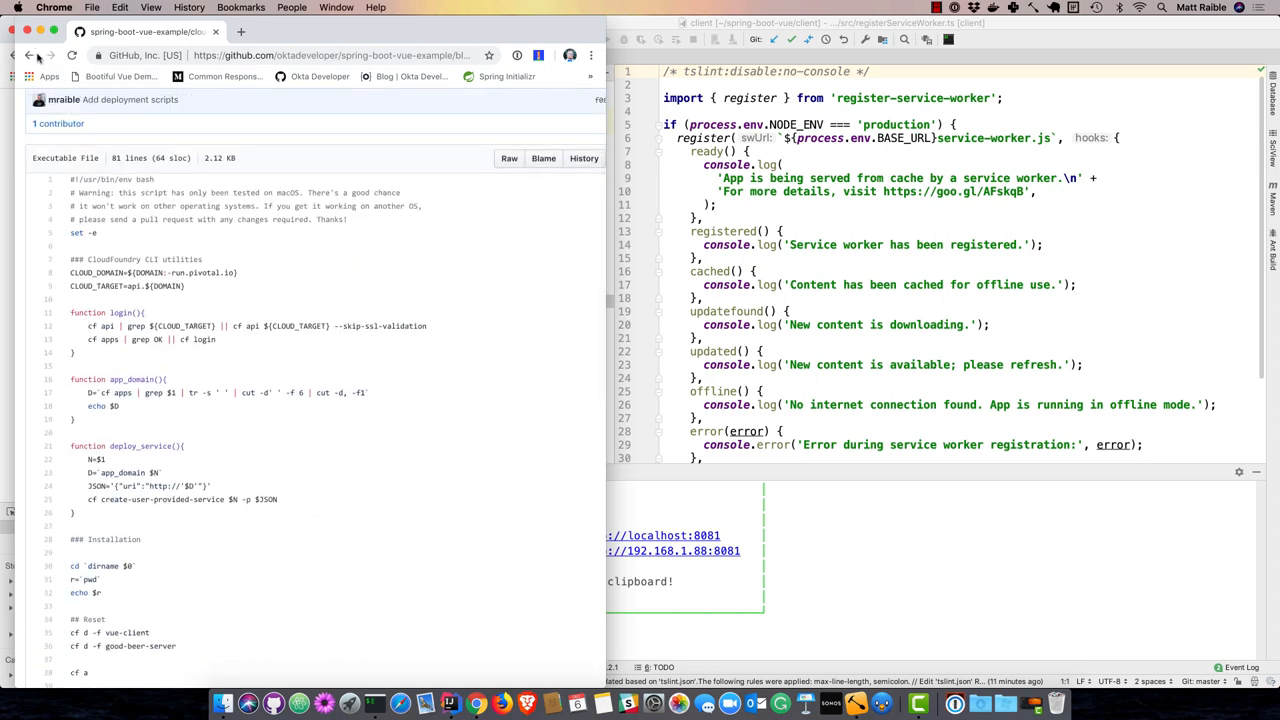
pyautogui.click(29, 55)
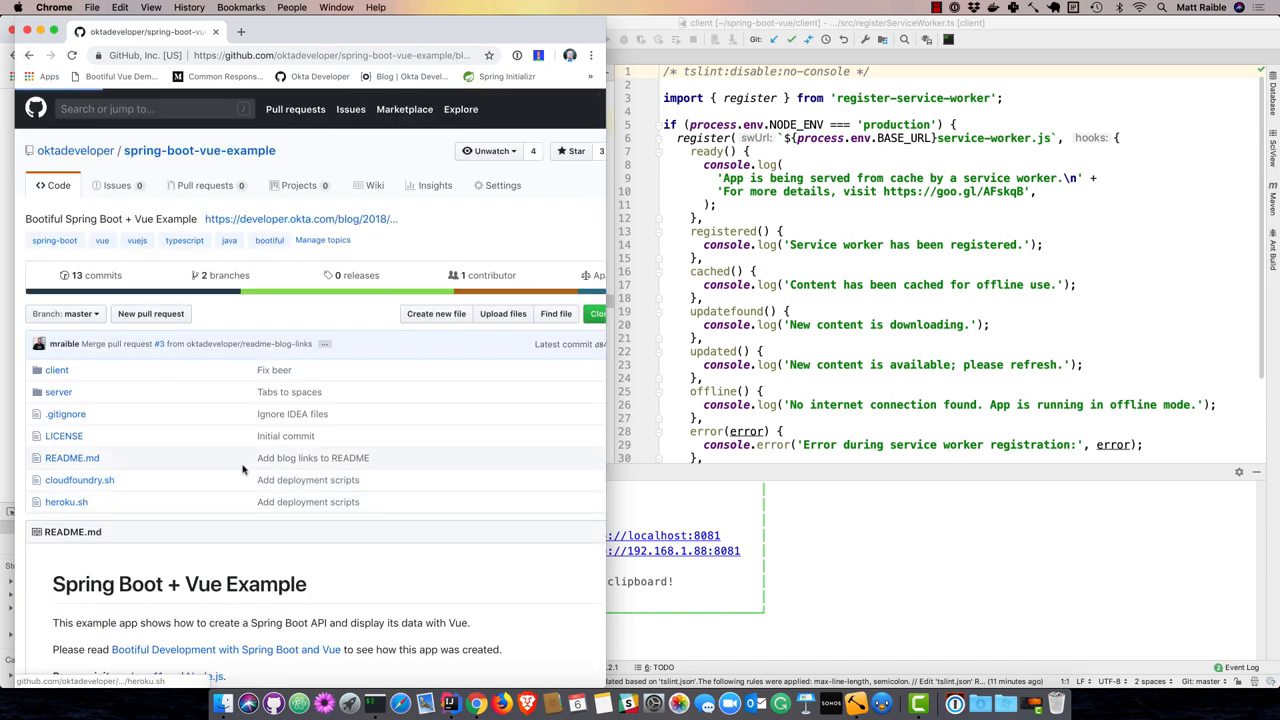
pyautogui.click(66, 501)
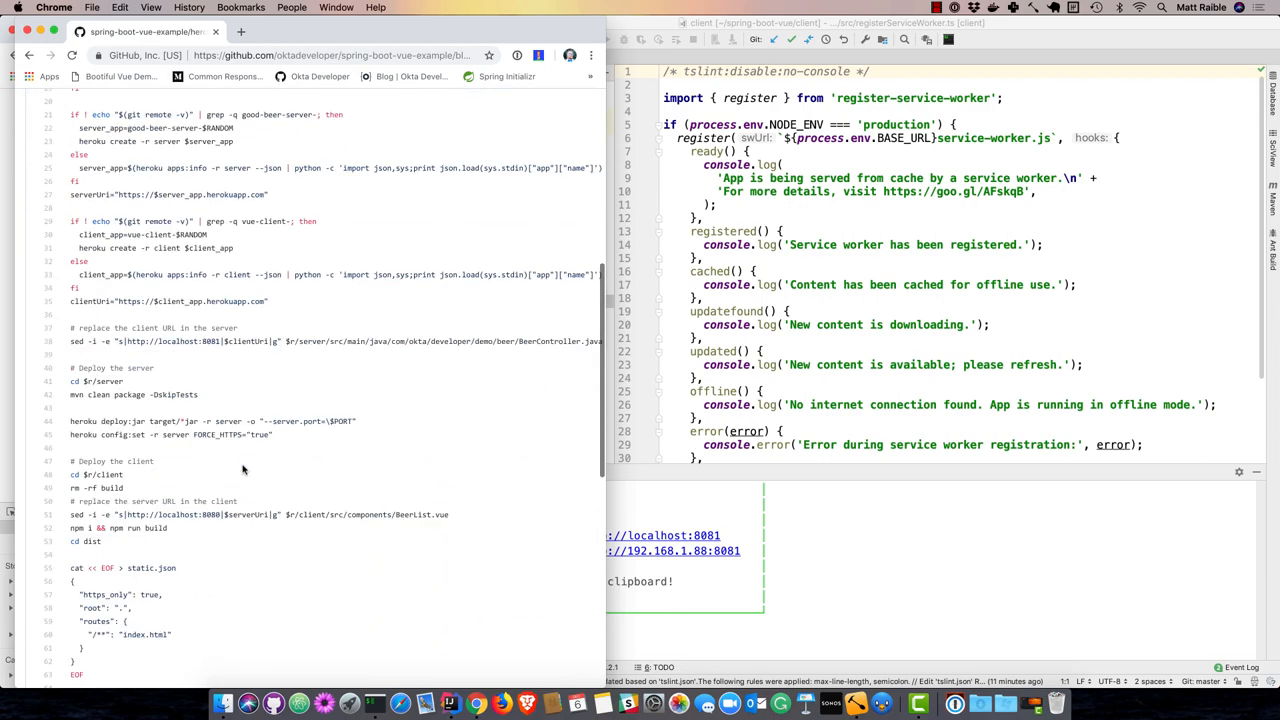
pyautogui.scroll(3)
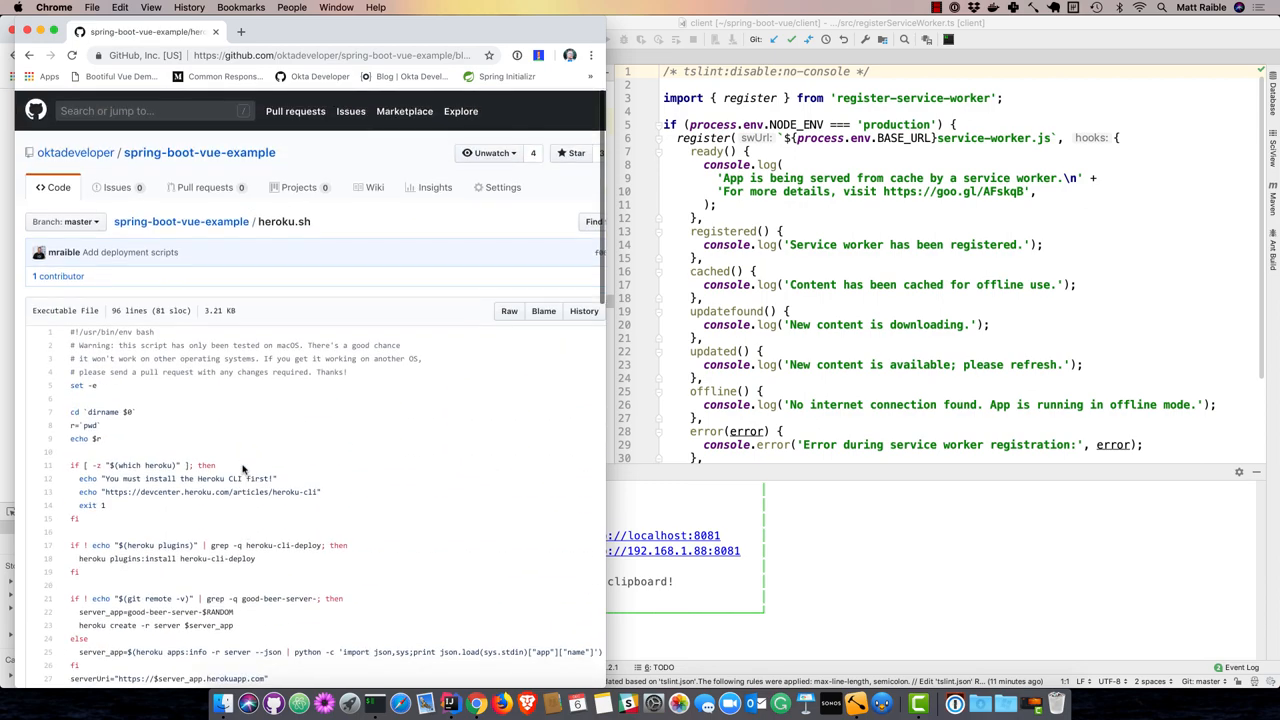
pyautogui.click(199, 152)
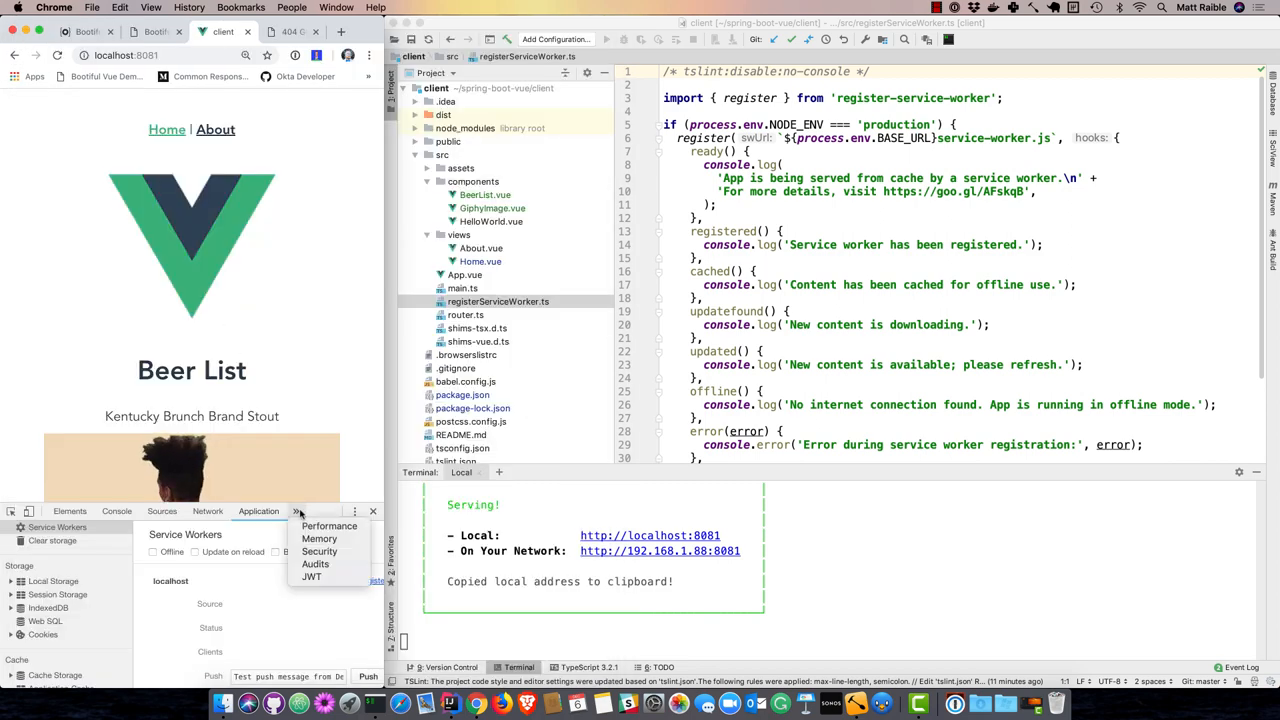
# Open the Audits panel in DevTools and scroll through the audit options.
pyautogui.click(315, 563)
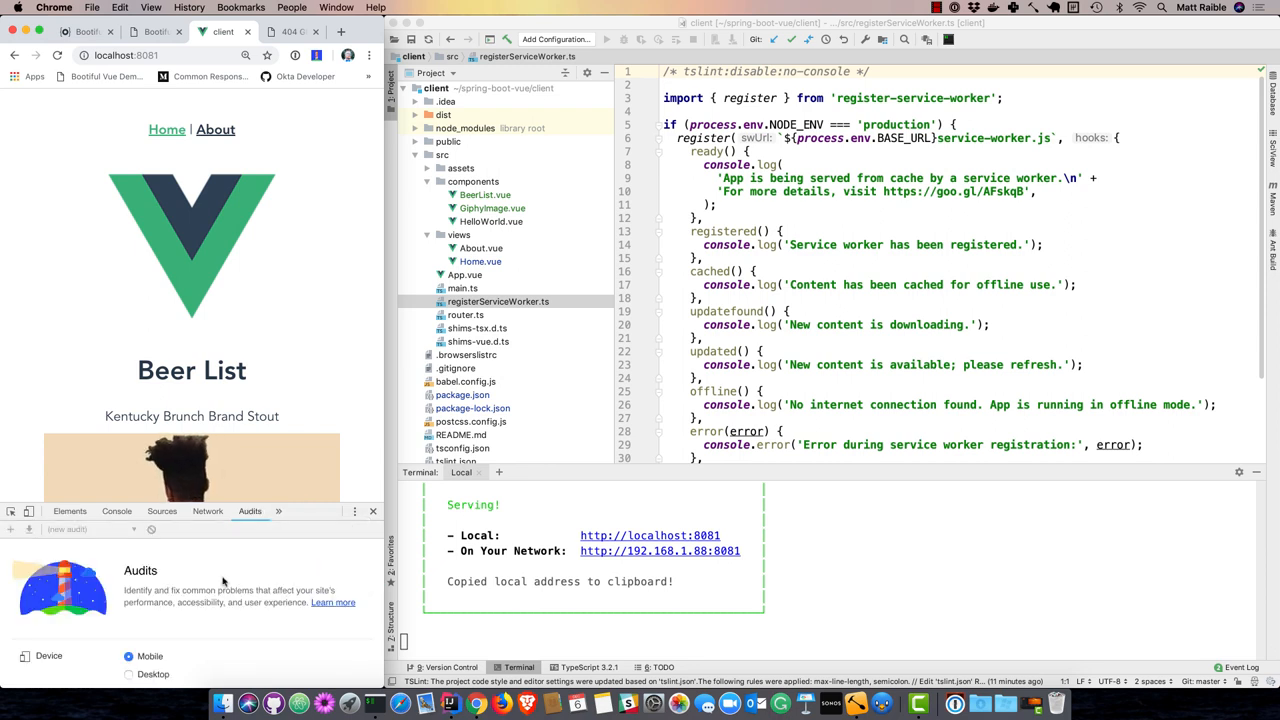
pyautogui.scroll(-3)
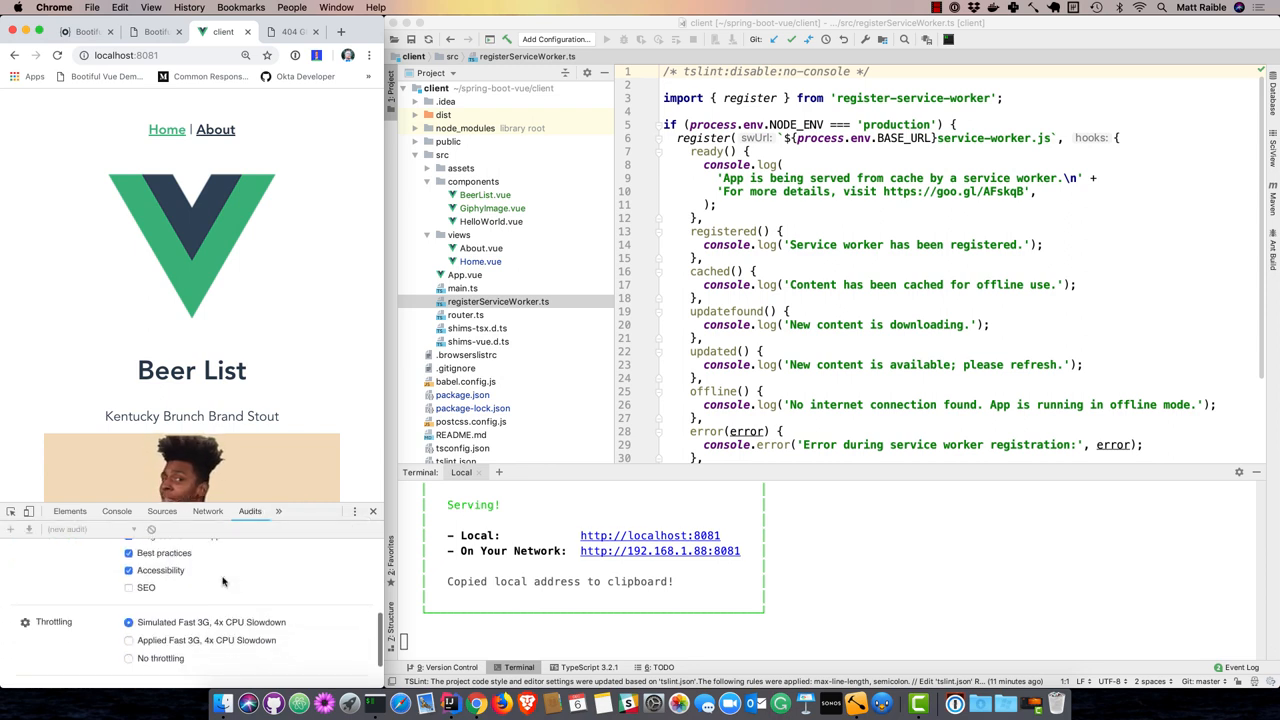
pyautogui.scroll(-3)
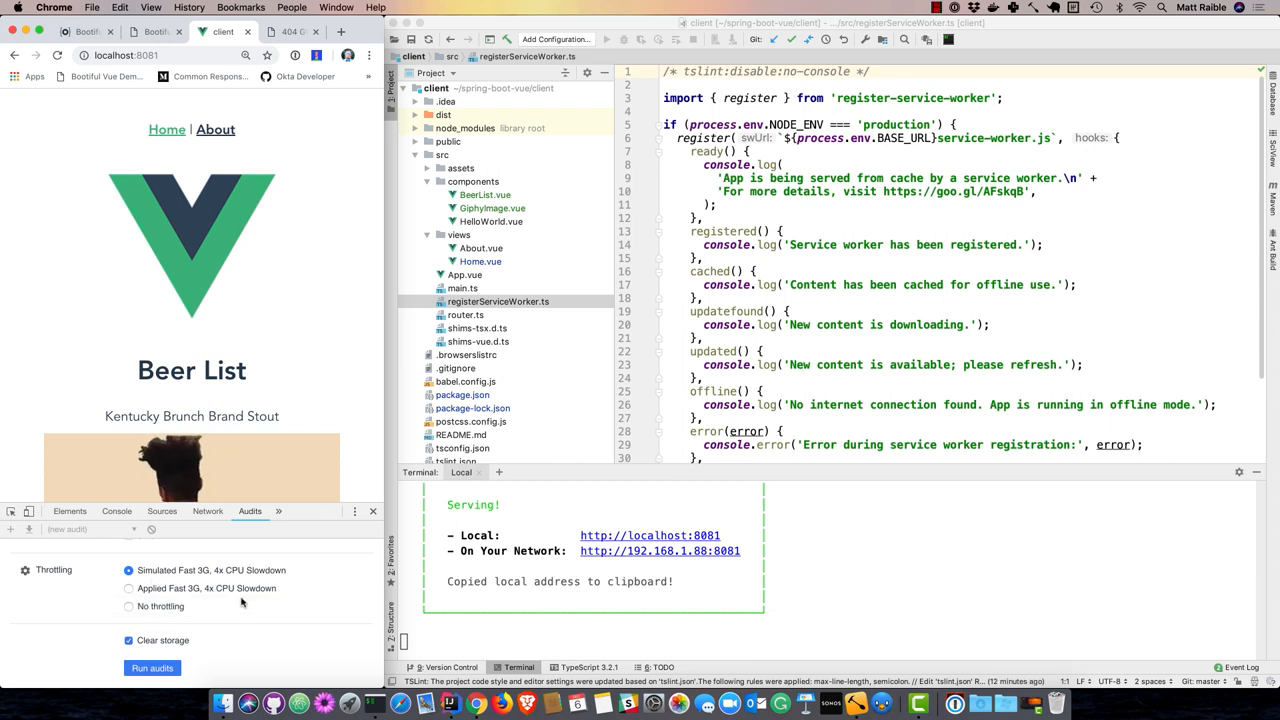
pyautogui.scroll(3)
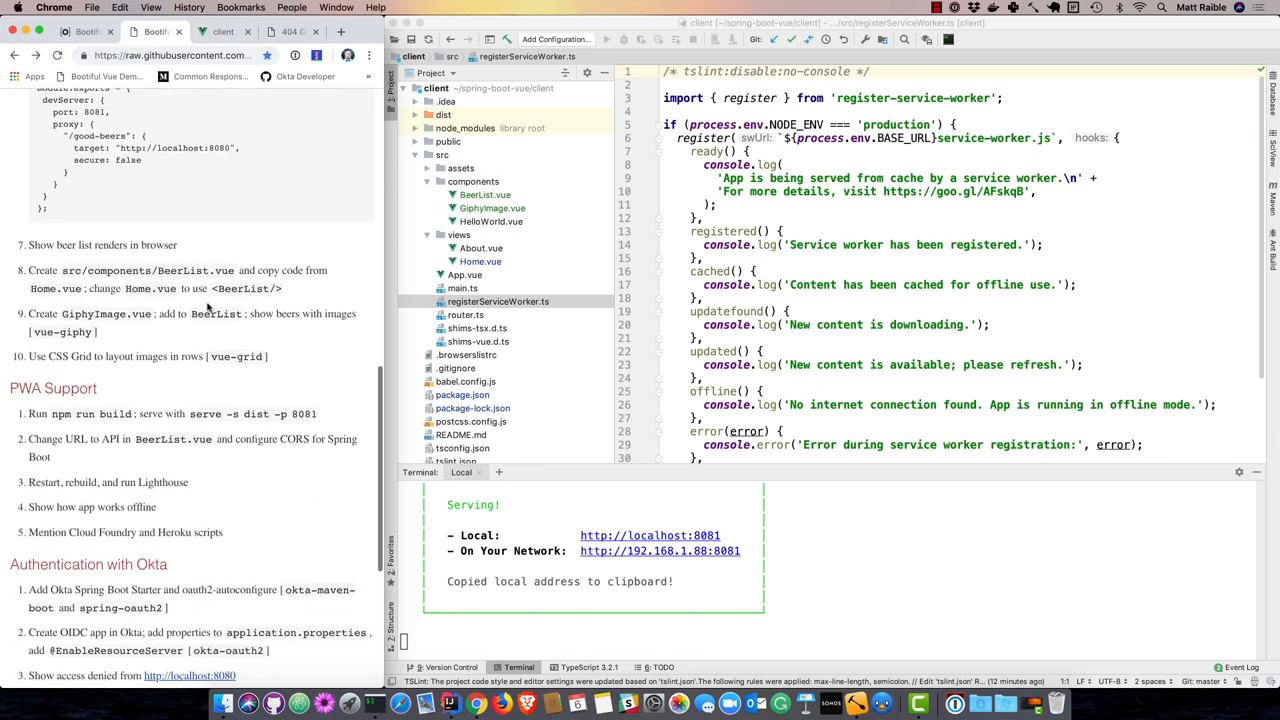
# Scroll the demo notes to the PWA Support and Okta steps, then return to IntelliJ.
pyautogui.scroll(-3)
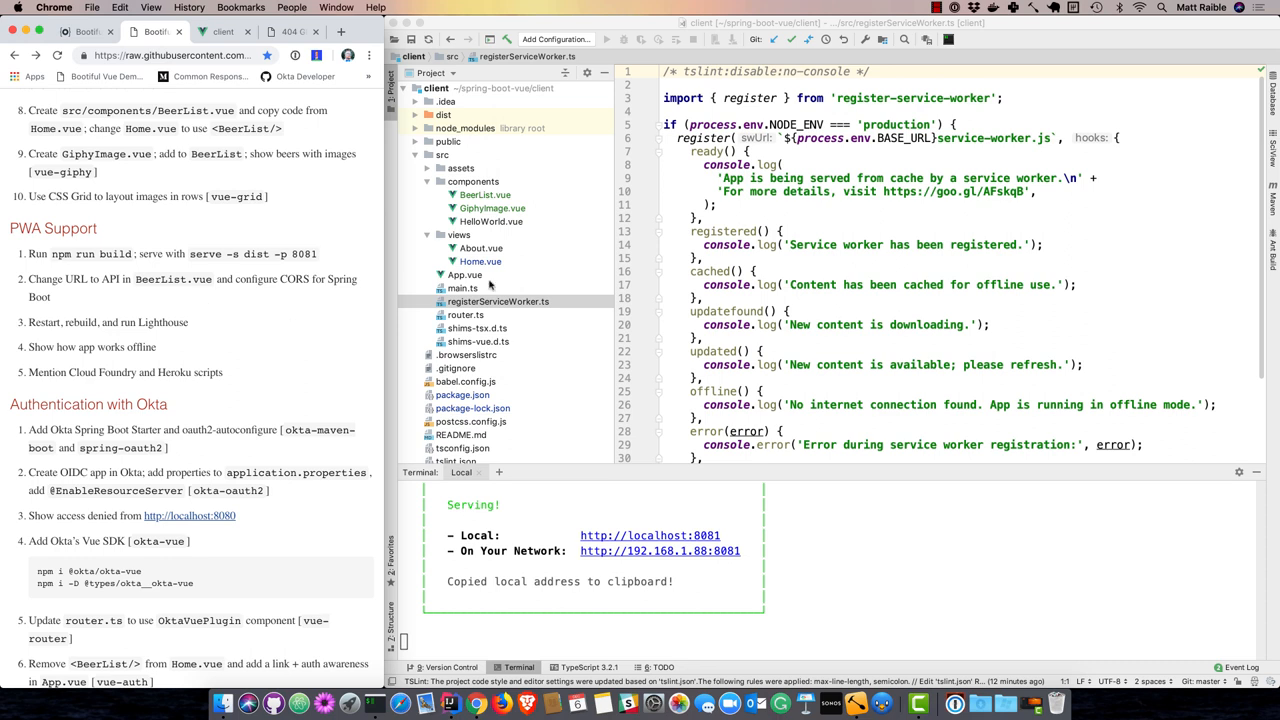
pyautogui.click(840, 264)
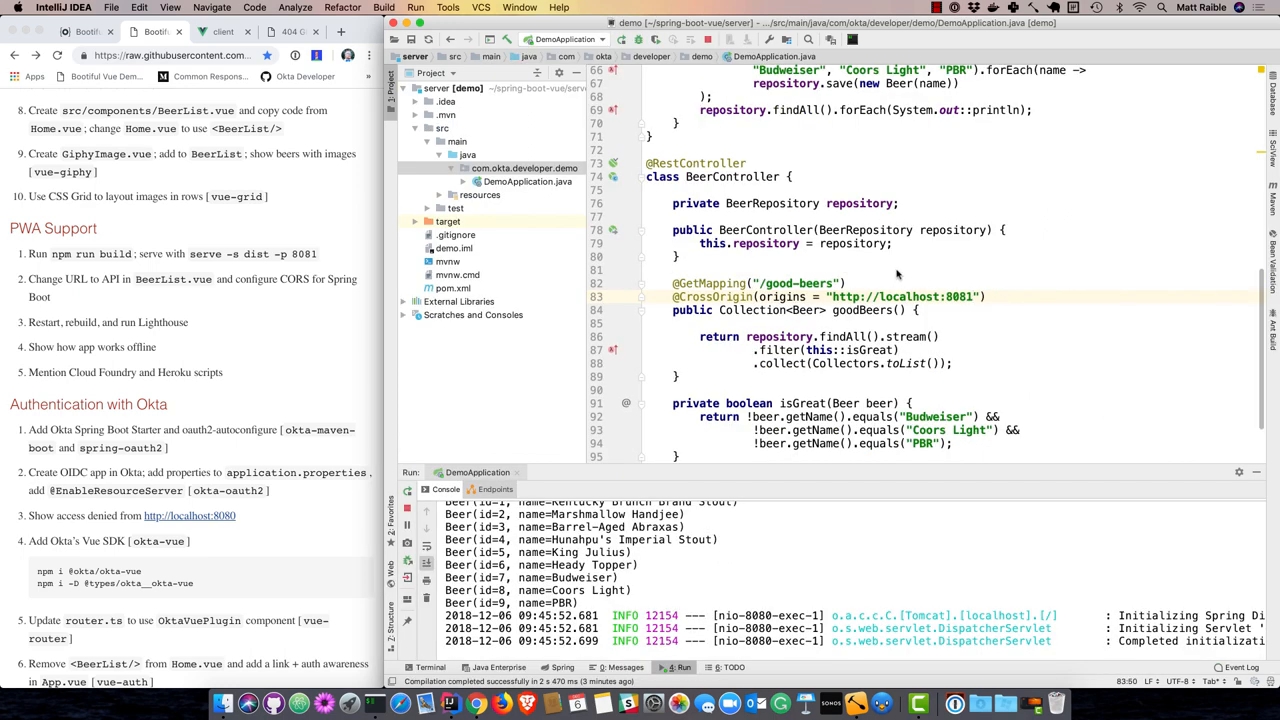
# In pom.xml, declare okta-spring-boot-starter 0.6.1 and spring-security-oauth2-autoconfigure 2.1.1.RELEASE.
pyautogui.click(453, 288)
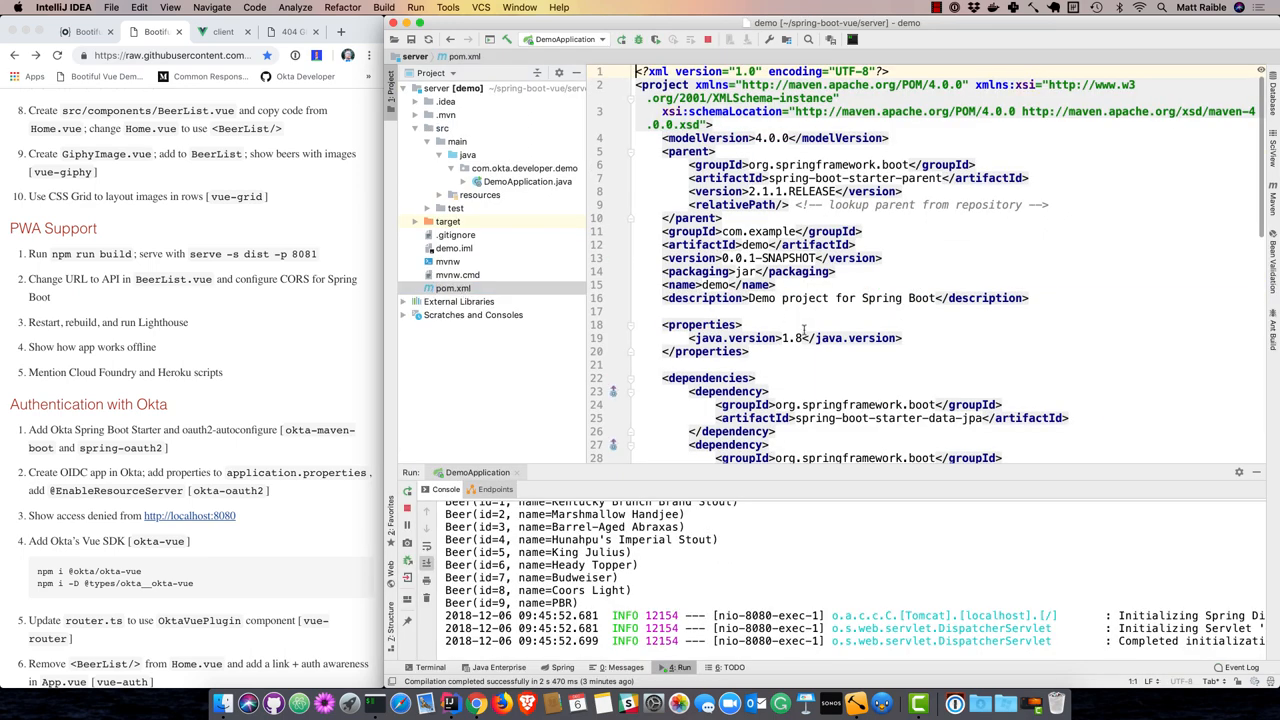
pyautogui.scroll(-3)
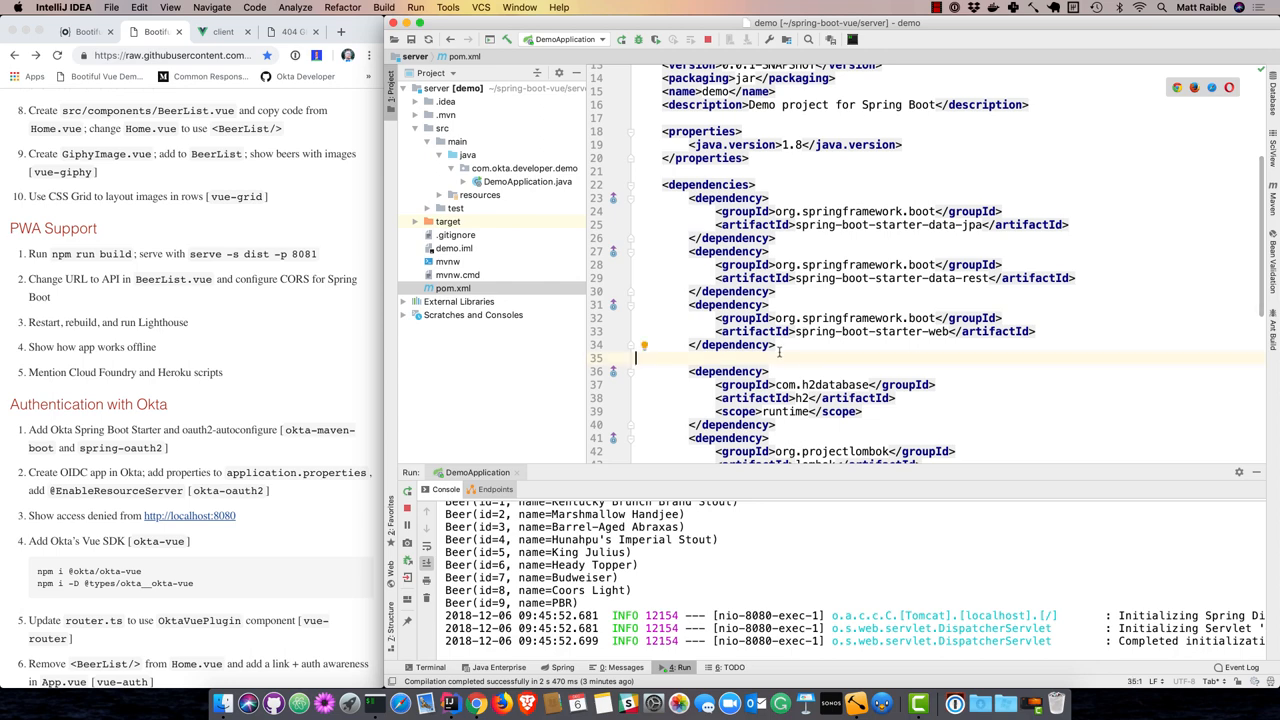
pyautogui.write('okta-spring-boot-starter</artifactId>')
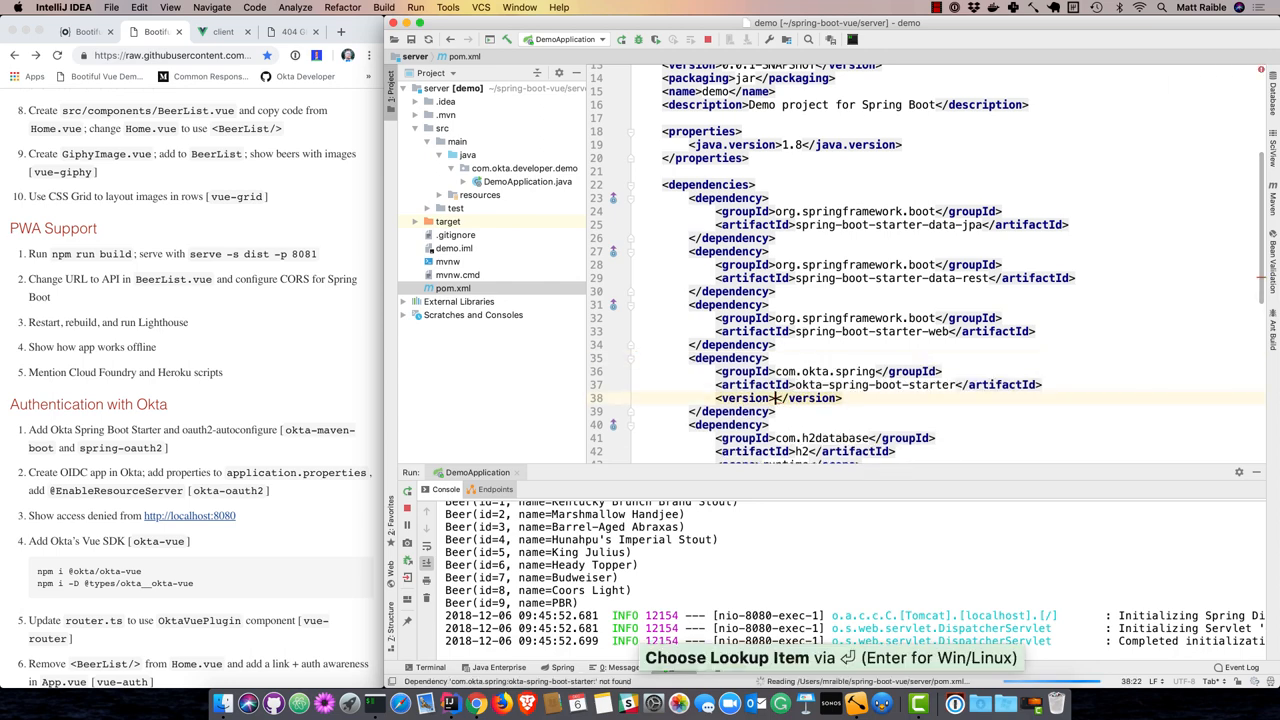
pyautogui.write('0.6.1')
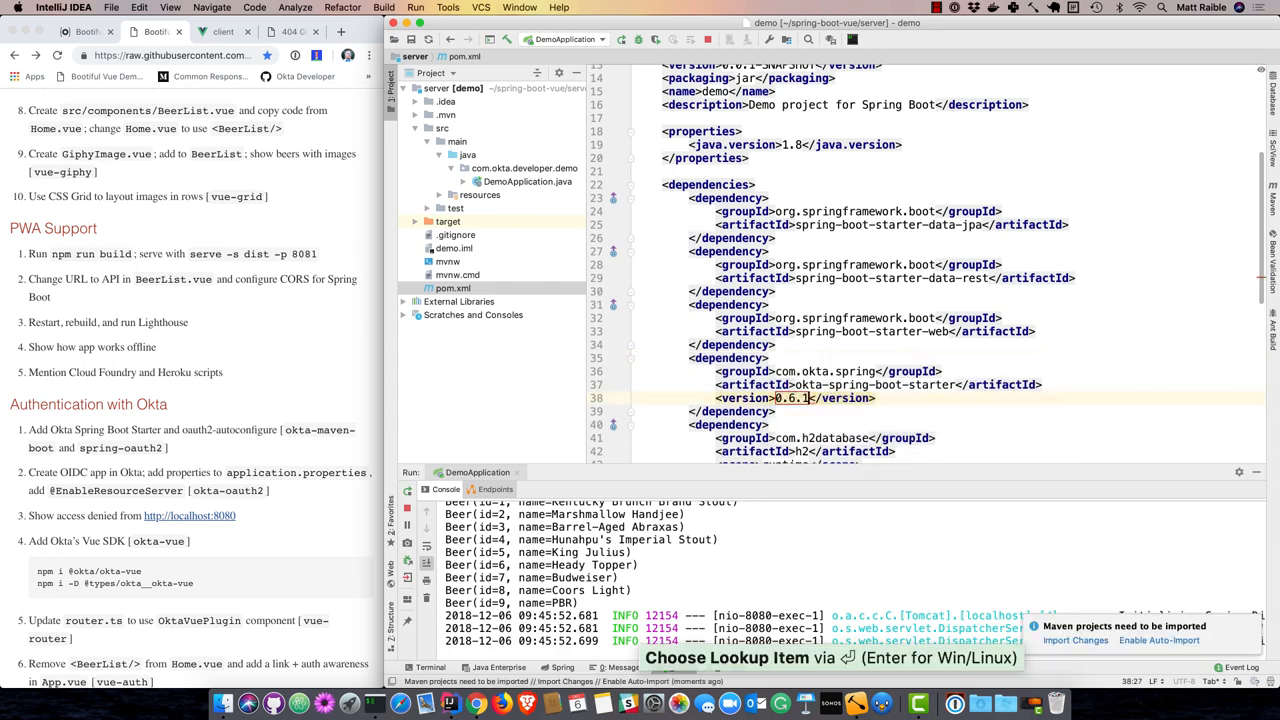
pyautogui.press('Return')
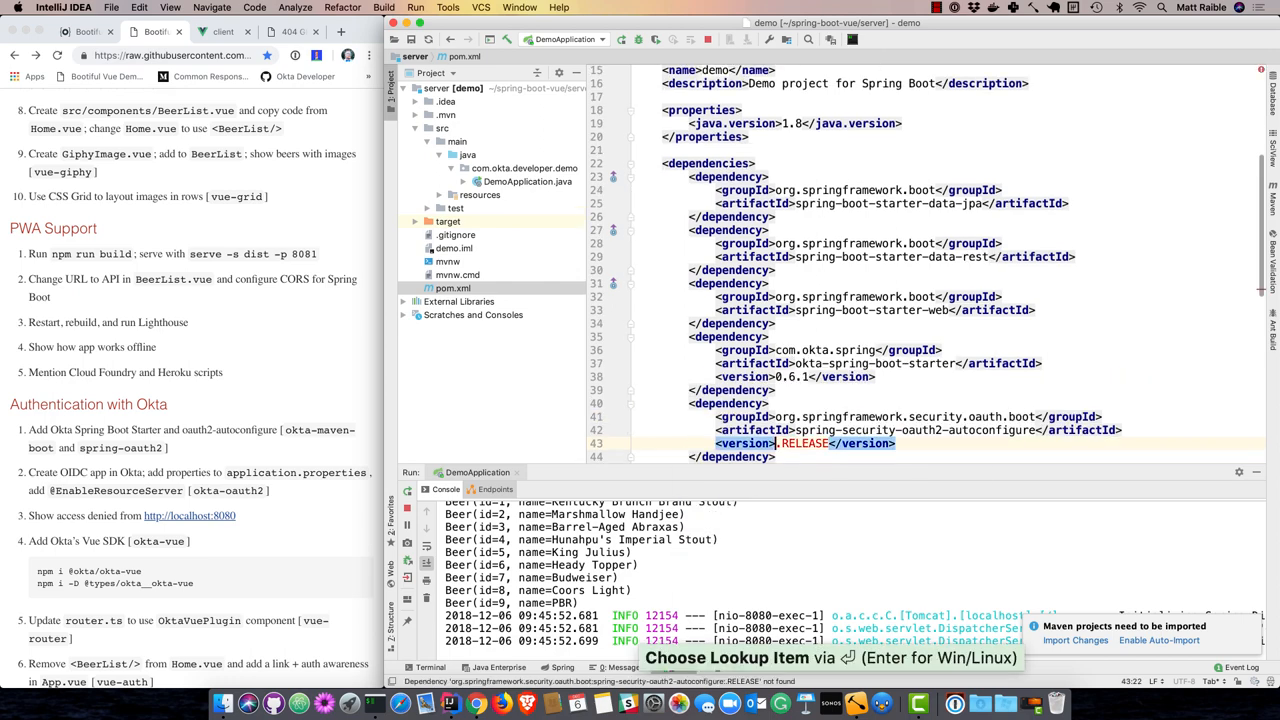
pyautogui.write('2.1.1')
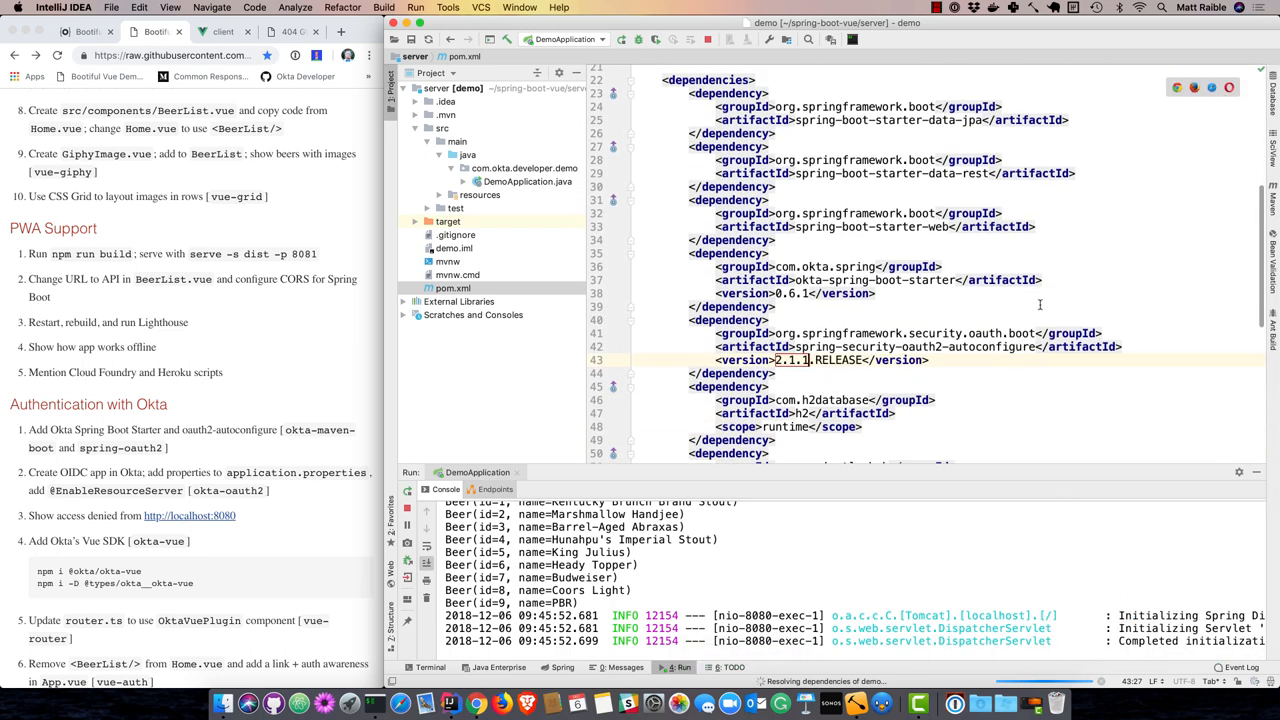
# Open src/main/resources/application.properties and add okta.oauth2.issuer and okta.oauth2.clientId properties.
pyautogui.click(480, 194)
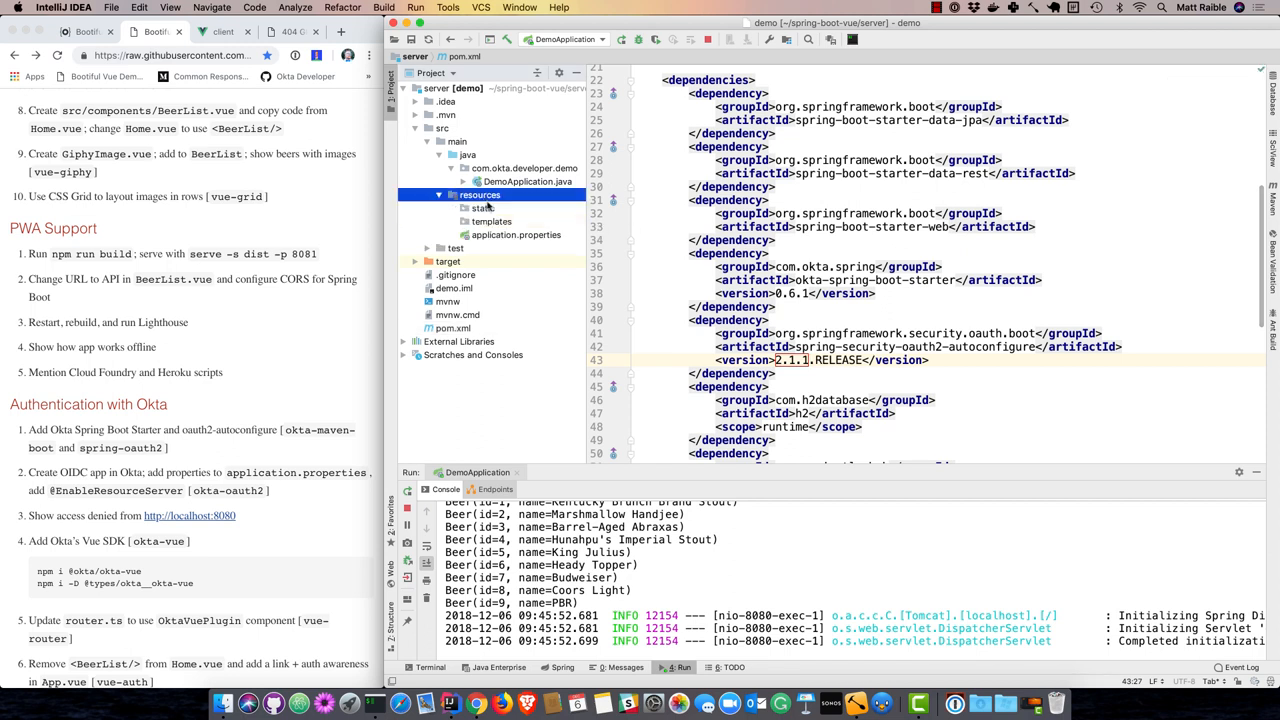
pyautogui.doubleClick(515, 234)
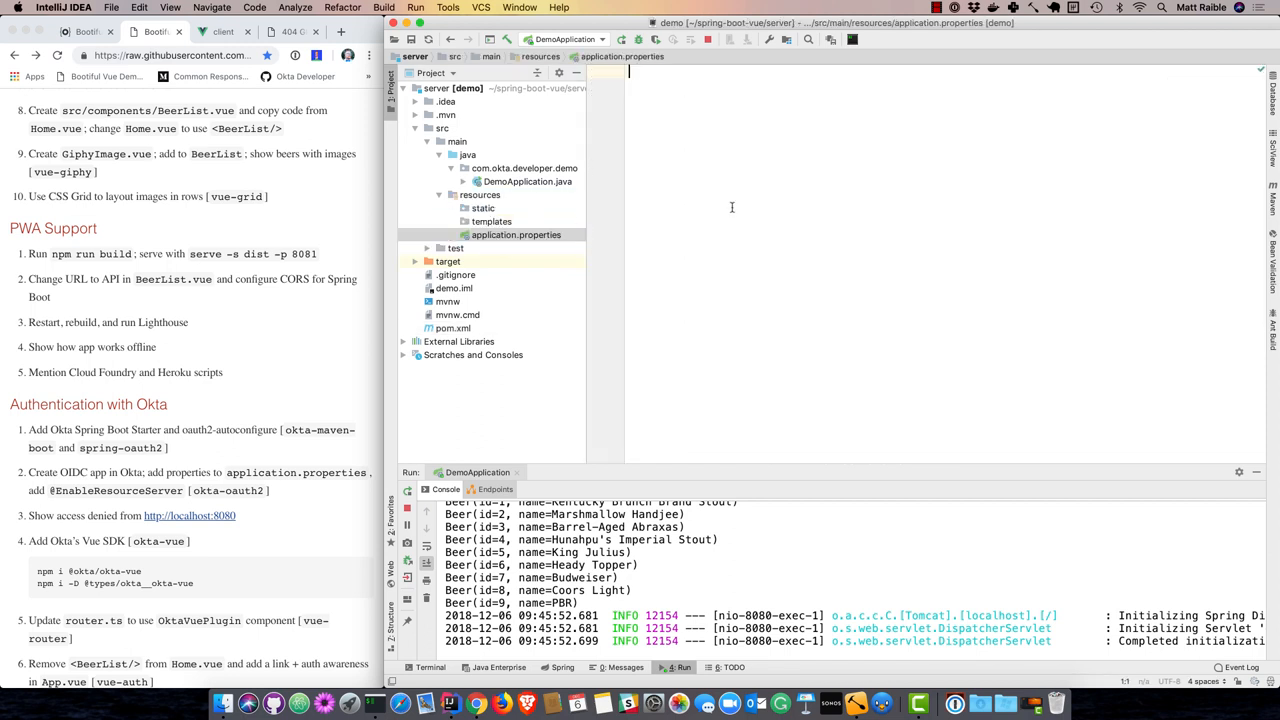
pyautogui.write('okta.oauth2.issuer=https://dev-737523.oktapreview.com/oauth2/default')
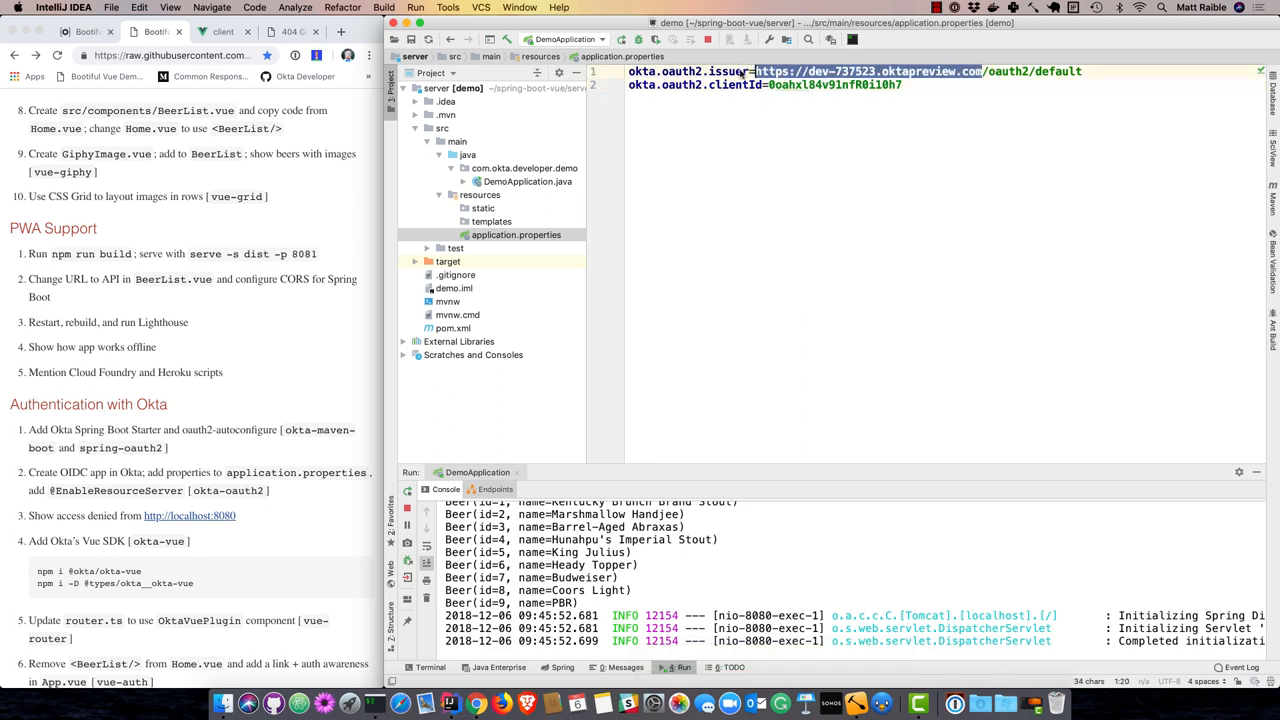
# Log in to the Okta developer org at developer.okta.com with the saved credentials.
pyautogui.click(341, 31)
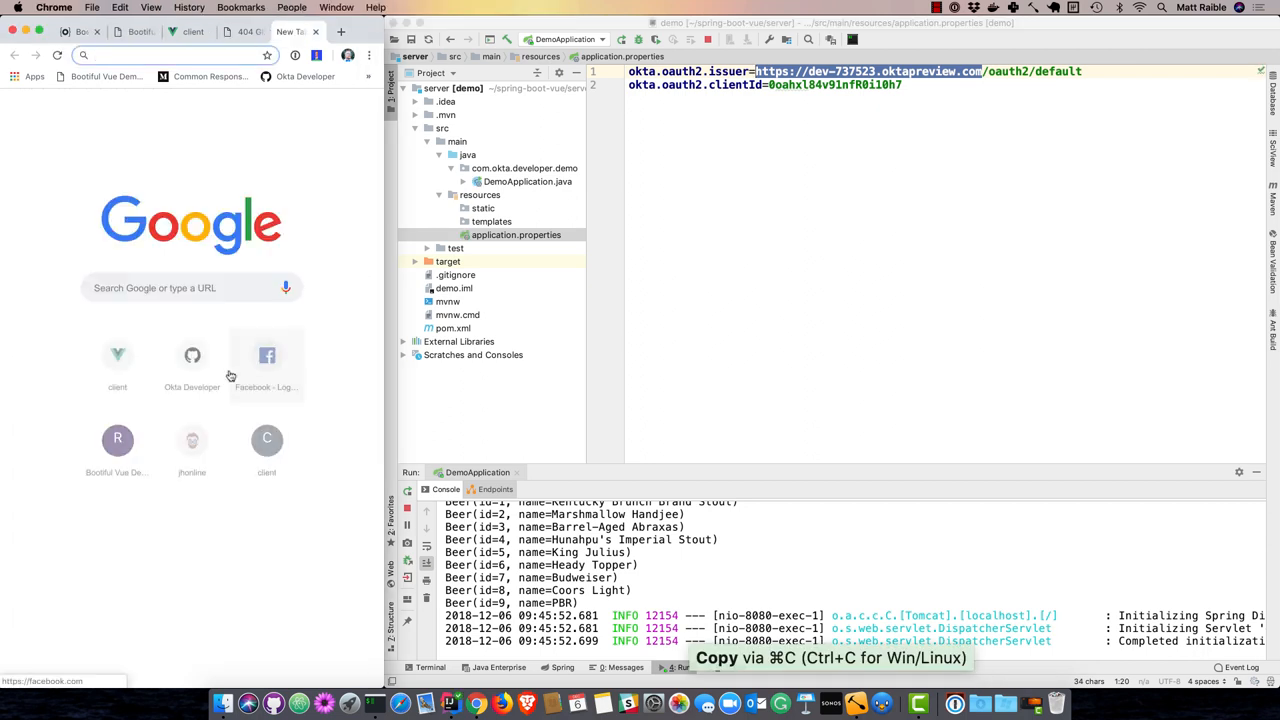
pyautogui.click(191, 356)
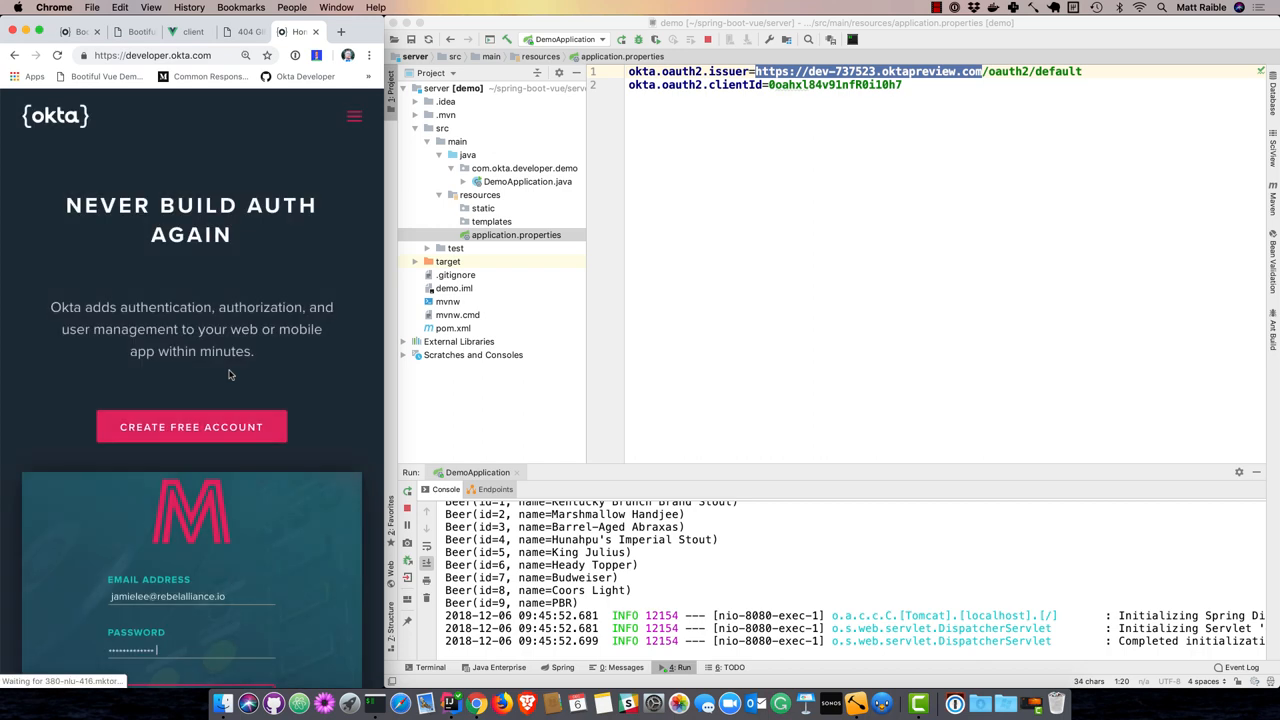
pyautogui.click(354, 116)
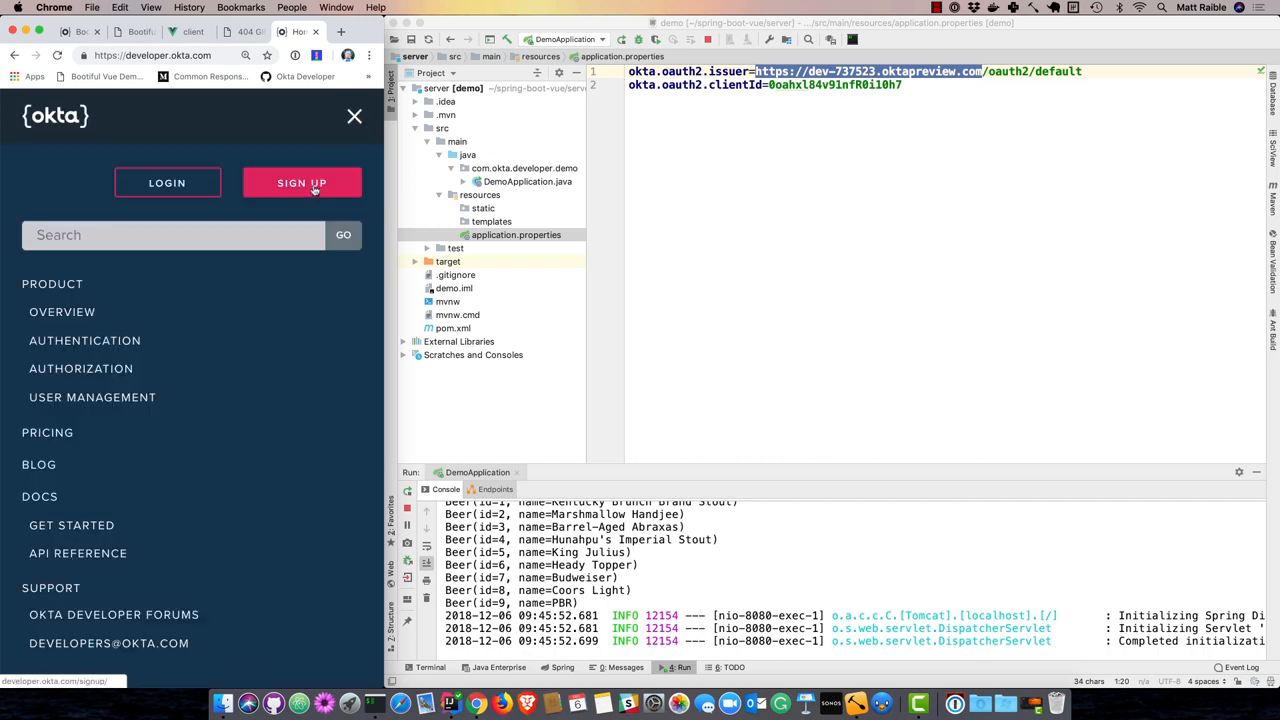
pyautogui.click(302, 182)
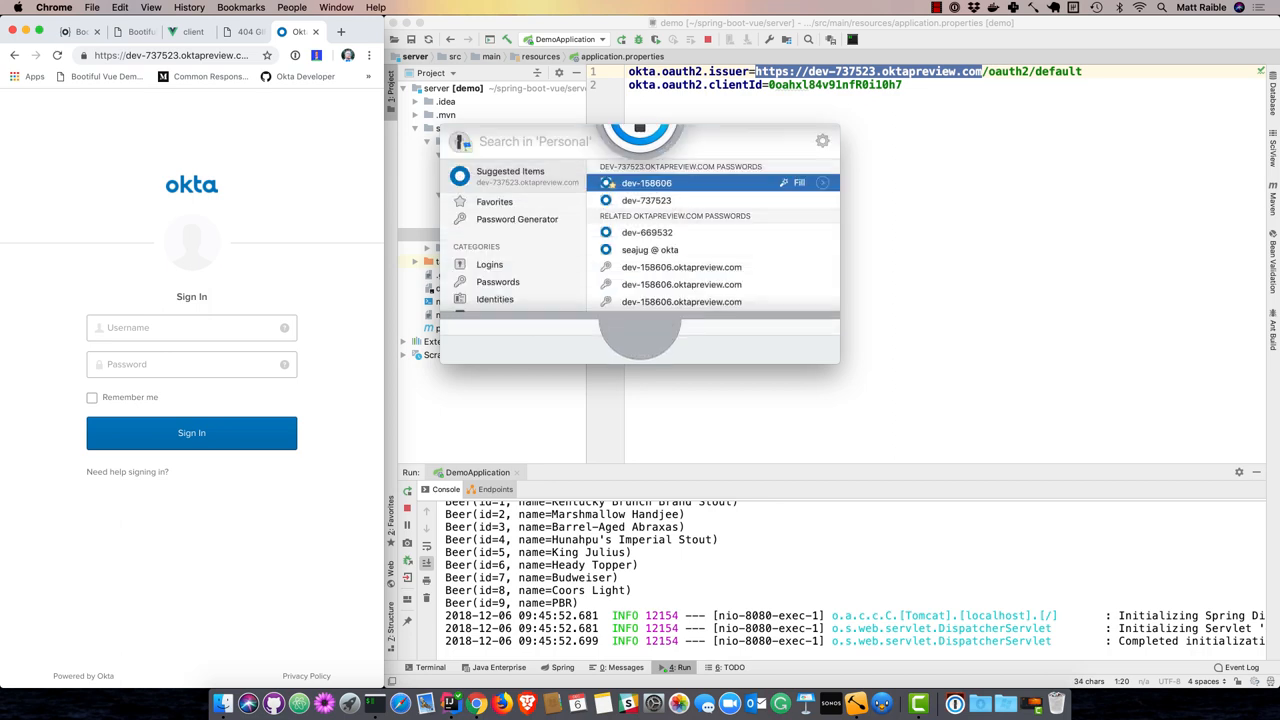
pyautogui.click(798, 183)
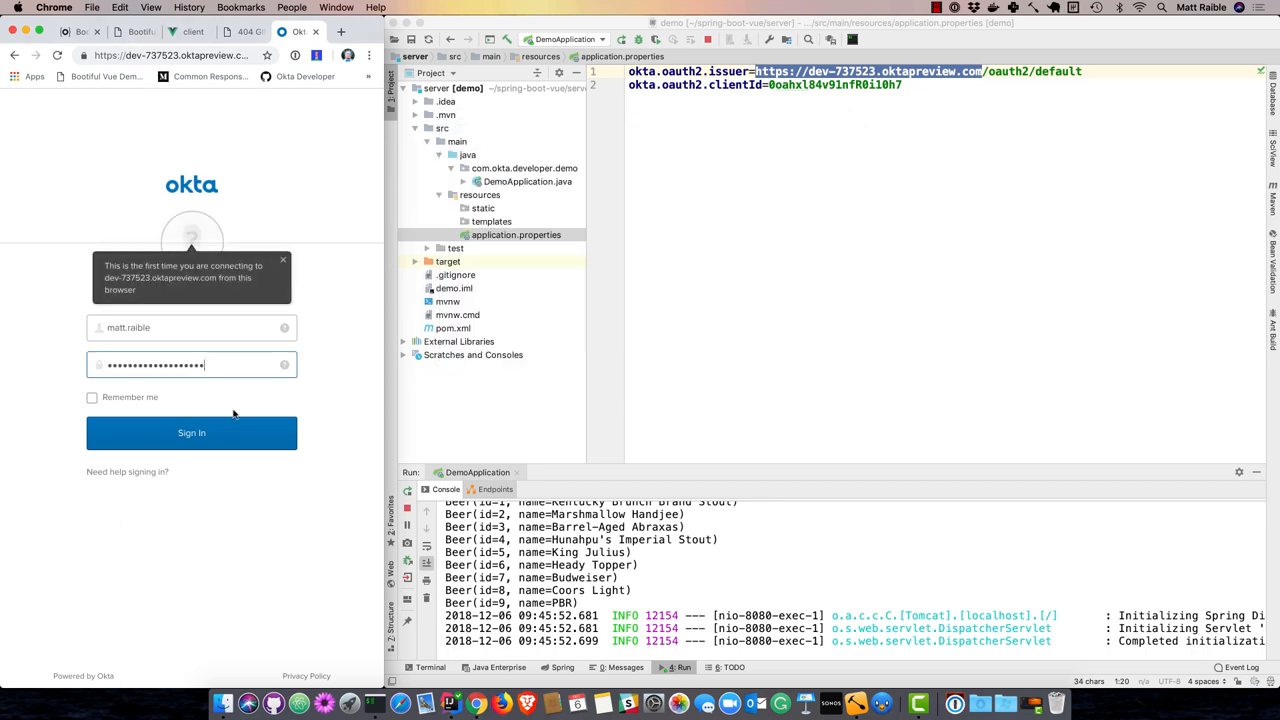
pyautogui.click(191, 432)
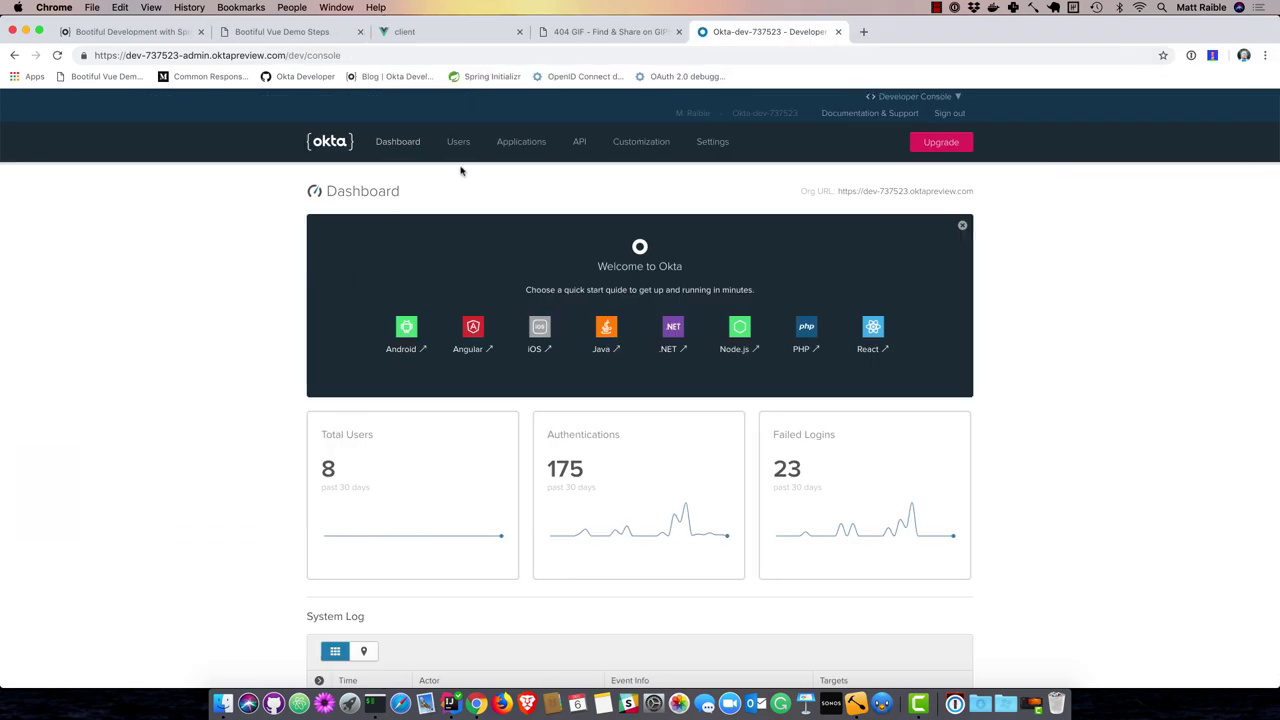
# Create the 'Awesome Vue' single-page app using localhost:8081 base and login redirect URIs.
pyautogui.click(521, 141)
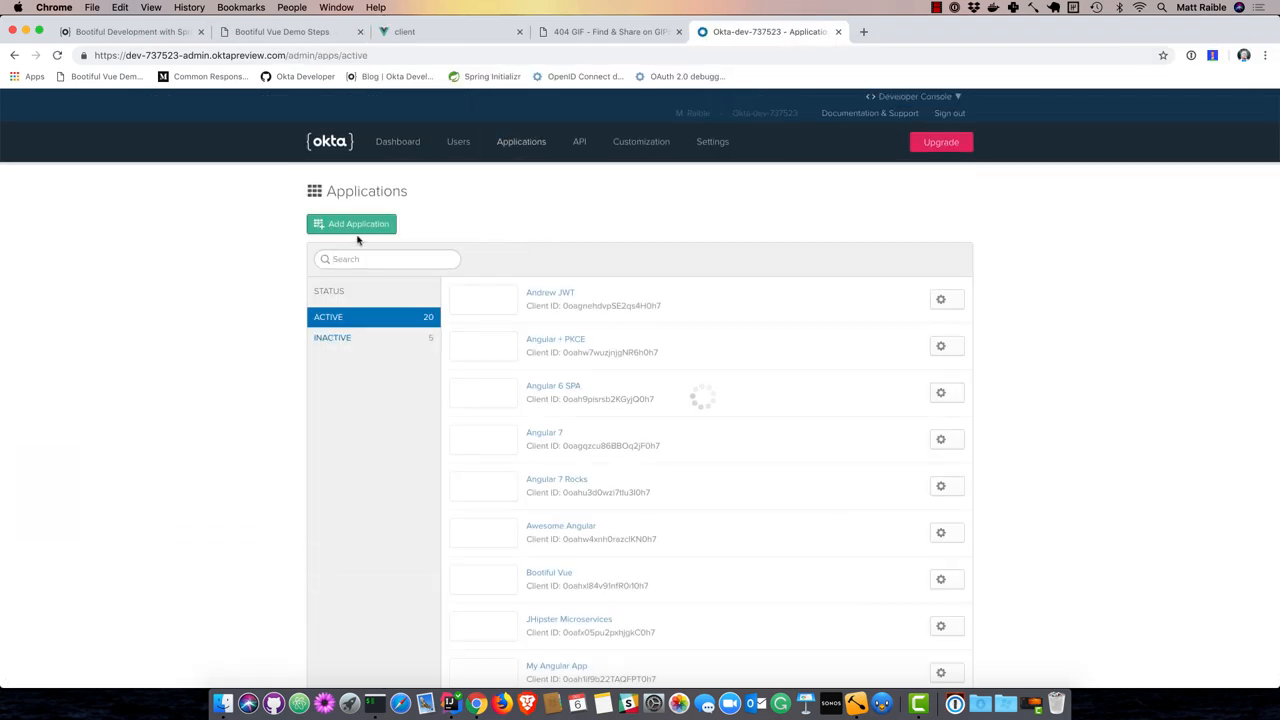
pyautogui.click(351, 223)
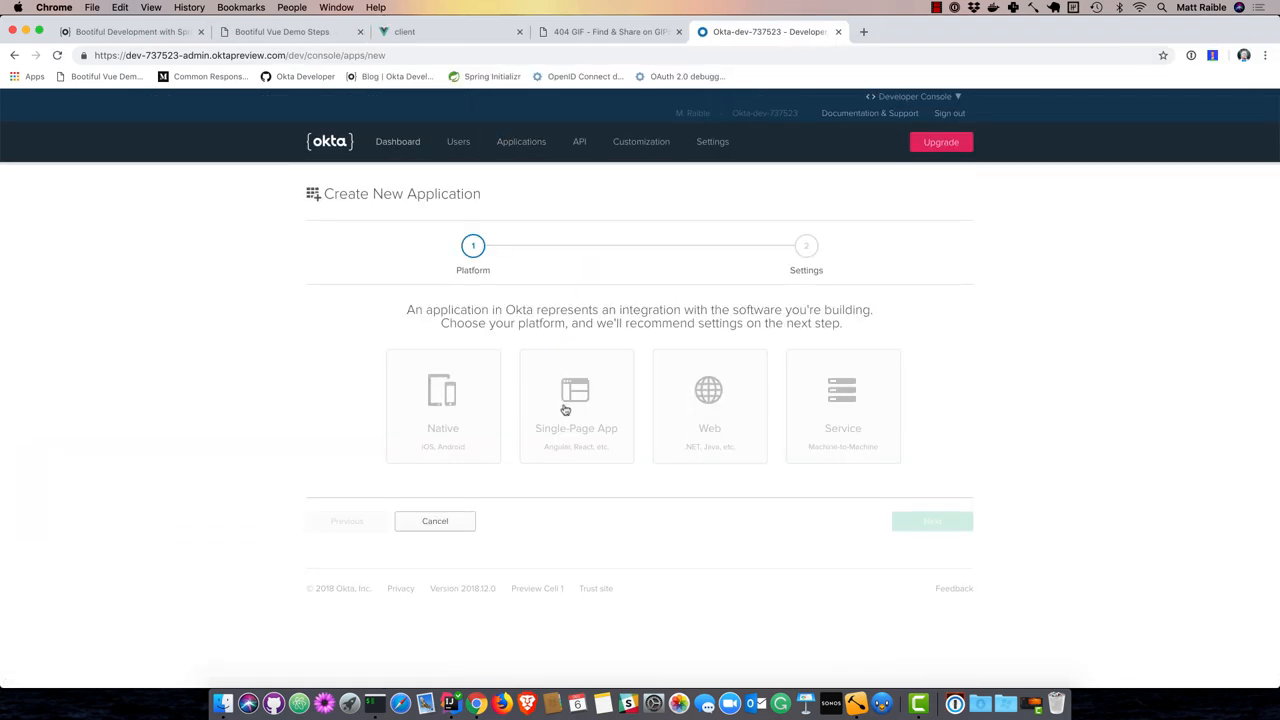
pyautogui.click(576, 405)
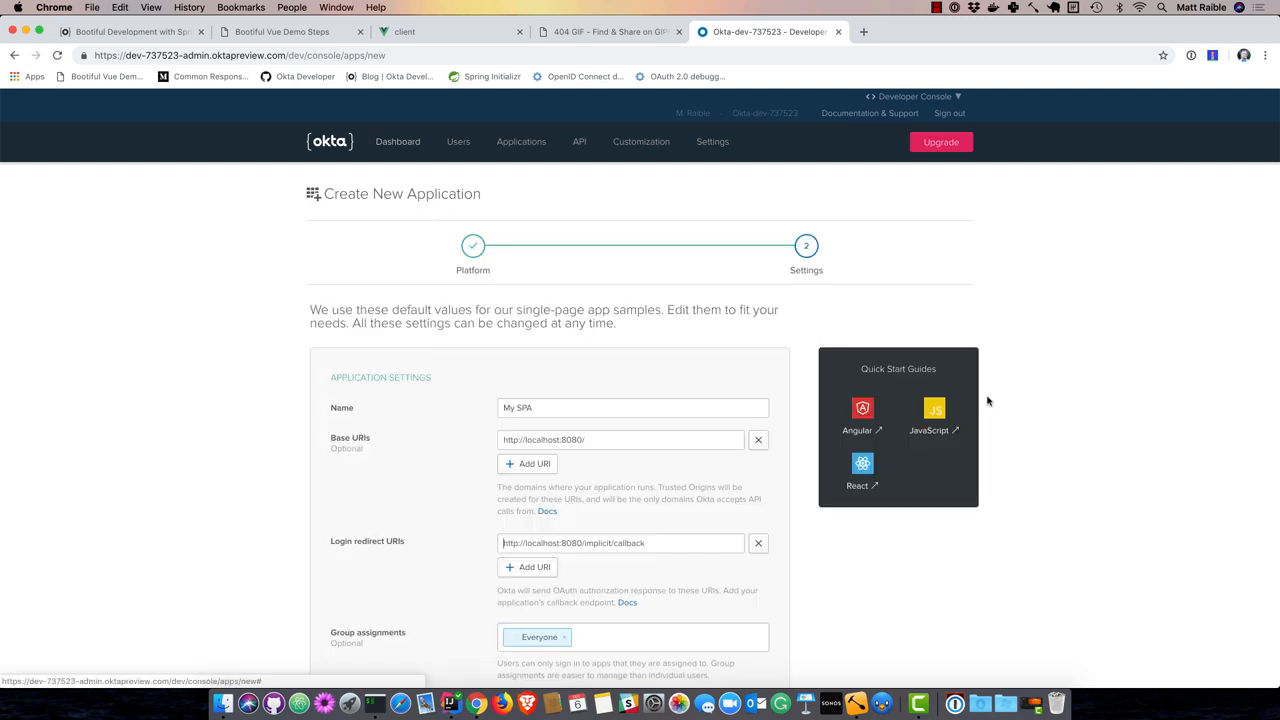
pyautogui.tripleClick(517, 407)
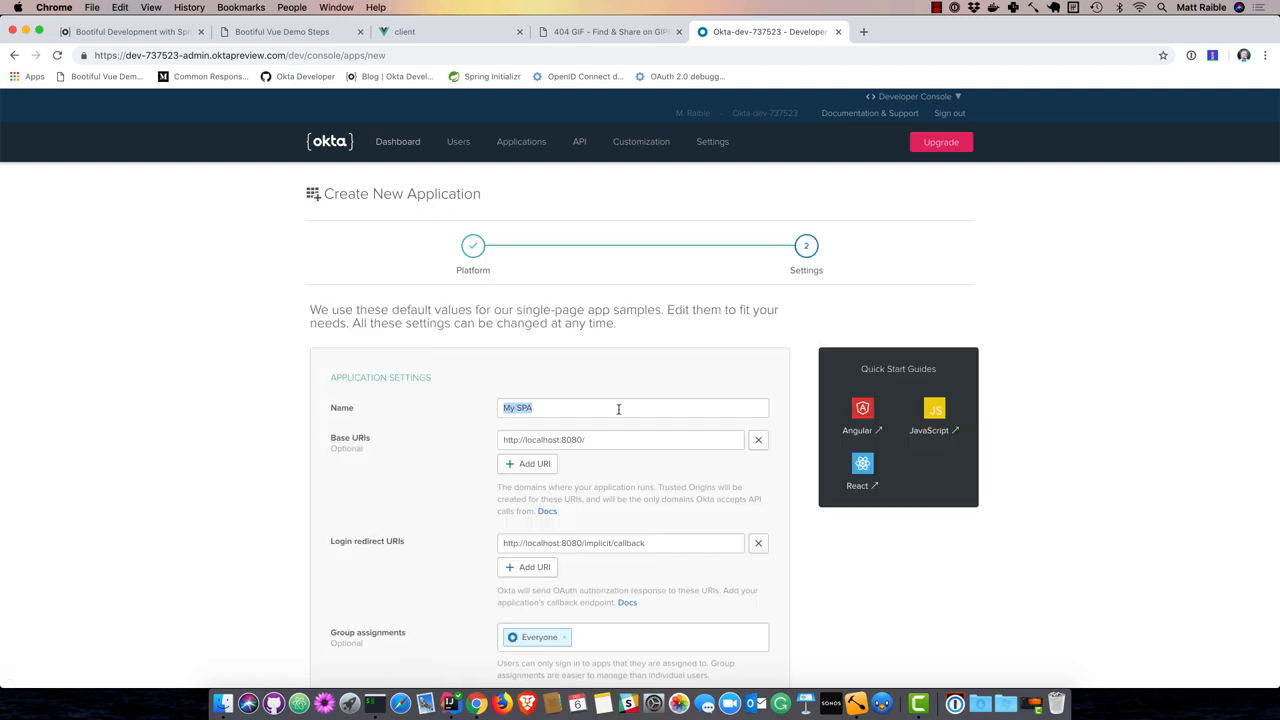
pyautogui.write('Awesome Vue')
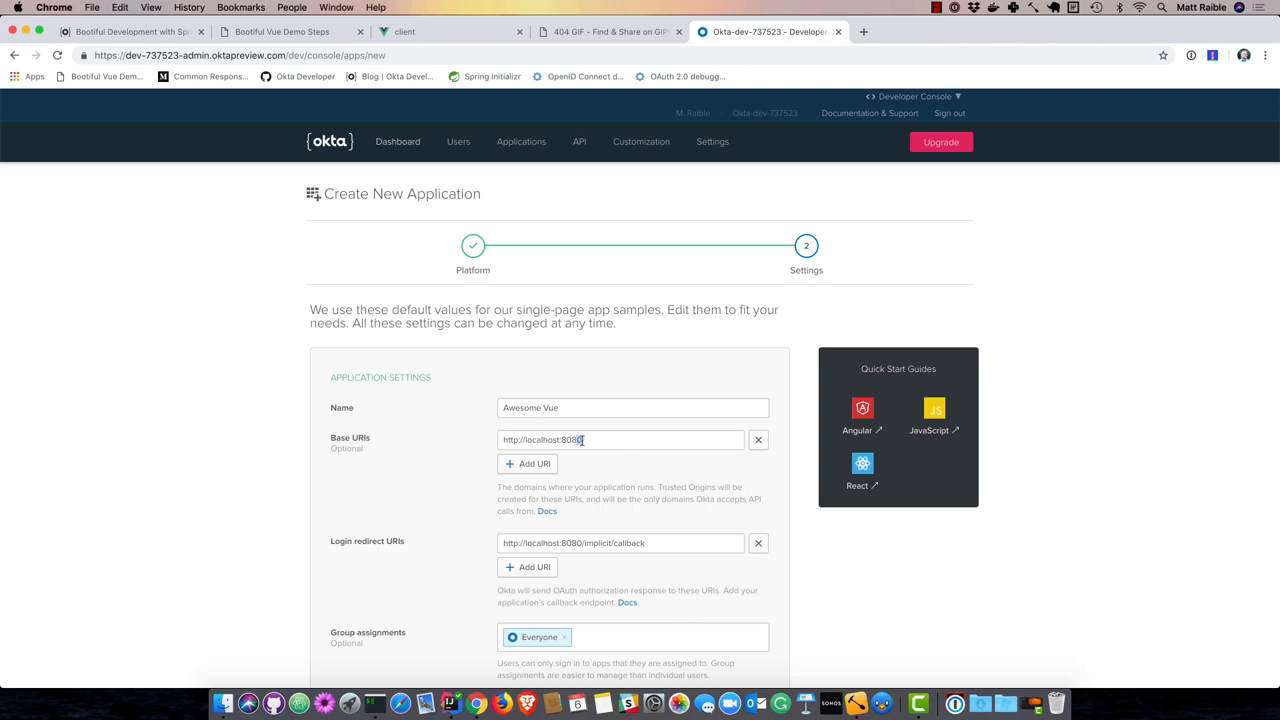
pyautogui.write('1/')
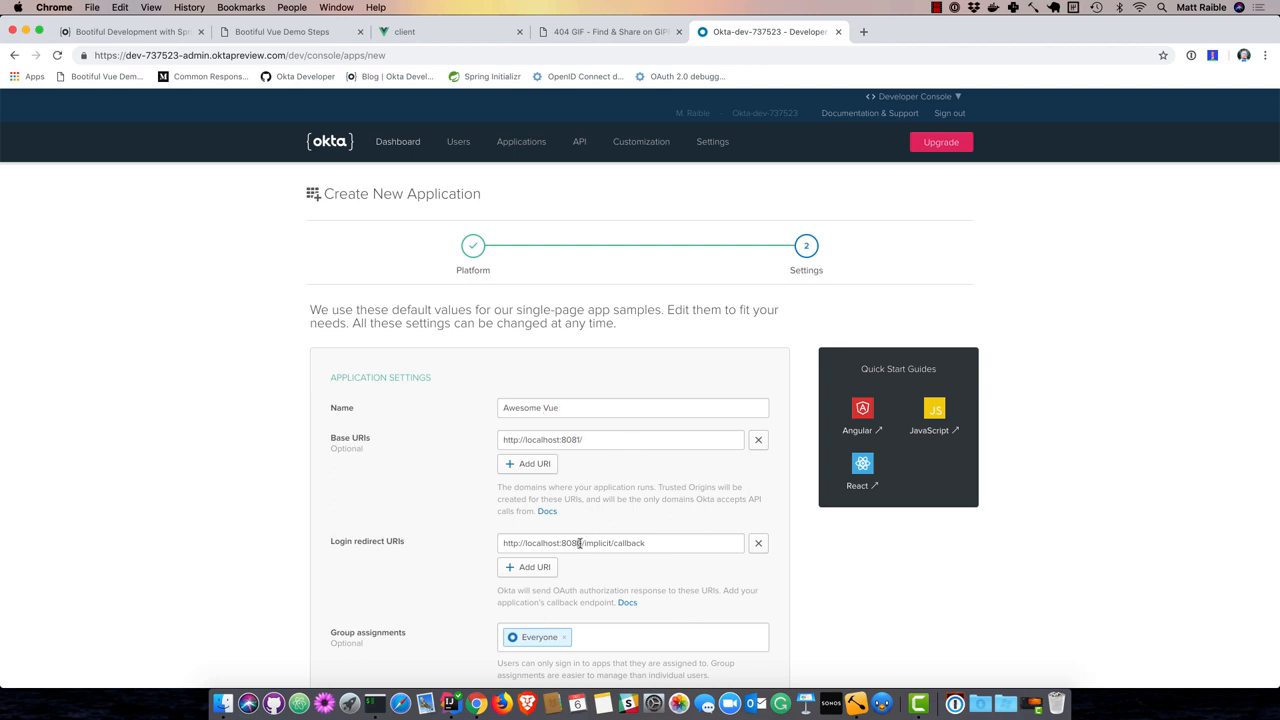
pyautogui.scroll(-3)
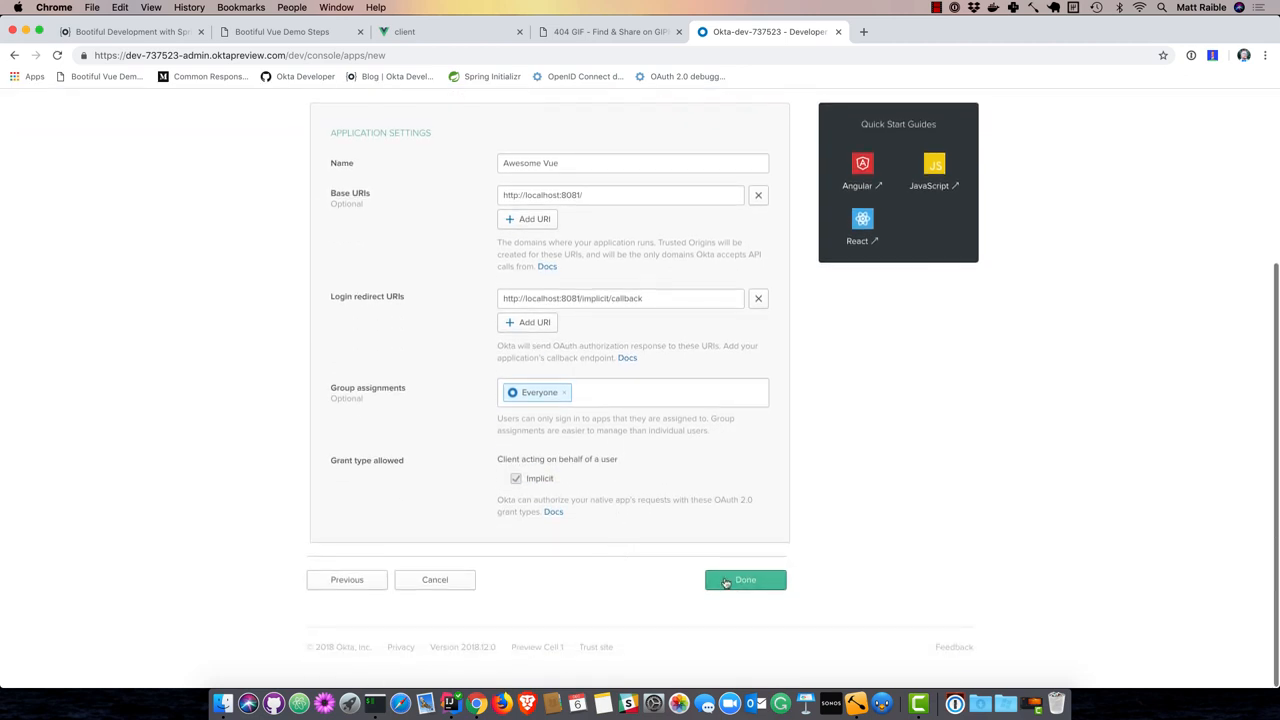
pyautogui.click(745, 579)
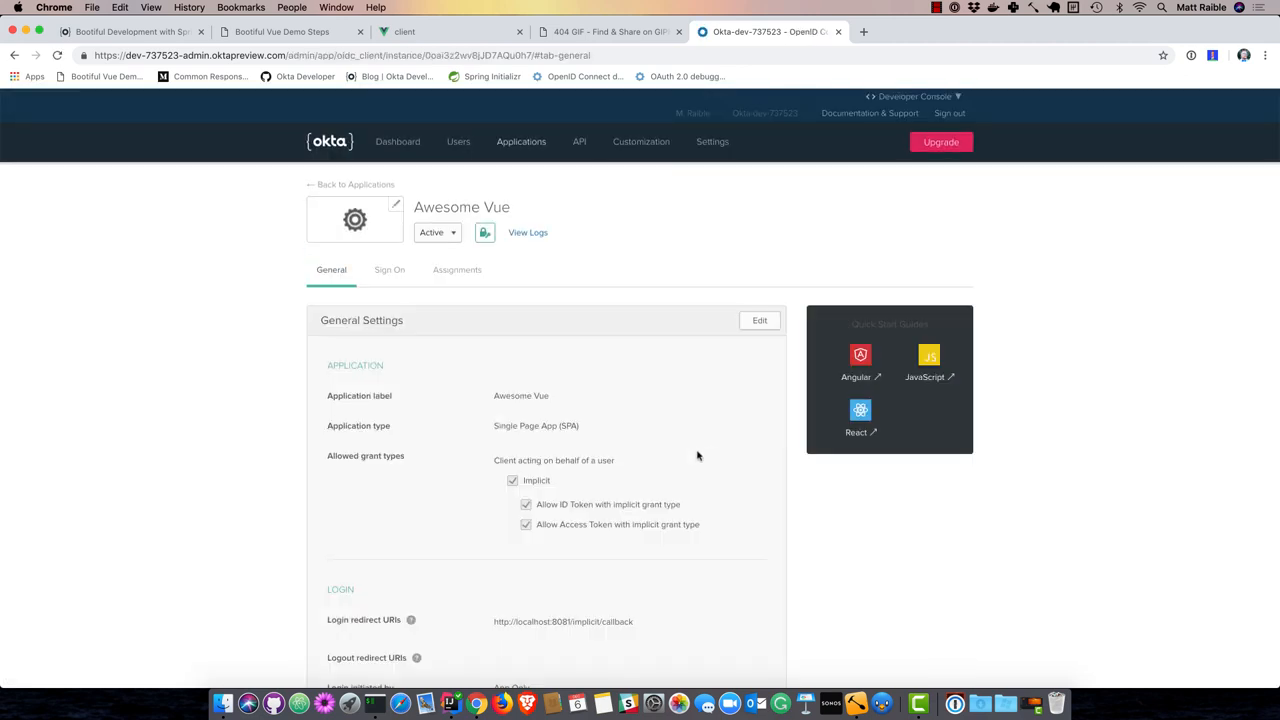
pyautogui.scroll(-3)
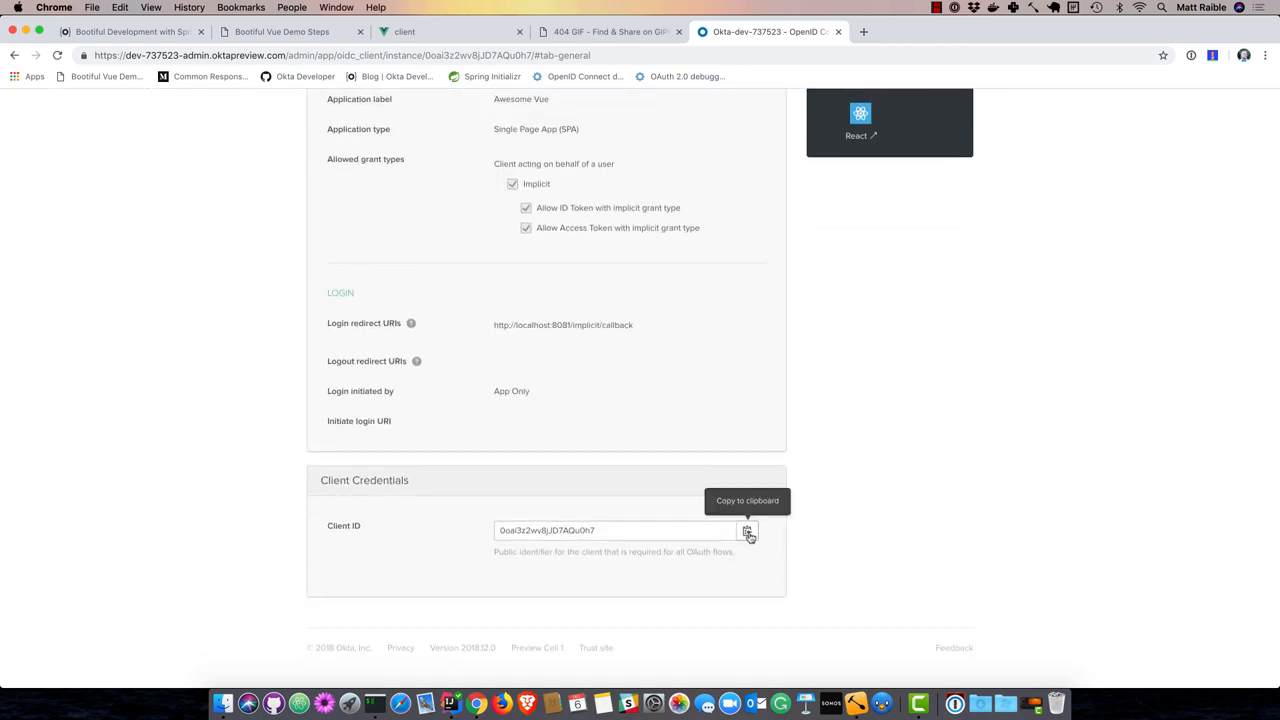
pyautogui.moveTo(892, 520)
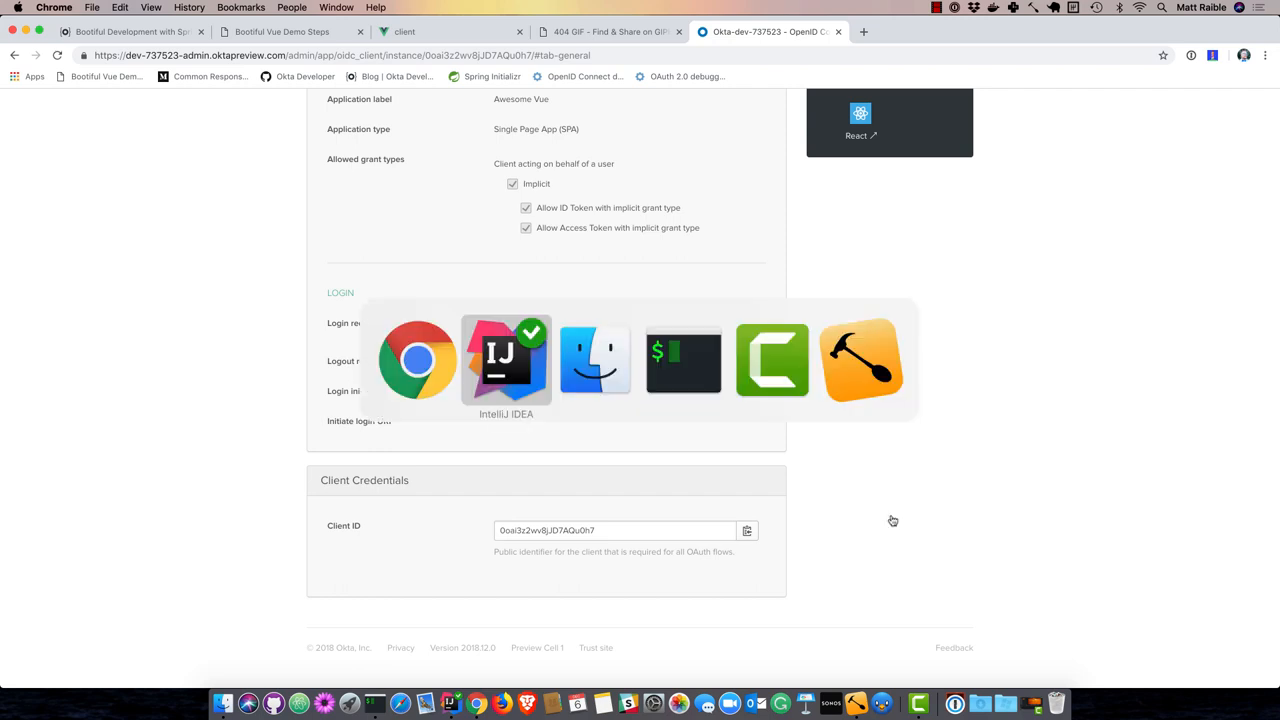
# Paste the client ID into application.properties, save, and rerun DemoApplication.
pyautogui.click(506, 360)
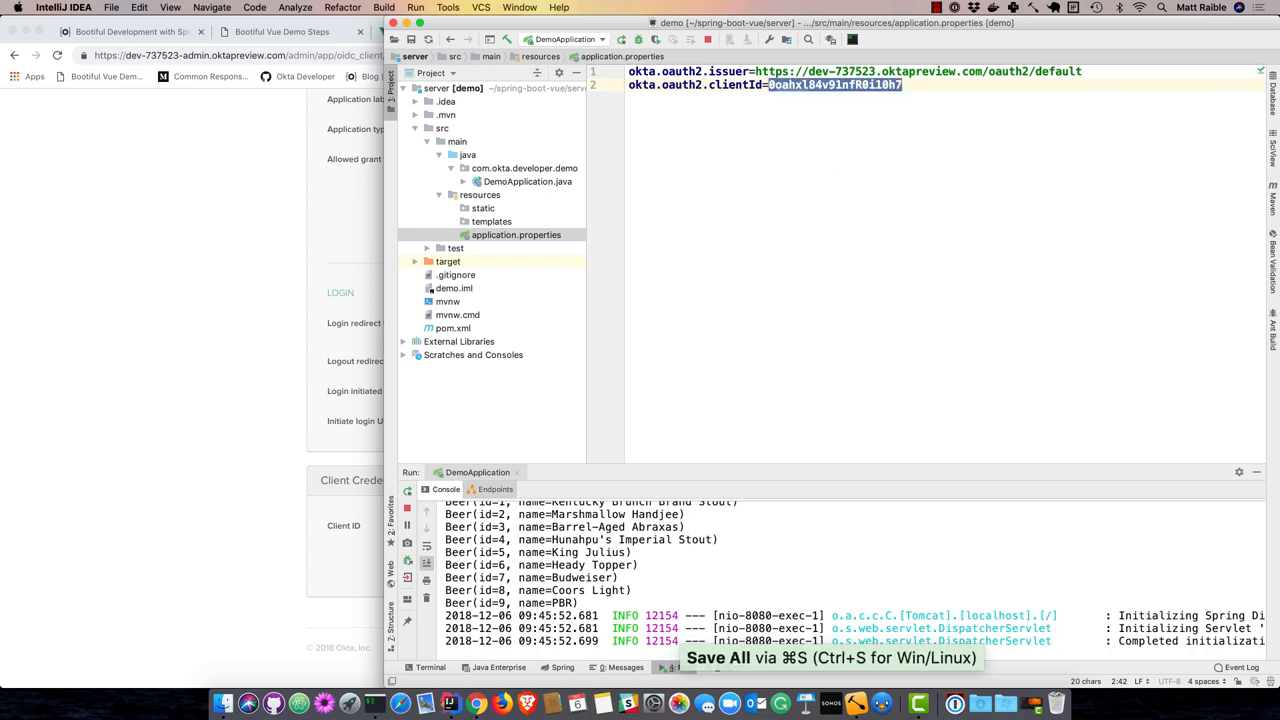
pyautogui.moveTo(830, 184)
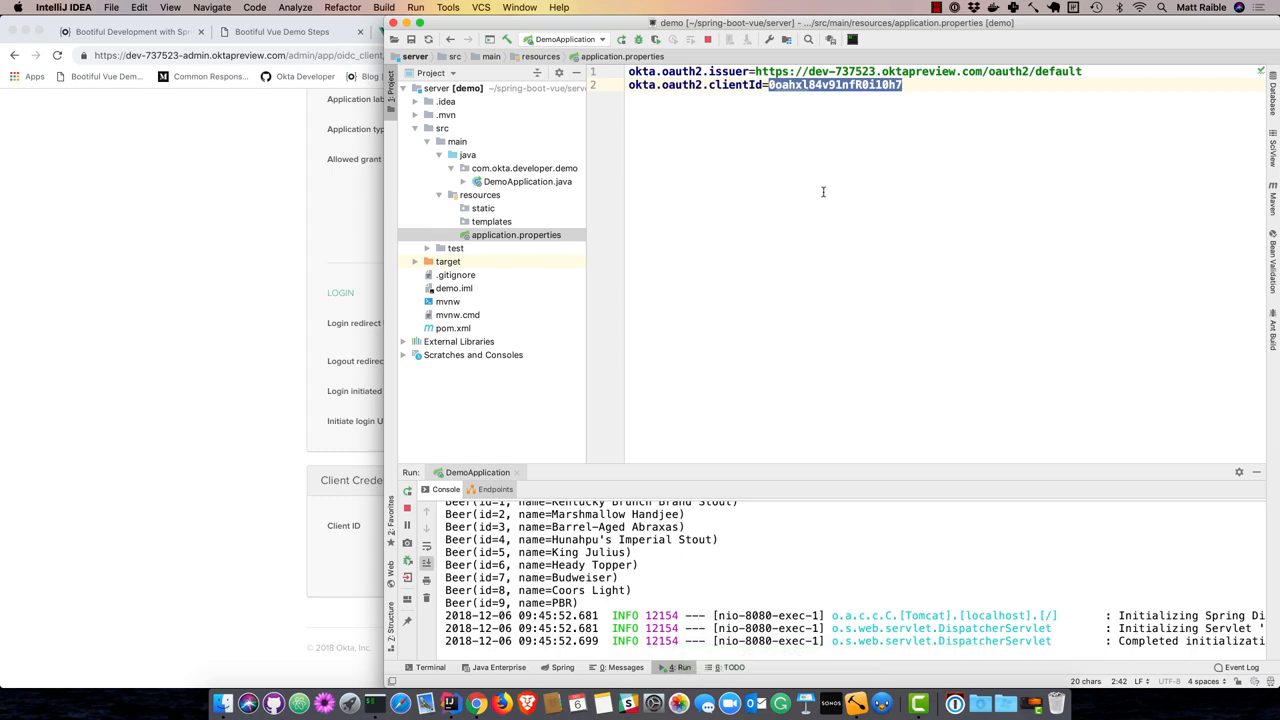
pyautogui.click(407, 509)
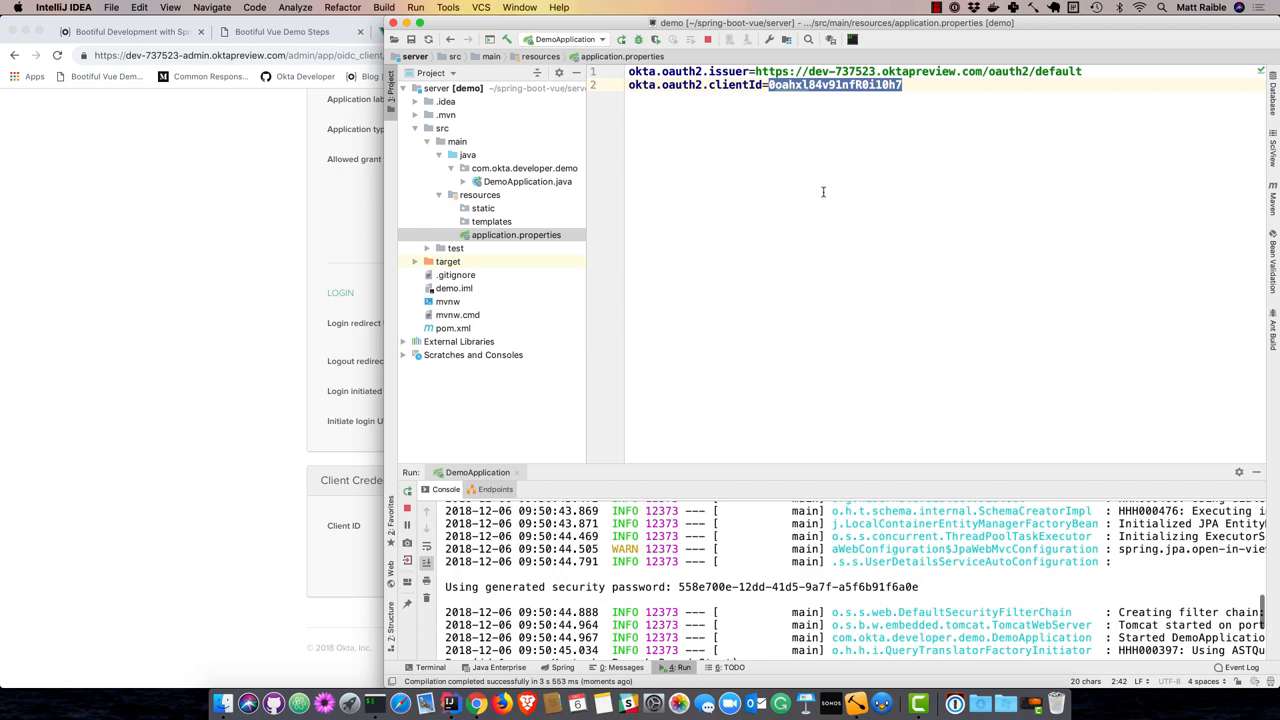
# Load the local app in Chrome to confirm the login redirect, then type @ above DemoApplication.
pyautogui.click(476, 703)
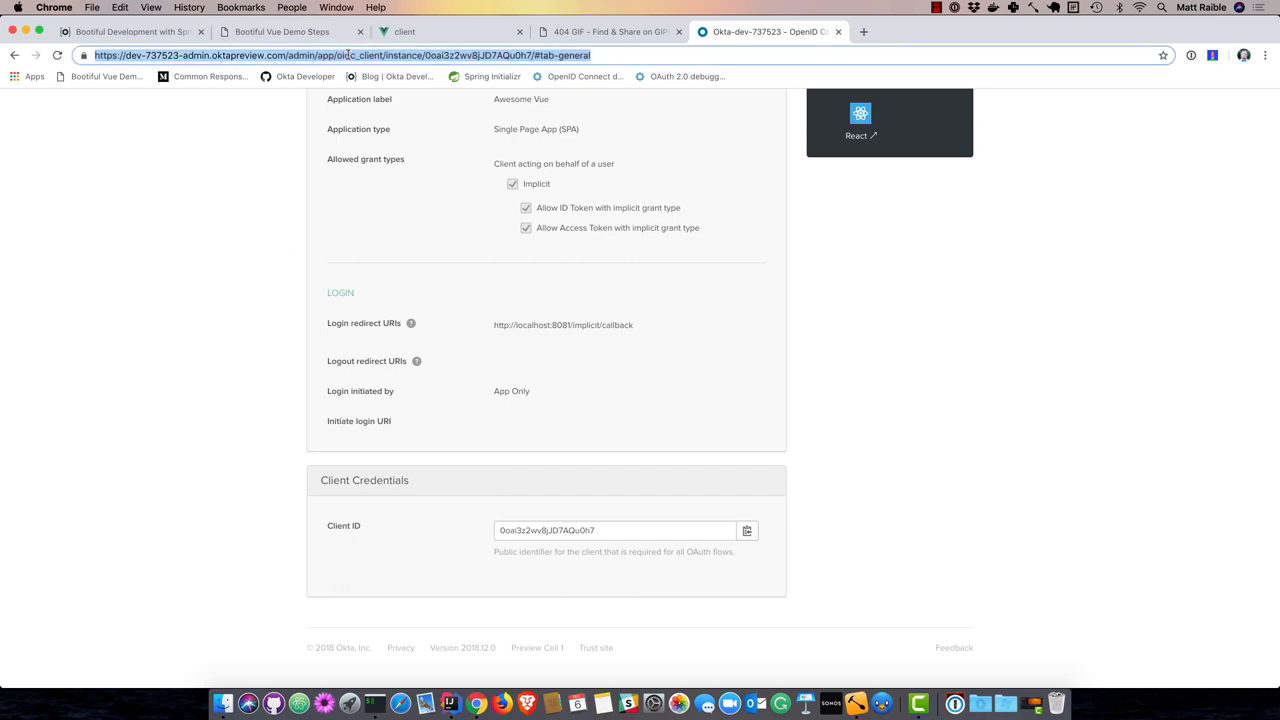
pyautogui.write('localhost:8081")')
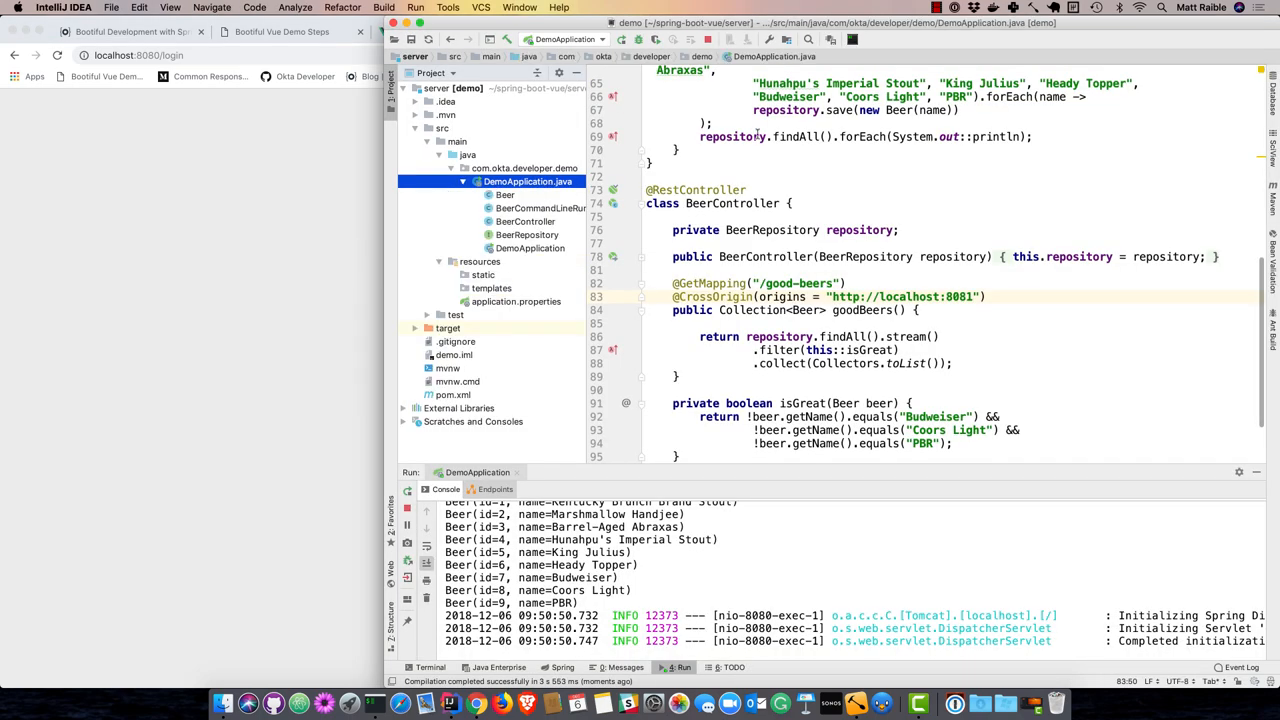
pyautogui.scroll(3)
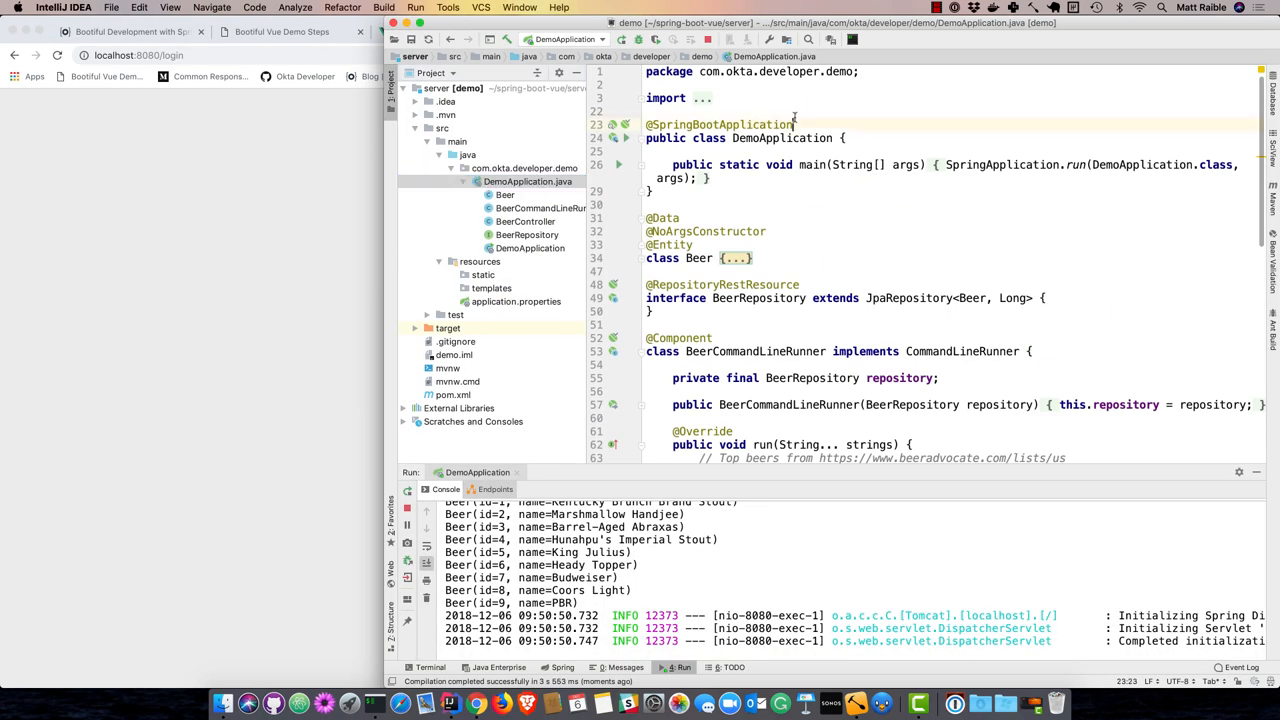
pyautogui.write('@')
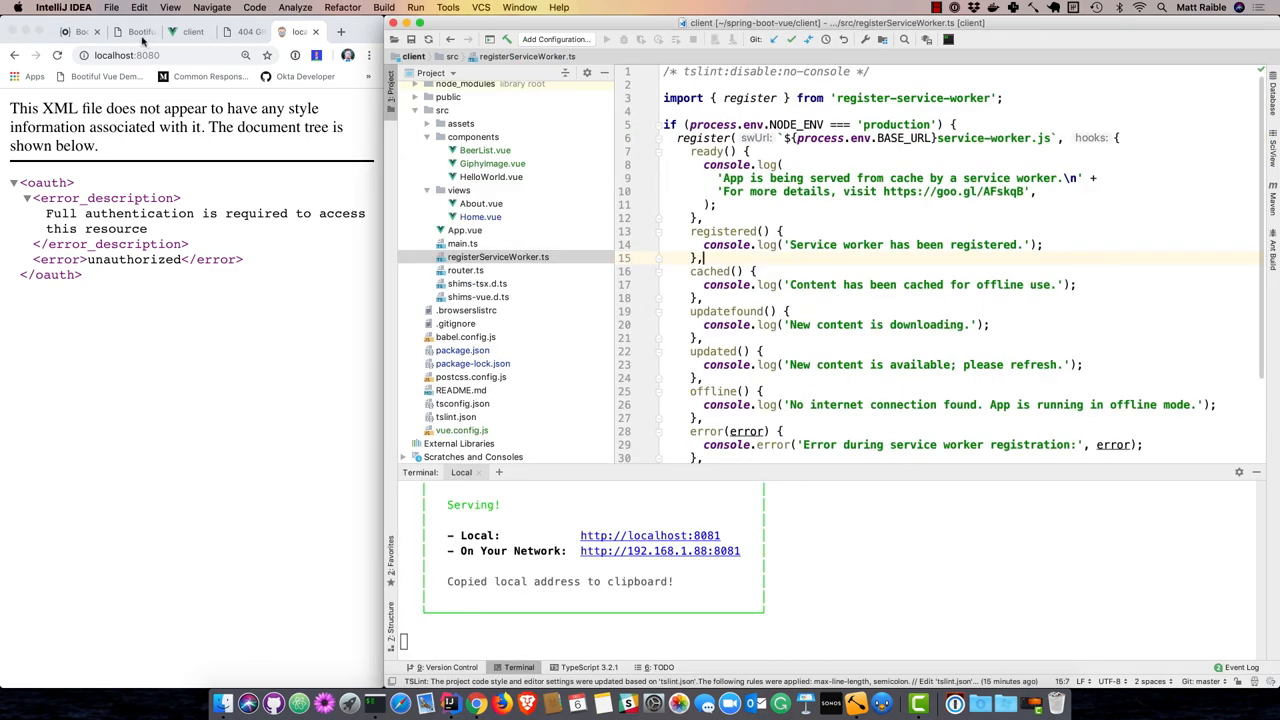
pyautogui.click(135, 31)
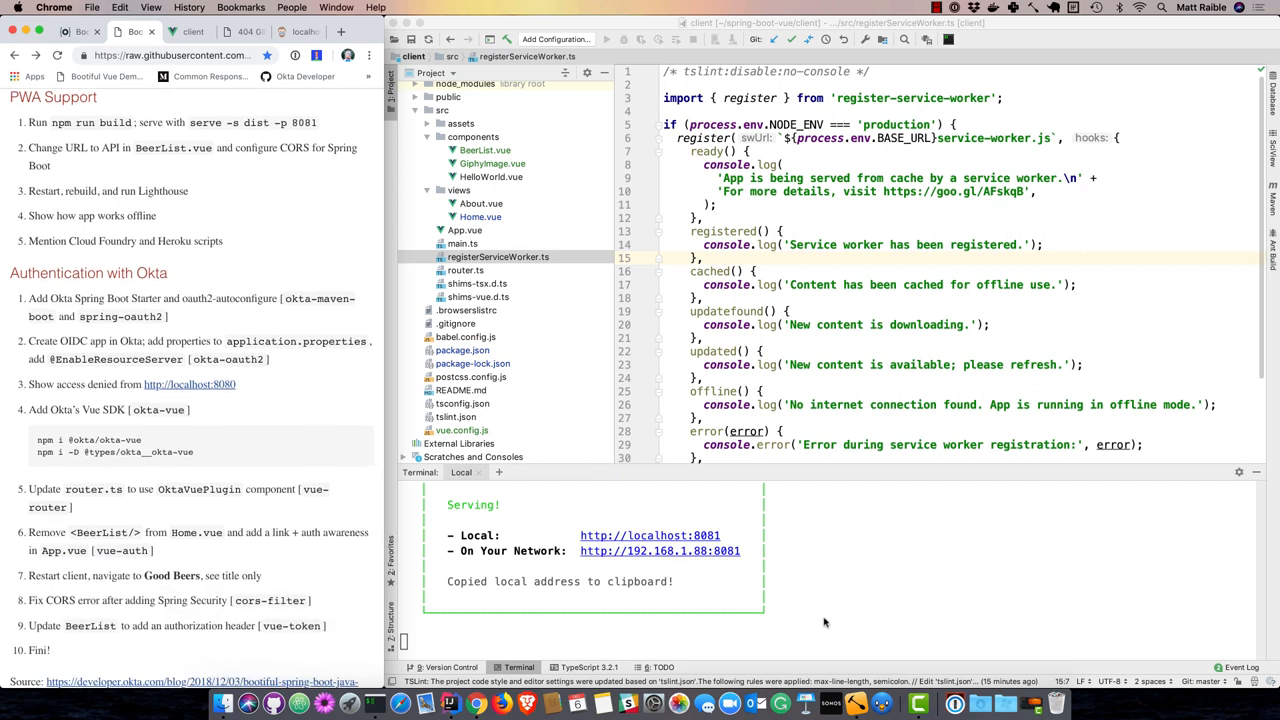
pyautogui.press('ctrl+c')
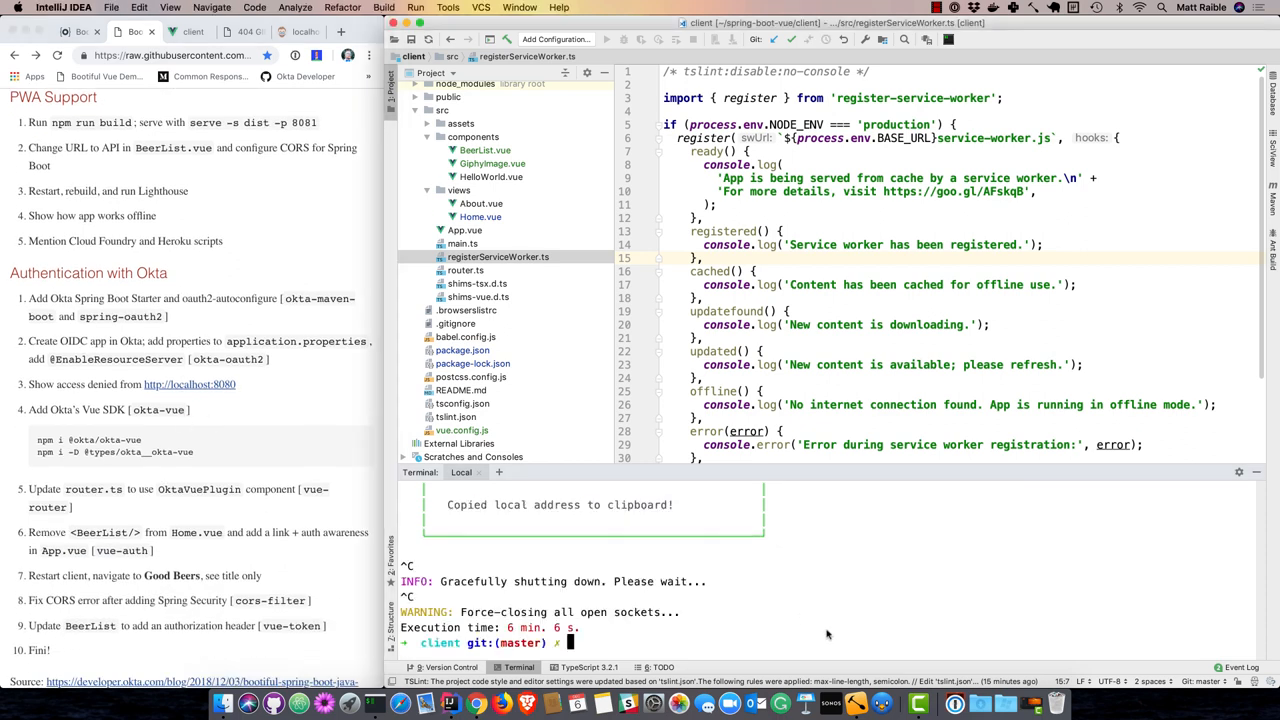
pyautogui.write('okta-vue')
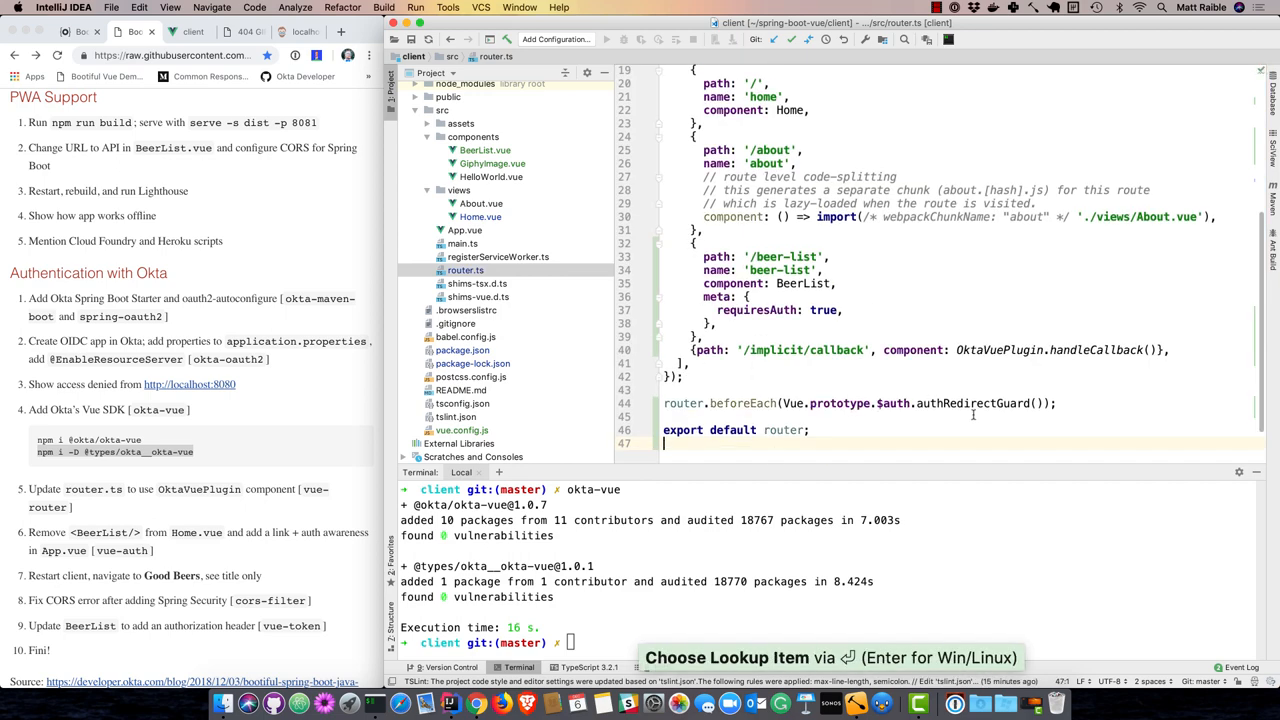
# Register OktaVuePlugin with issuer and client_id, add the callback route and requiresAuth meta.
pyautogui.scroll(3)
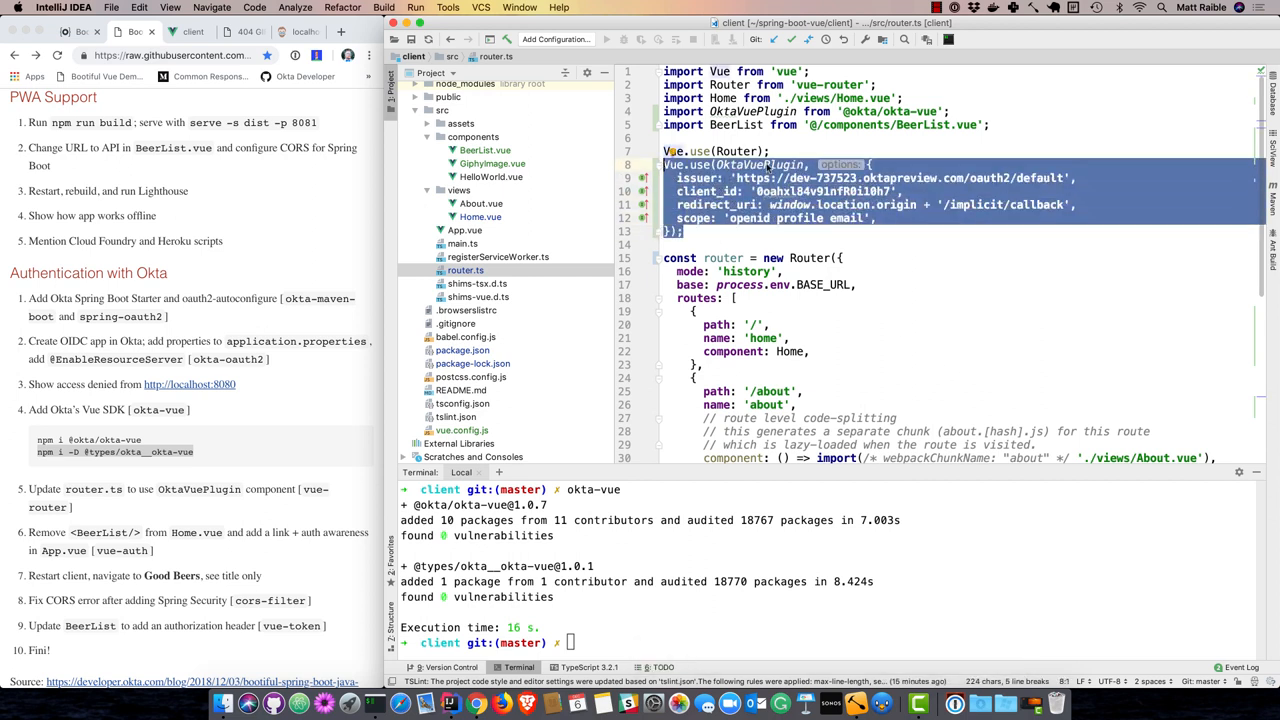
pyautogui.moveTo(935, 180)
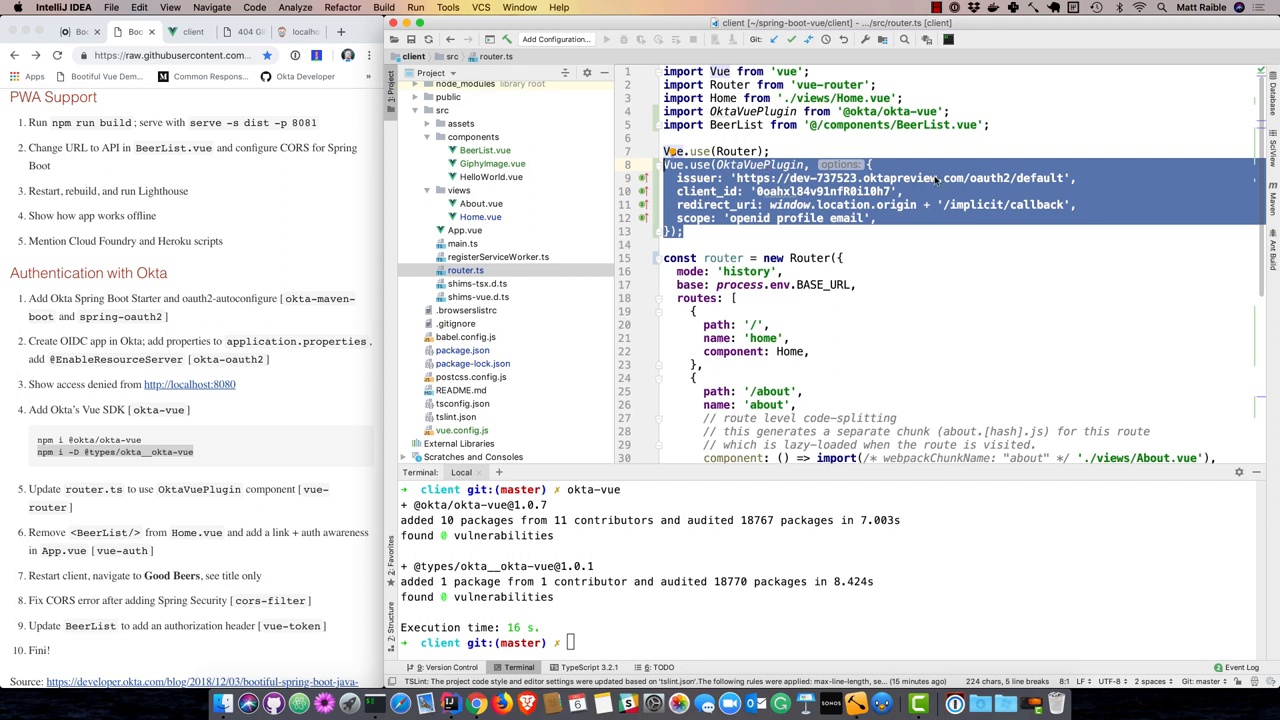
pyautogui.moveTo(845, 200)
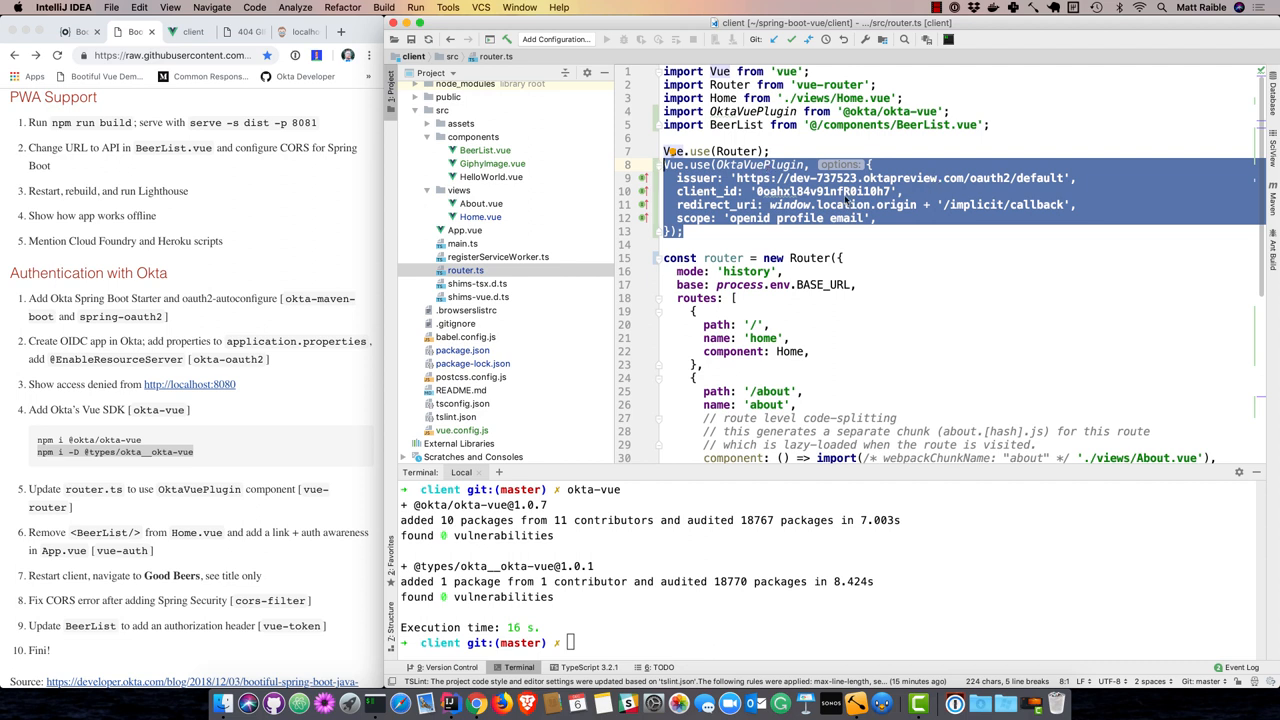
pyautogui.scroll(3)
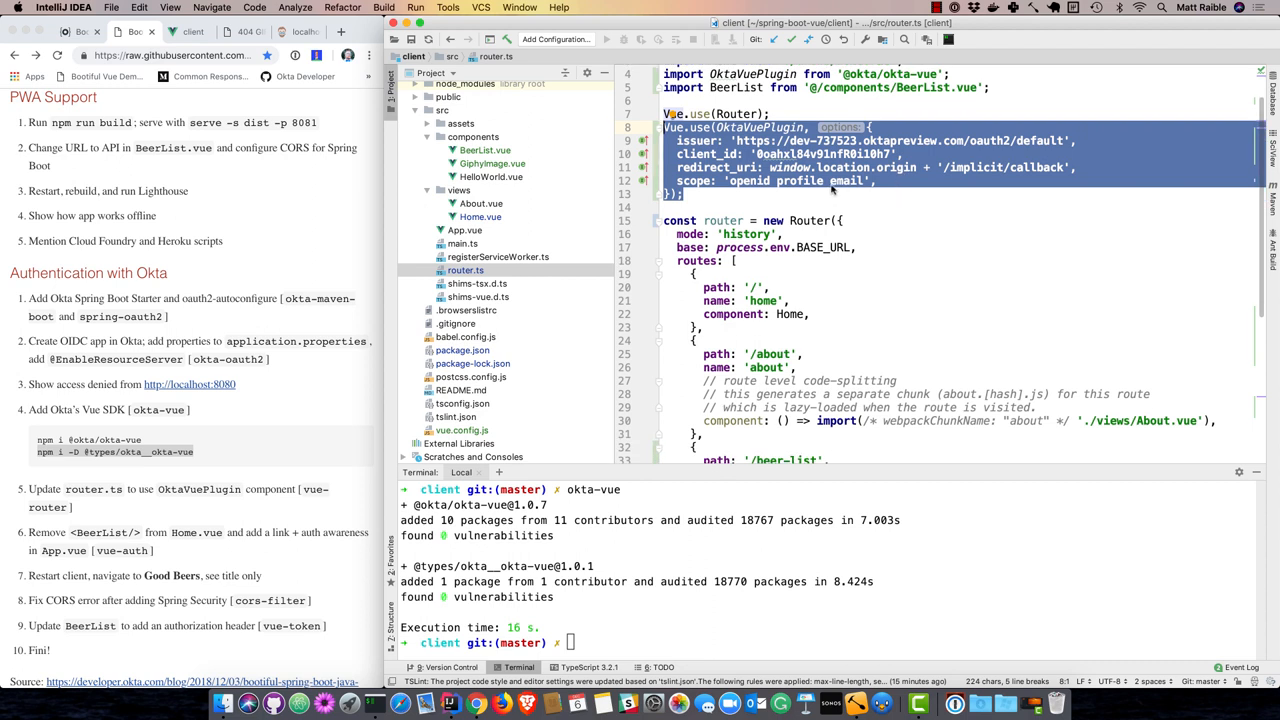
pyautogui.scroll(-3)
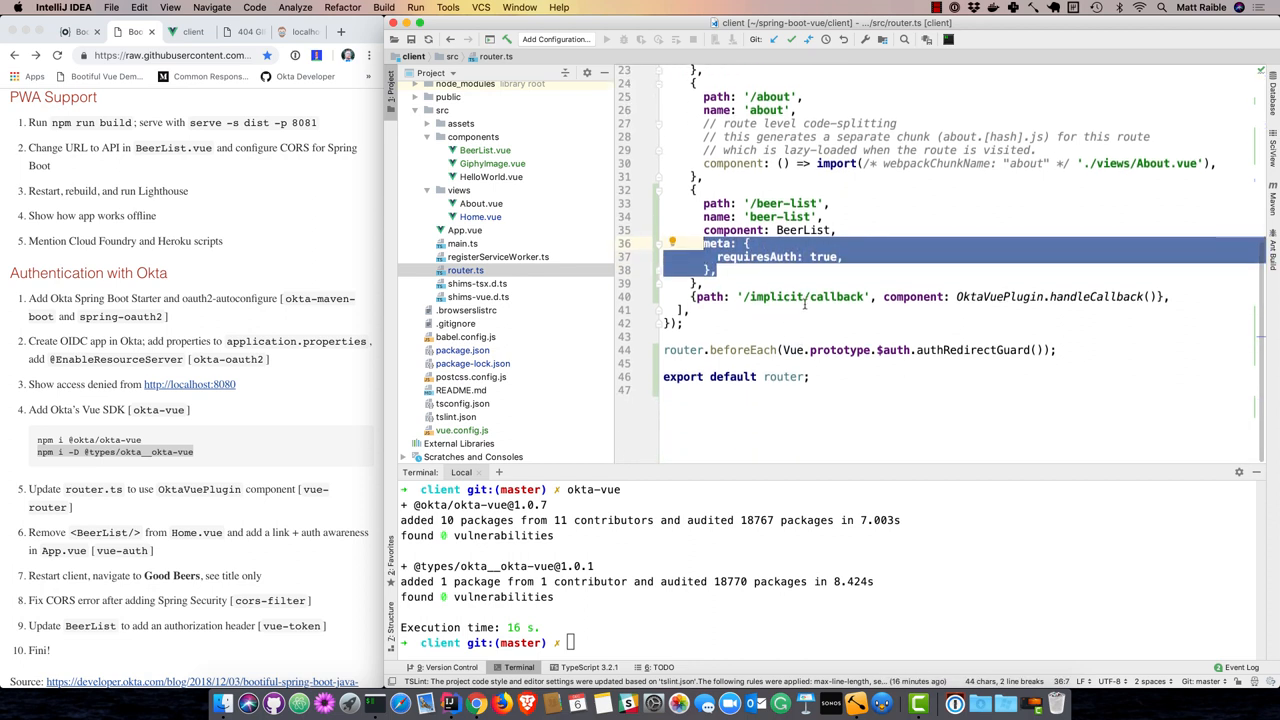
pyautogui.doubleClick(999, 296)
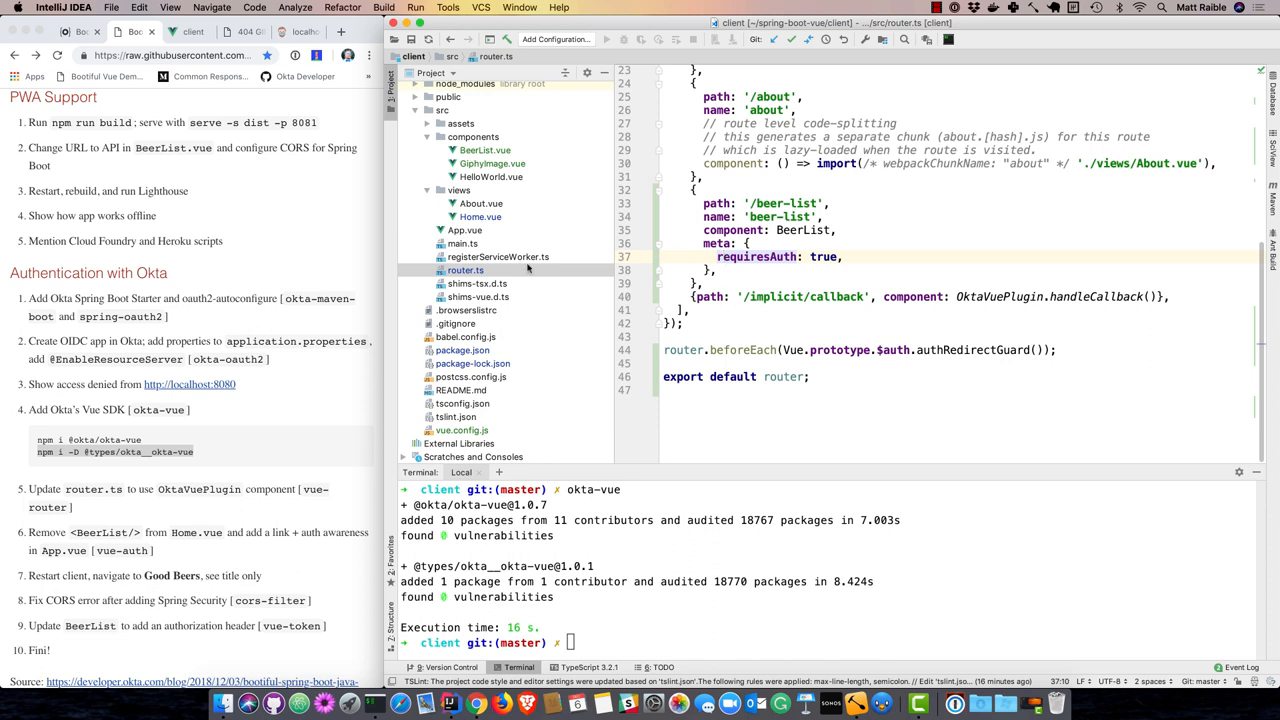
pyautogui.moveTo(490, 198)
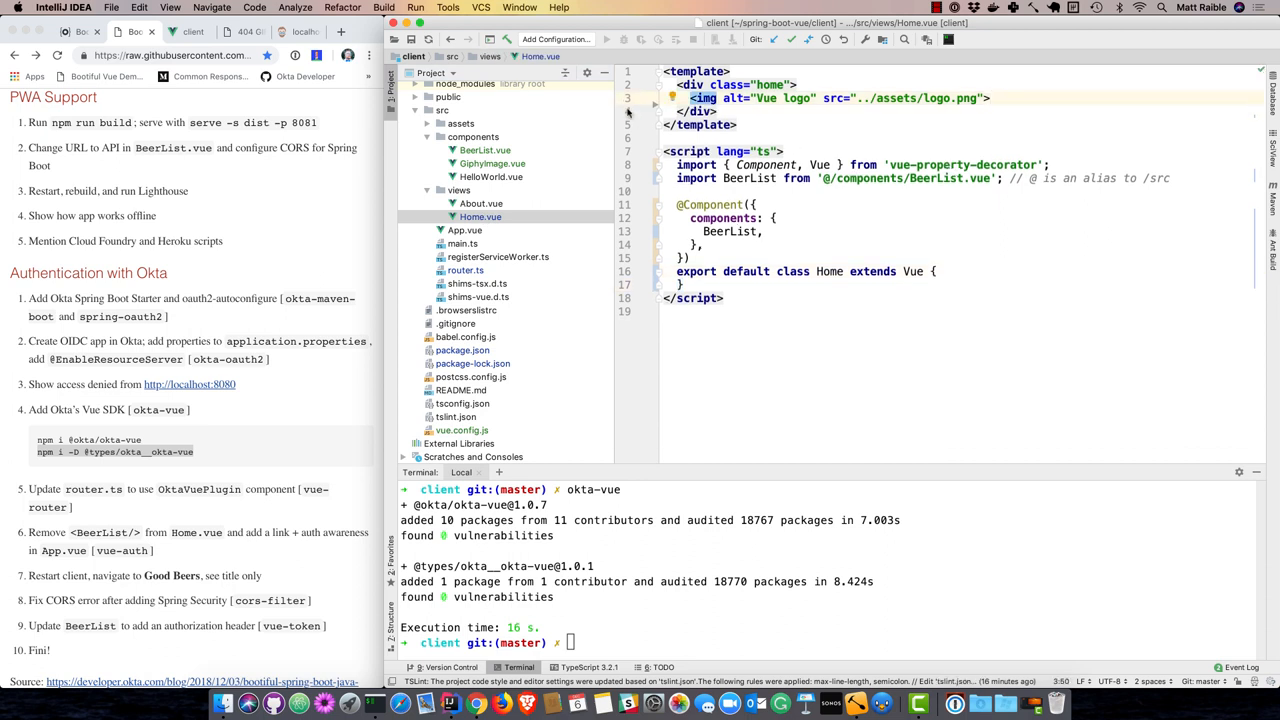
# Delete the BeerList import and its components registration from Home.vue.
pyautogui.moveTo(677, 204); pyautogui.dragTo(704, 257)
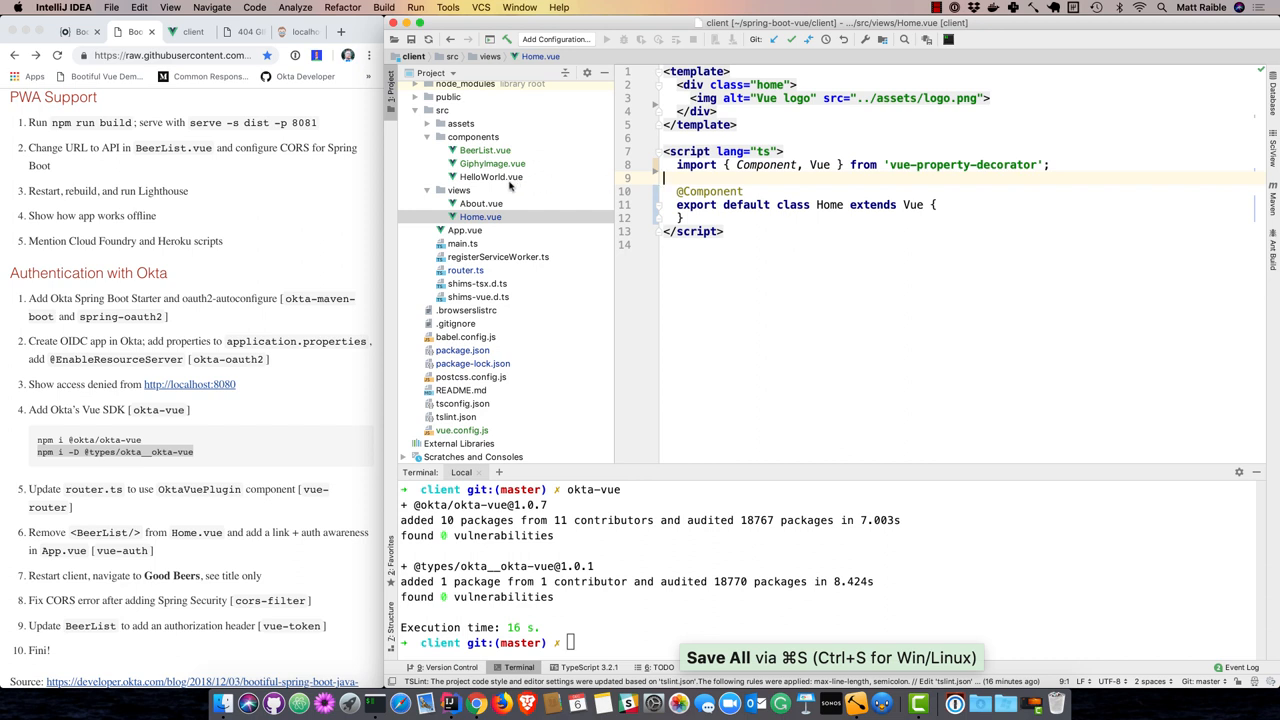
# Give App.vue an authenticated-only Good Beers link, Login/Logout buttons and a route-watched isAuthenticated check.
pyautogui.click(464, 230)
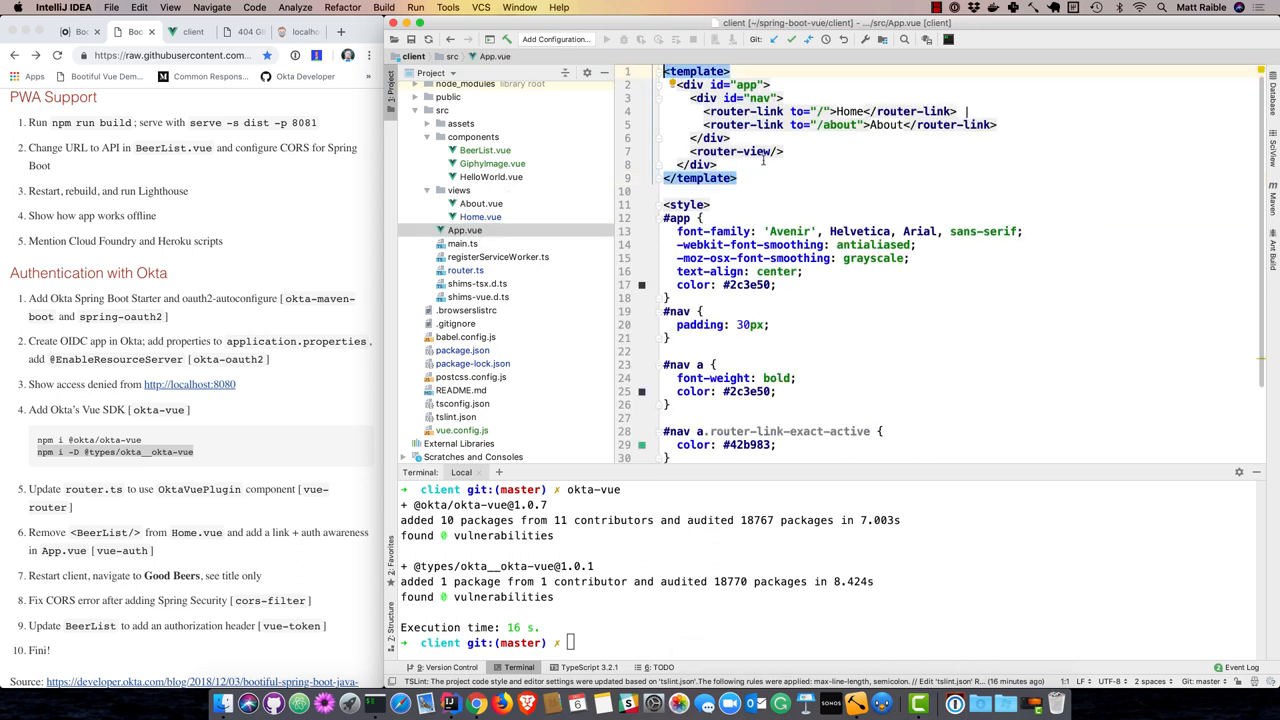
pyautogui.moveTo(758, 174)
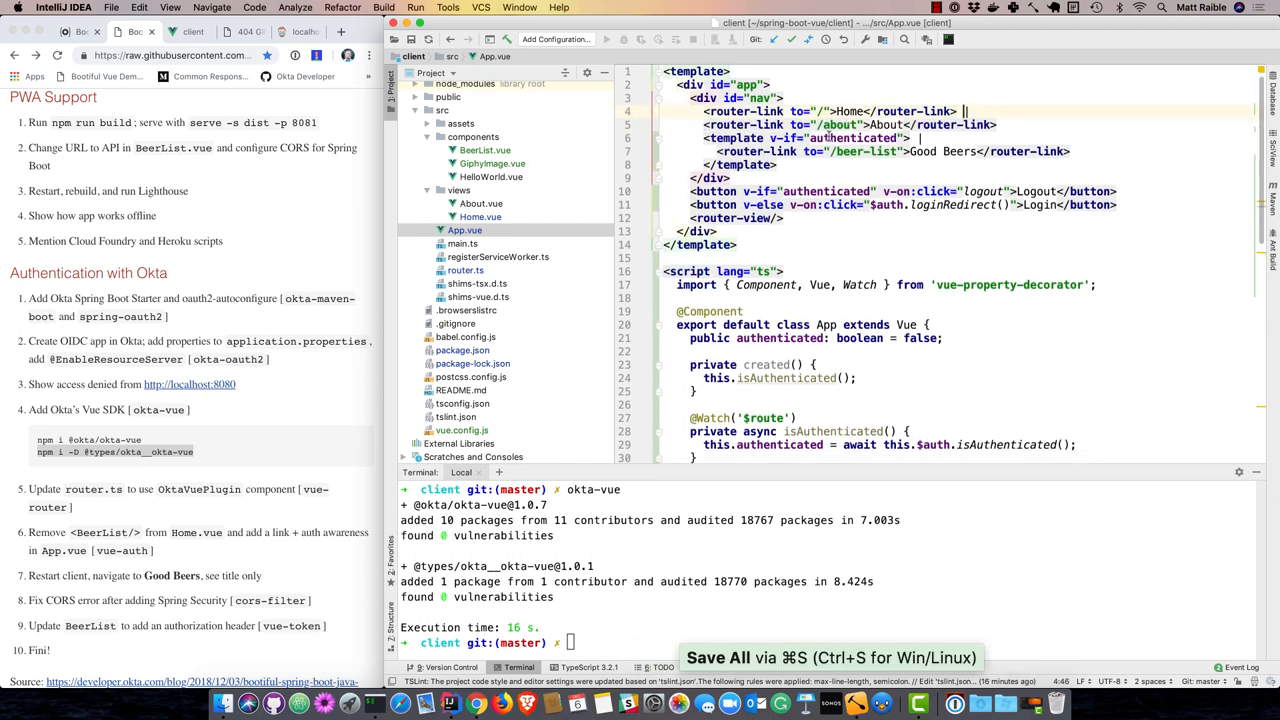
pyautogui.doubleClick(853, 138)
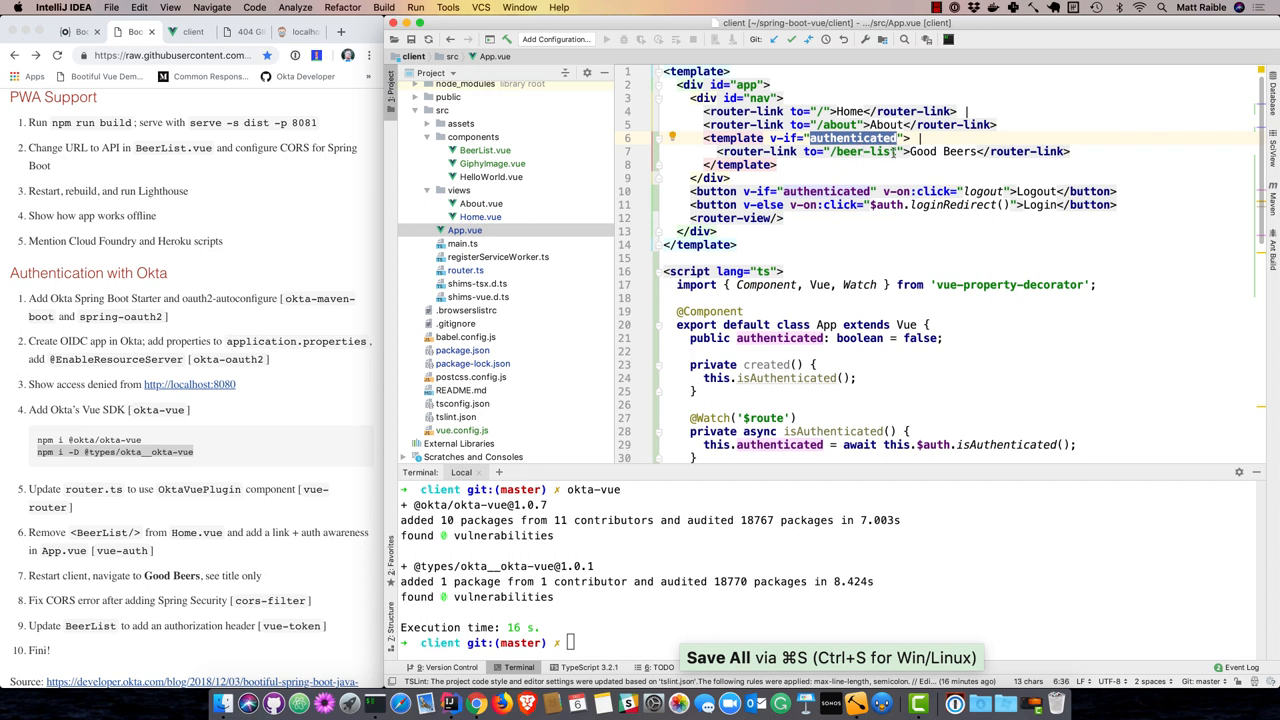
pyautogui.scroll(3)
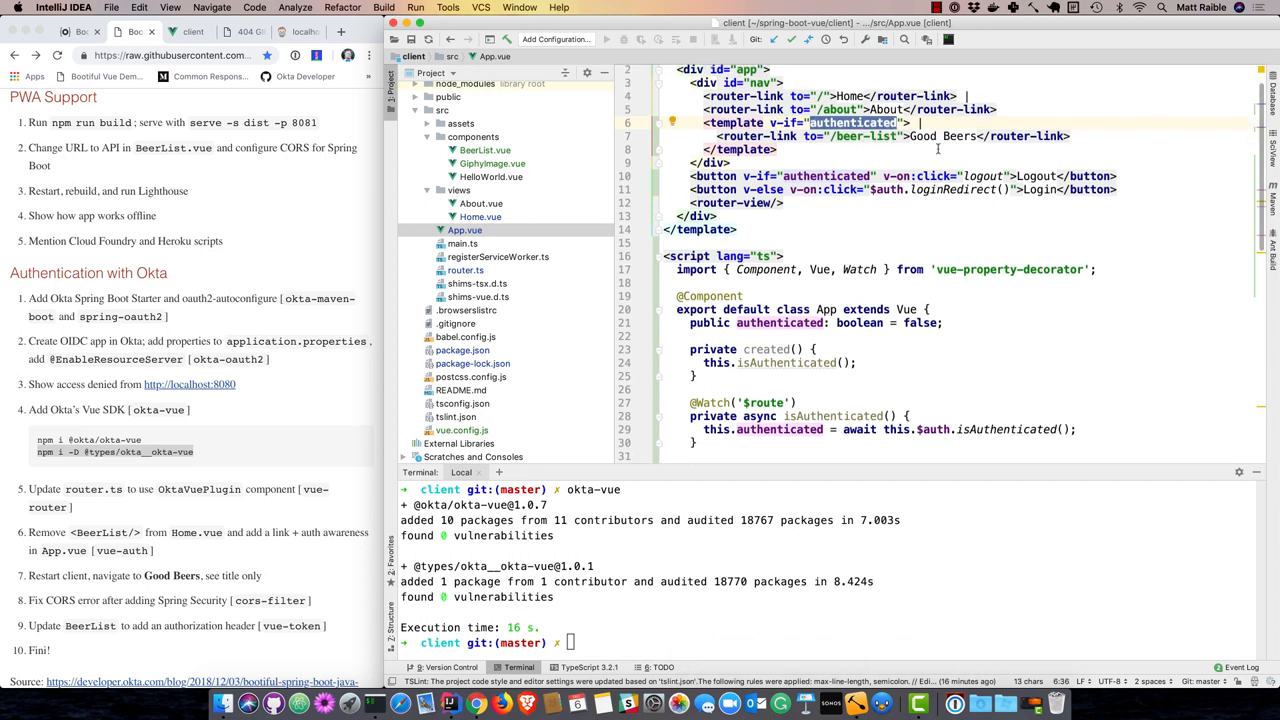
pyautogui.scroll(-3)
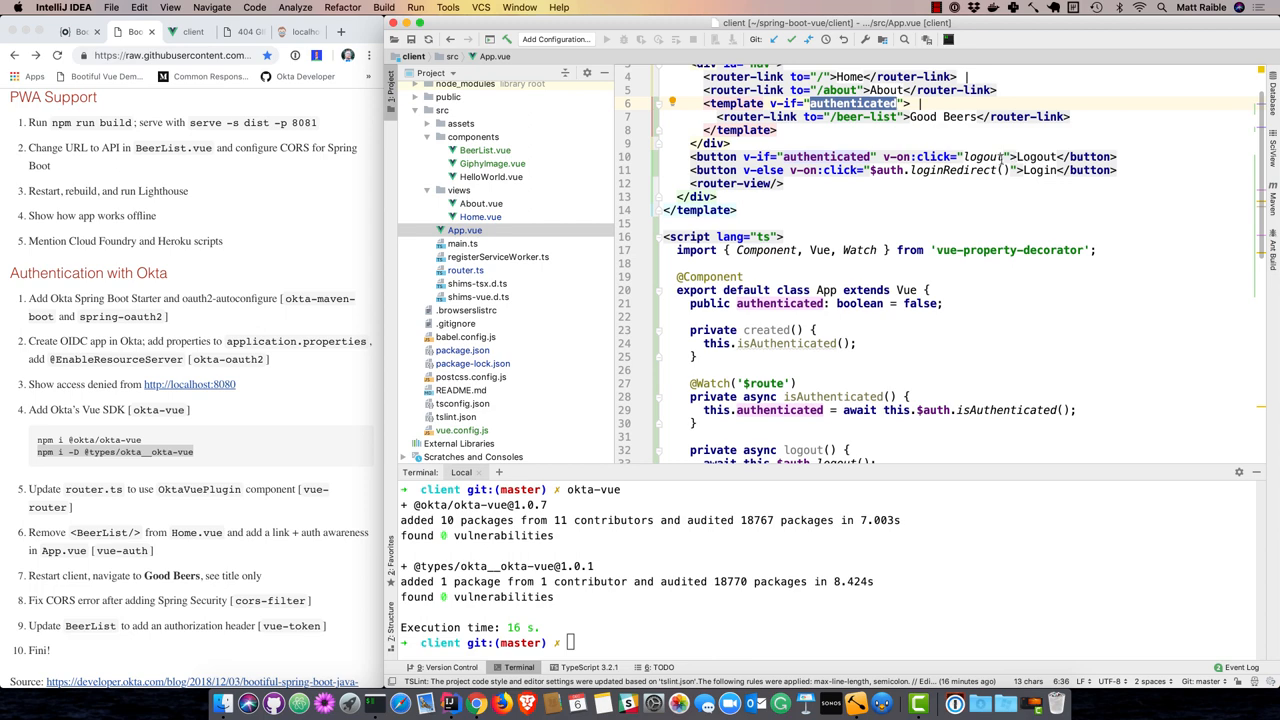
pyautogui.moveTo(985, 177)
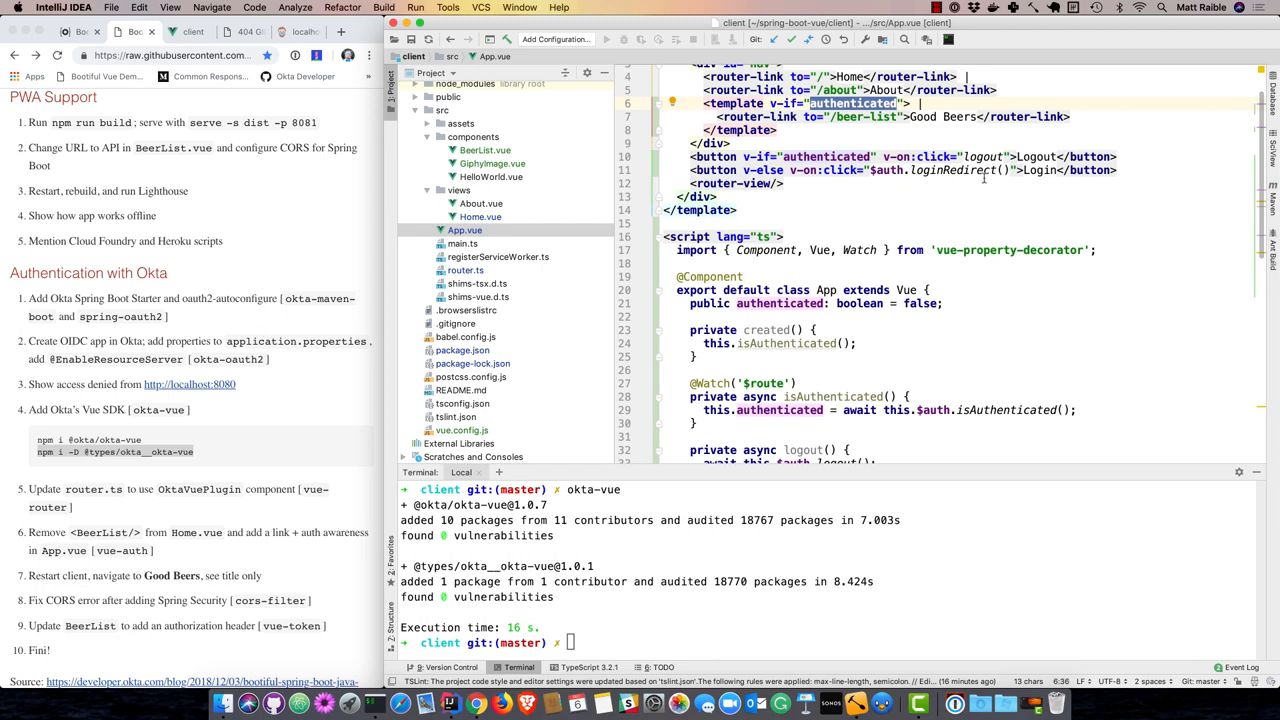
pyautogui.scroll(-3)
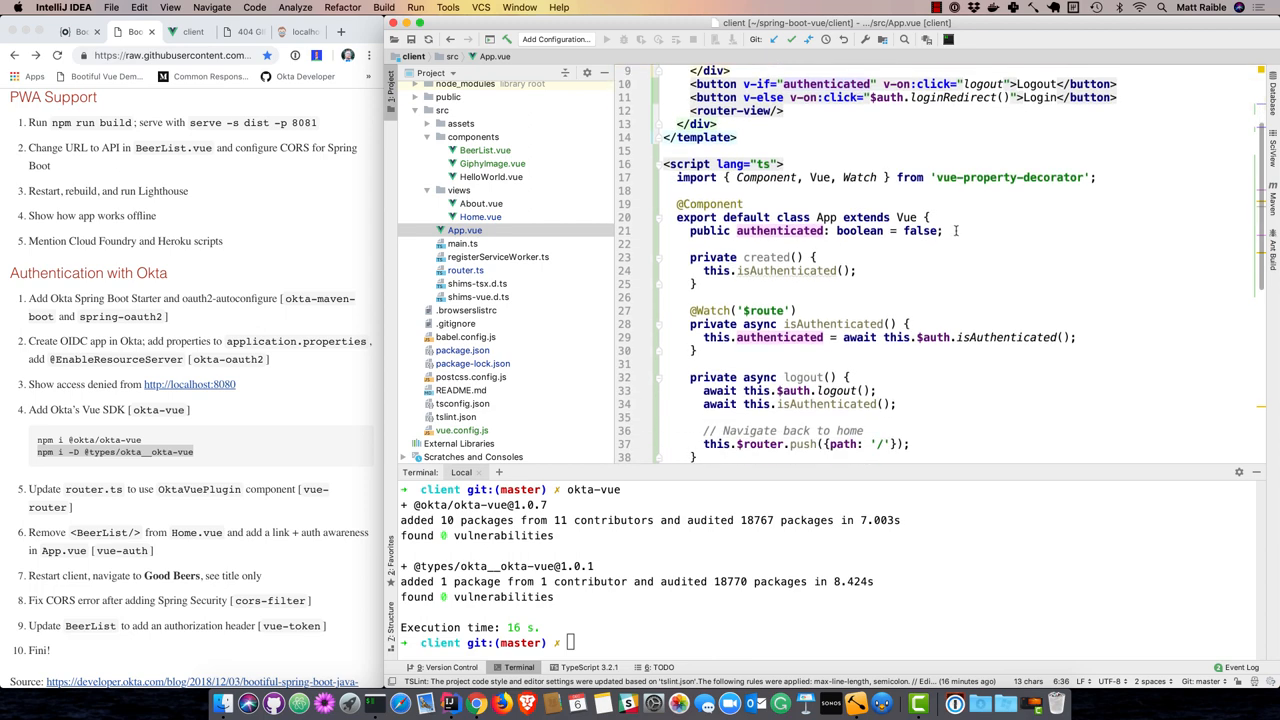
pyautogui.scroll(-3)
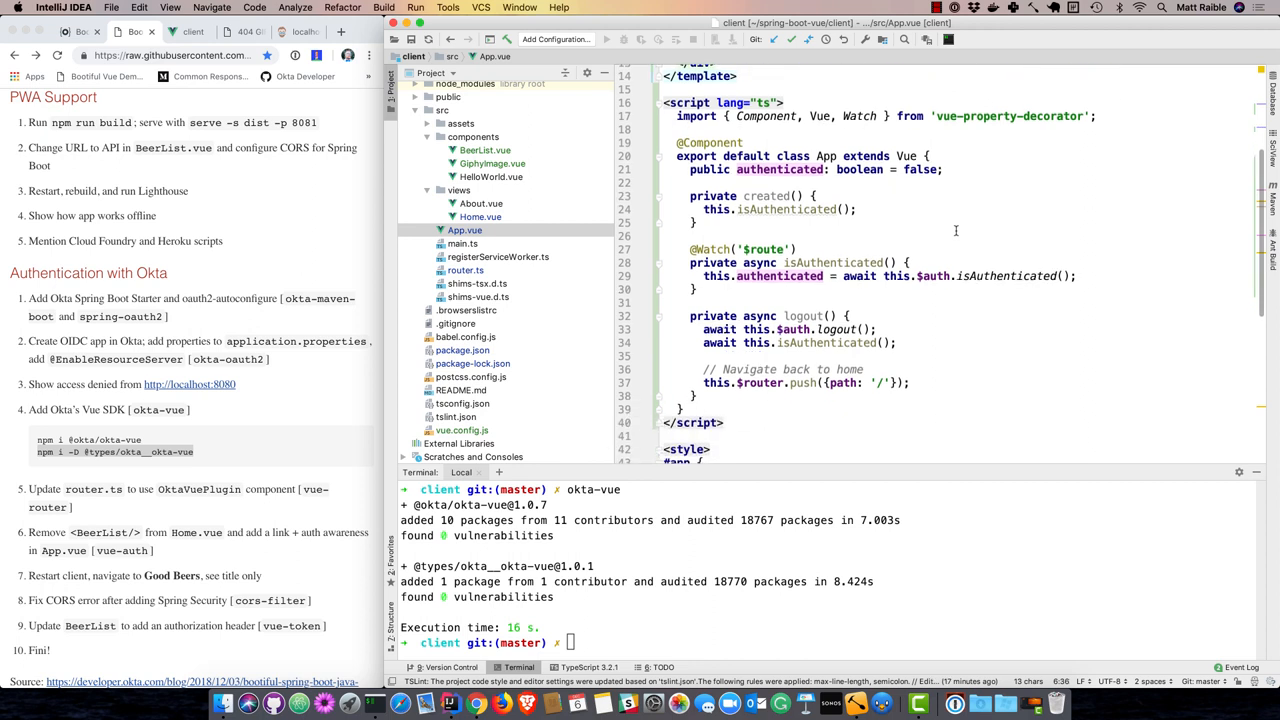
pyautogui.doubleClick(933, 276)
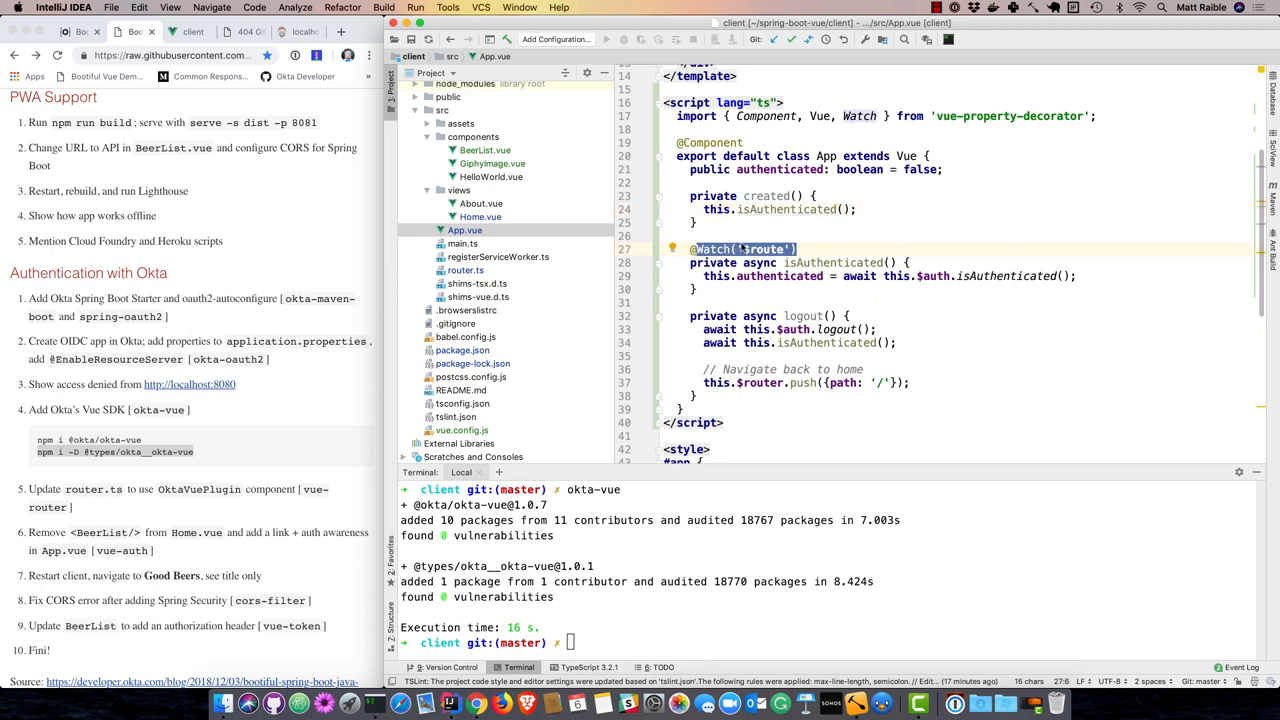
pyautogui.click(815, 276)
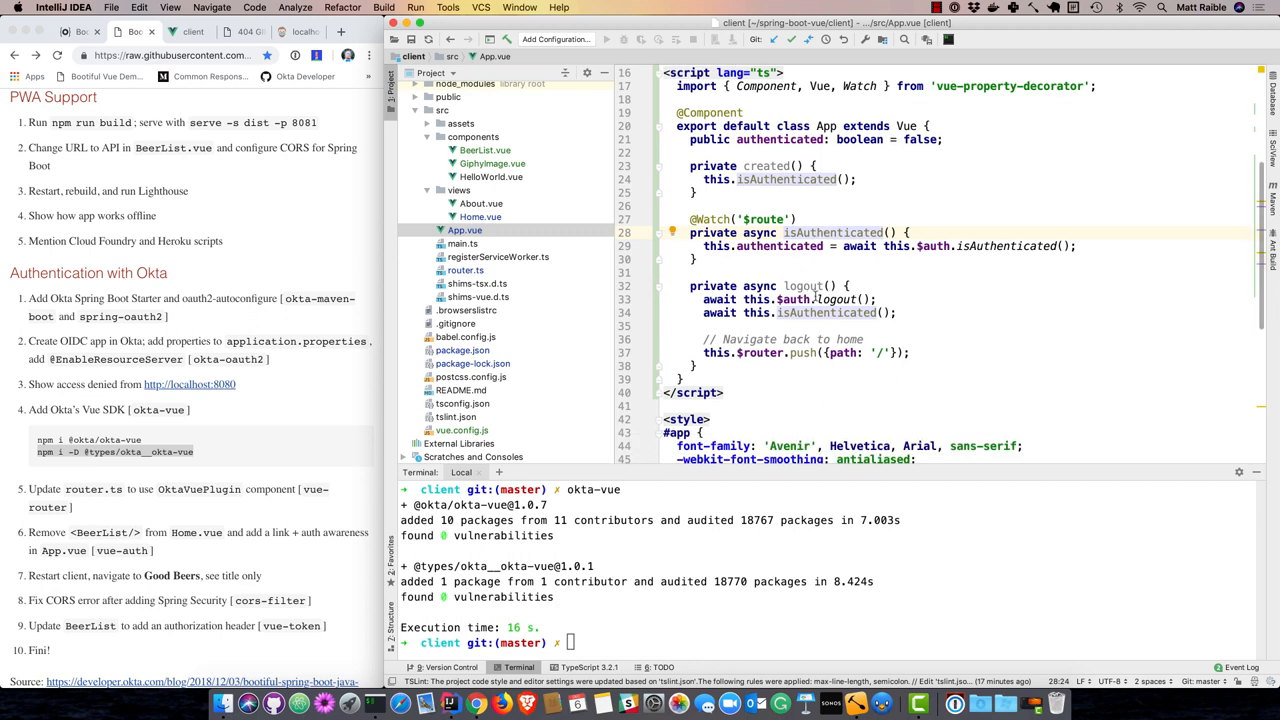
pyautogui.click(820, 313)
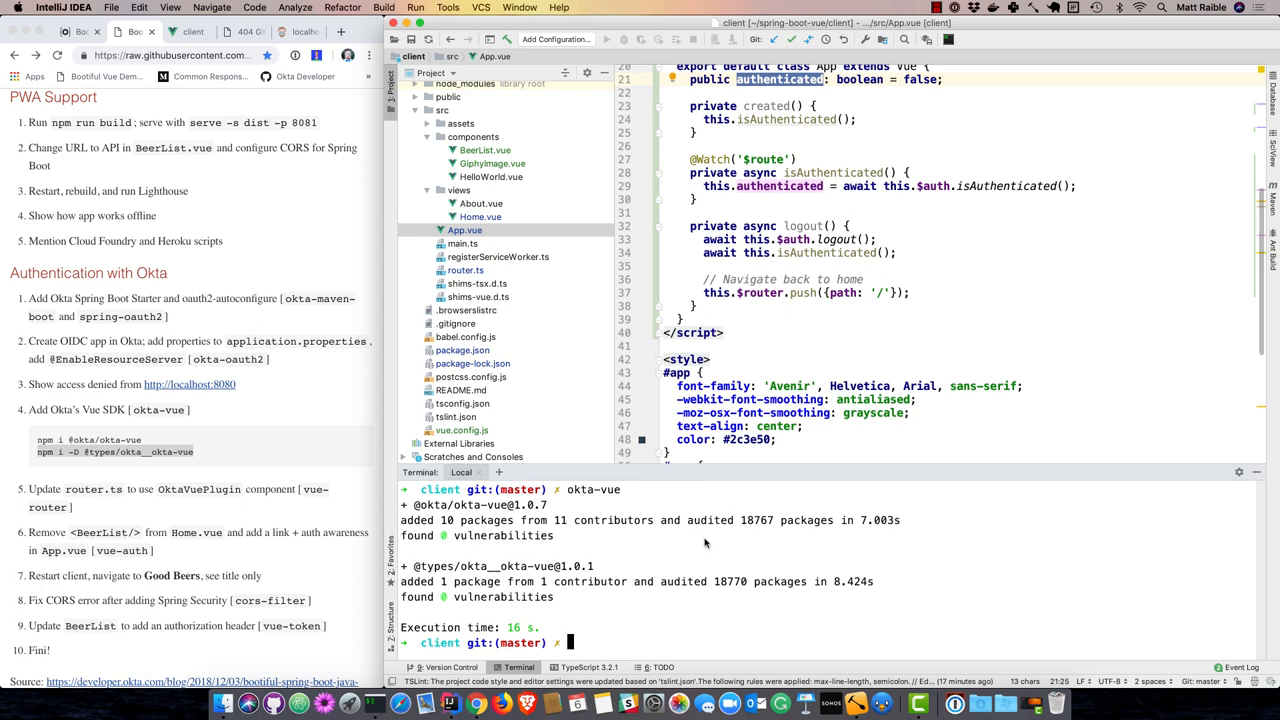
# Start the client with npm start and log in to the Vue app.
pyautogui.write('npm star')
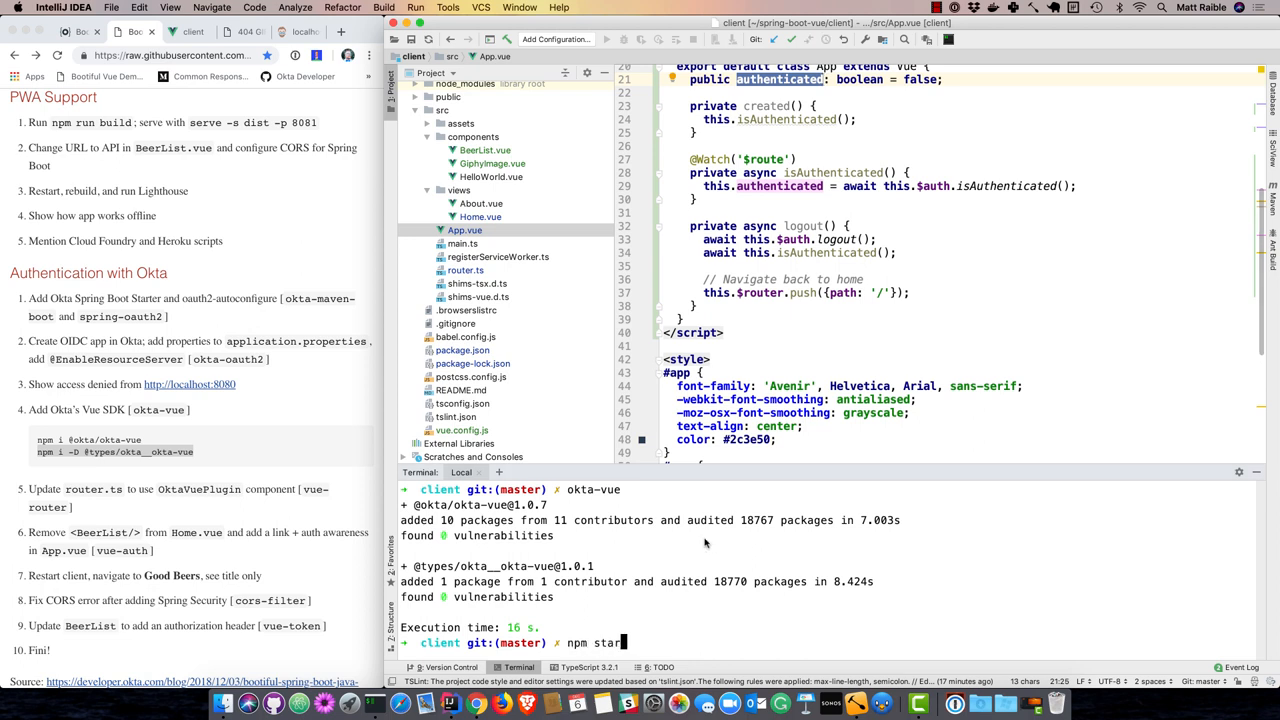
pyautogui.press('Return')
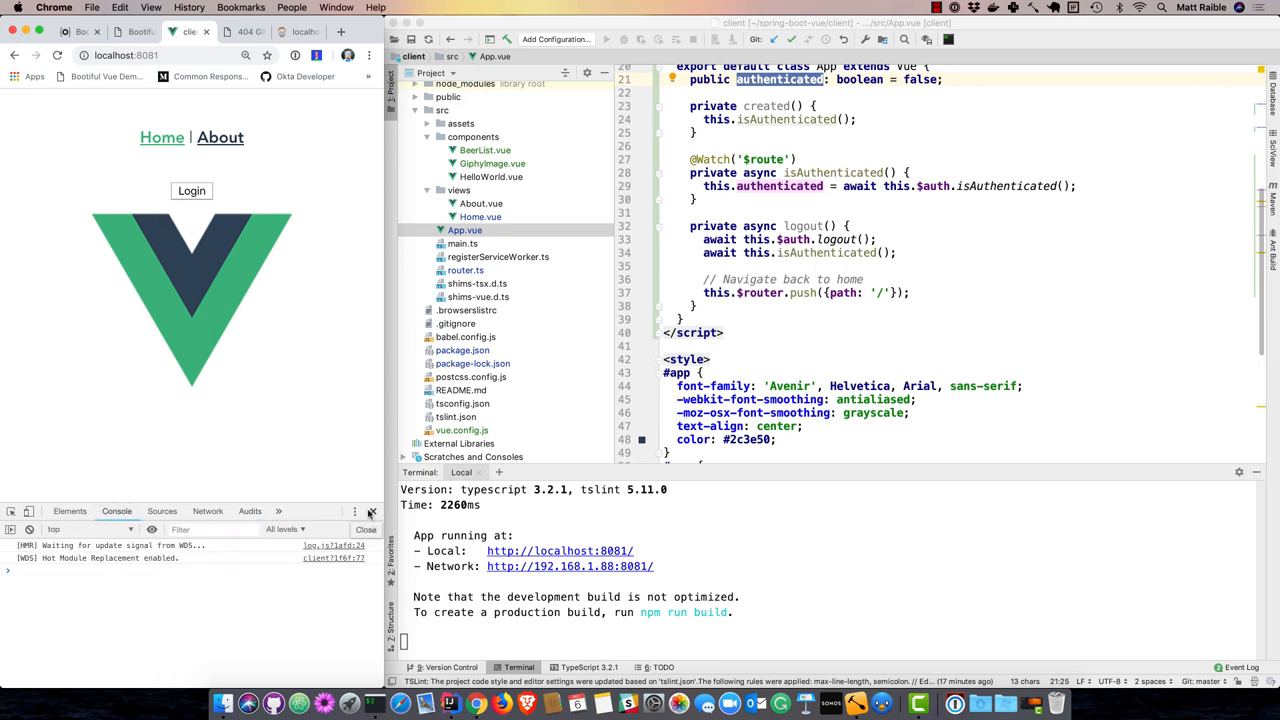
pyautogui.click(191, 191)
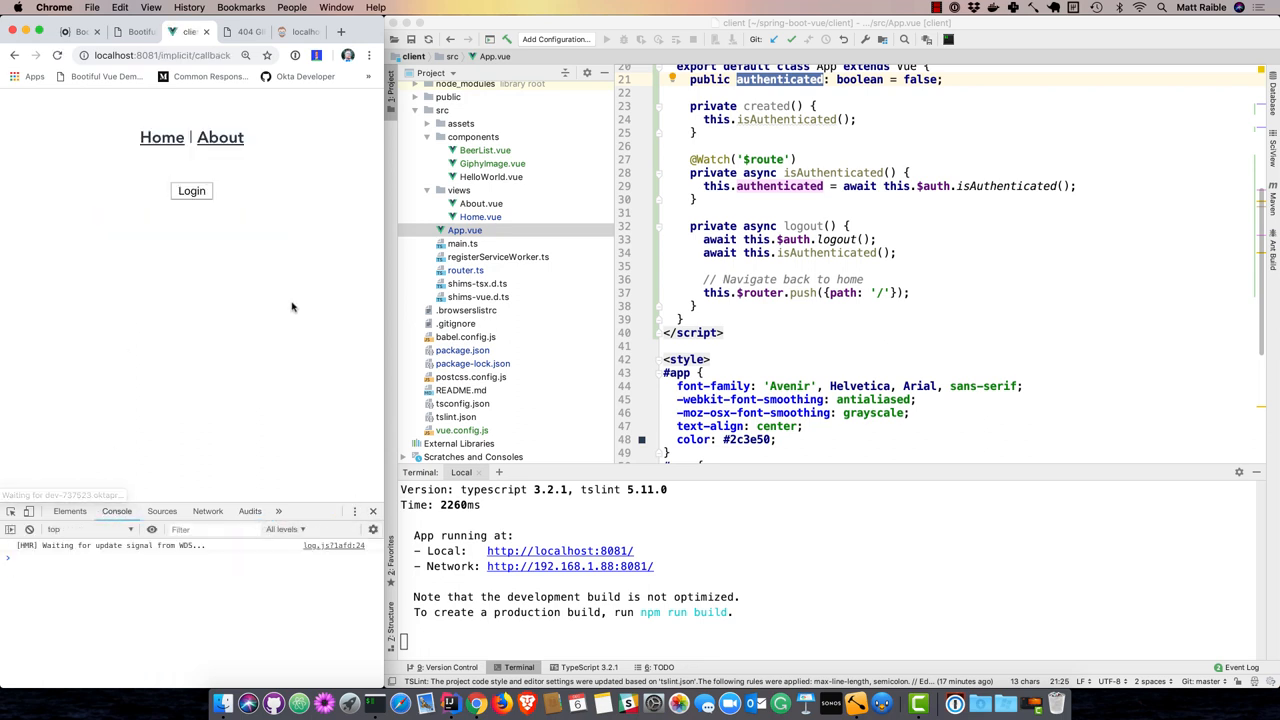
pyautogui.click(191, 190)
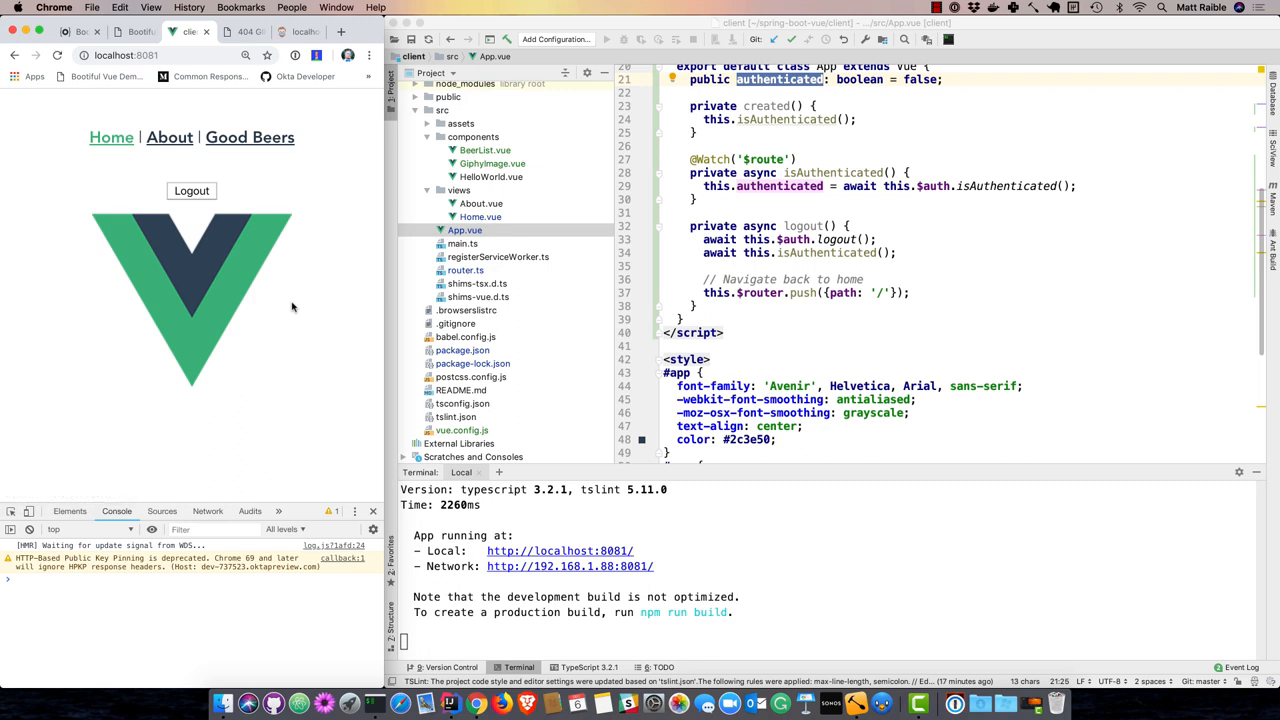
# Log out, sign in through Okta with the demo account, and open Good Beers.
pyautogui.click(191, 190)
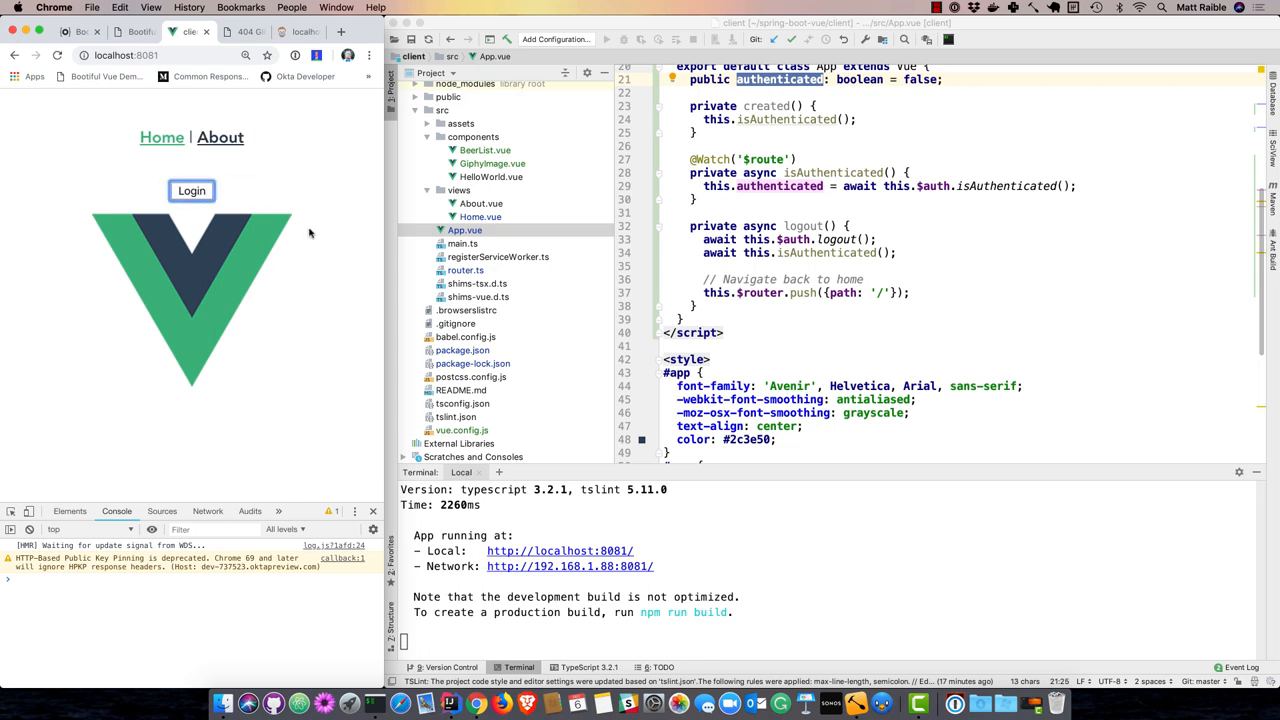
pyautogui.click(191, 190)
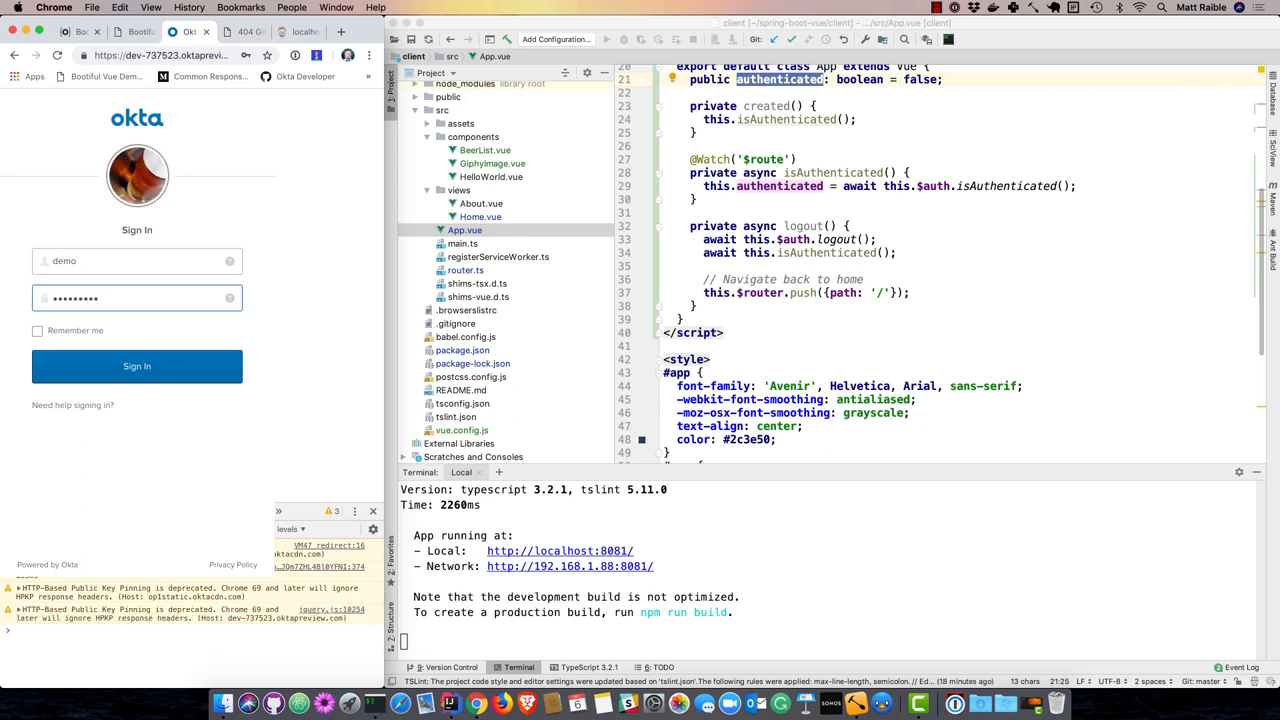
pyautogui.moveTo(253, 340)
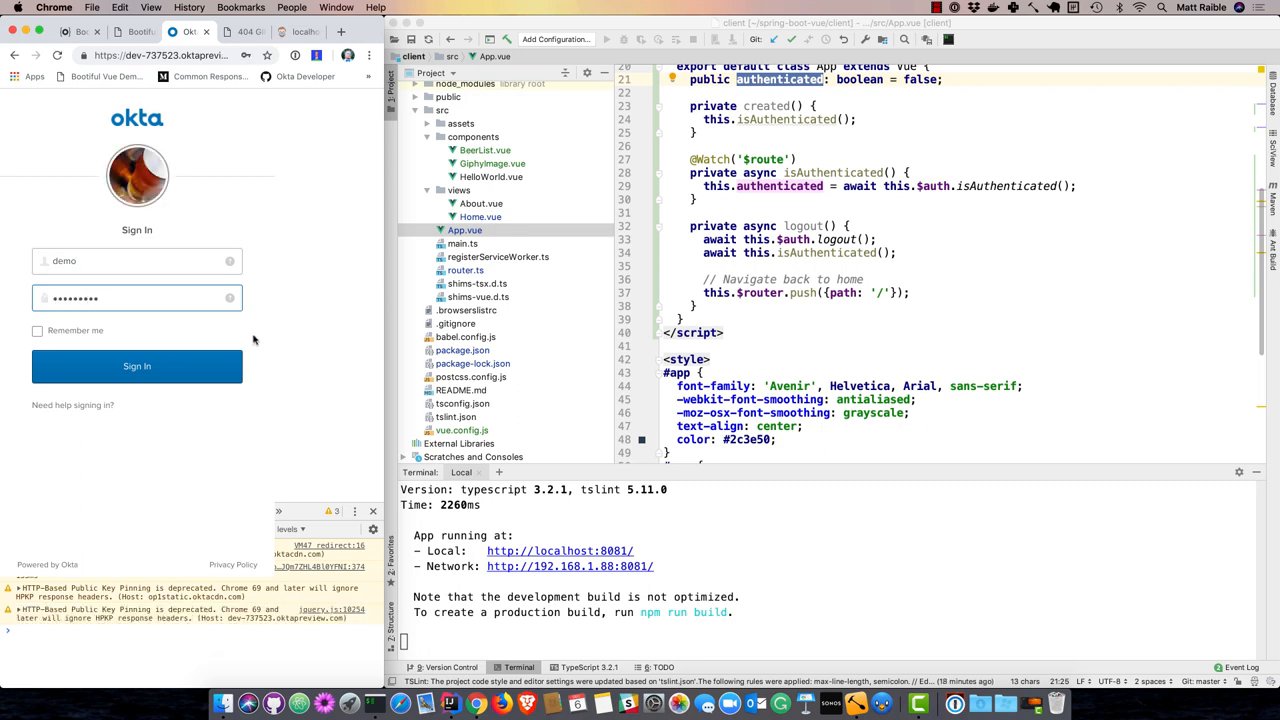
pyautogui.moveTo(236, 437)
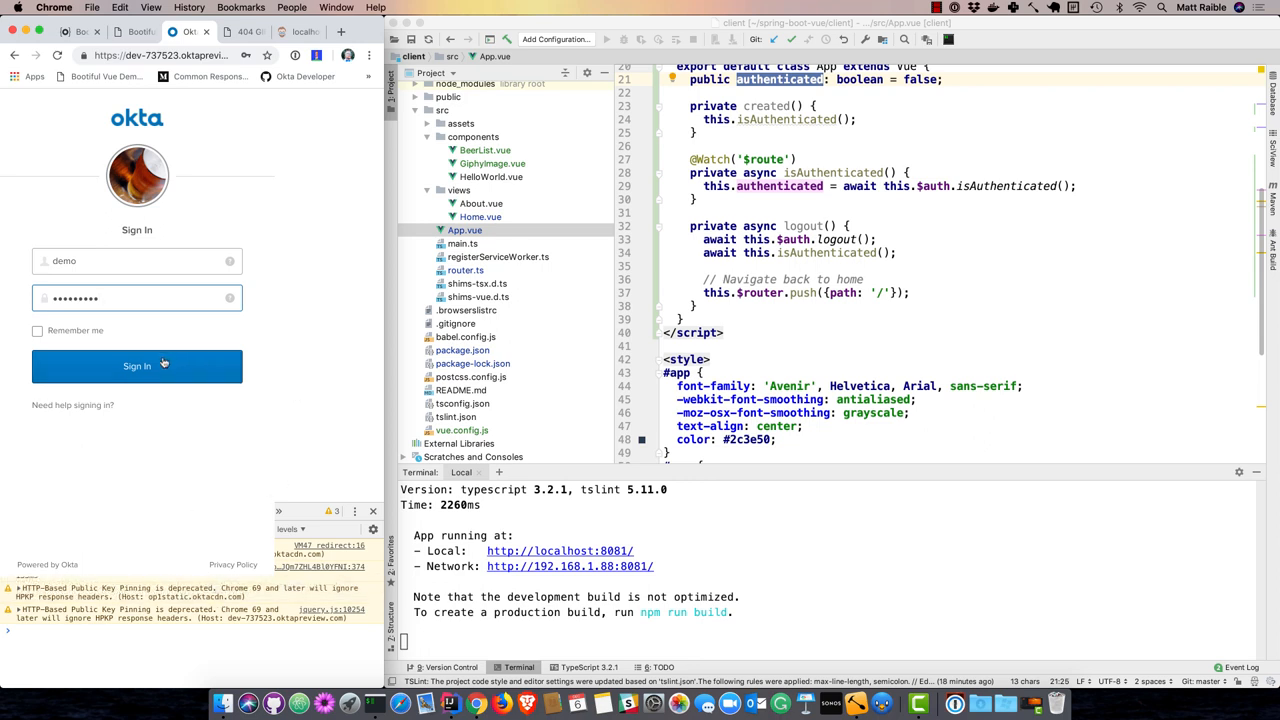
pyautogui.click(137, 365)
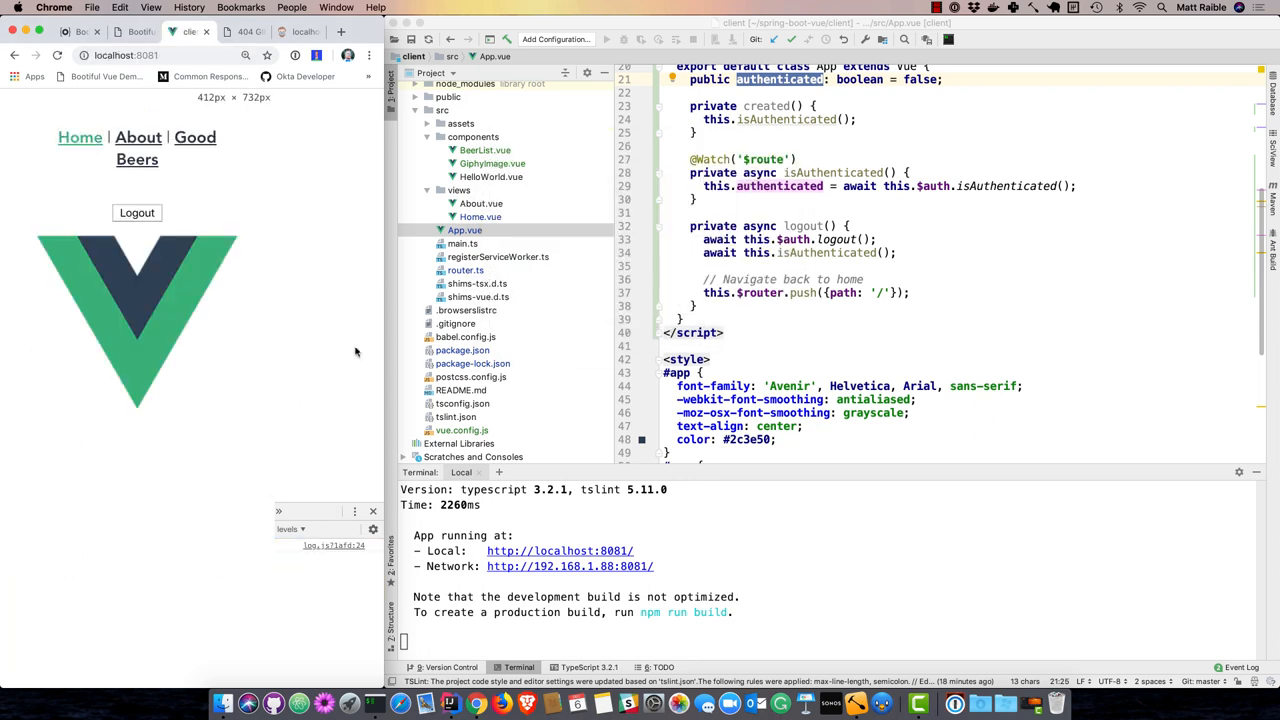
pyautogui.moveTo(137, 159)
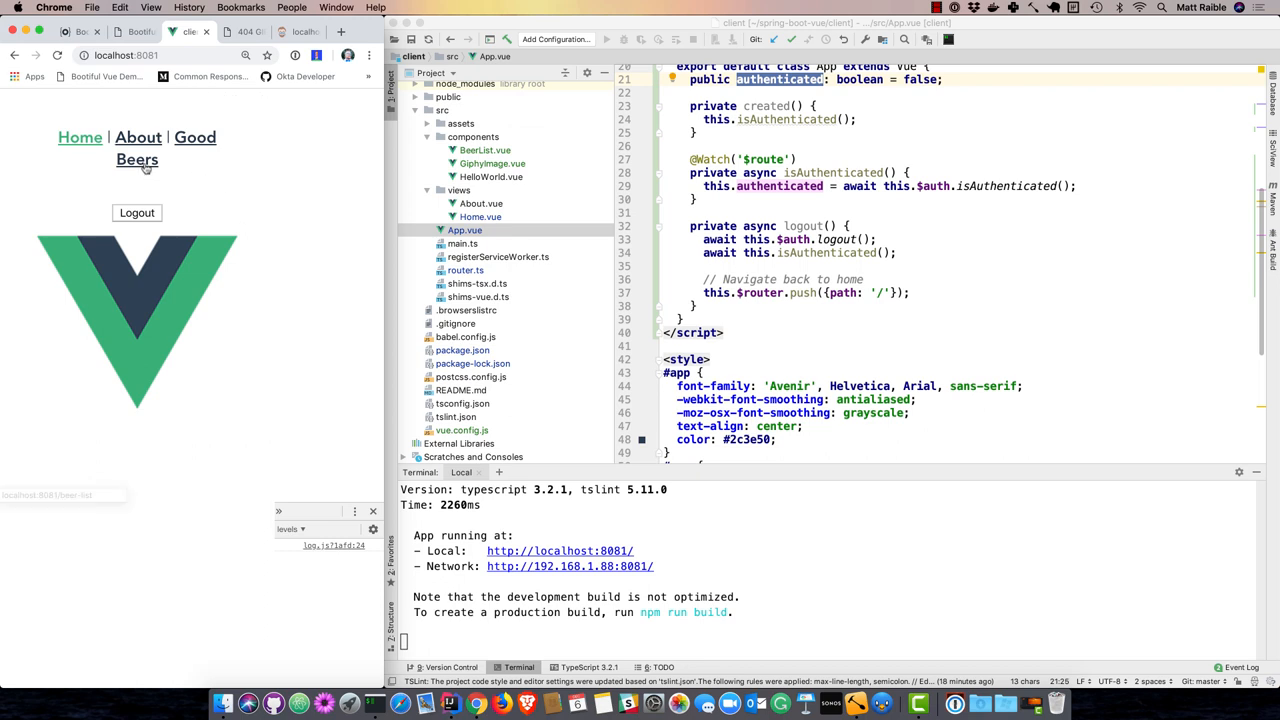
pyautogui.click(137, 159)
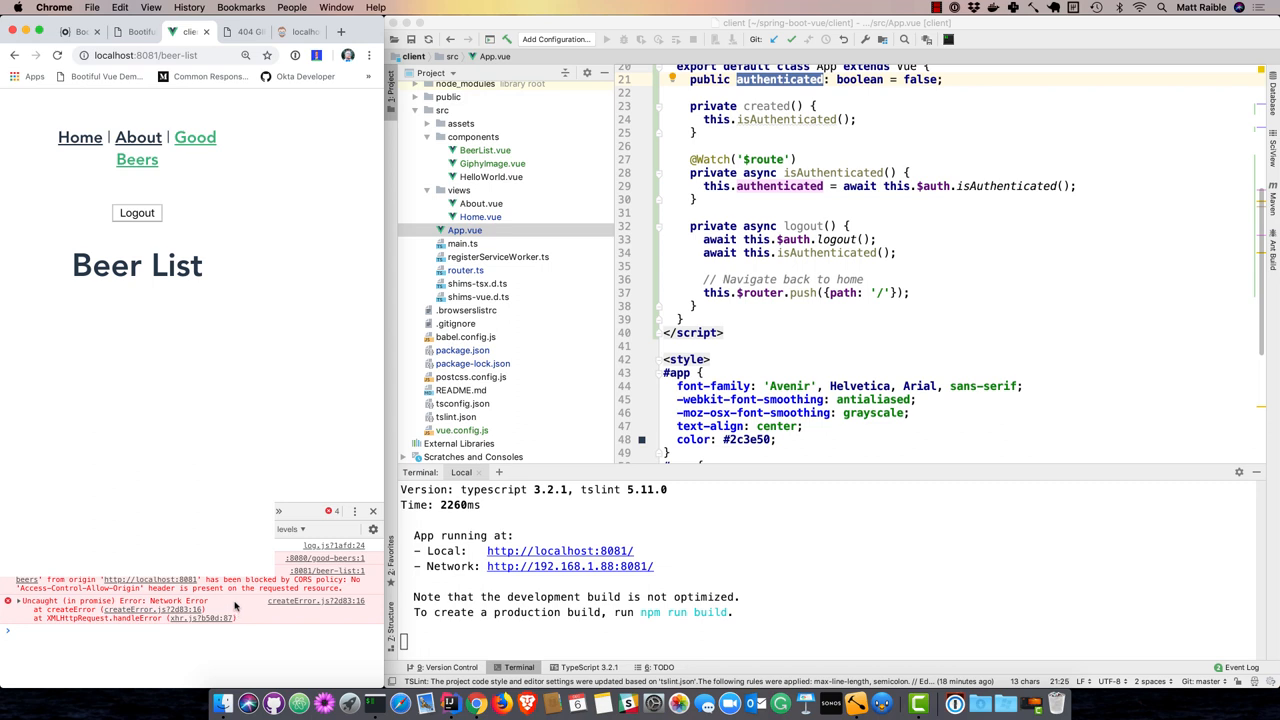
pyautogui.moveTo(811, 369)
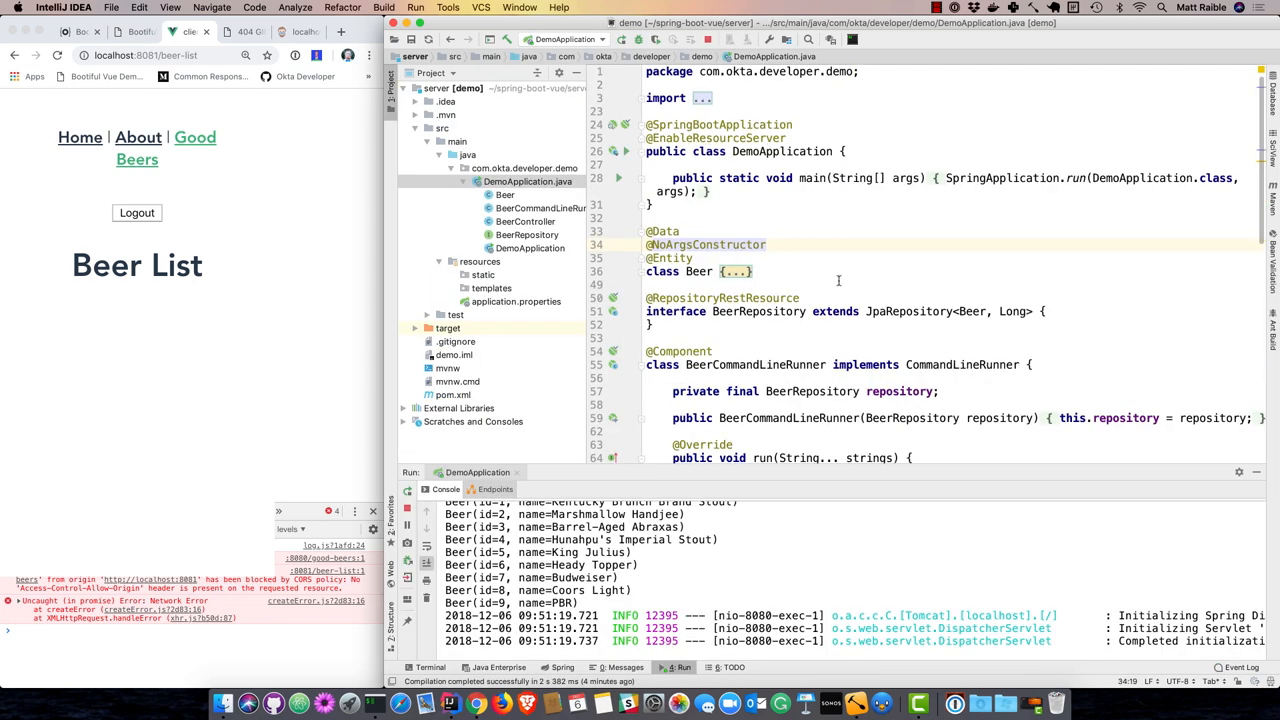
pyautogui.click(712, 191)
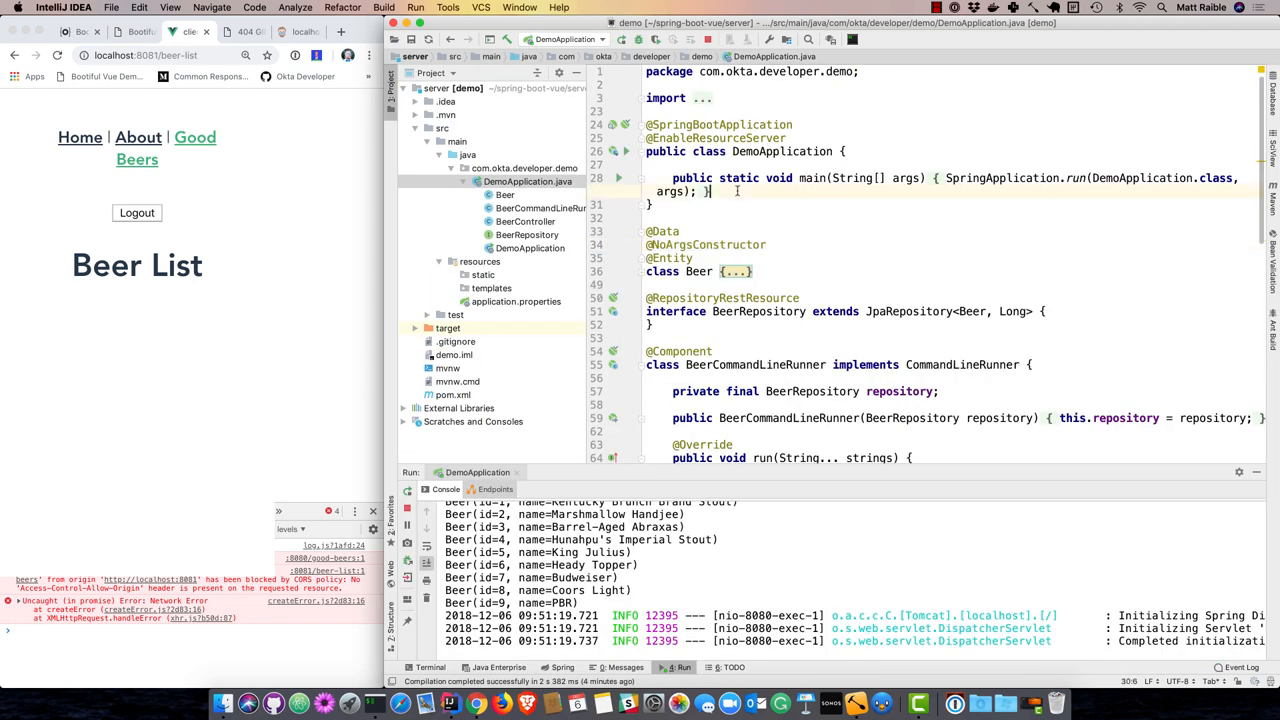
pyautogui.write('cor')
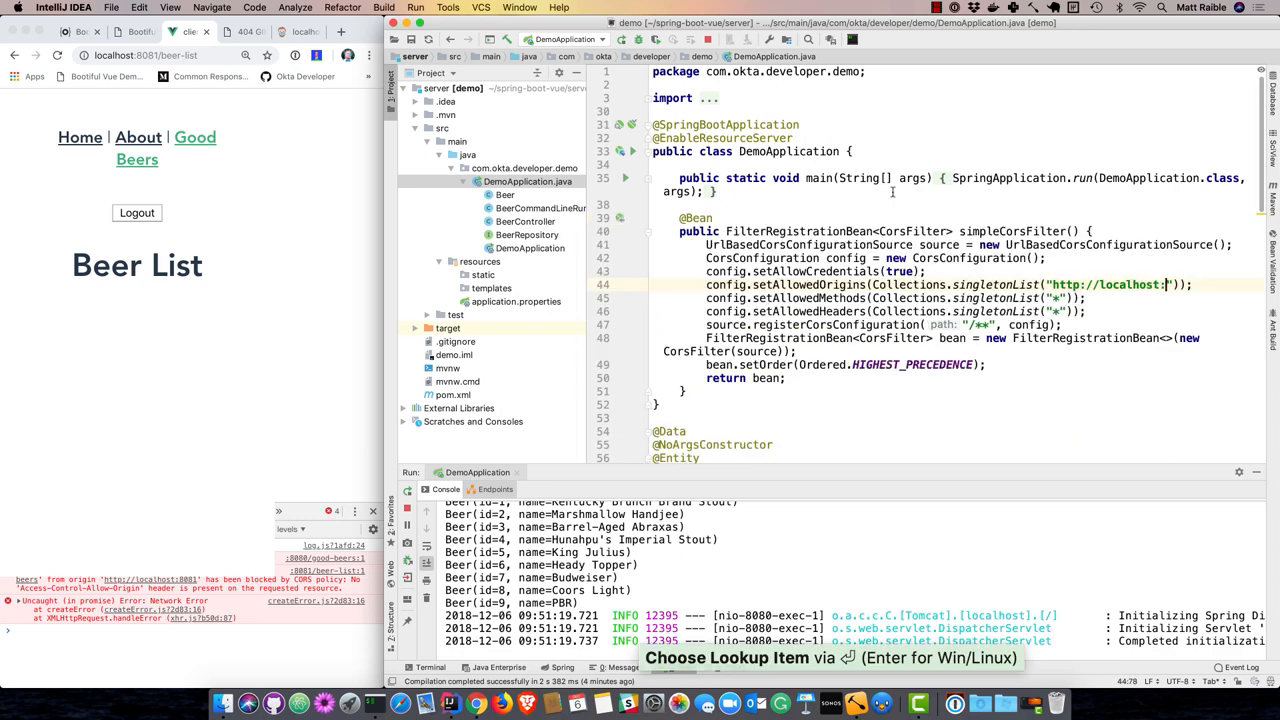
pyautogui.write('8081')
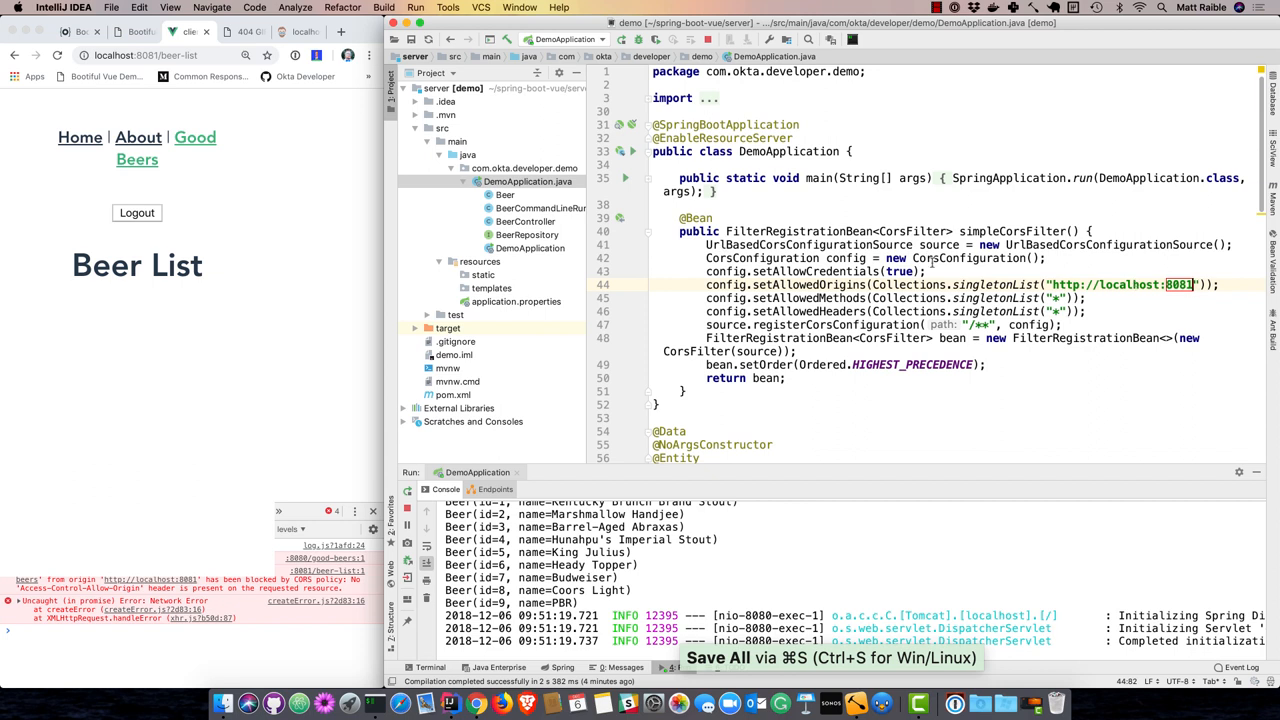
pyautogui.click(790, 271)
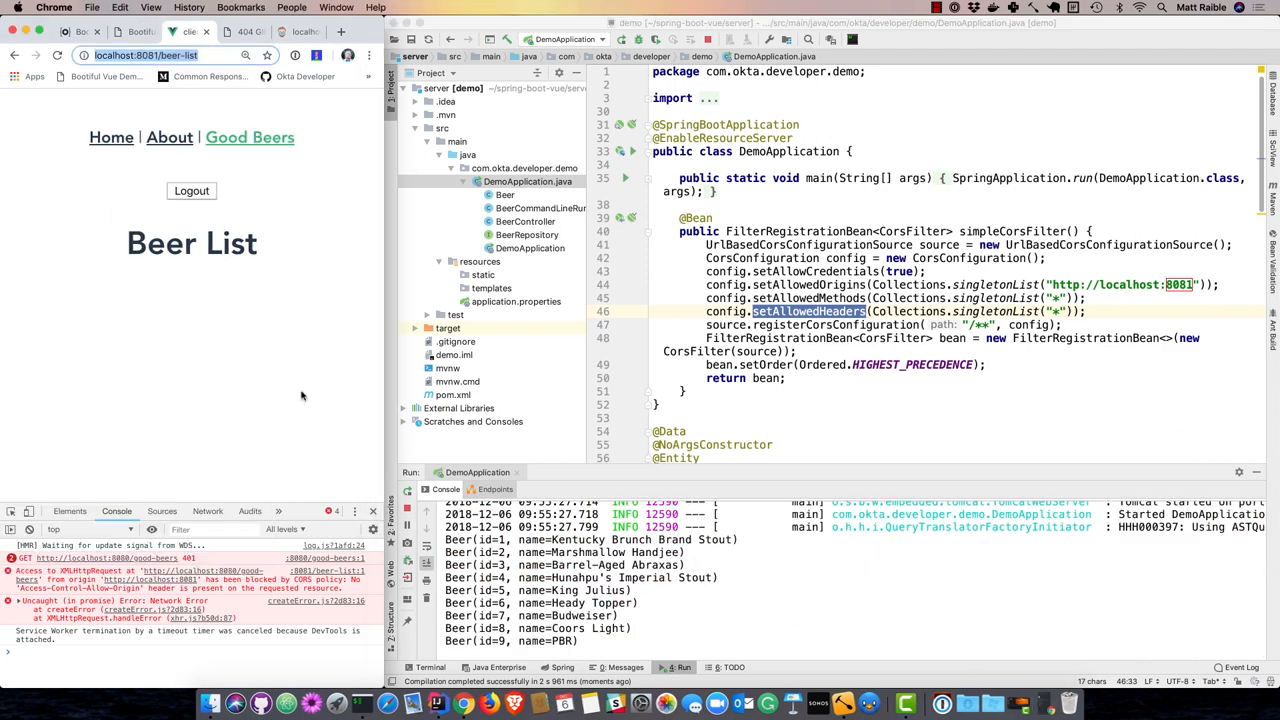
# Open a new incognito window and sign in to Okta with the demo credentials.
pyautogui.click(92, 7)
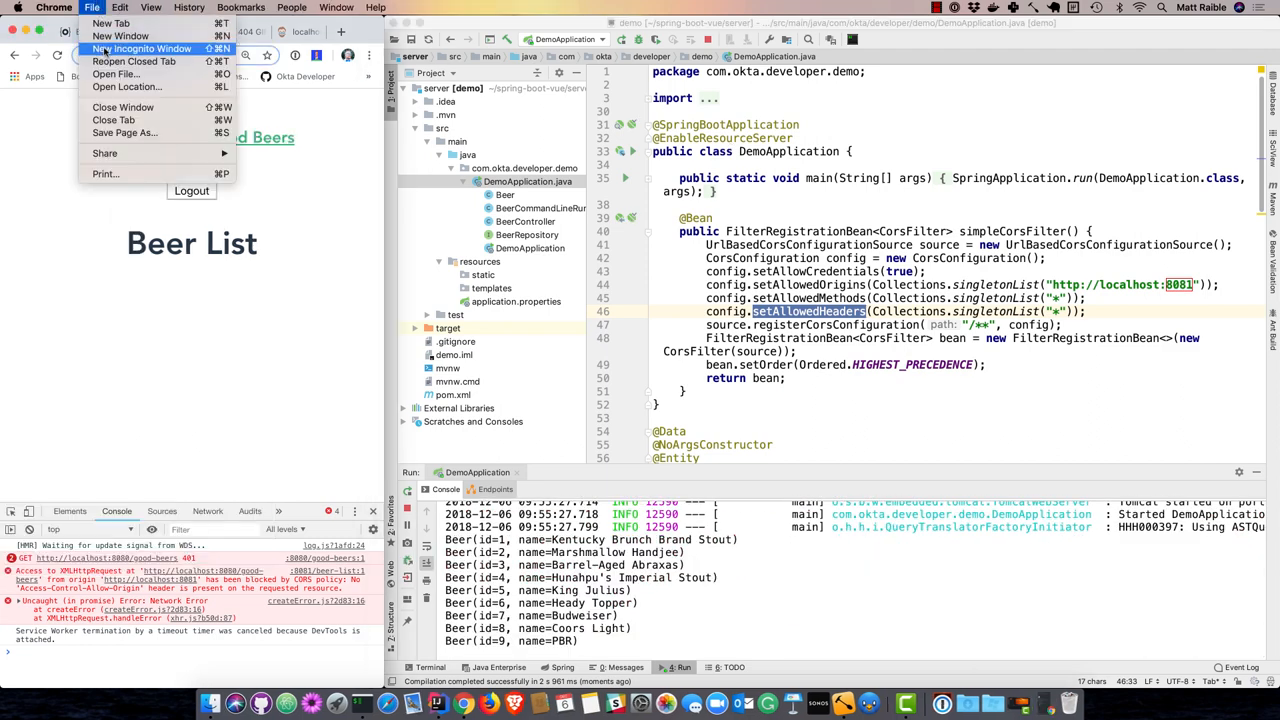
pyautogui.click(141, 48)
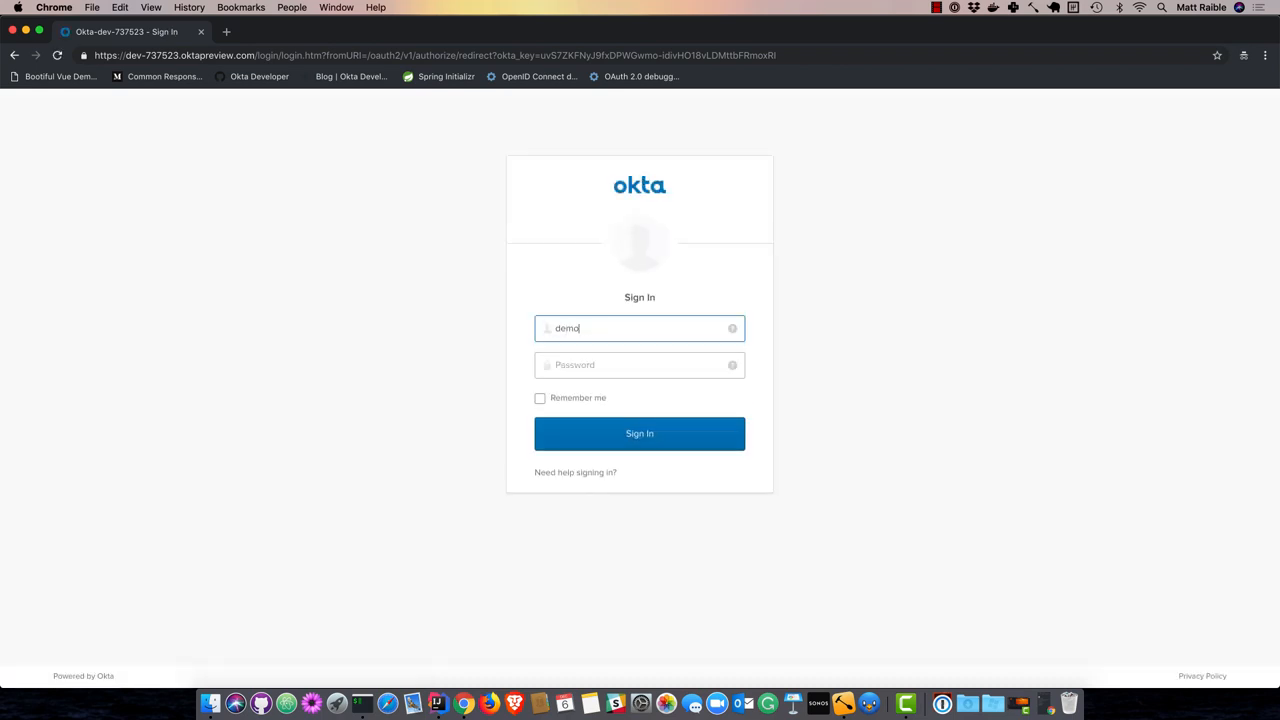
pyautogui.write('•••••')
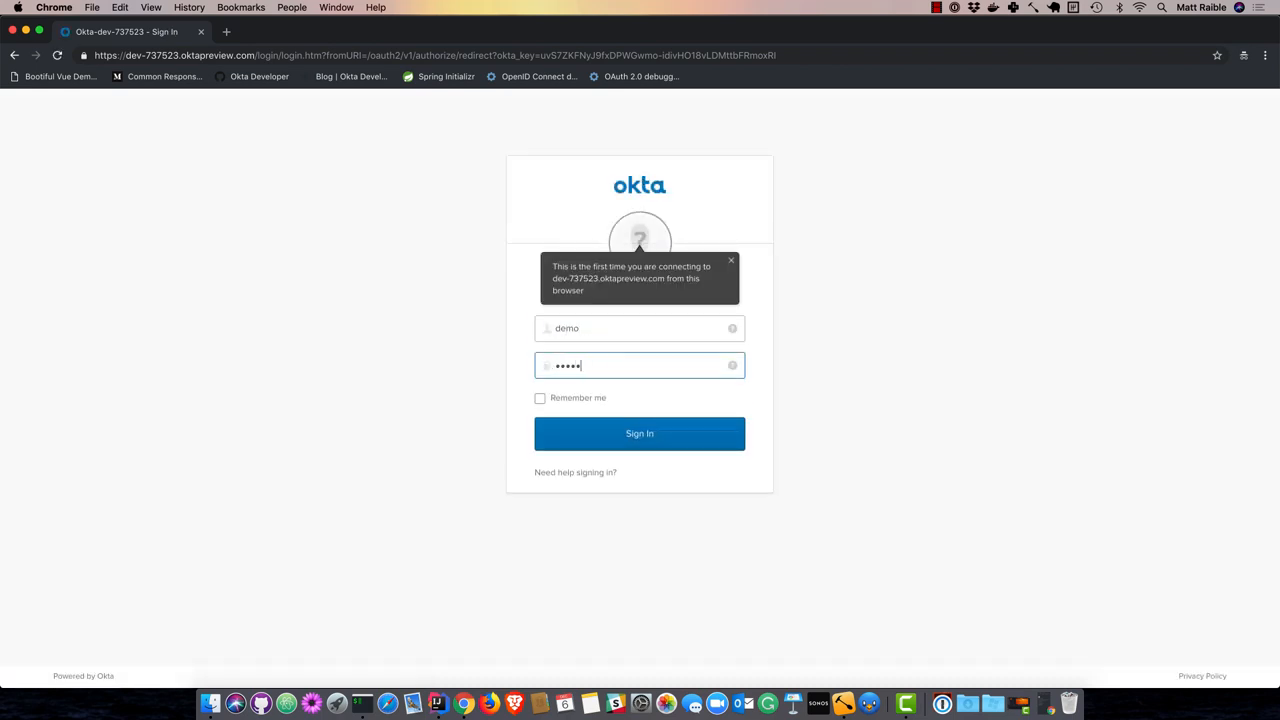
pyautogui.press('backspace')
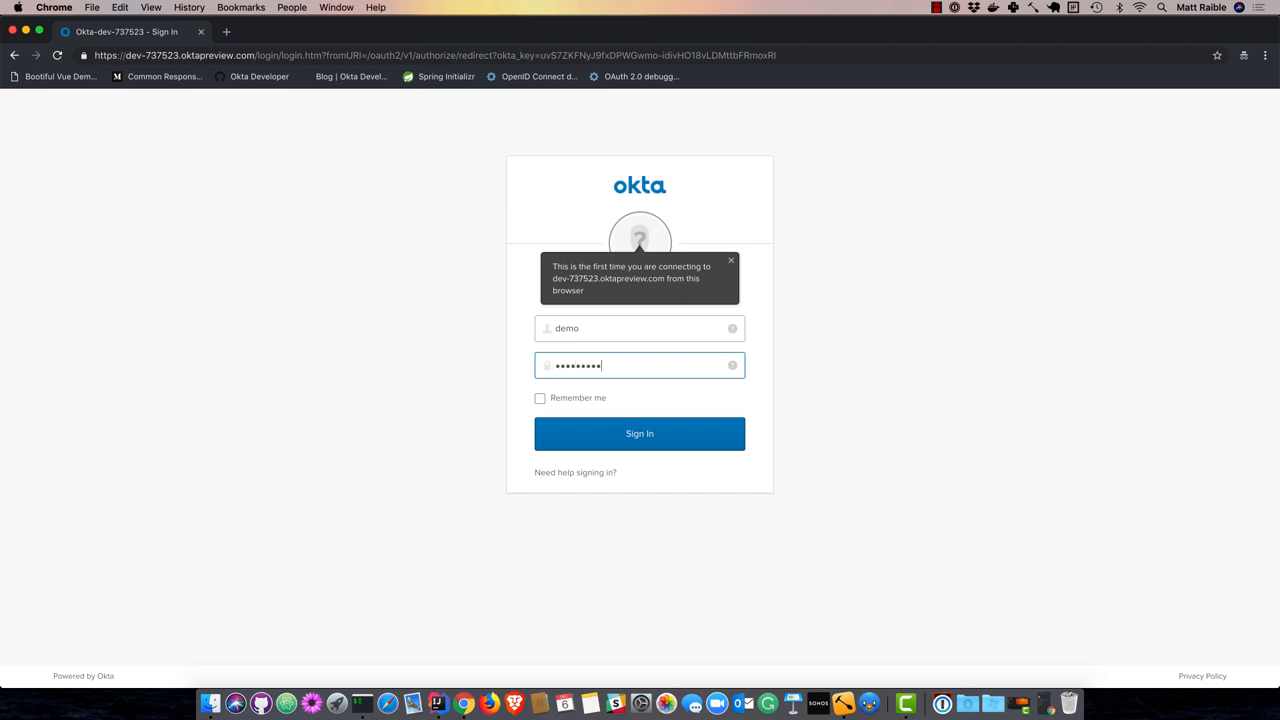
pyautogui.click(639, 433)
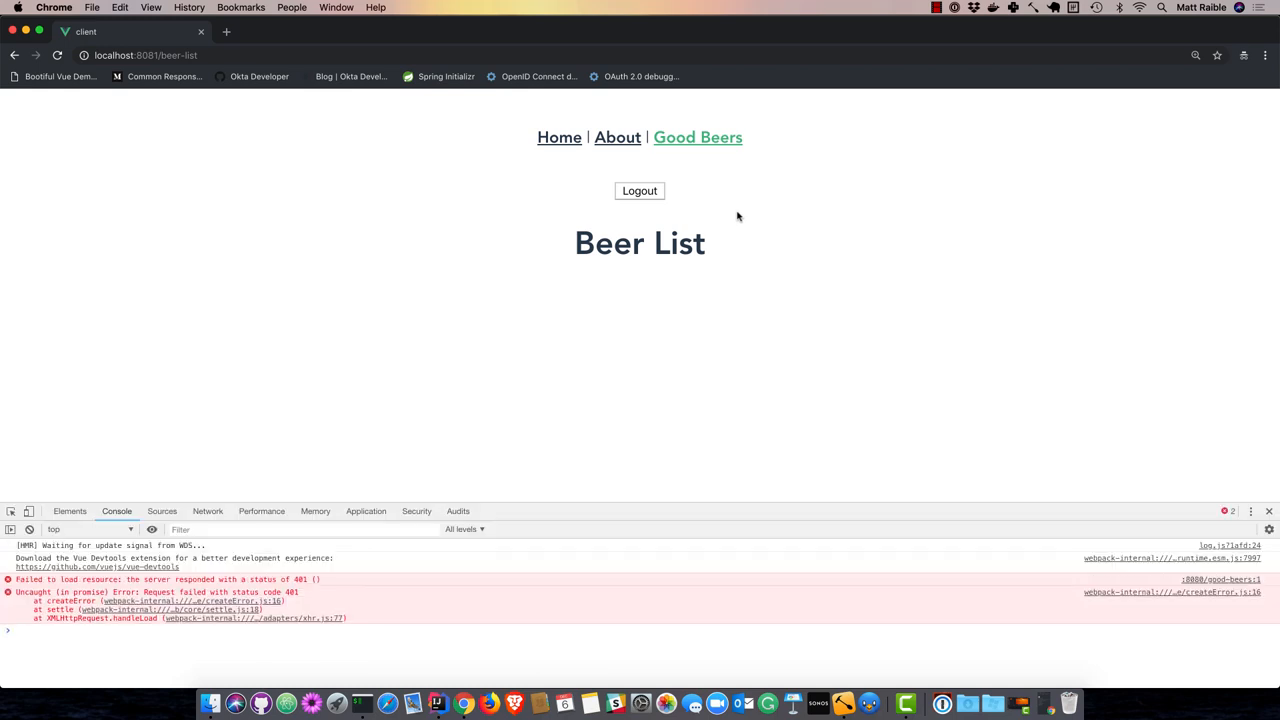
pyautogui.moveTo(438, 313)
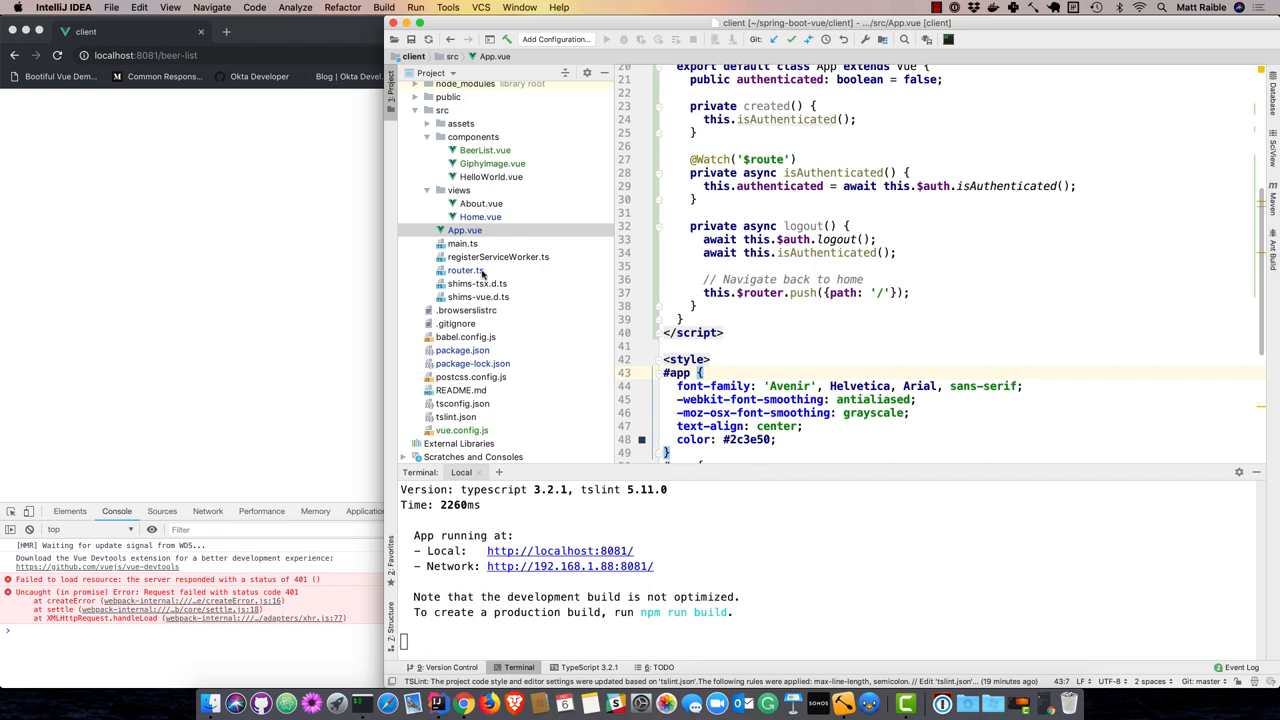
# Add a Bearer access-token Authorization header to BeerList.vue's axios.get call and save.
pyautogui.click(485, 150)
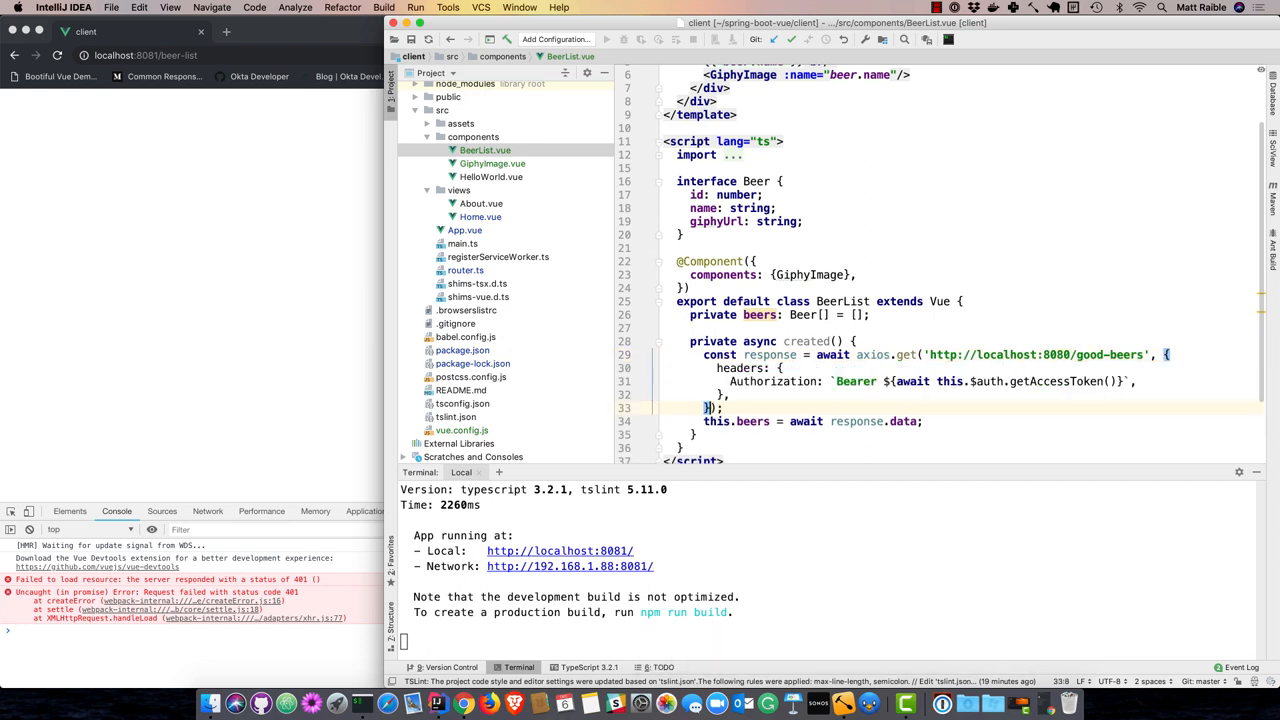
pyautogui.press('cmd+s')
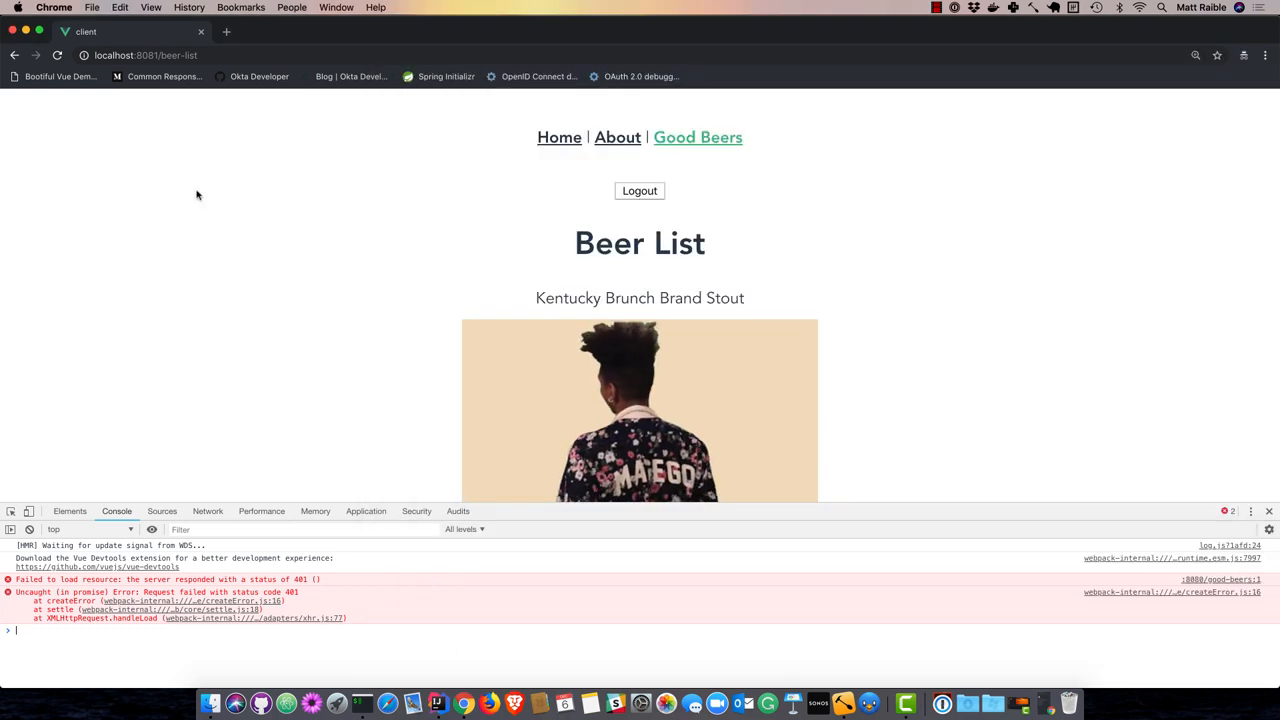
# Scroll the Beer List page to view each beer's name and GIF.
pyautogui.scroll(-3)
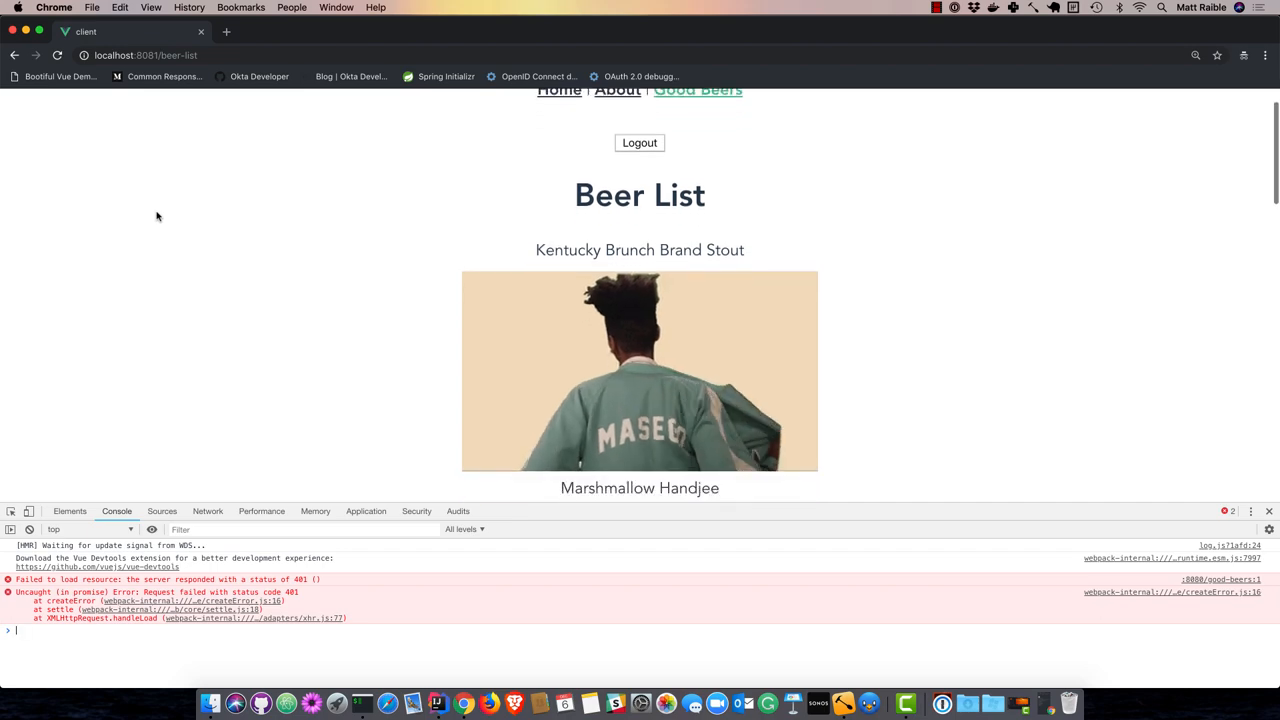
pyautogui.scroll(-3)
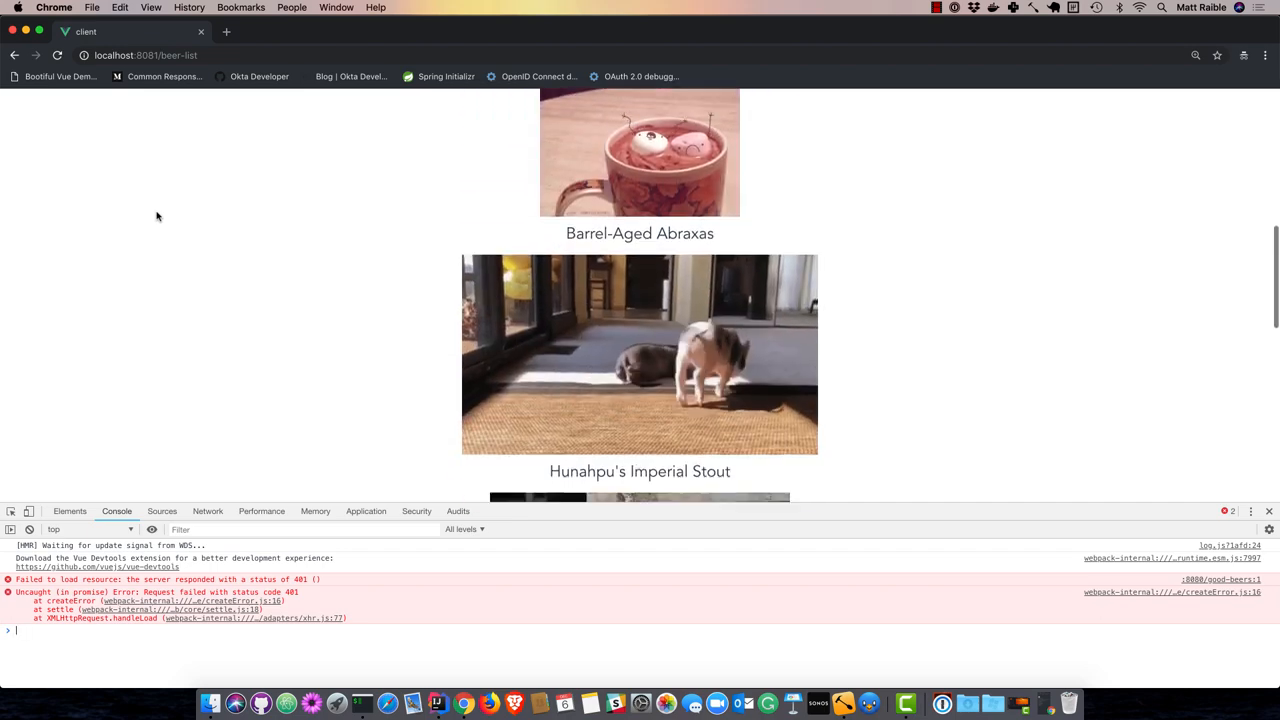
pyautogui.scroll(-3)
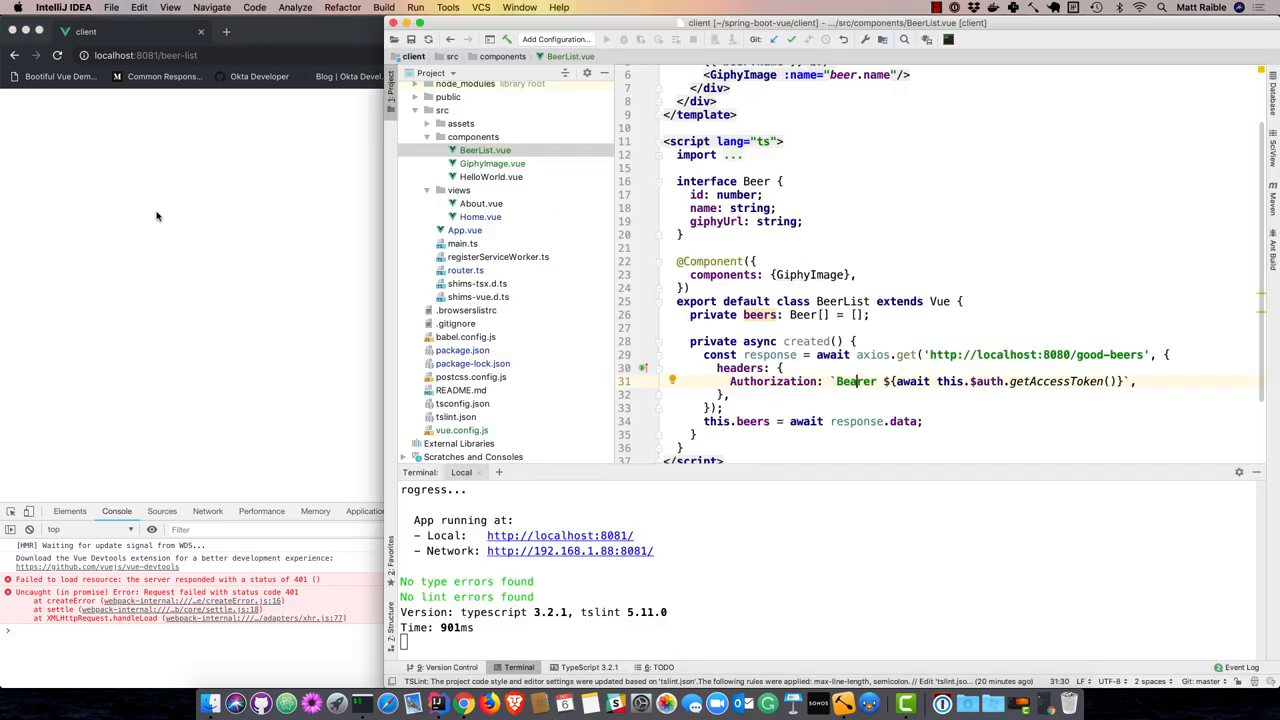
# Expand the 'vue-grid' live template below </script> in BeerList.vue to insert CSS grid styles.
pyautogui.scroll(-3)
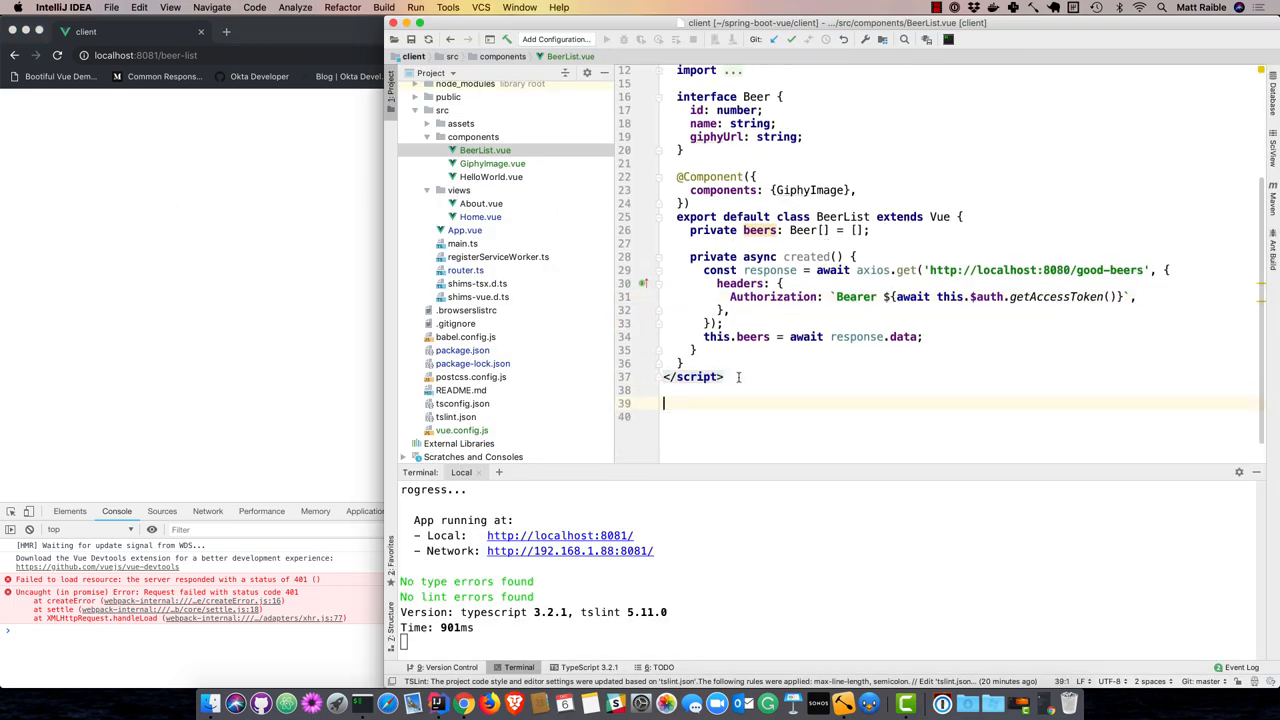
pyautogui.write('vue')
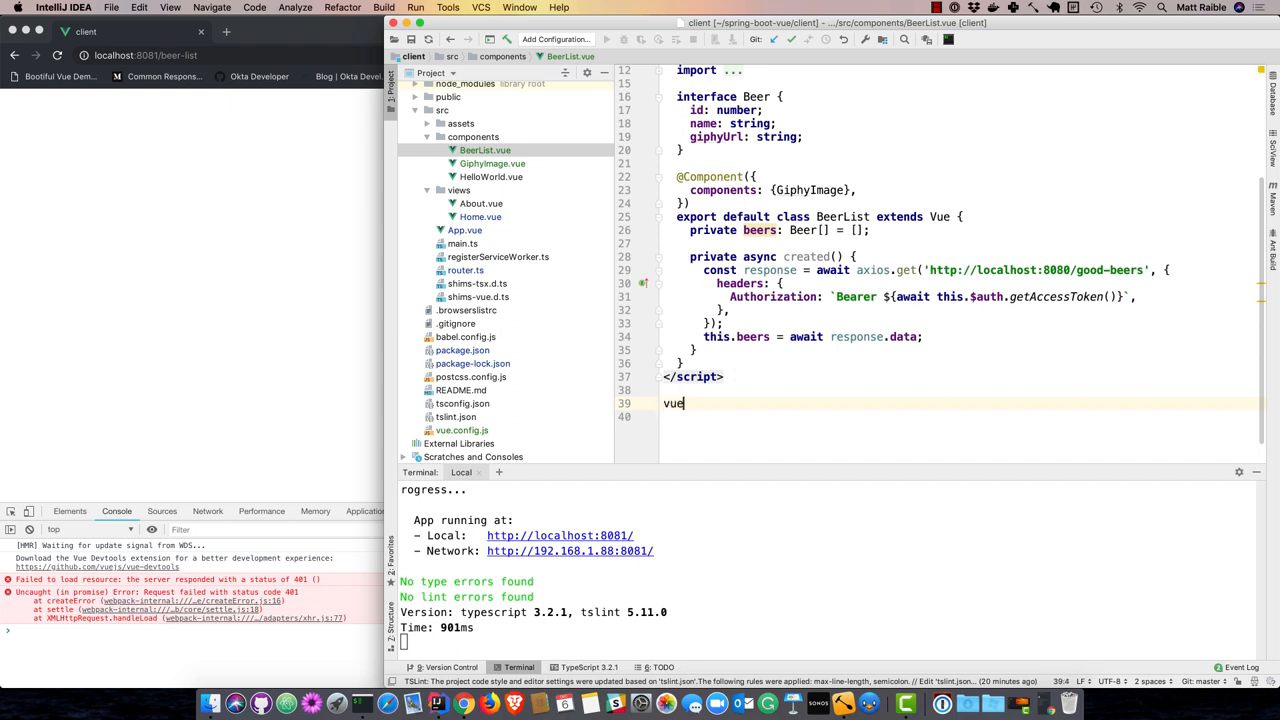
pyautogui.write('-grid')
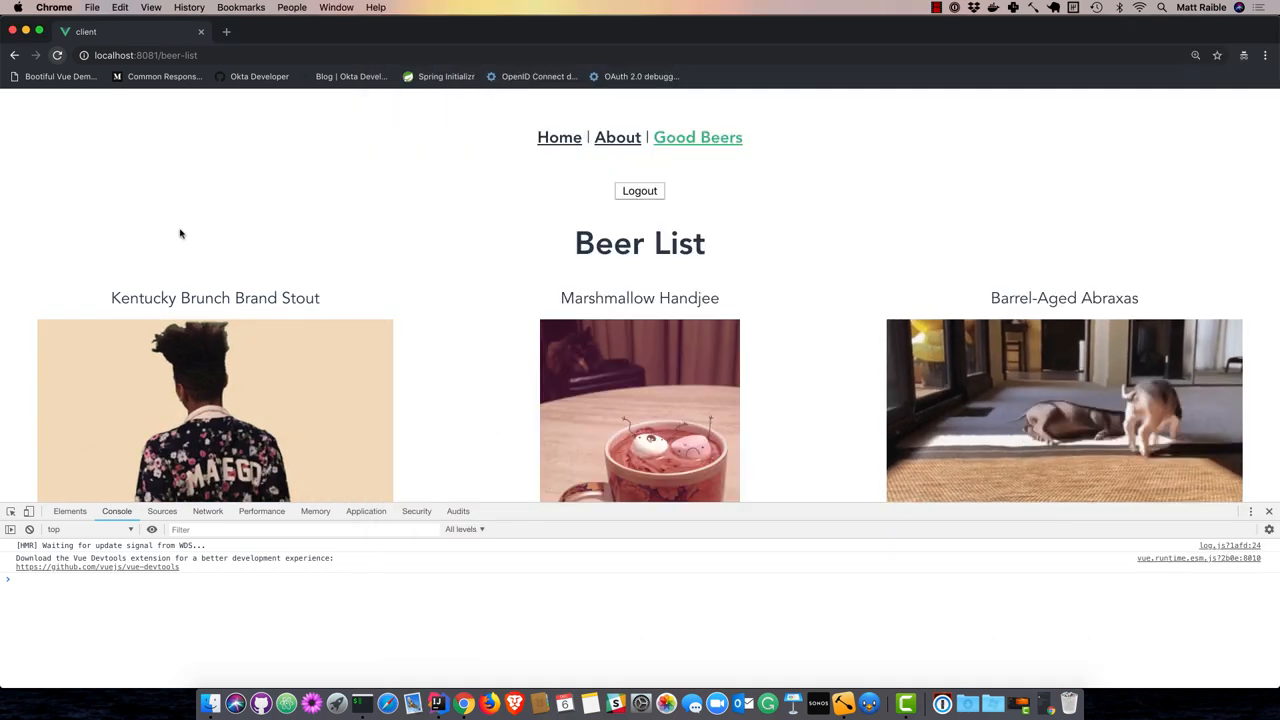
# Scroll the Beer List page to check the three-column beer grid.
pyautogui.scroll(-3)
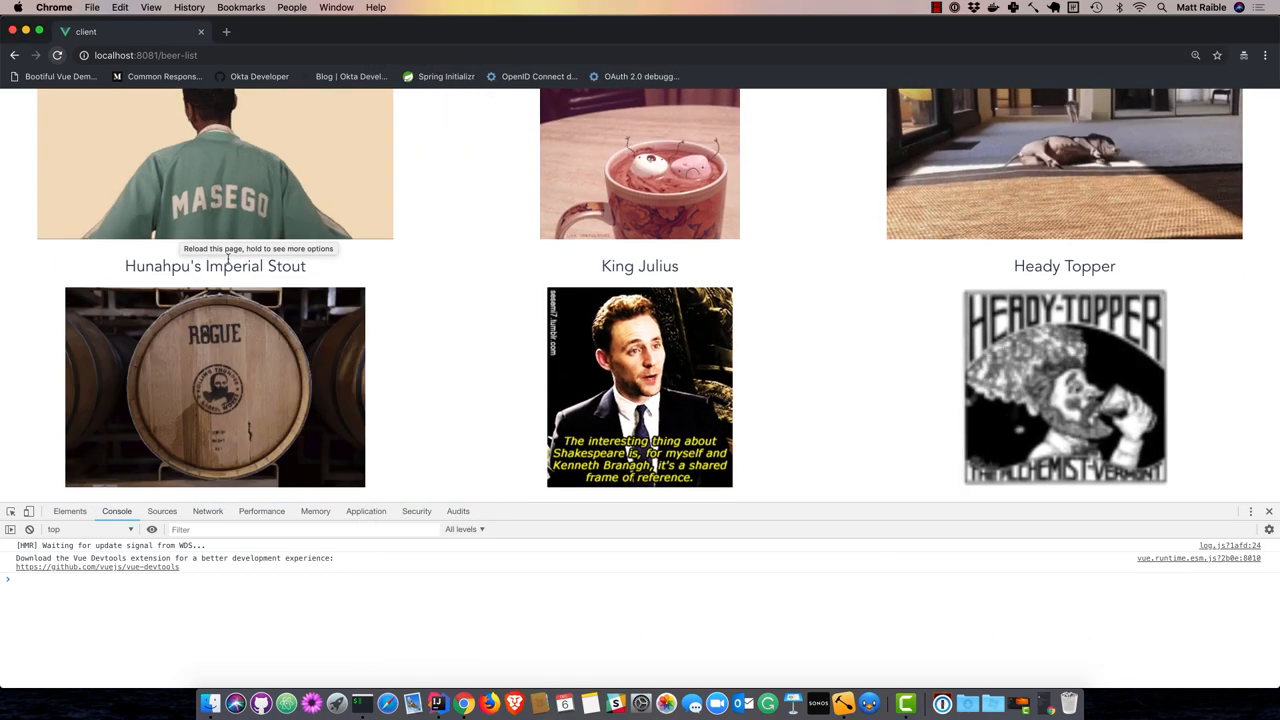
pyautogui.scroll(3)
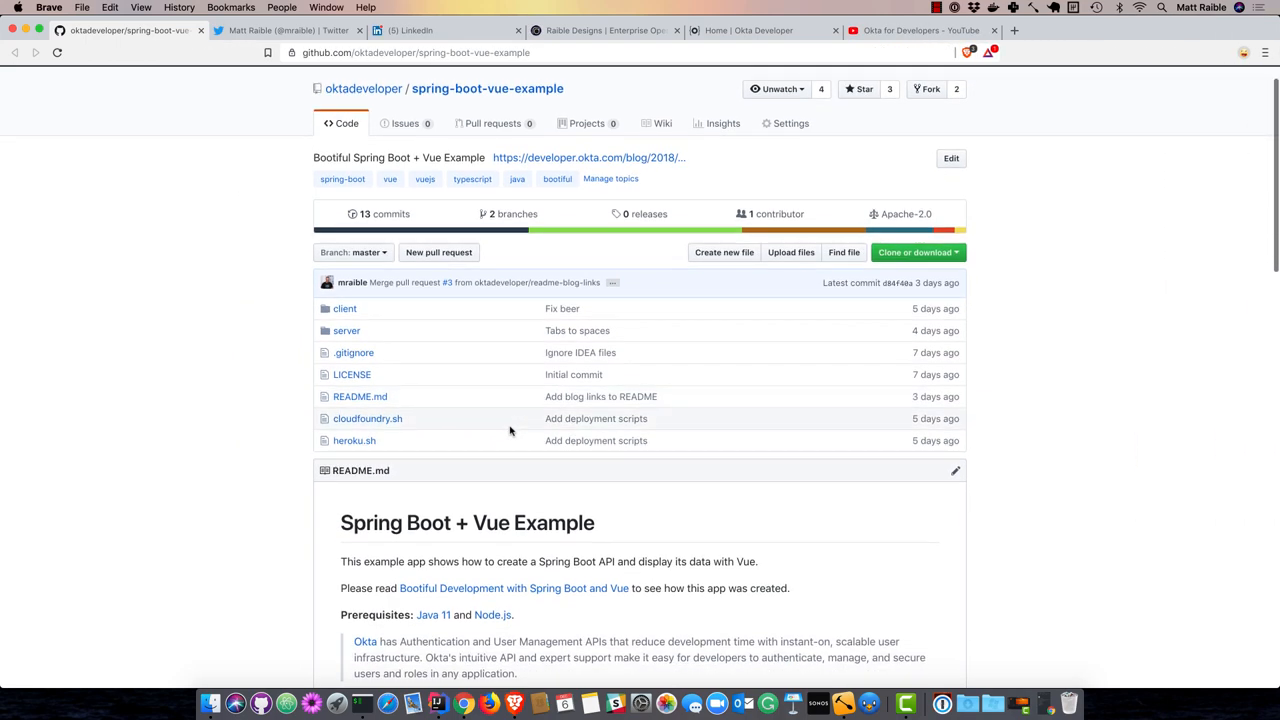
# Show the author's Twitter, LinkedIn and Raible Designs blog tabs.
pyautogui.scroll(3)
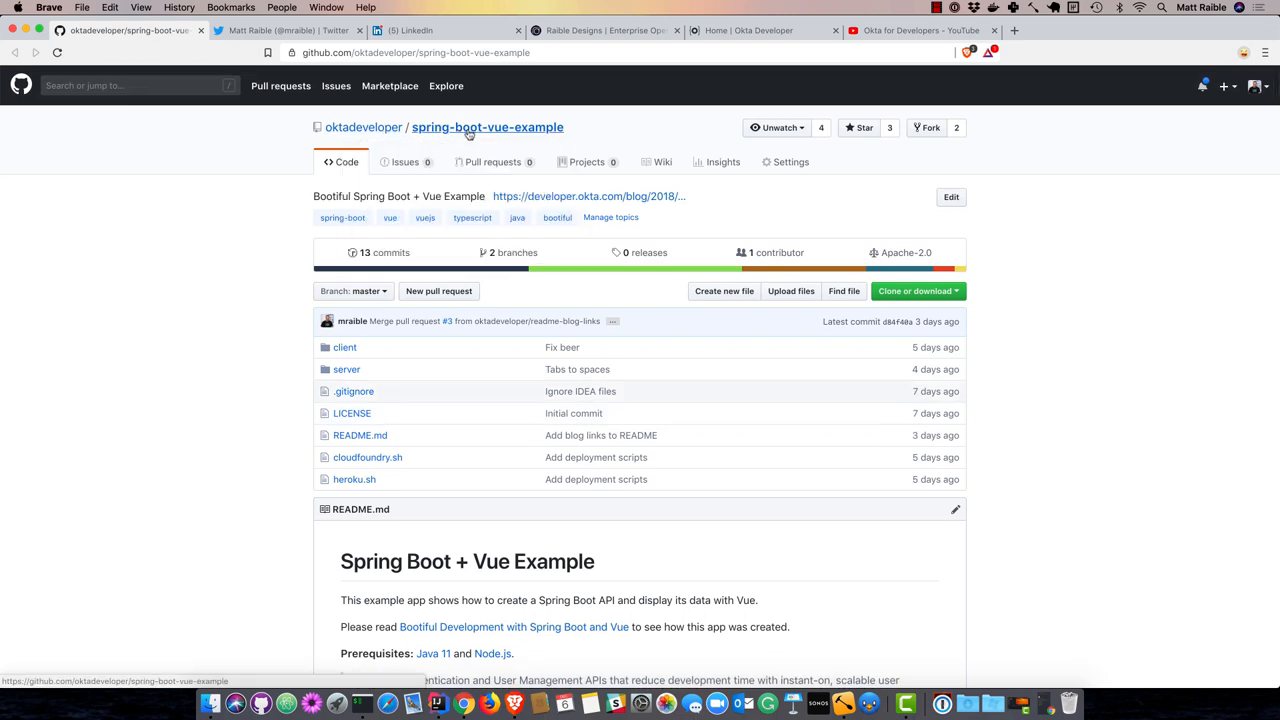
pyautogui.click(290, 30)
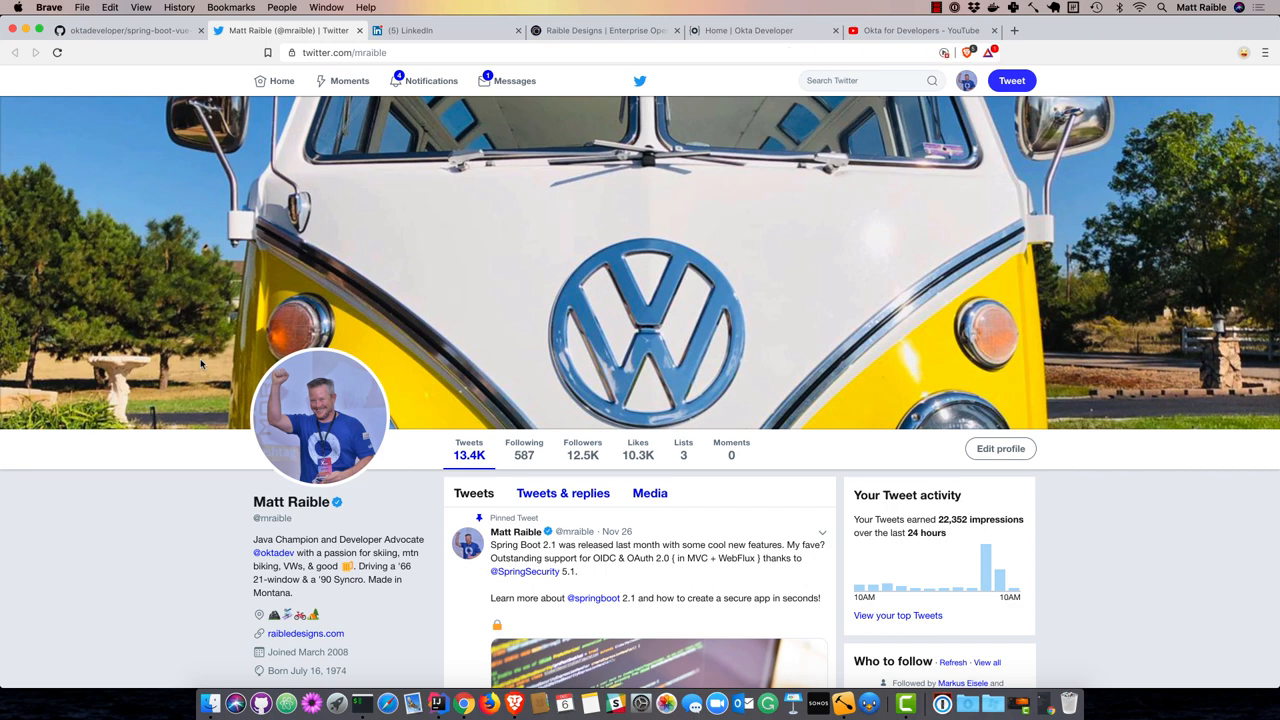
pyautogui.click(440, 30)
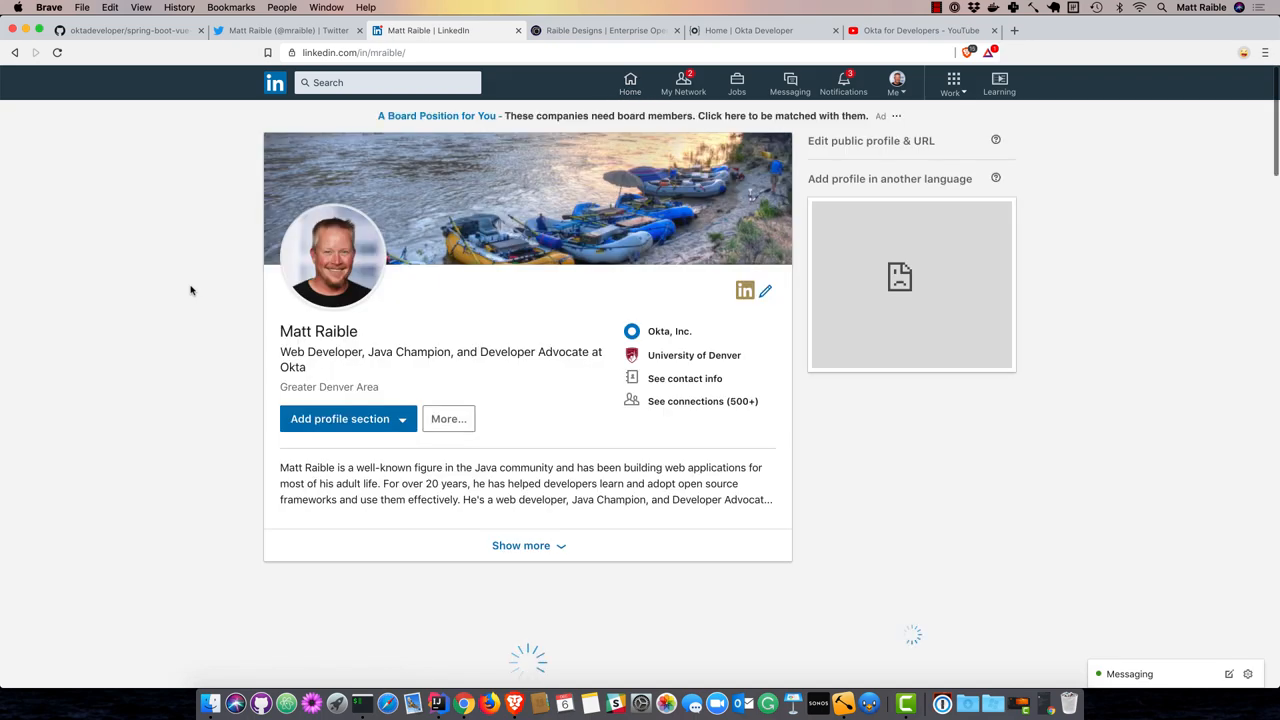
pyautogui.click(605, 30)
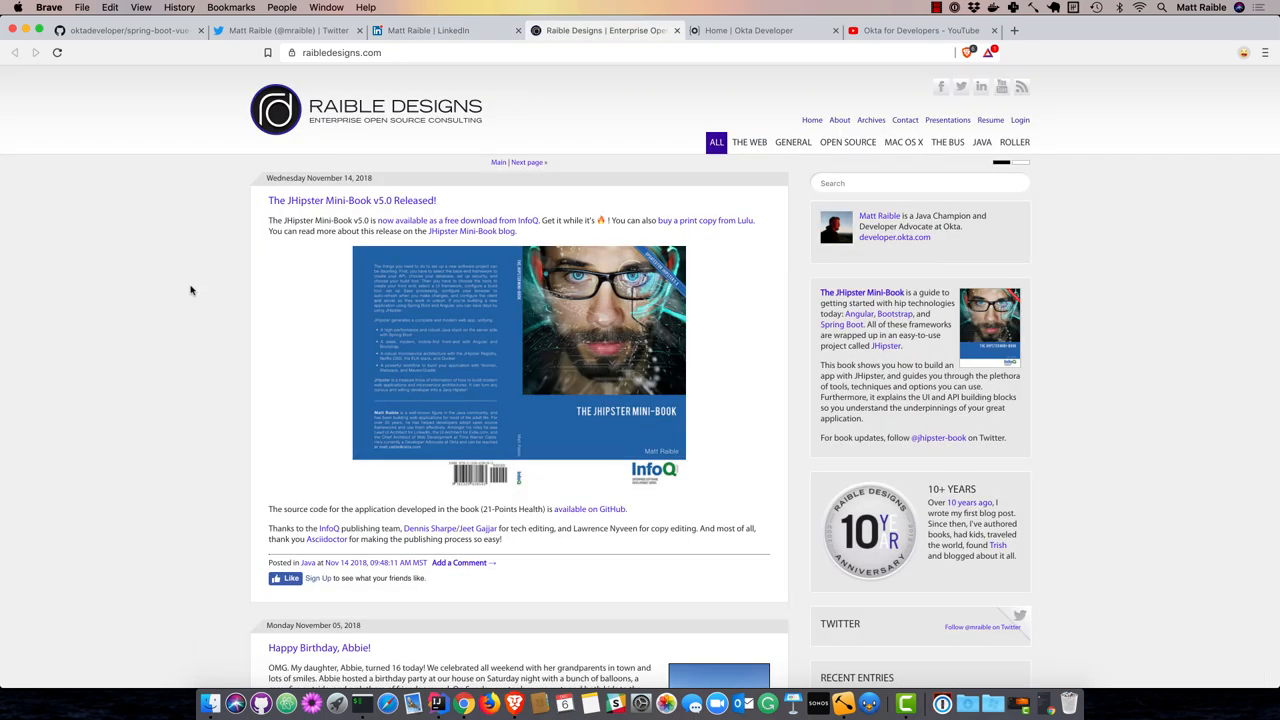
# Visit the Okta Developer site and YouTube channel, then play the Iterate 2018 roundup video.
pyautogui.click(760, 30)
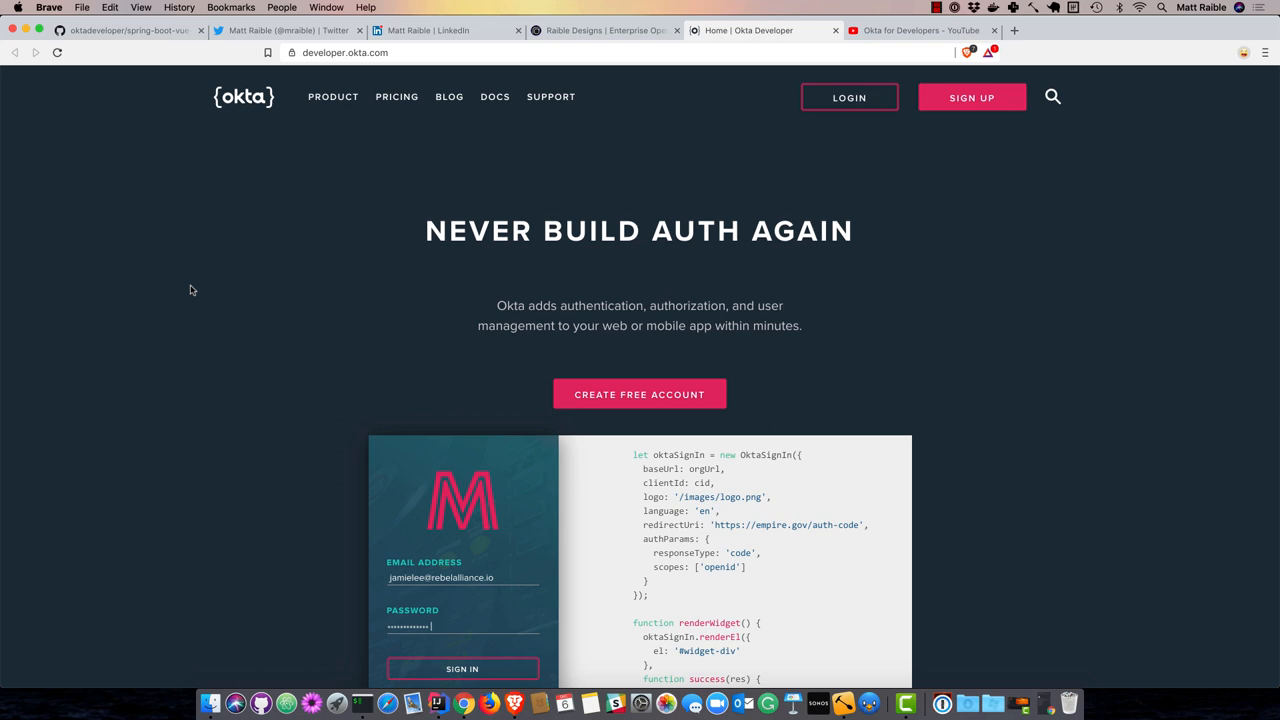
pyautogui.click(915, 30)
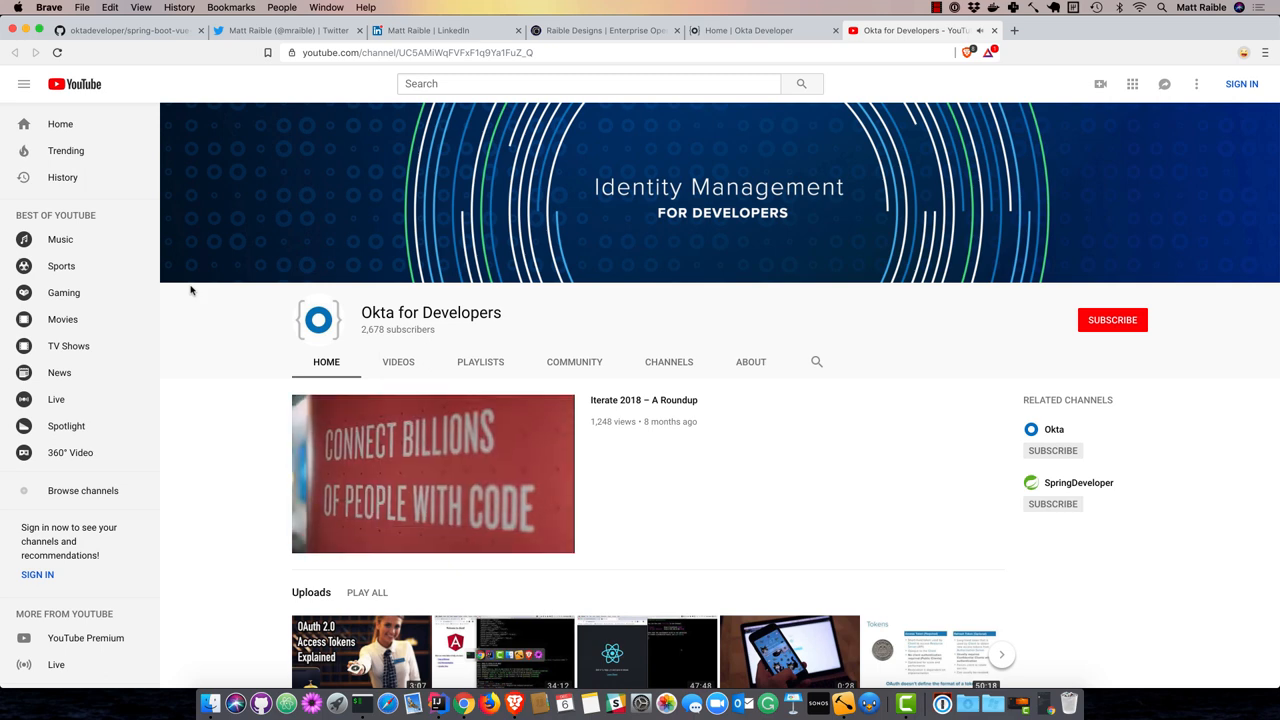
pyautogui.moveTo(432, 473)
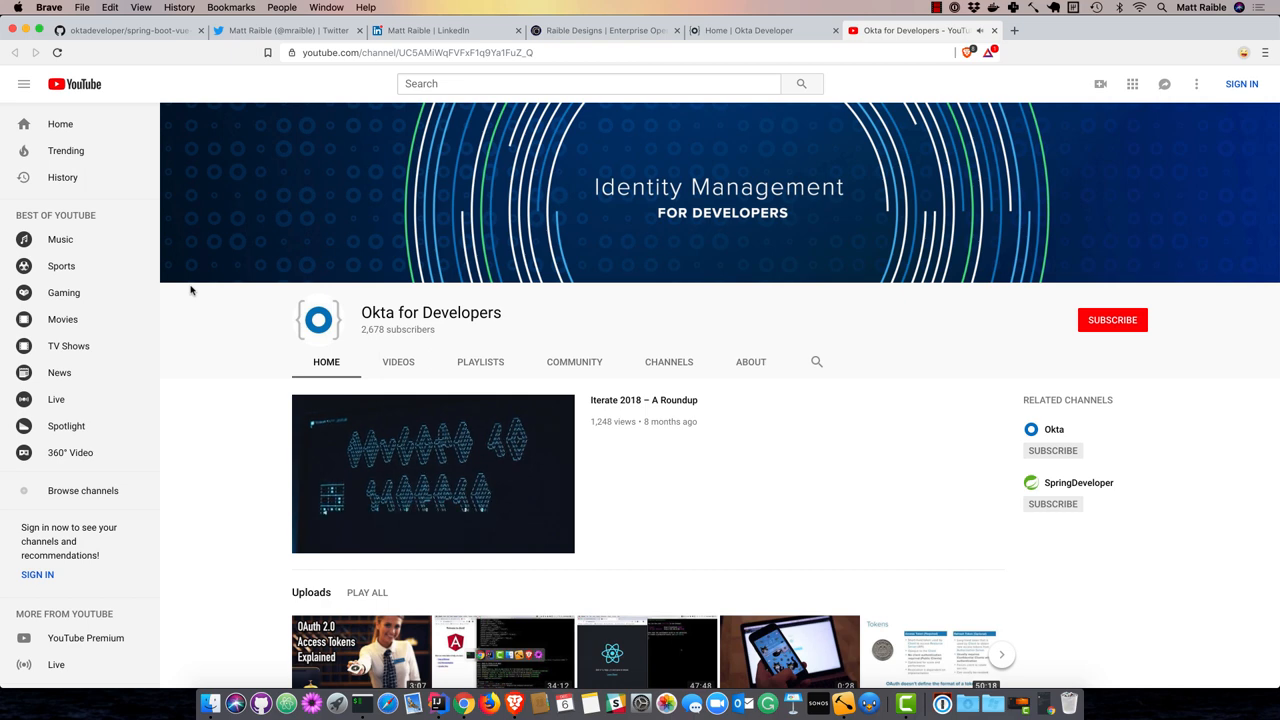
pyautogui.click(432, 473)
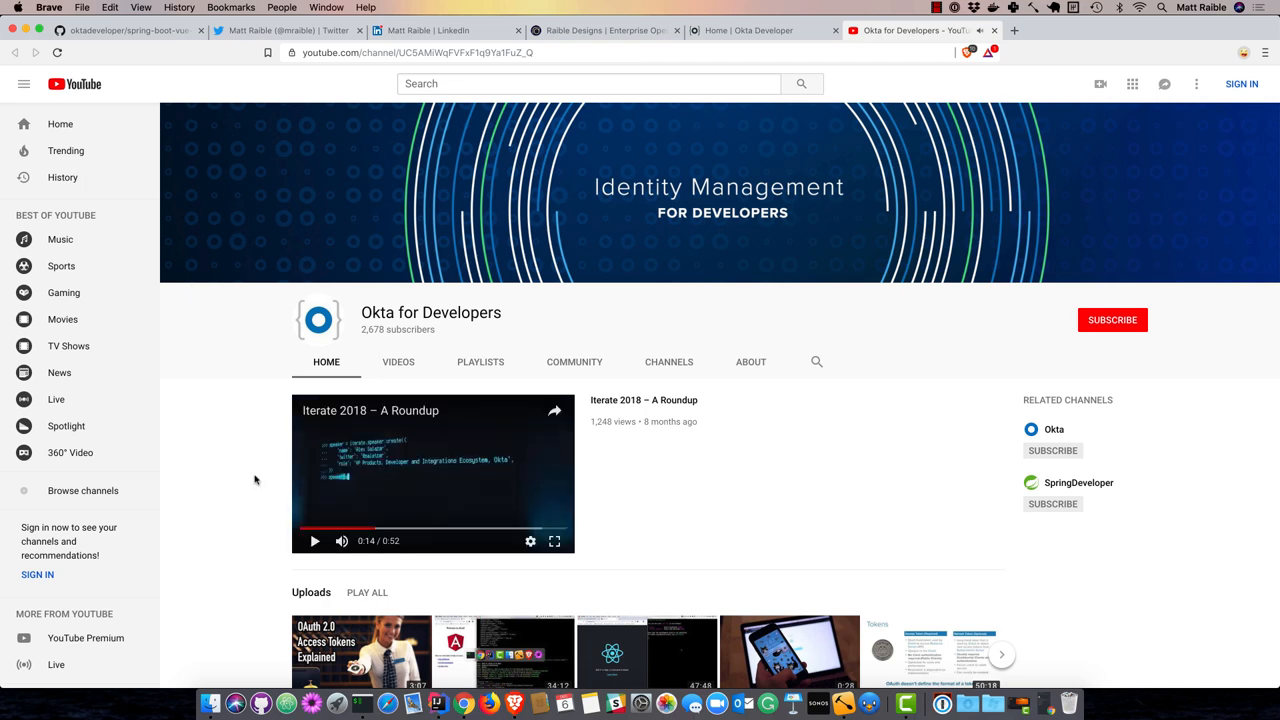